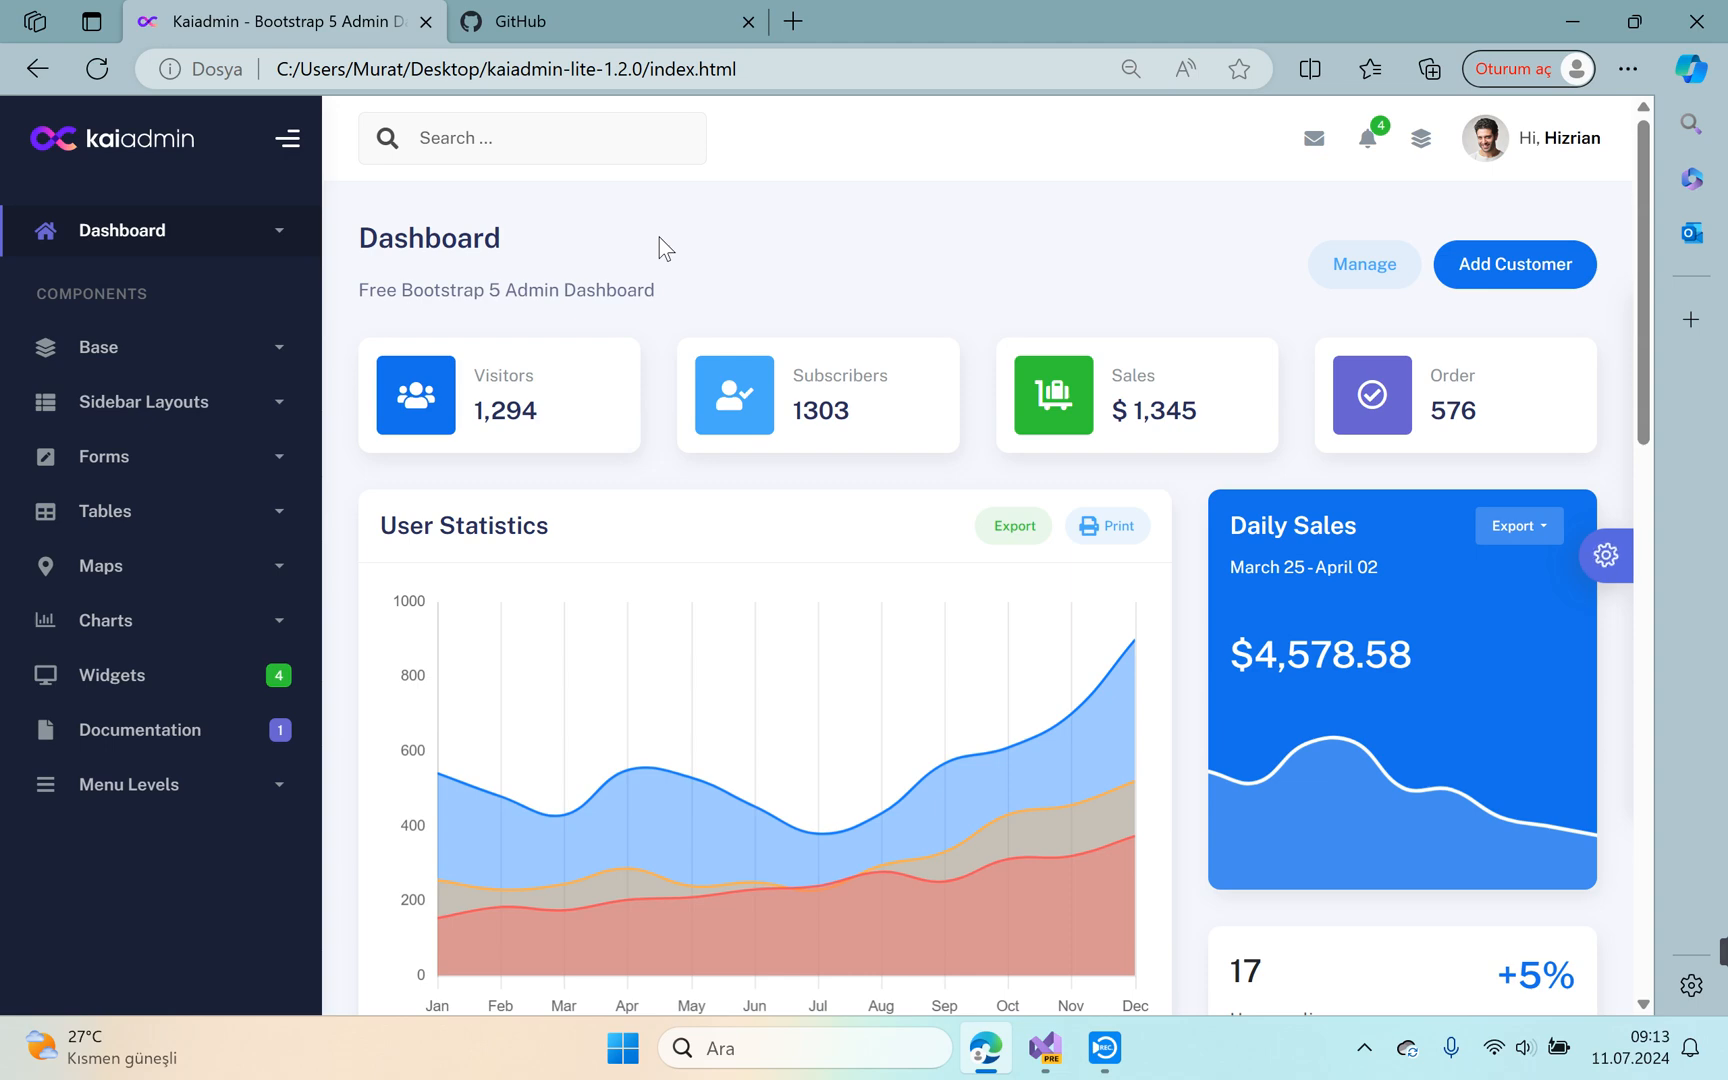
pyautogui.moveTo(230, 208)
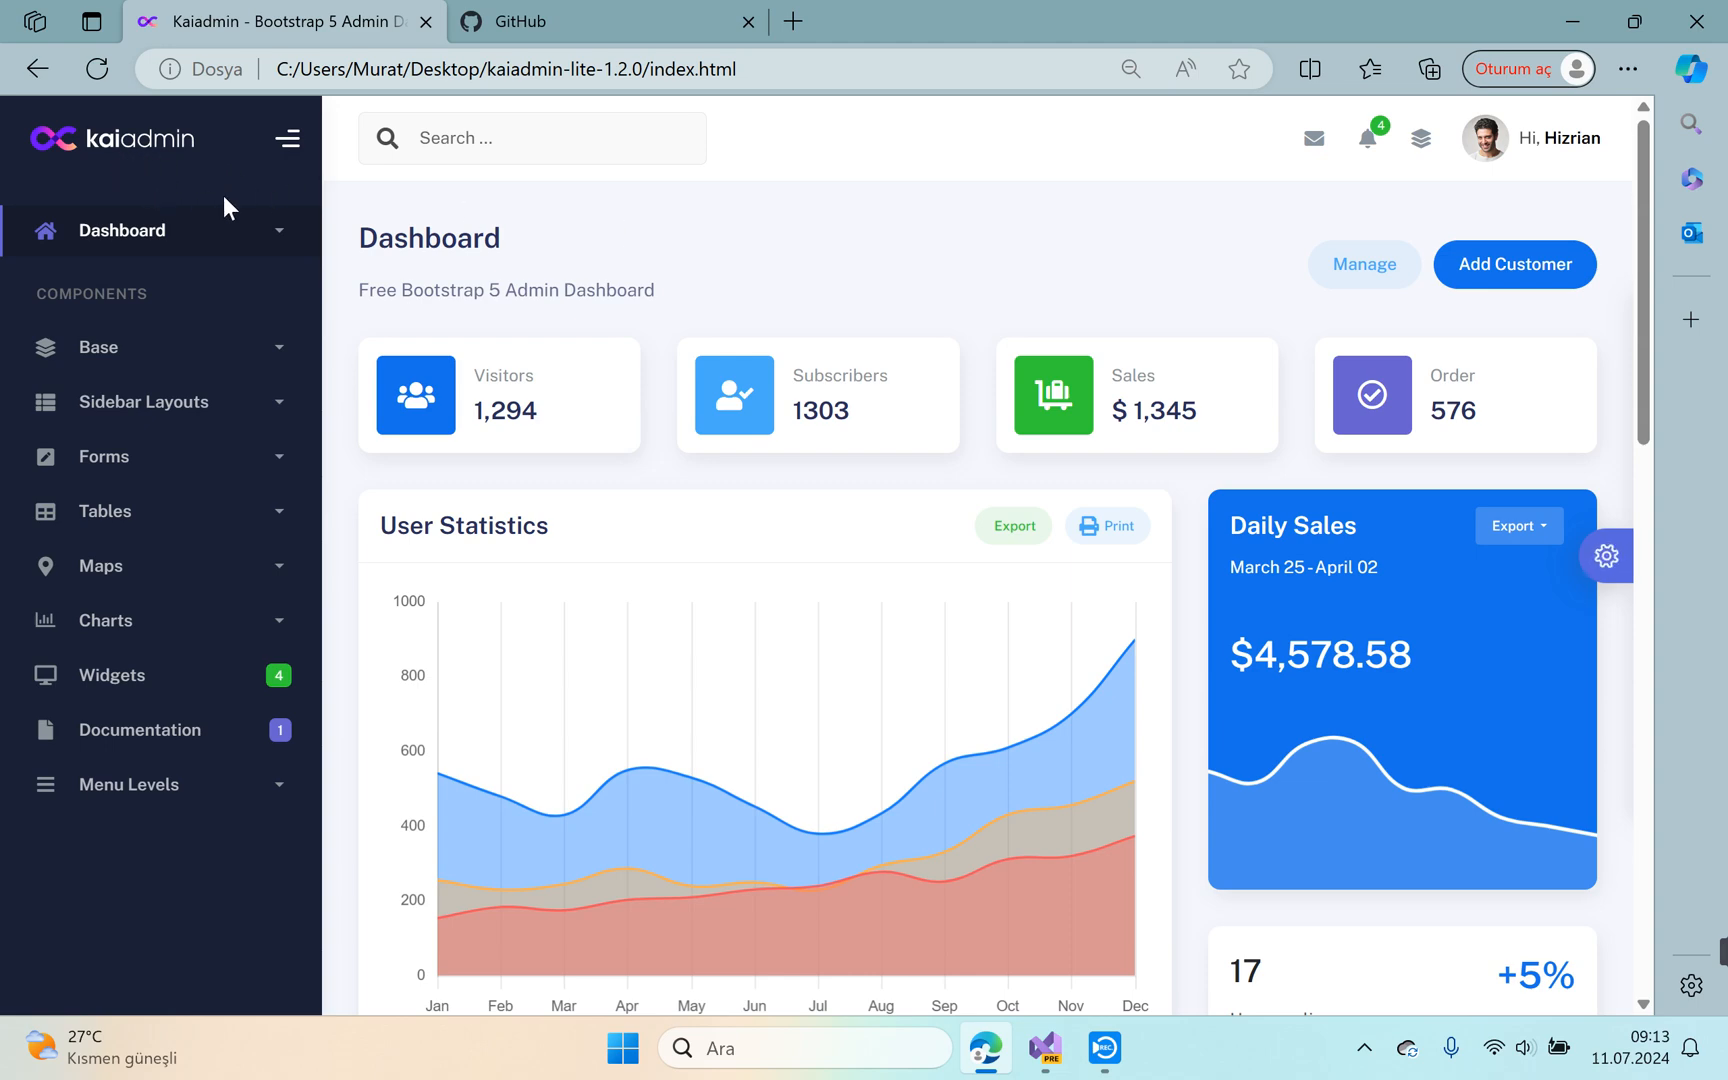
pyautogui.moveTo(736, 336)
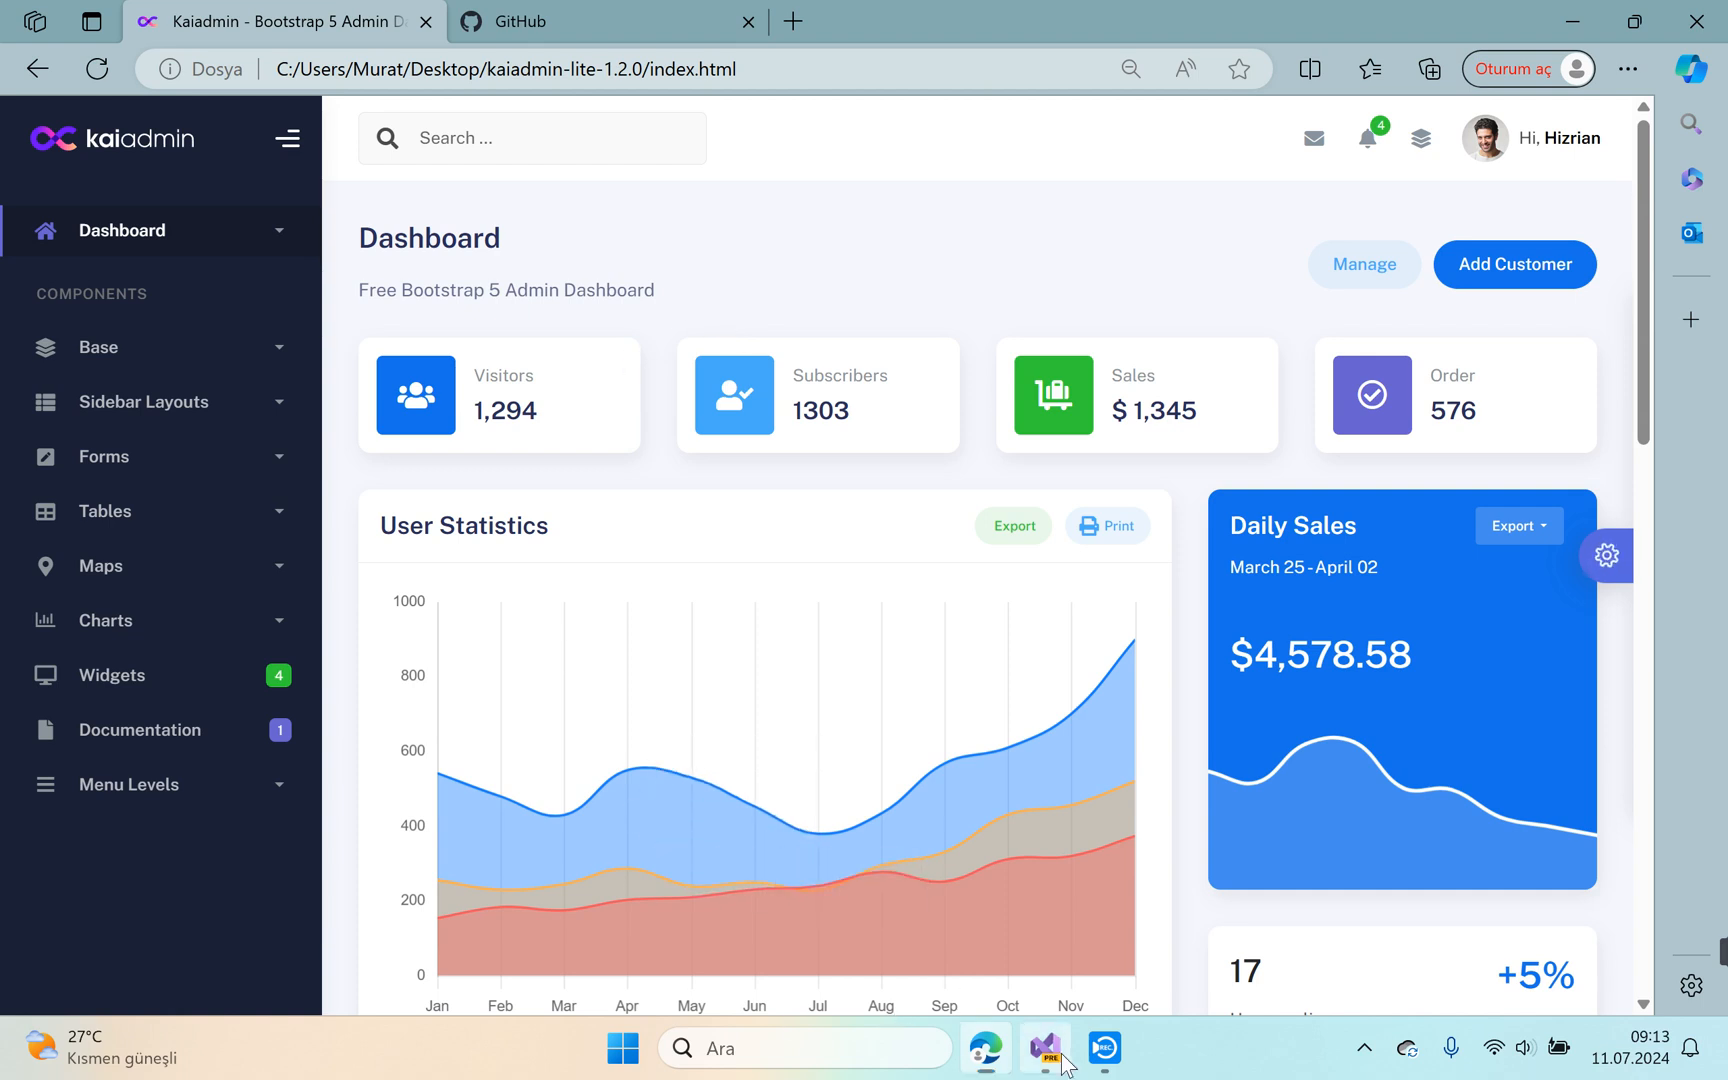
# Create a public GitHub repository named Foody from Git Changes and push the solution to it.
pyautogui.click(1044, 1048)
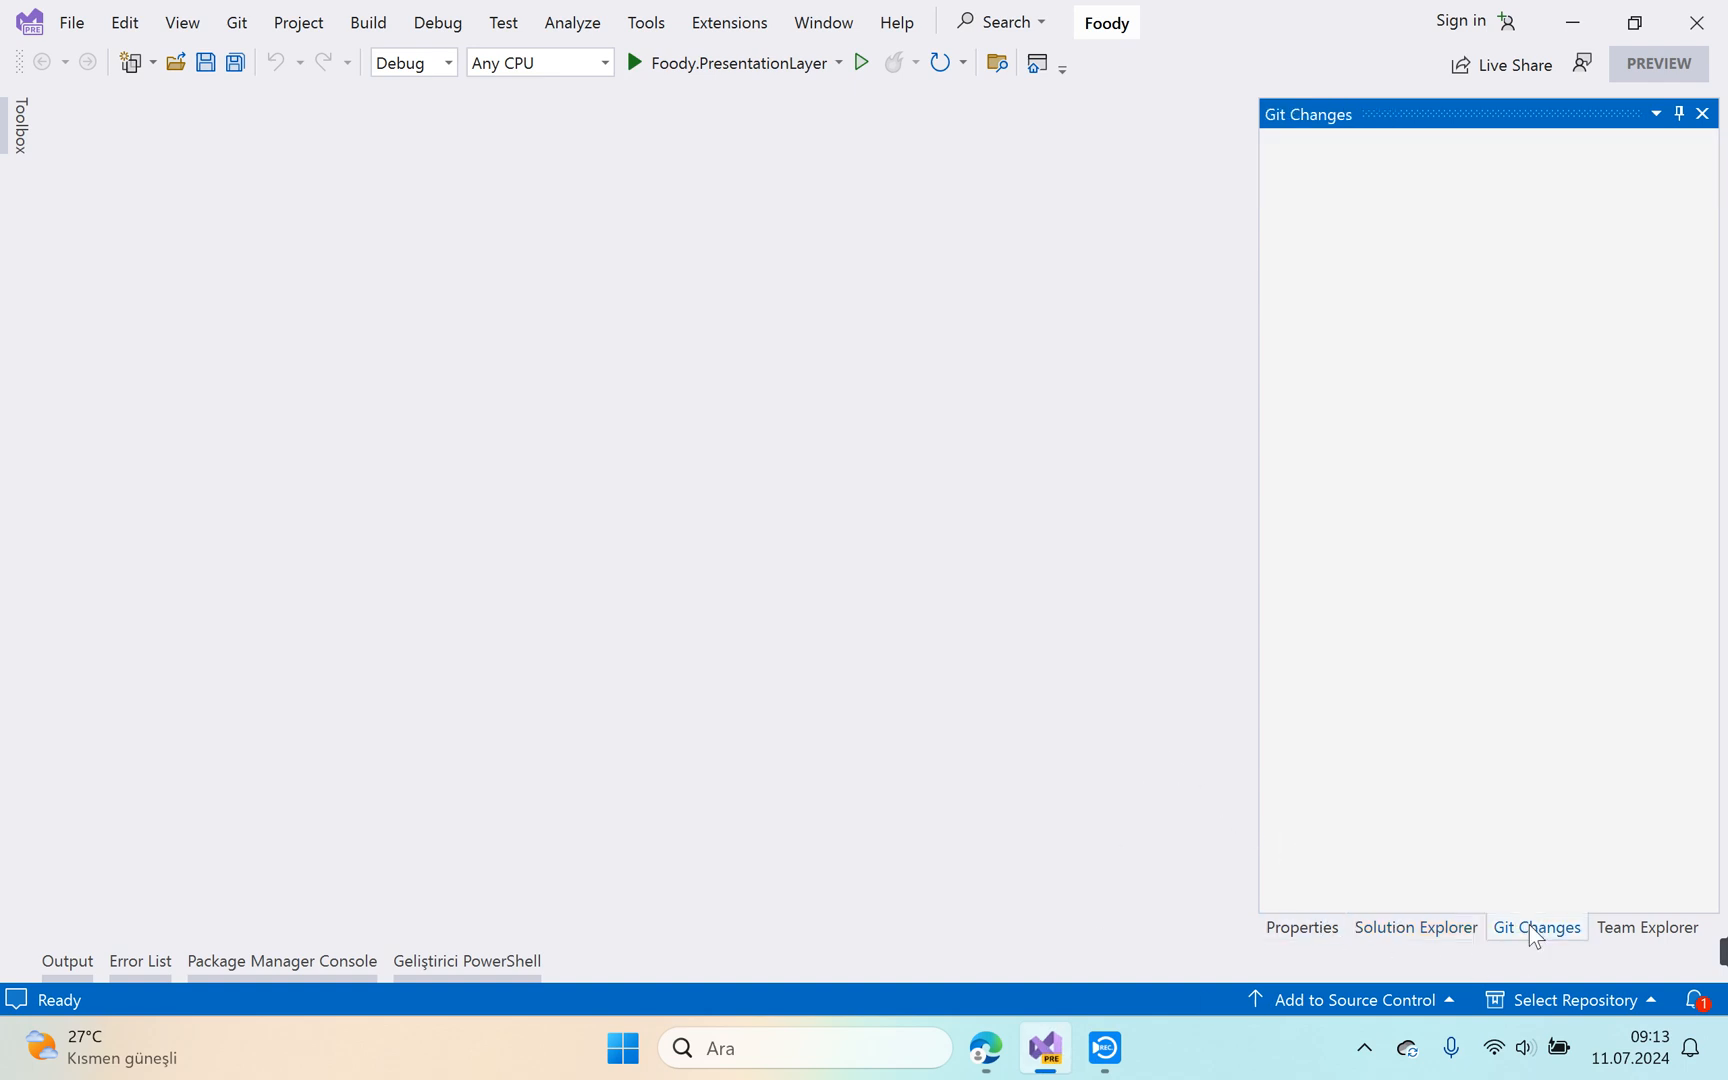
pyautogui.click(1536, 926)
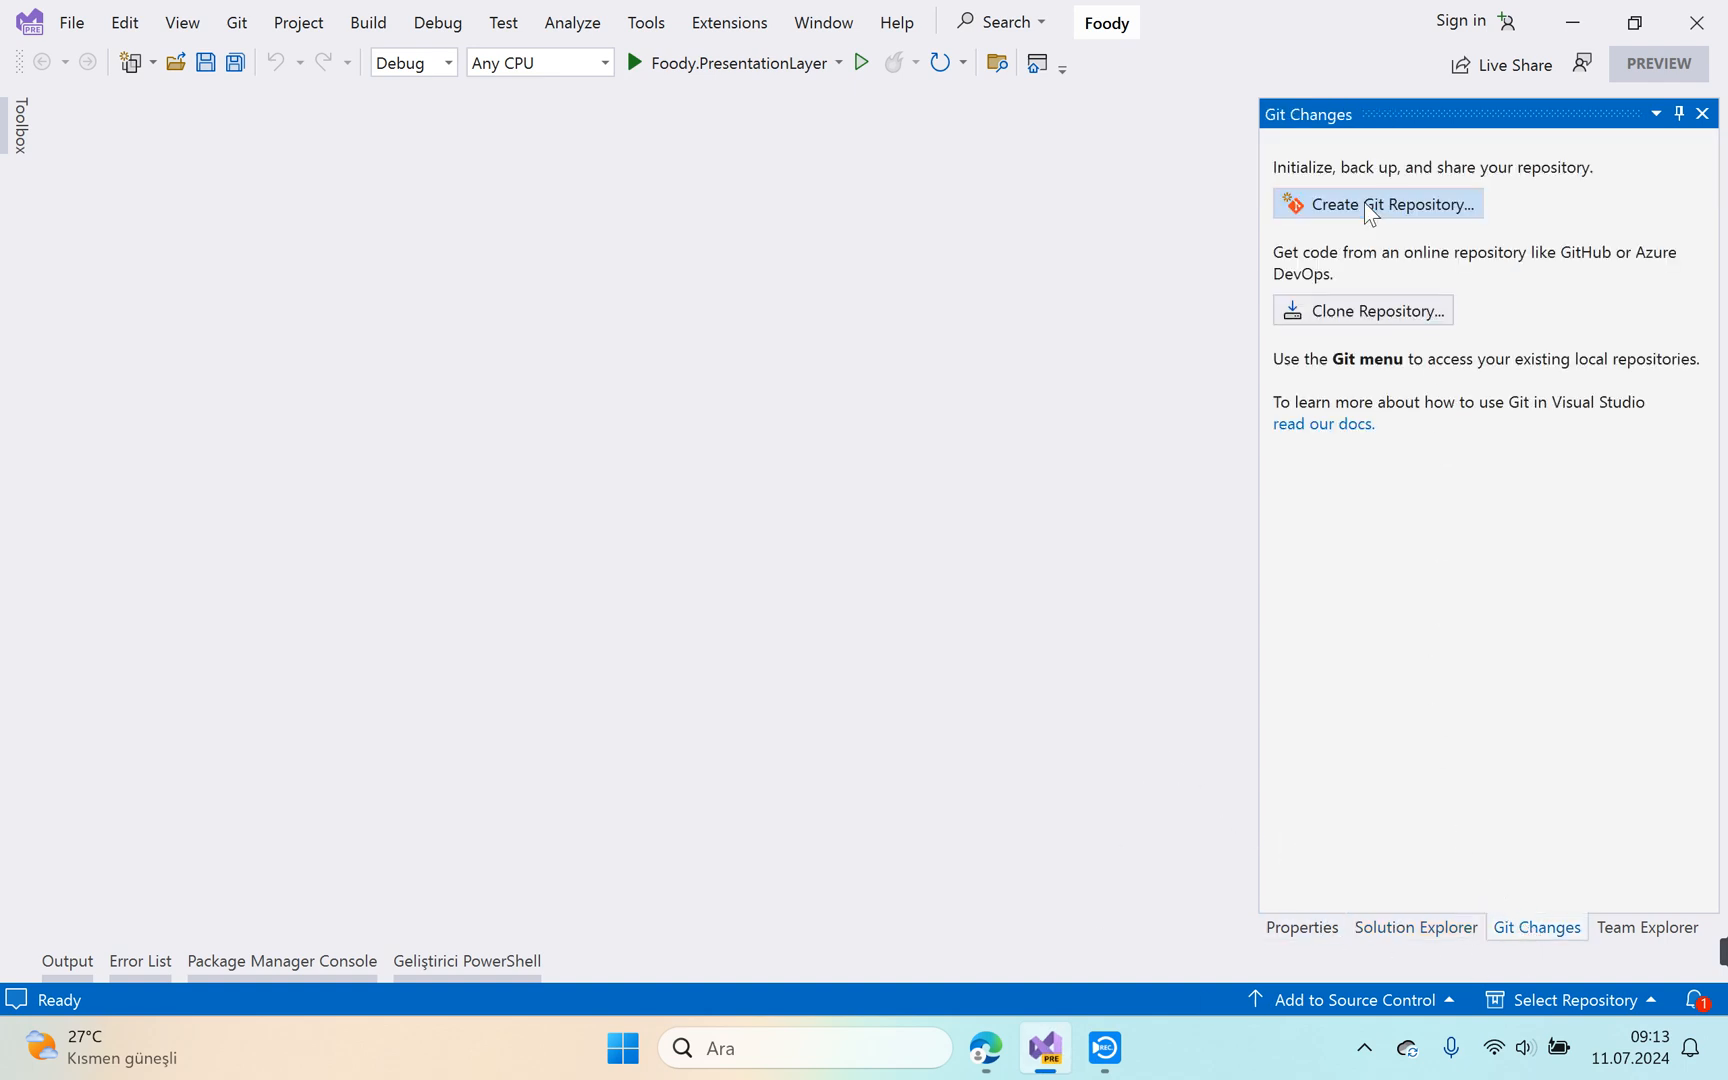
pyautogui.click(1376, 204)
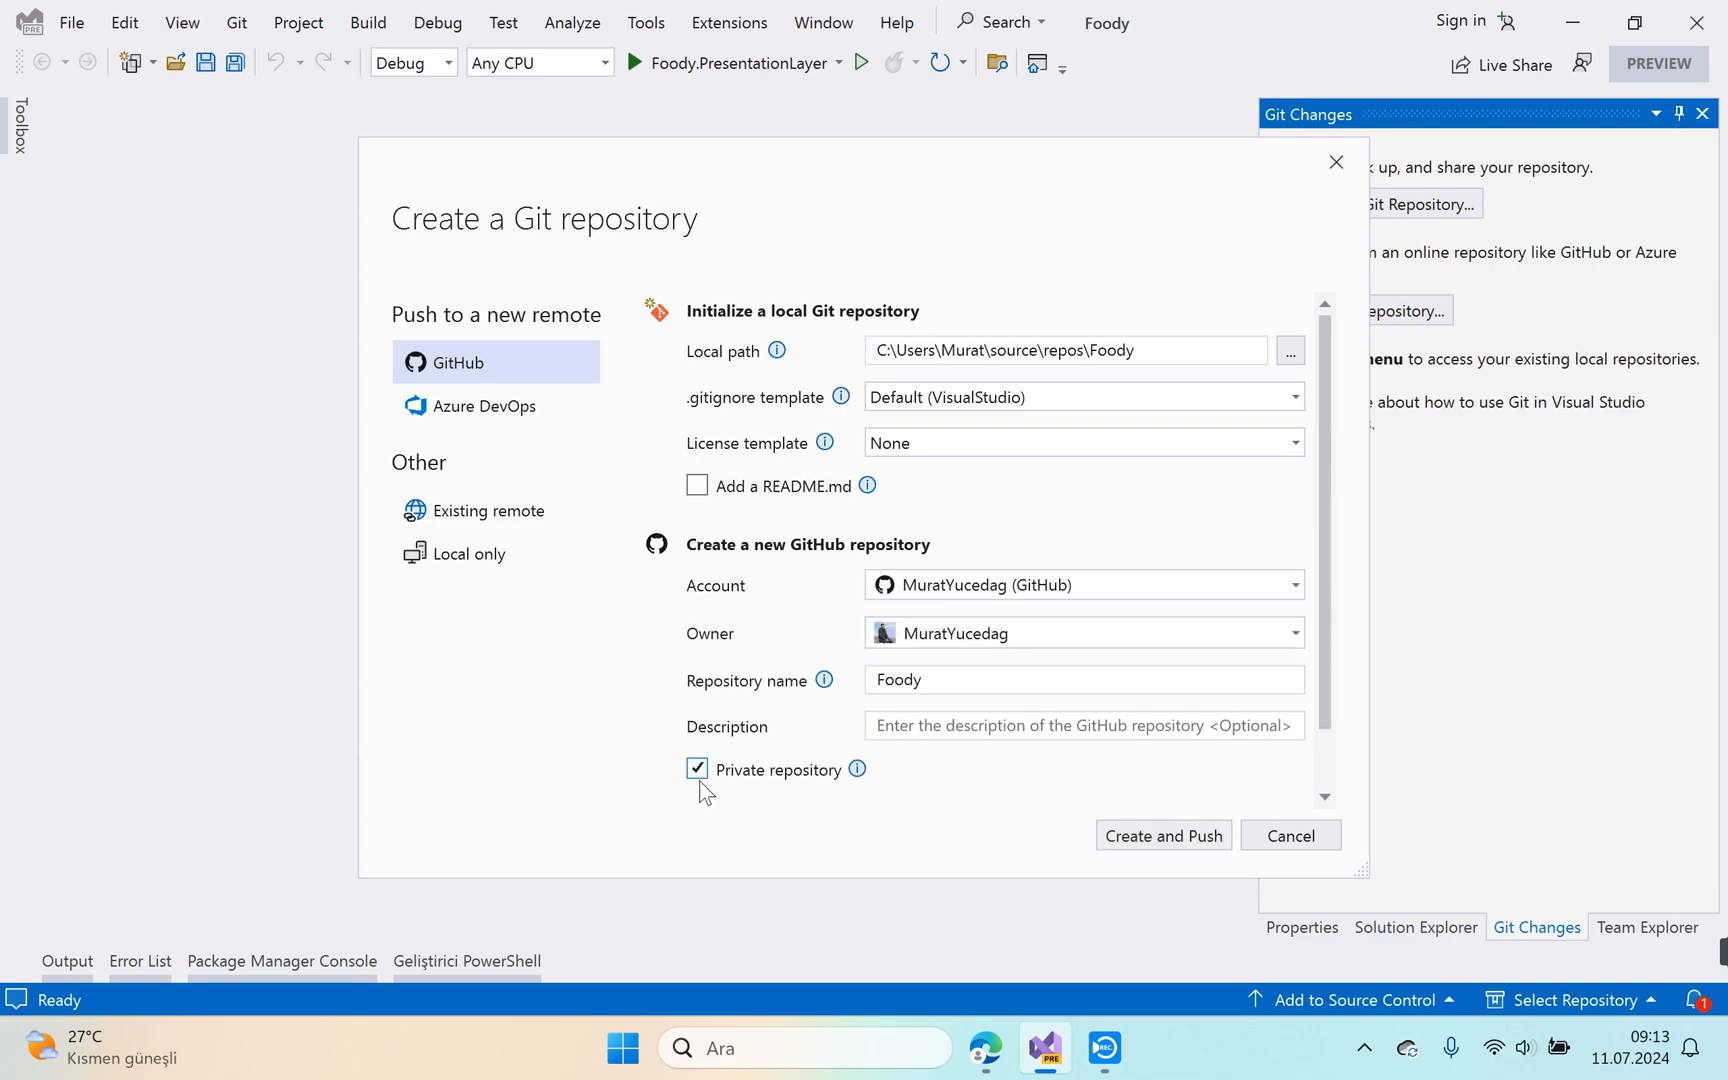
pyautogui.click(698, 770)
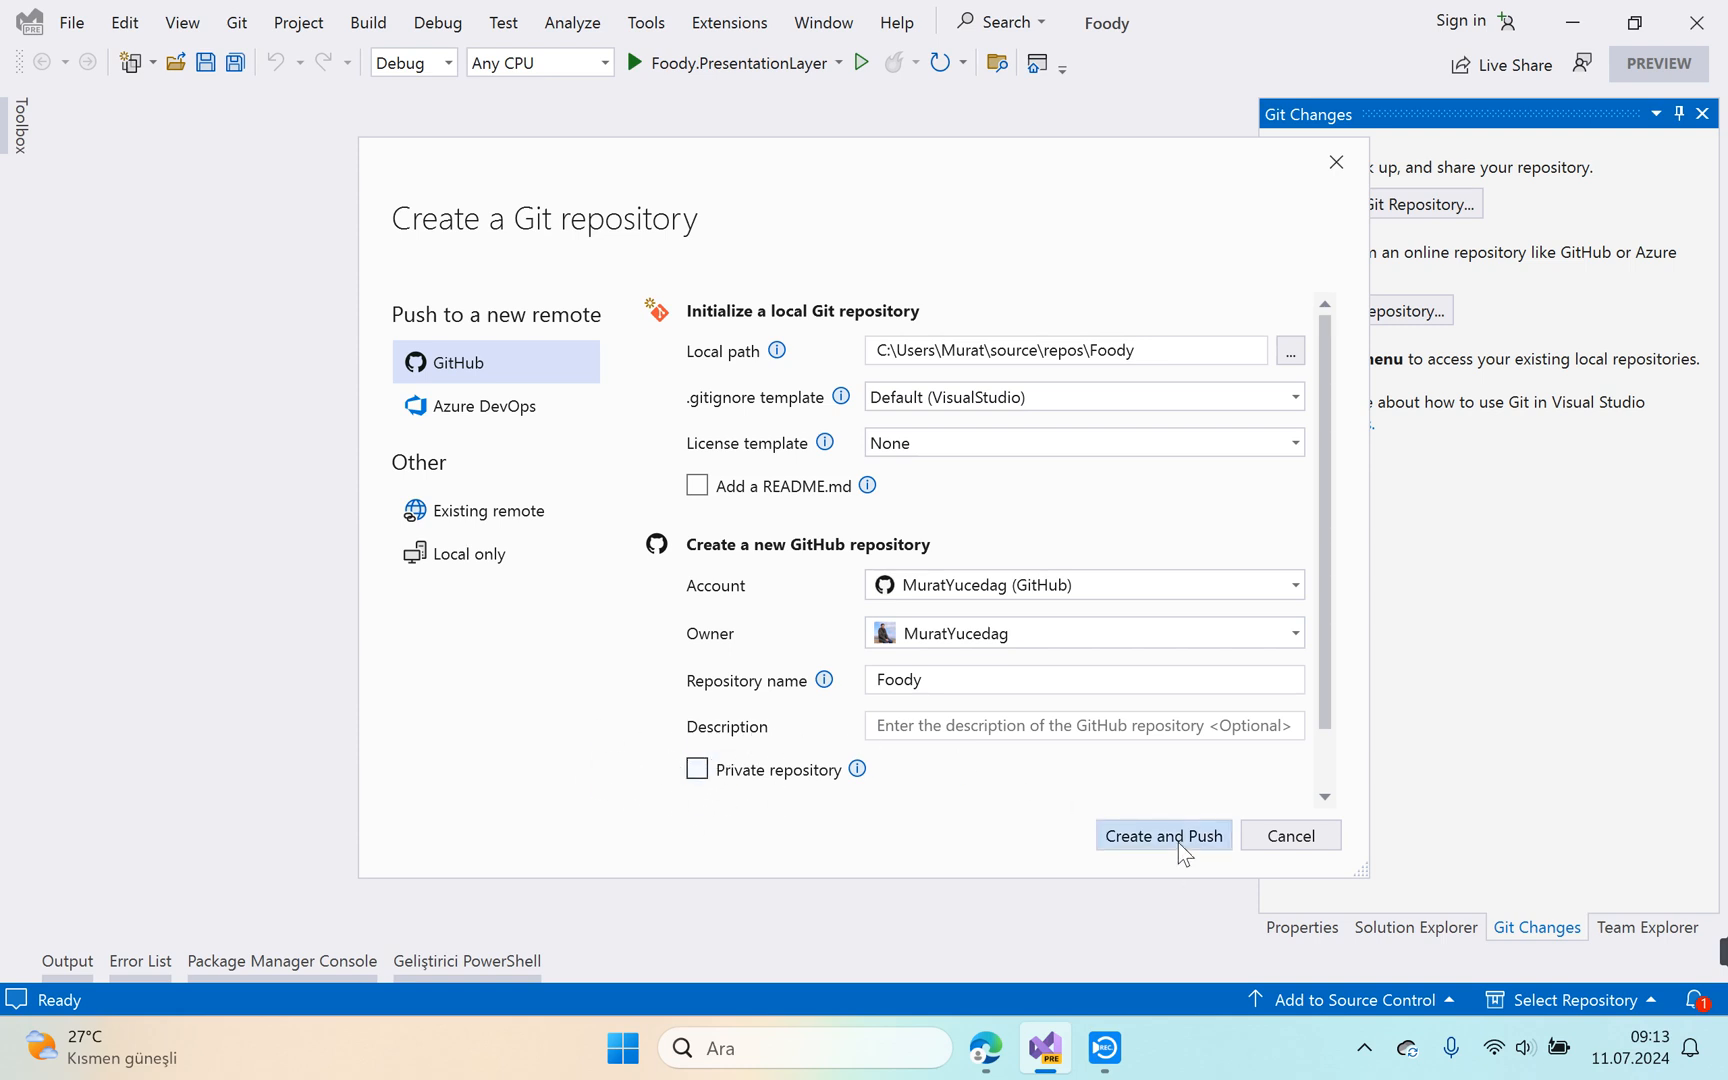
pyautogui.click(1162, 836)
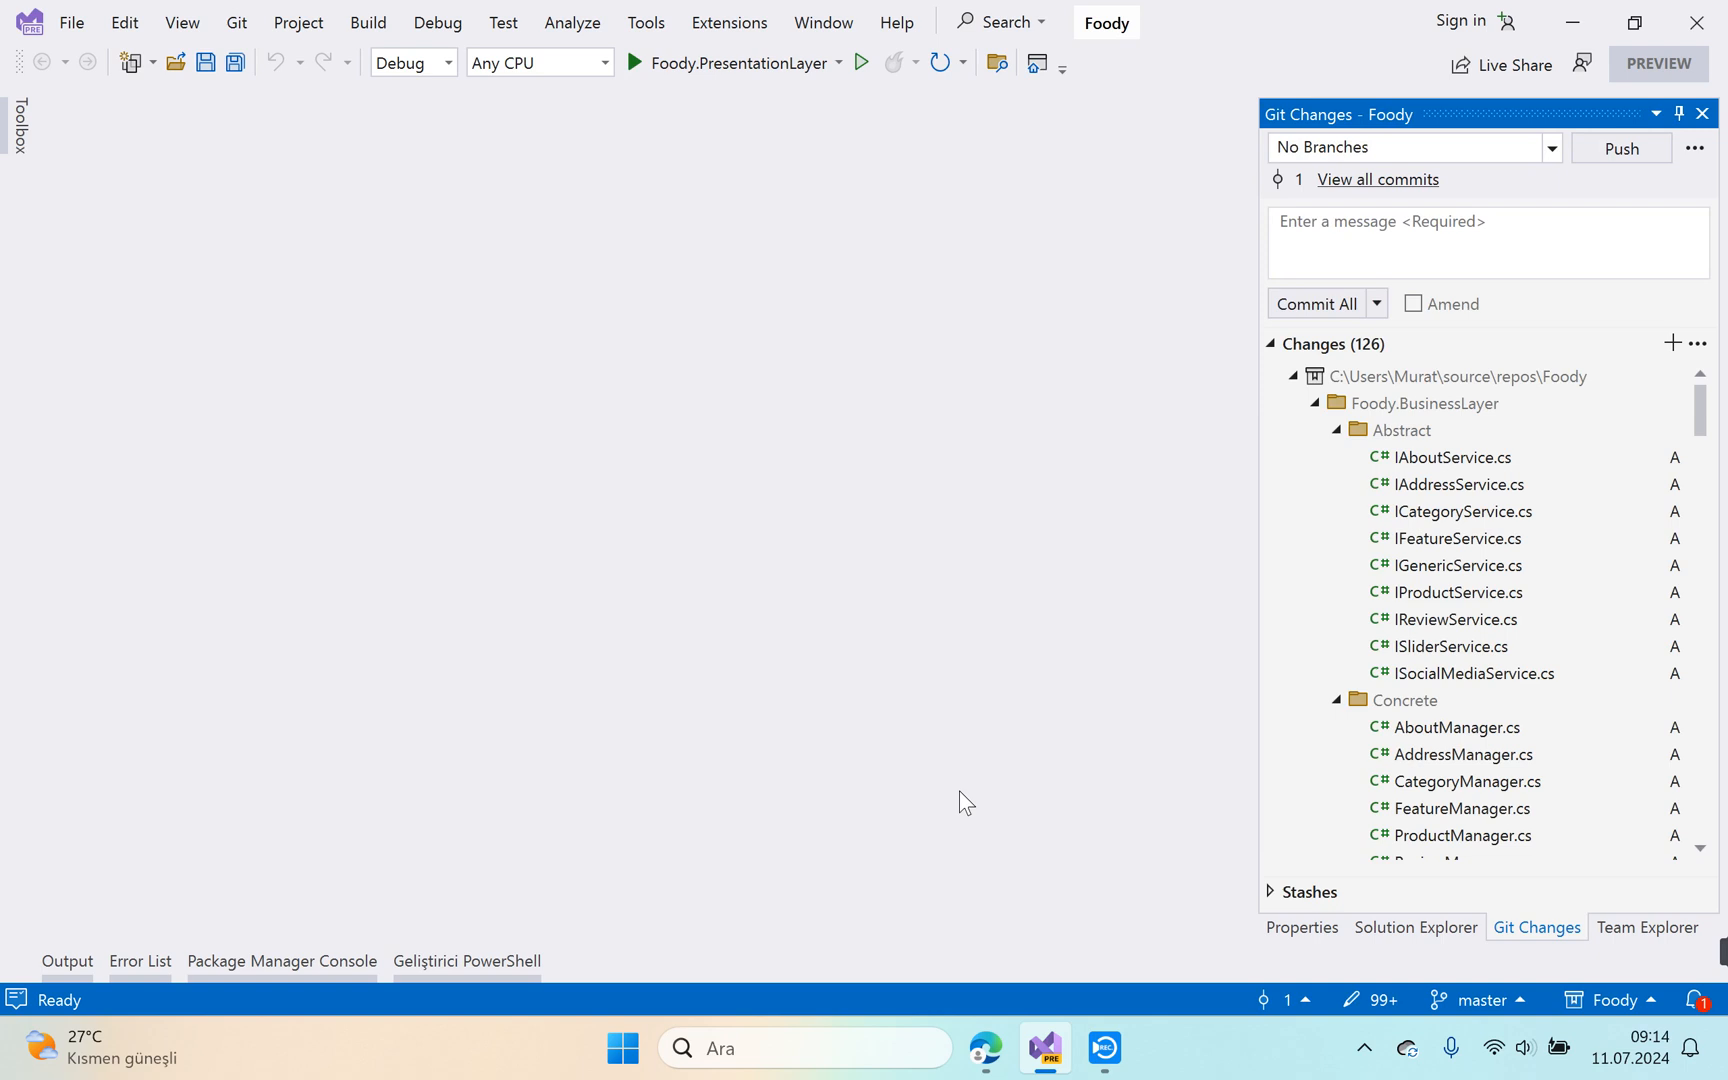
pyautogui.click(1316, 304)
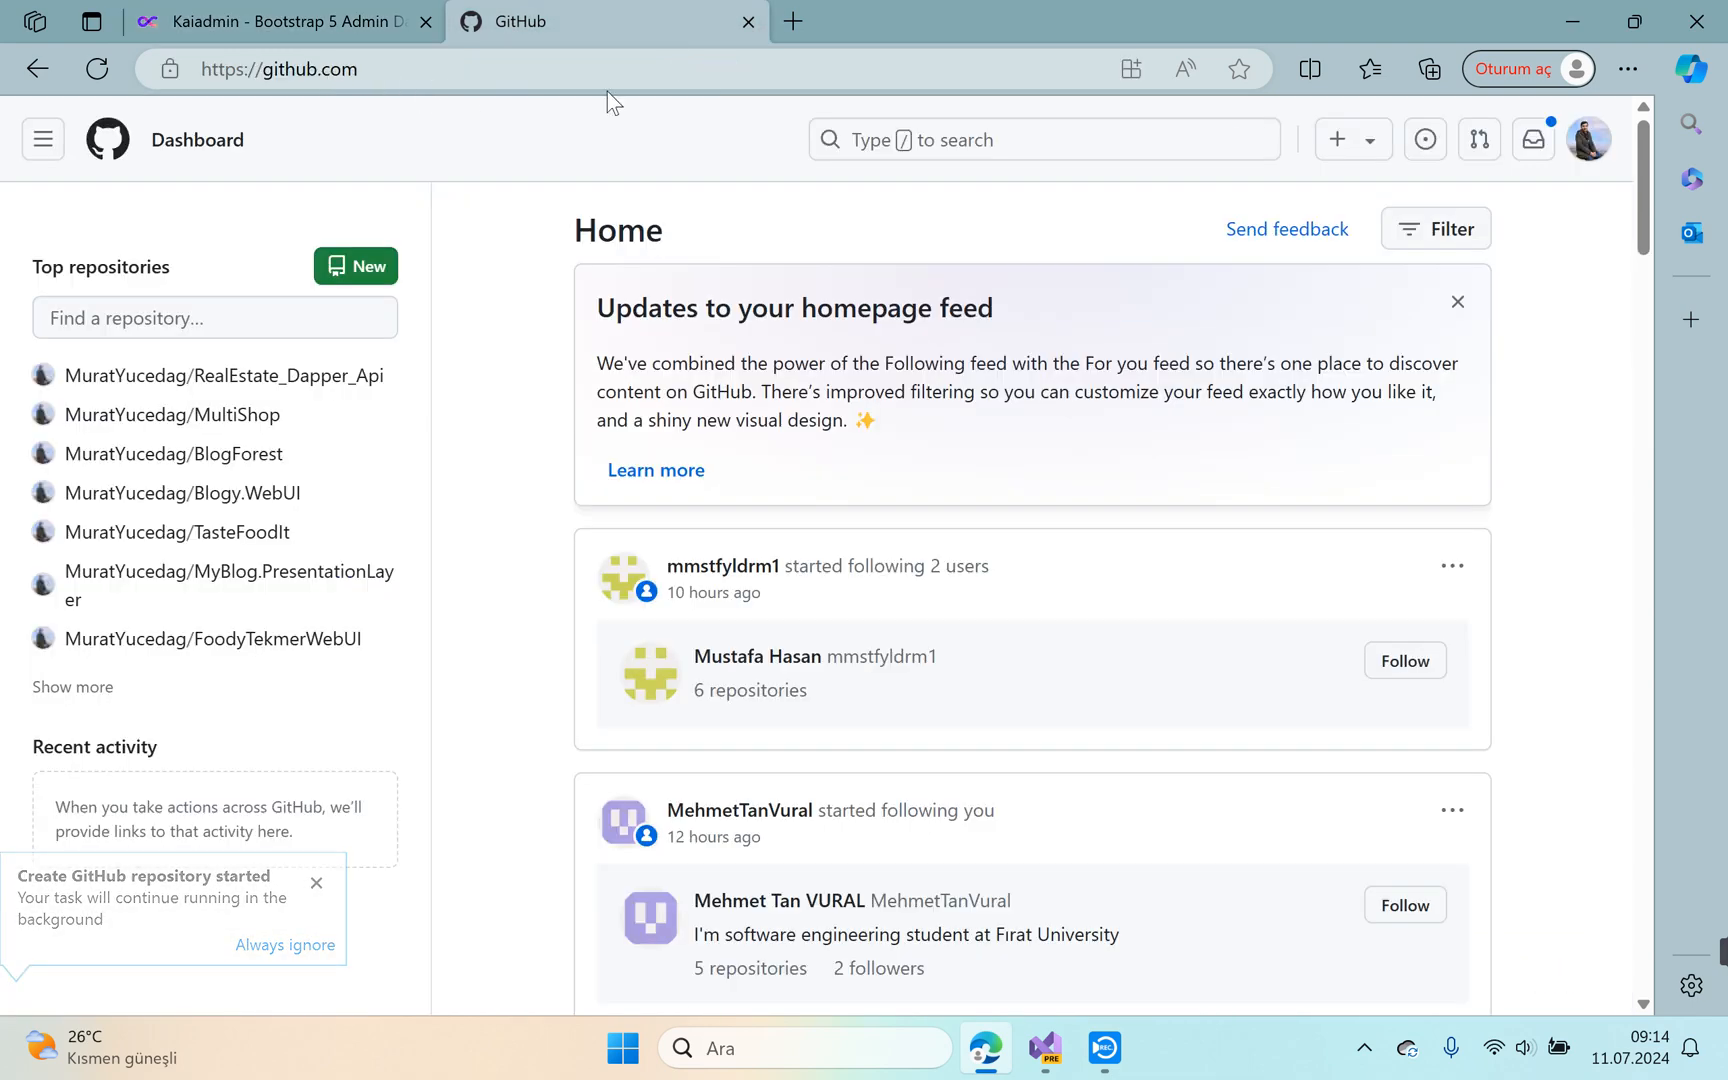
# View the Foody repository under Your repositories on GitHub, then return to the Kaiadmin page.
pyautogui.click(1590, 138)
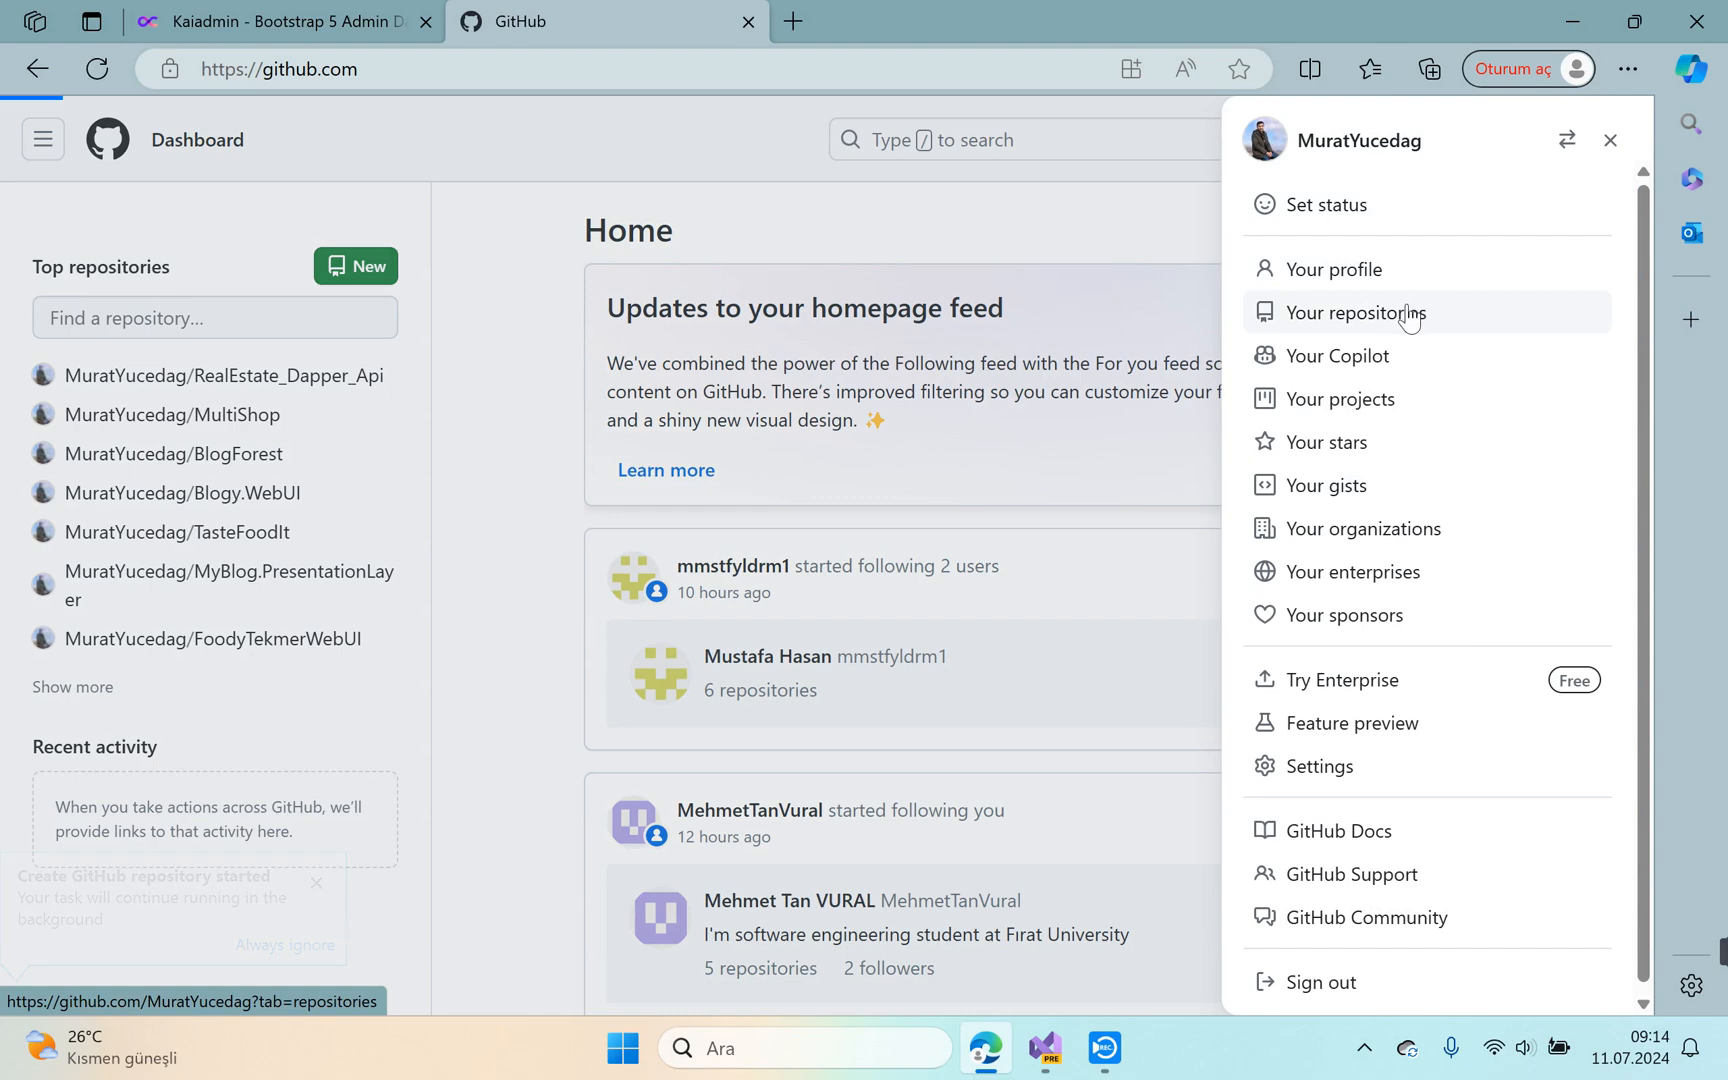
pyautogui.click(1350, 312)
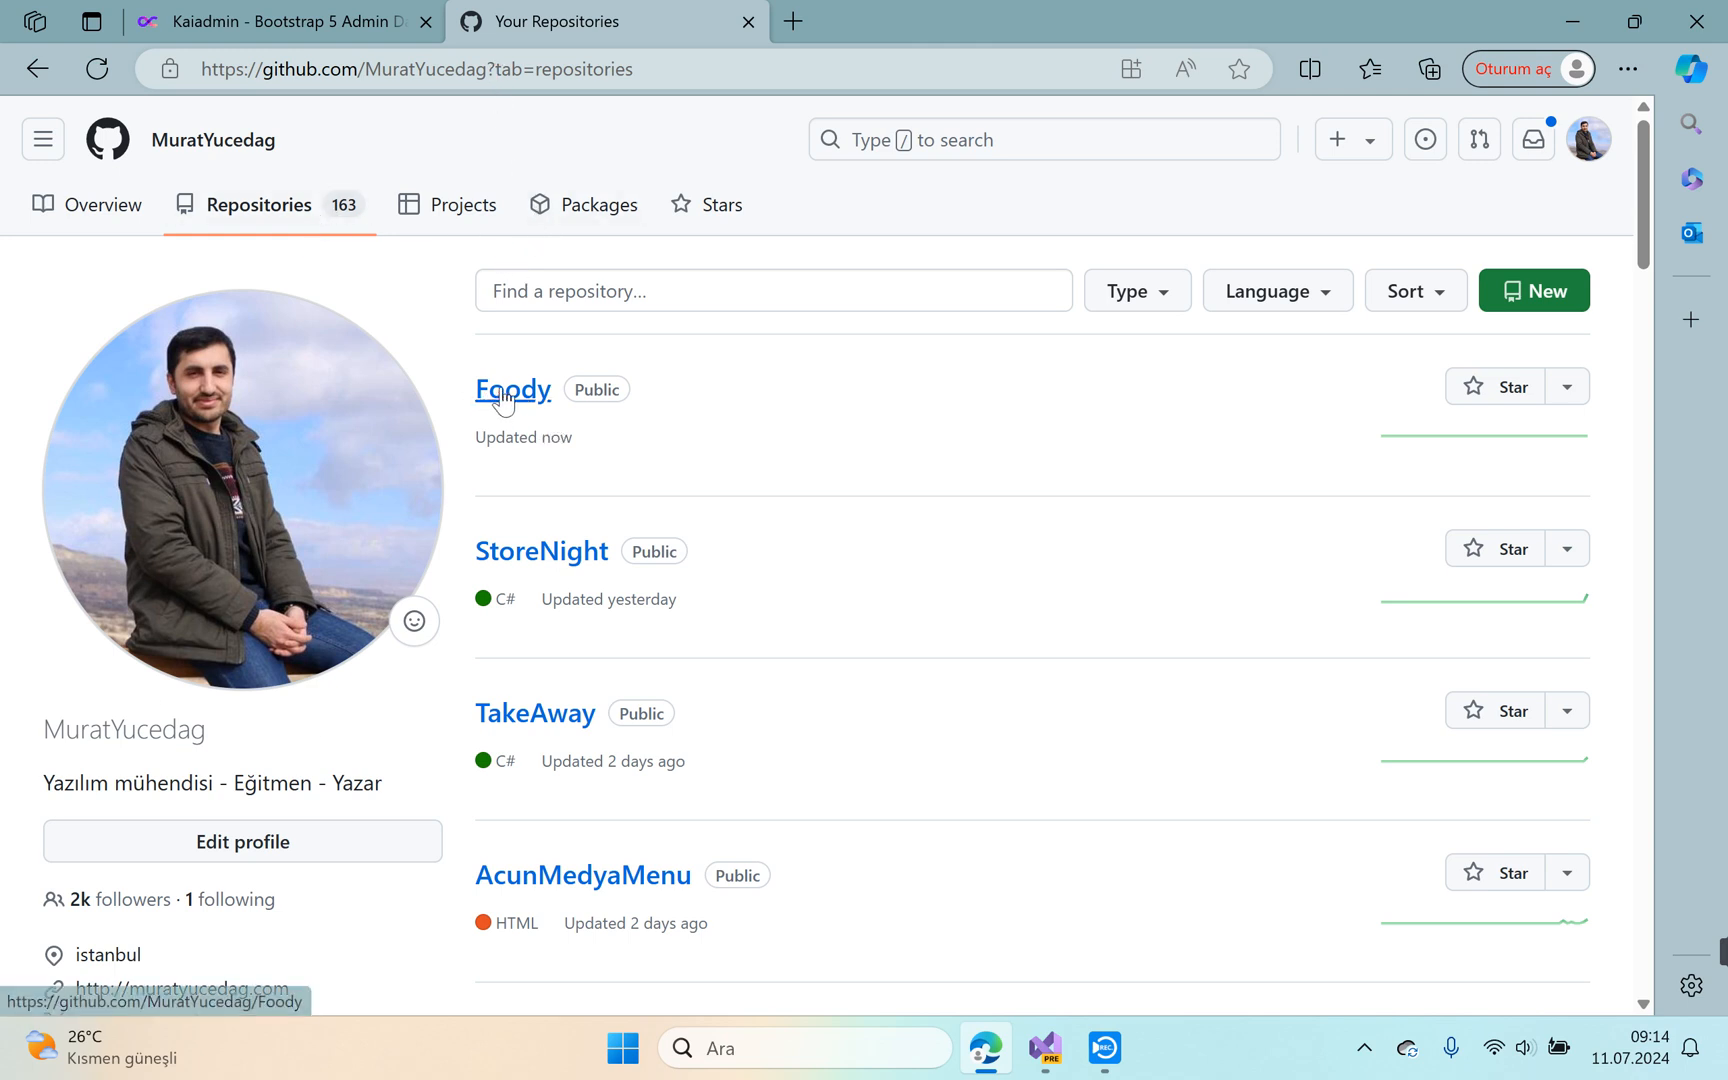
pyautogui.click(512, 390)
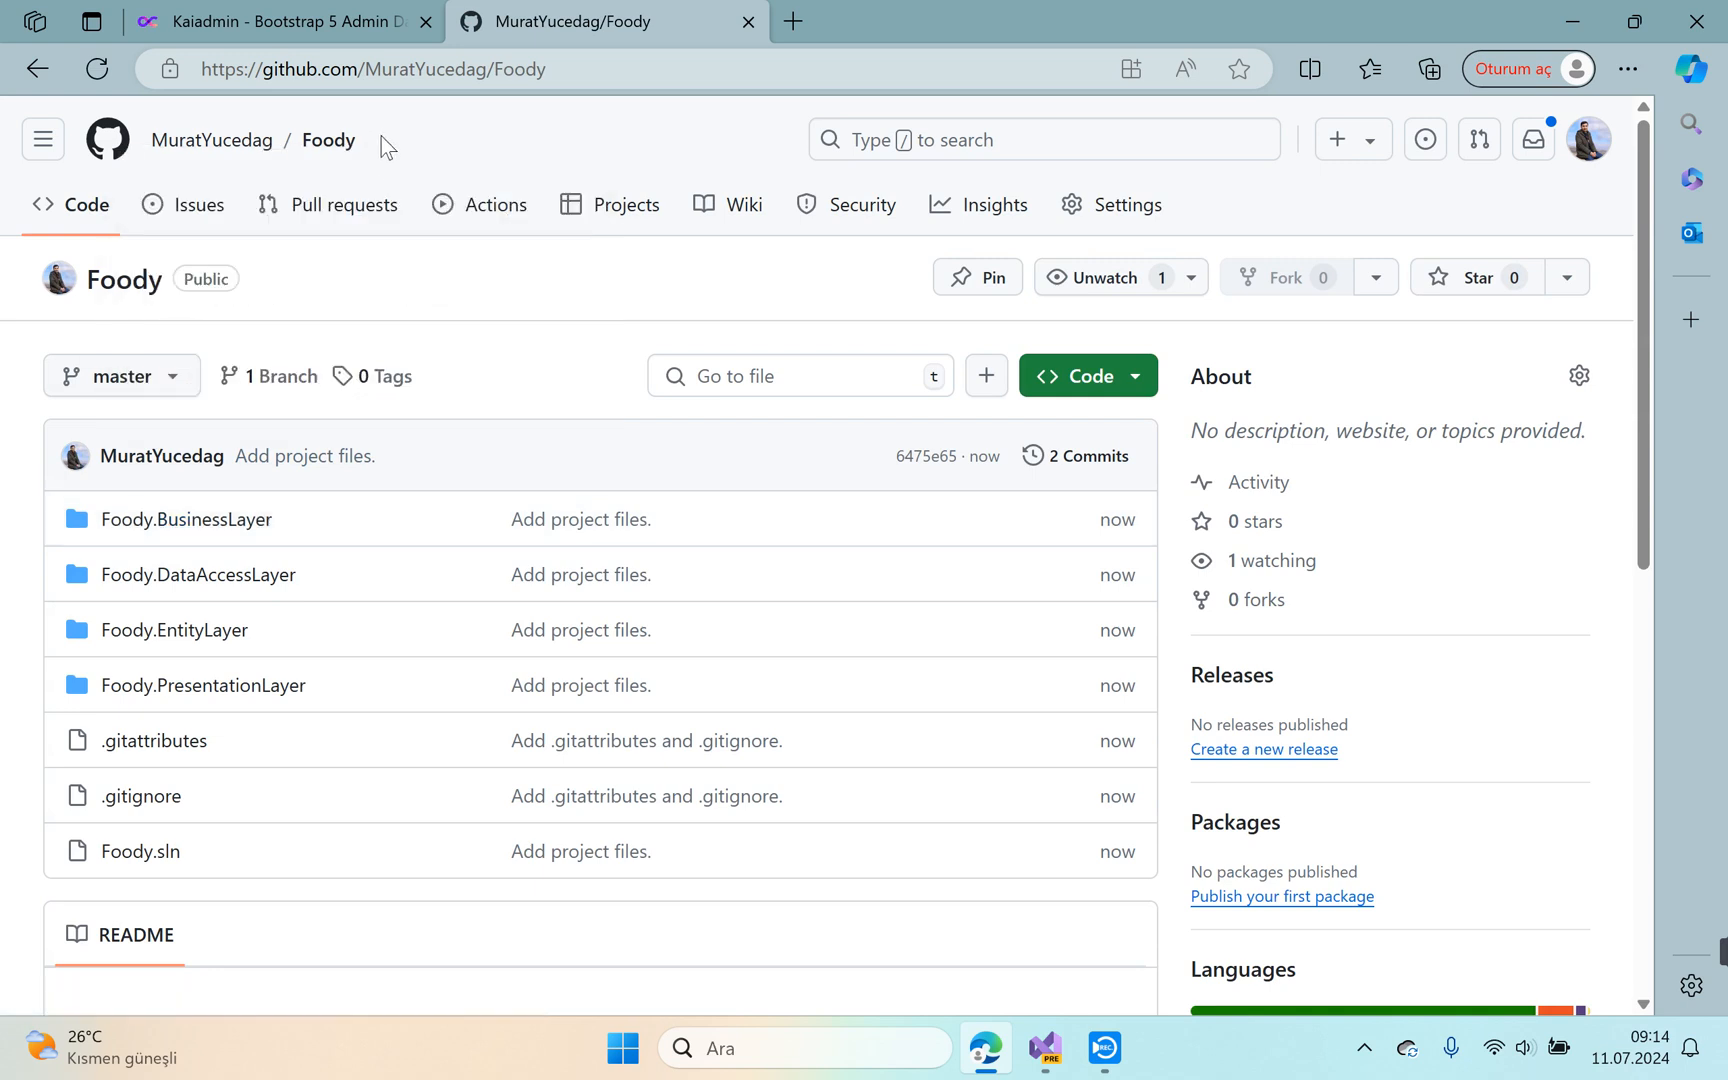
pyautogui.moveTo(78, 332)
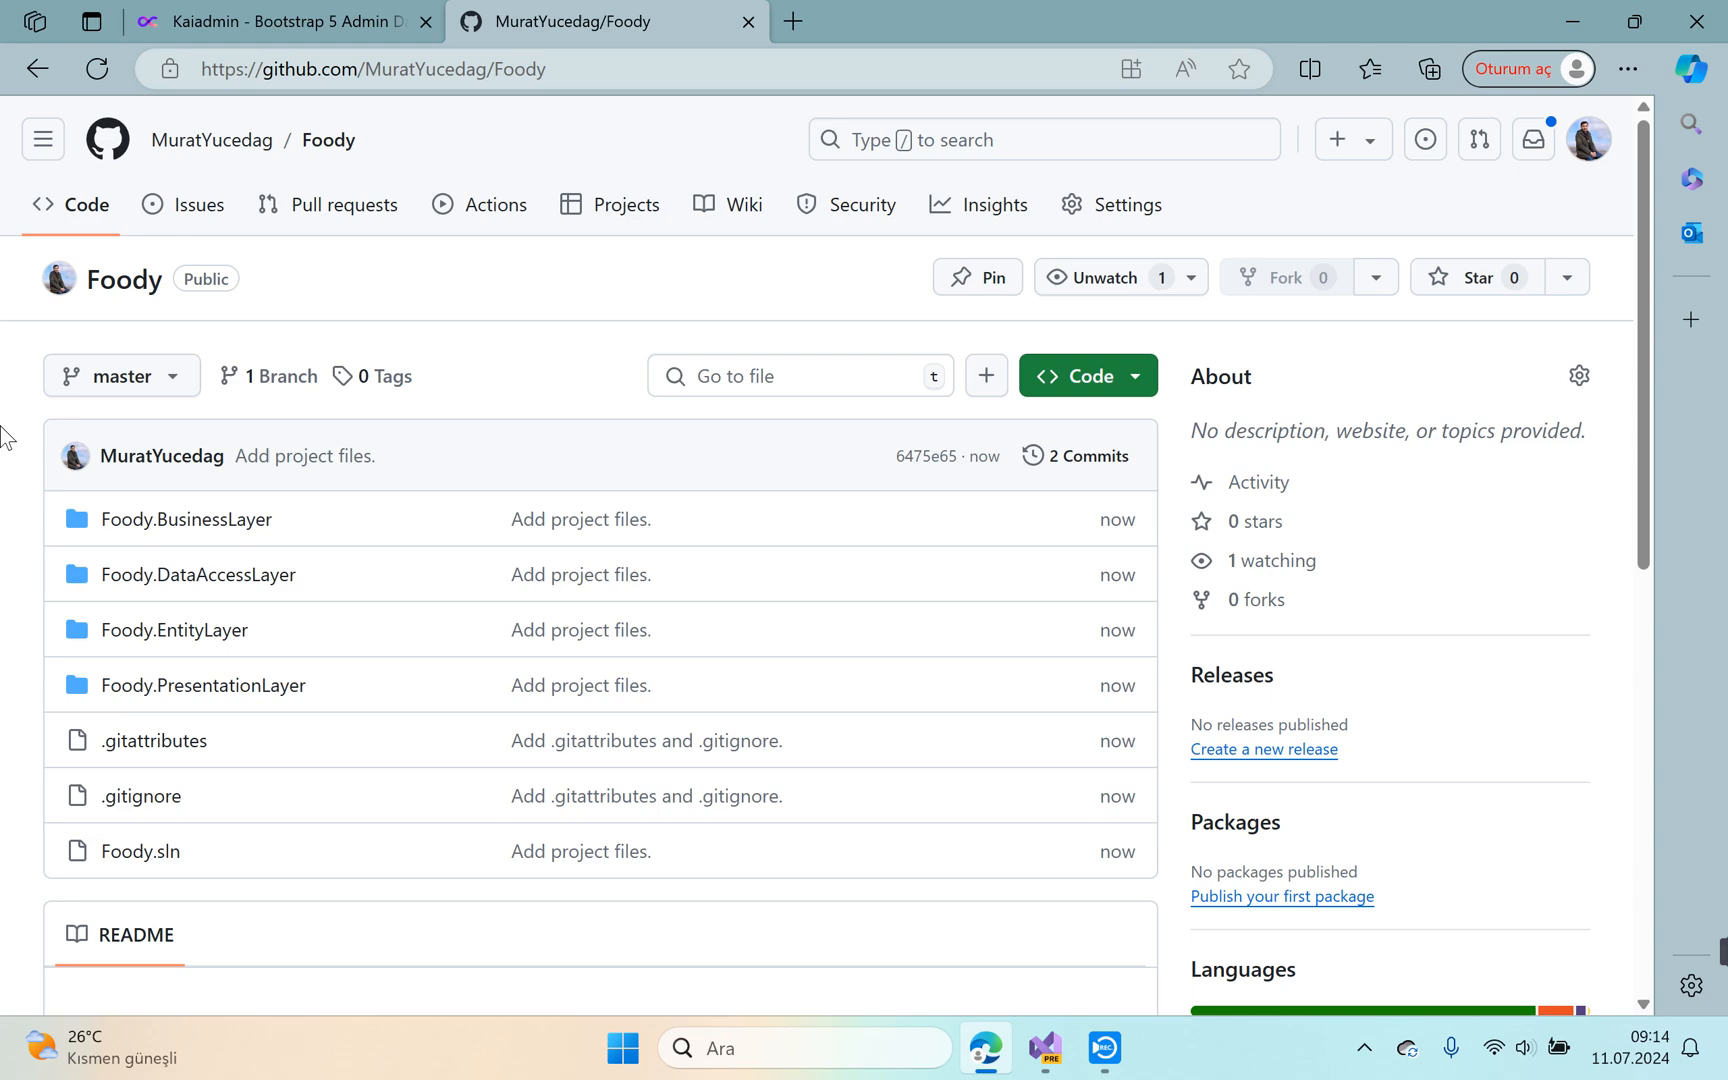
pyautogui.click(282, 20)
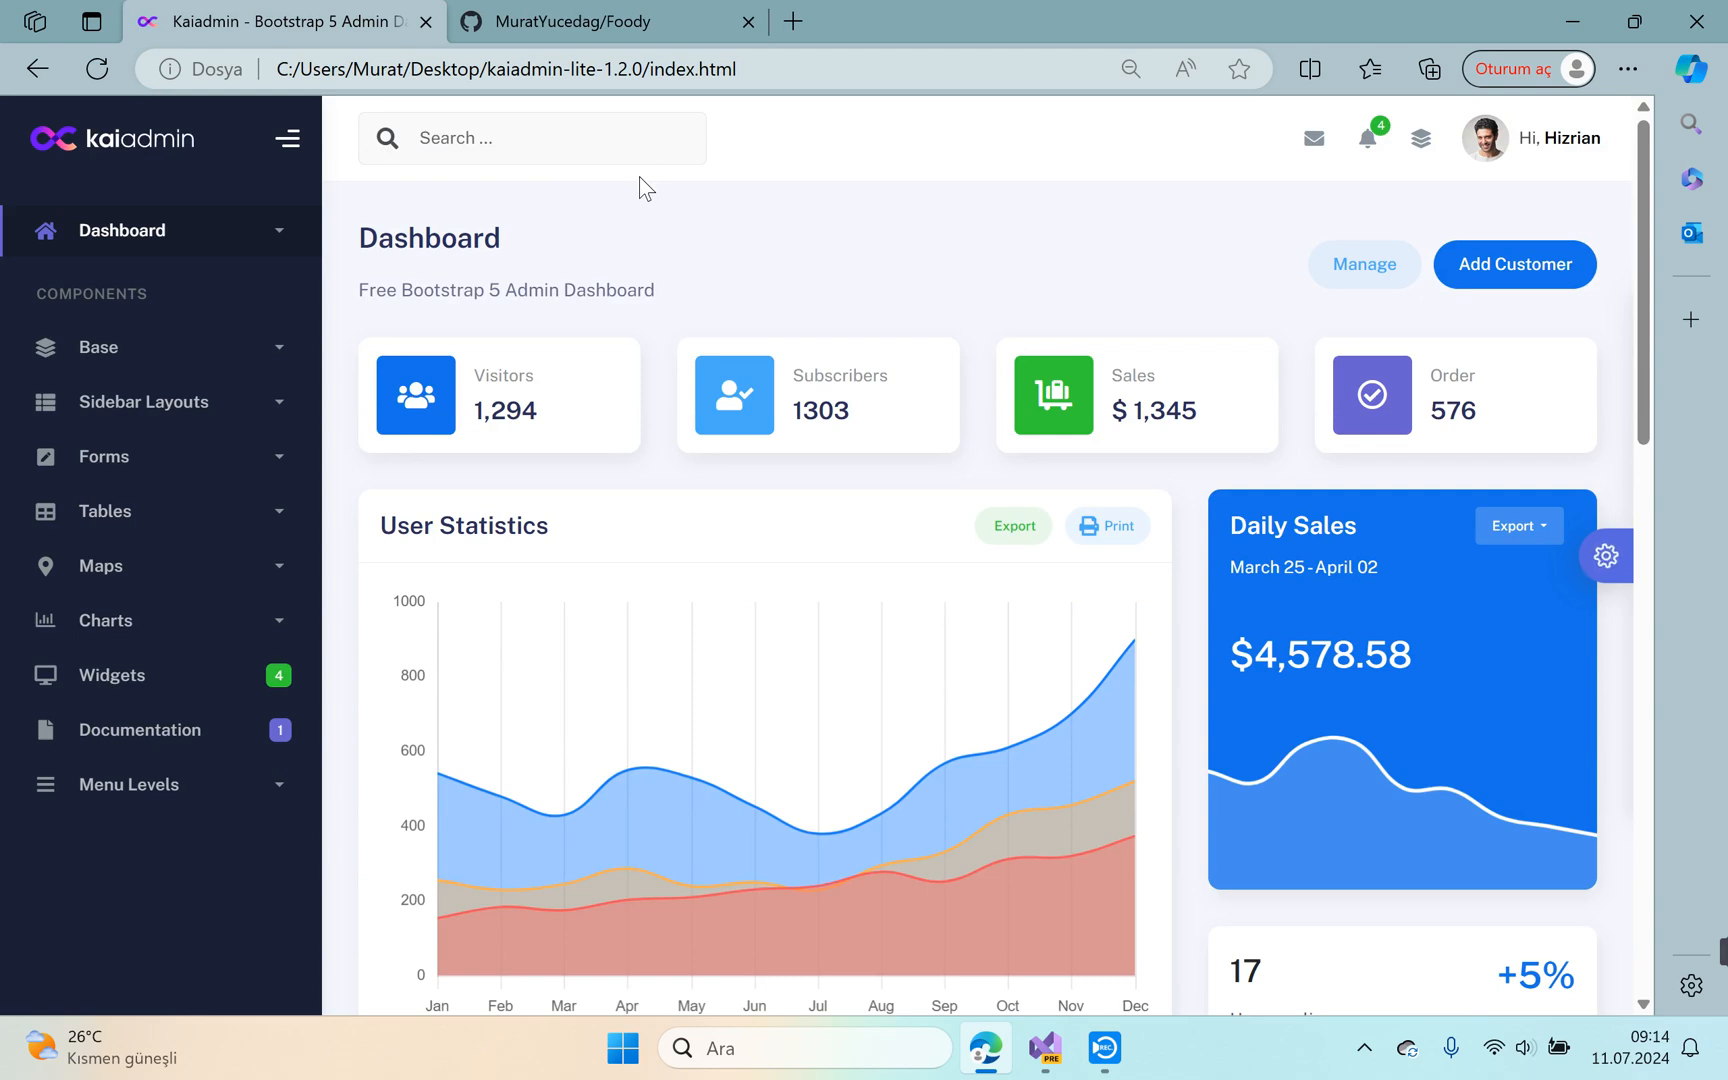
pyautogui.scroll(-3)
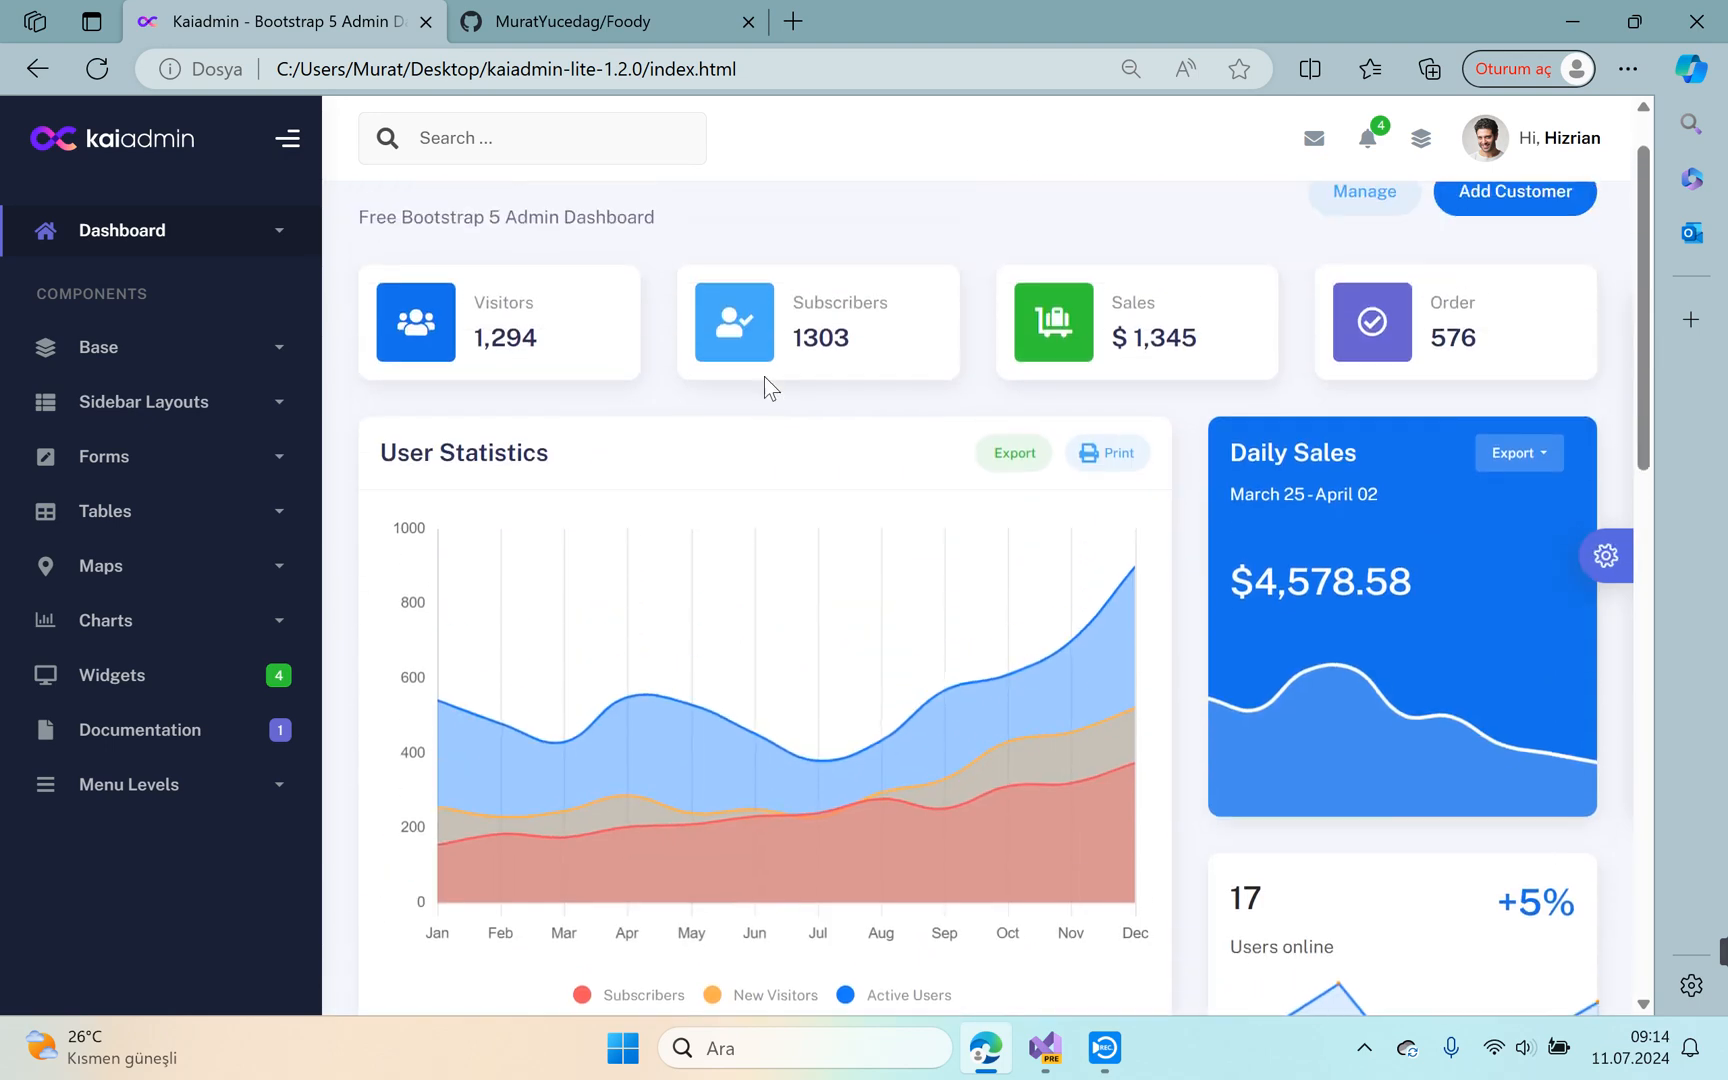
pyautogui.scroll(-3)
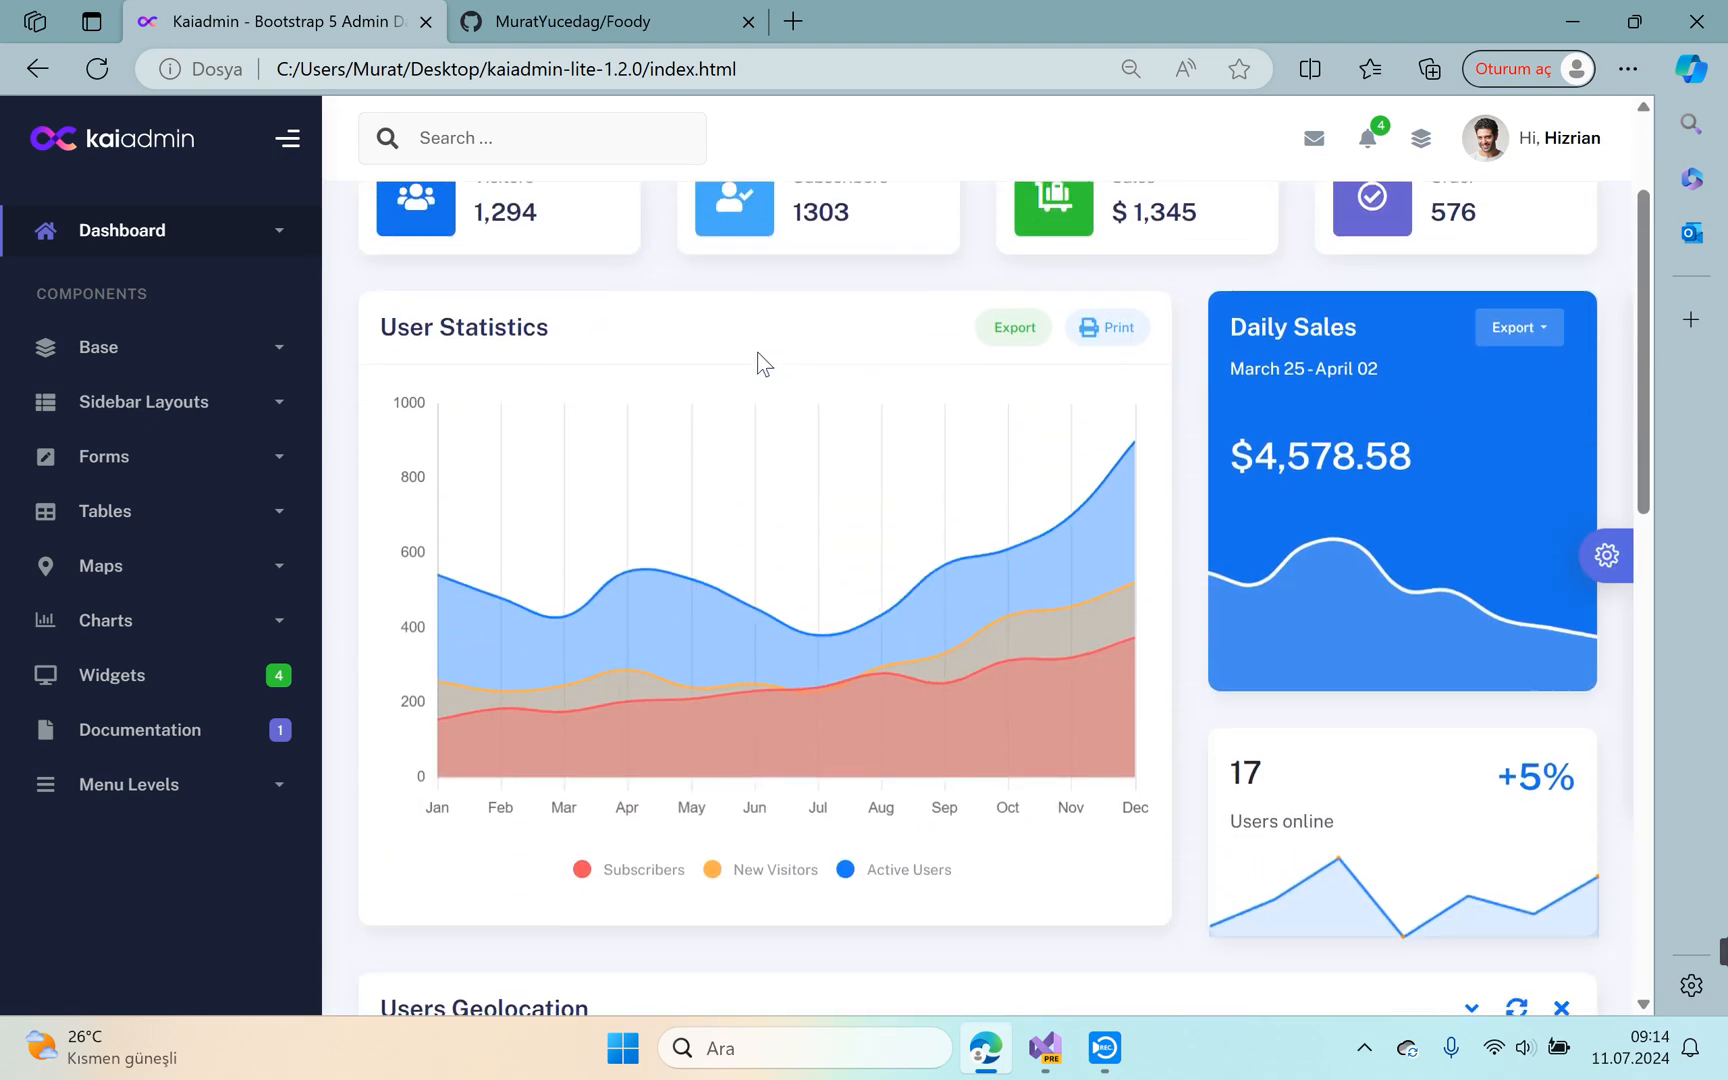
pyautogui.scroll(3)
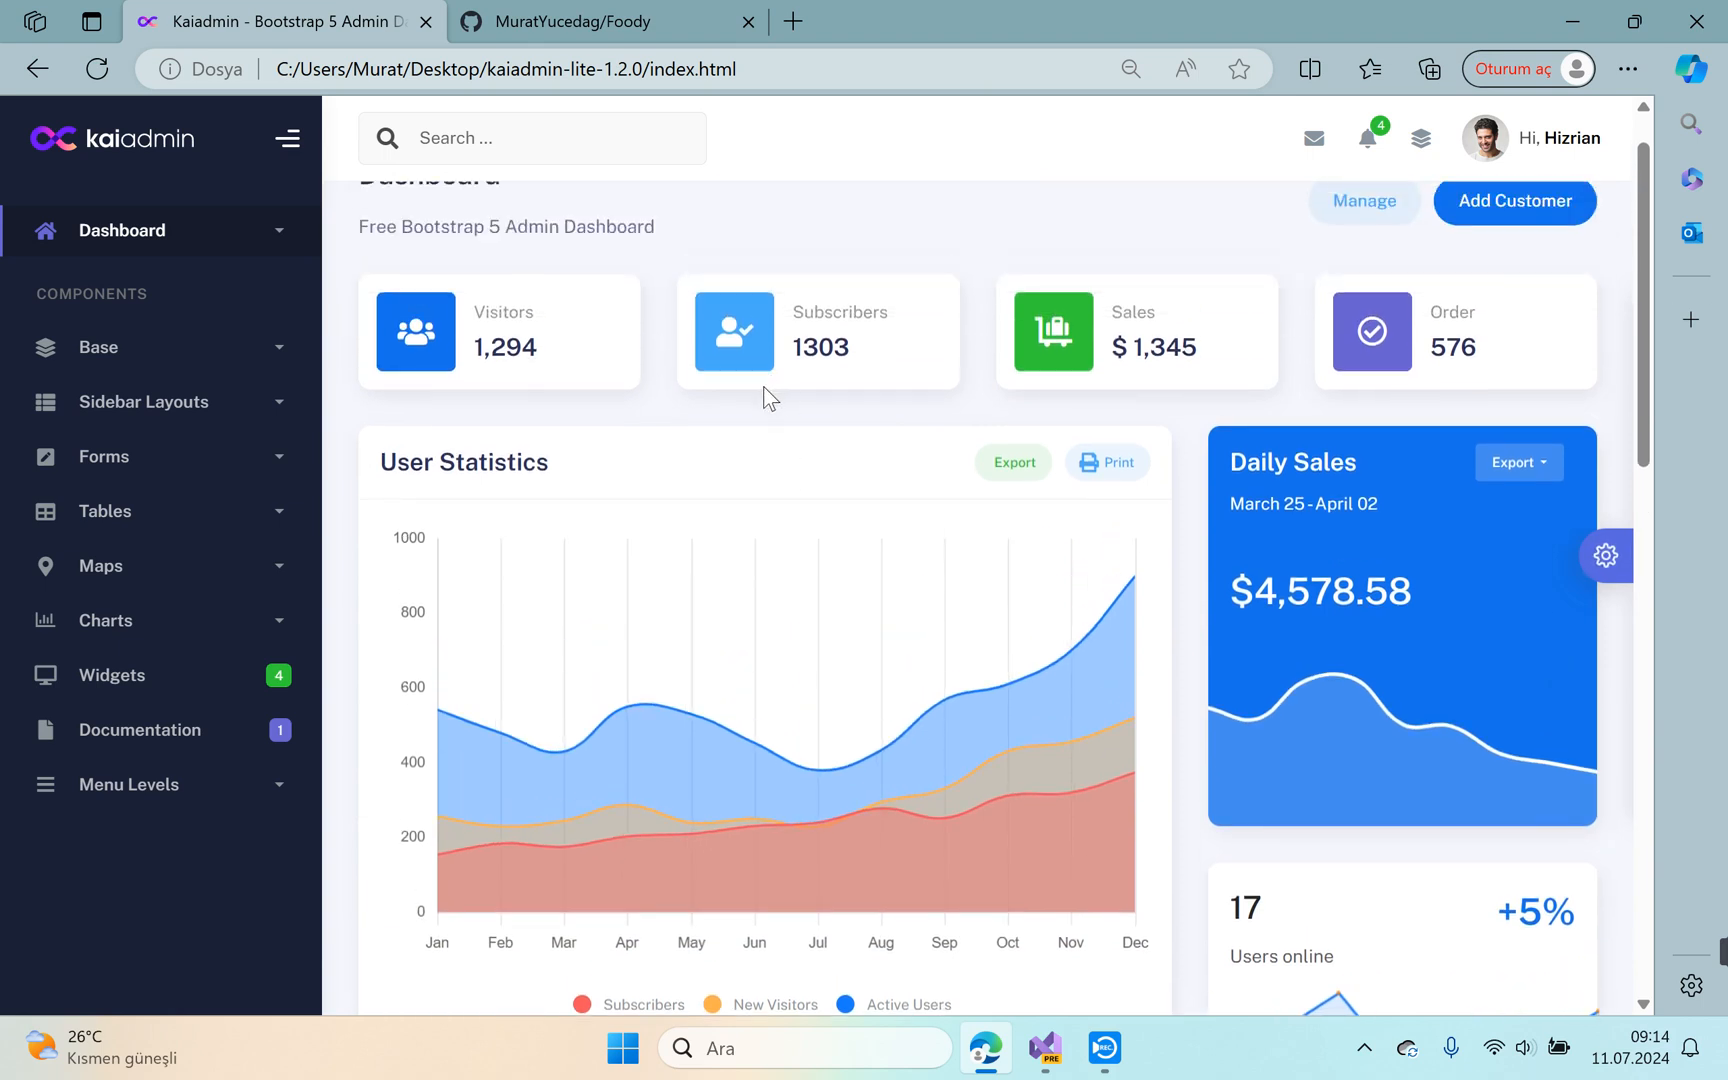
pyautogui.moveTo(692, 424)
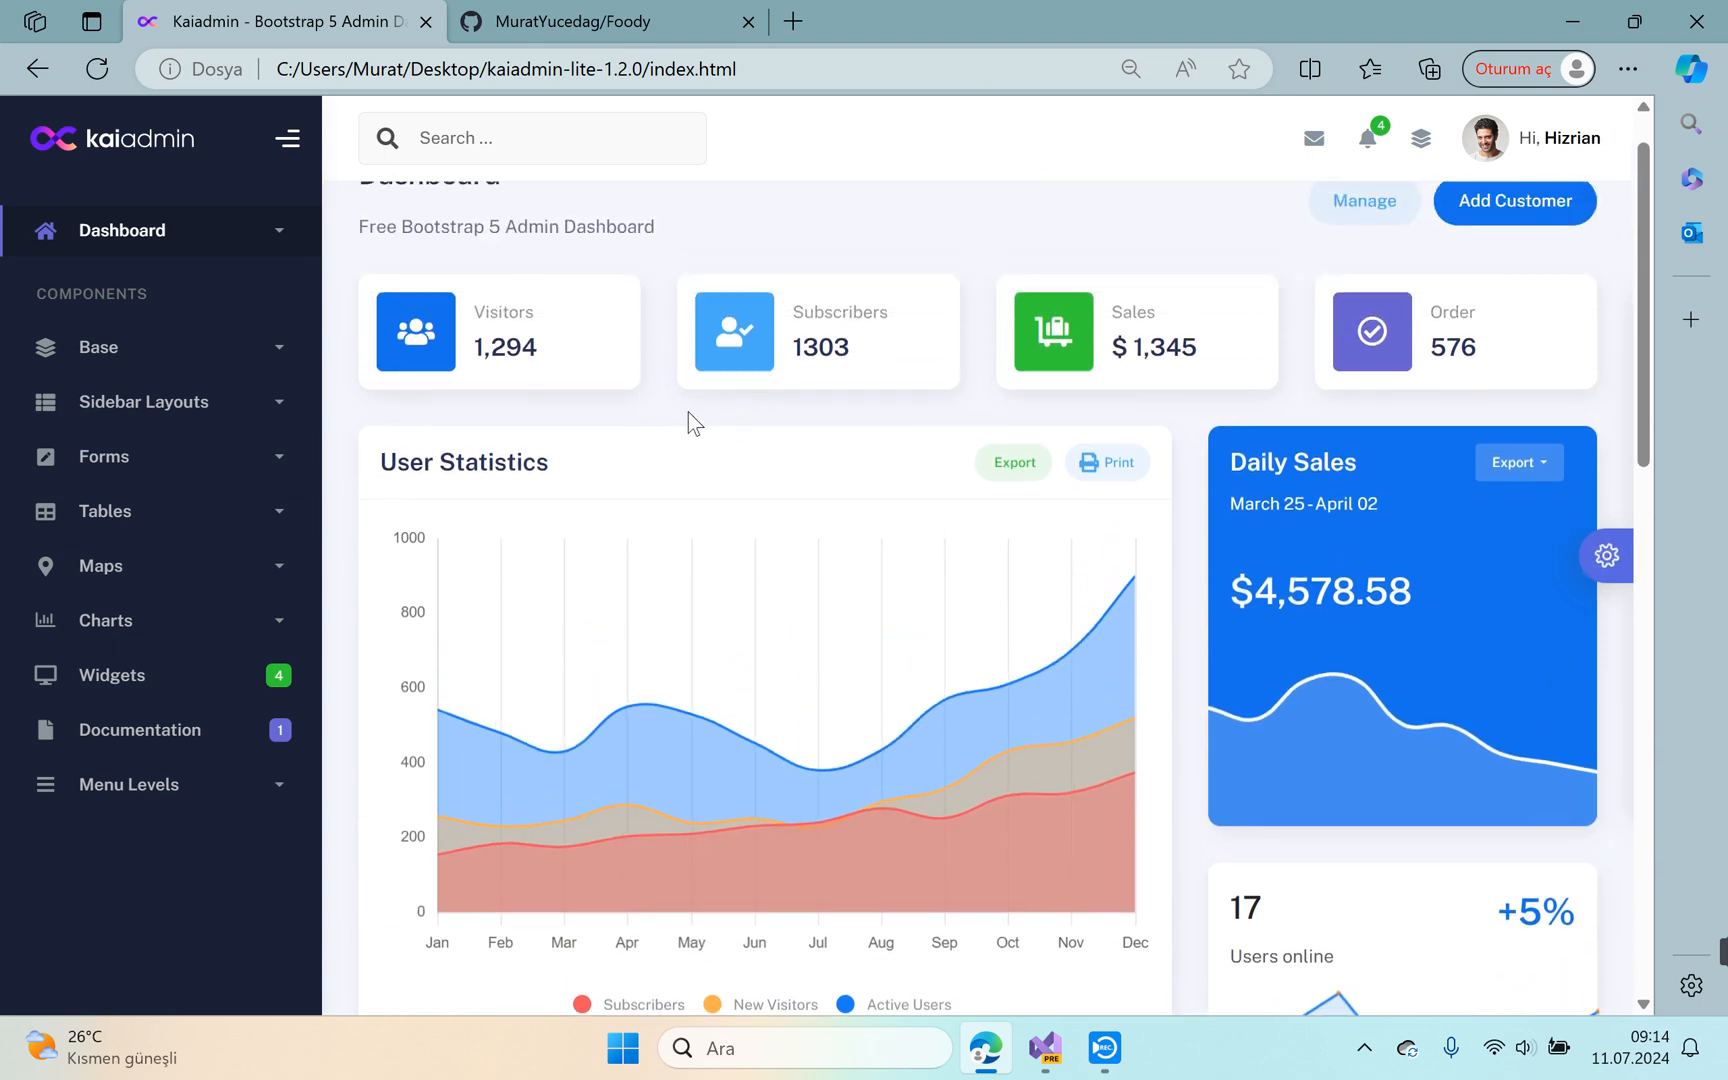
pyautogui.moveTo(936, 378)
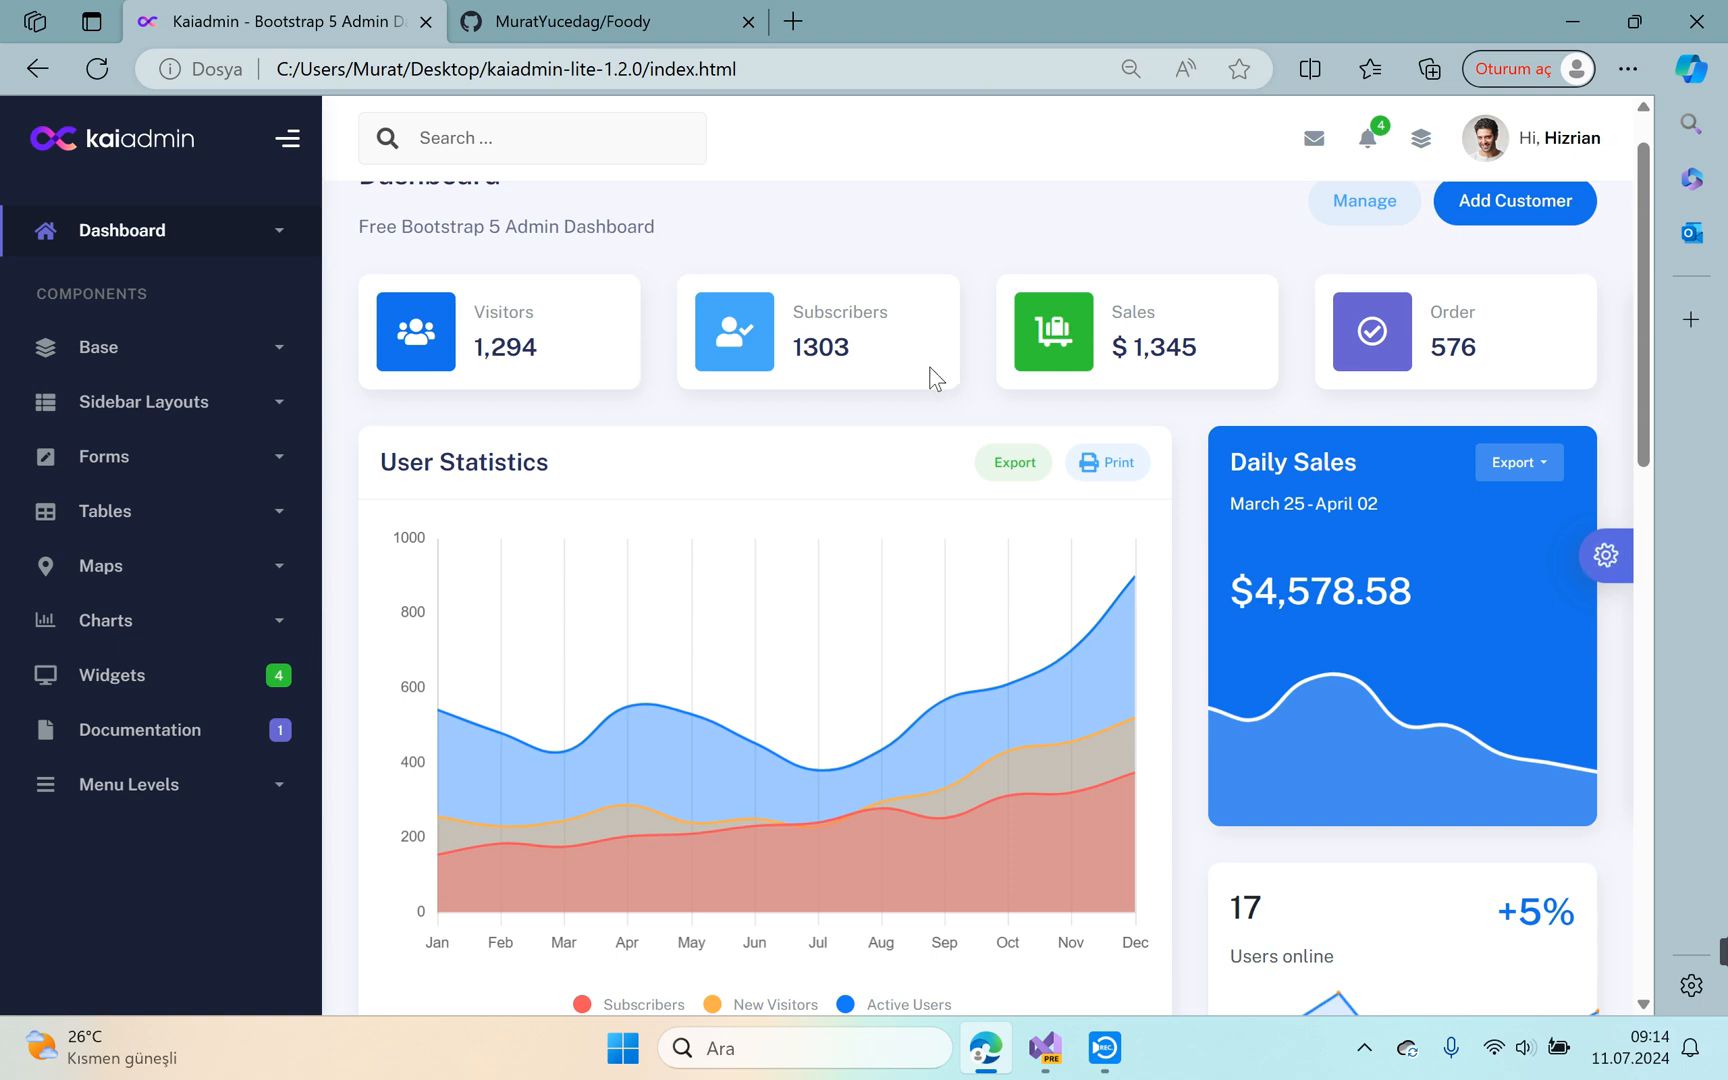
pyautogui.moveTo(1282, 382)
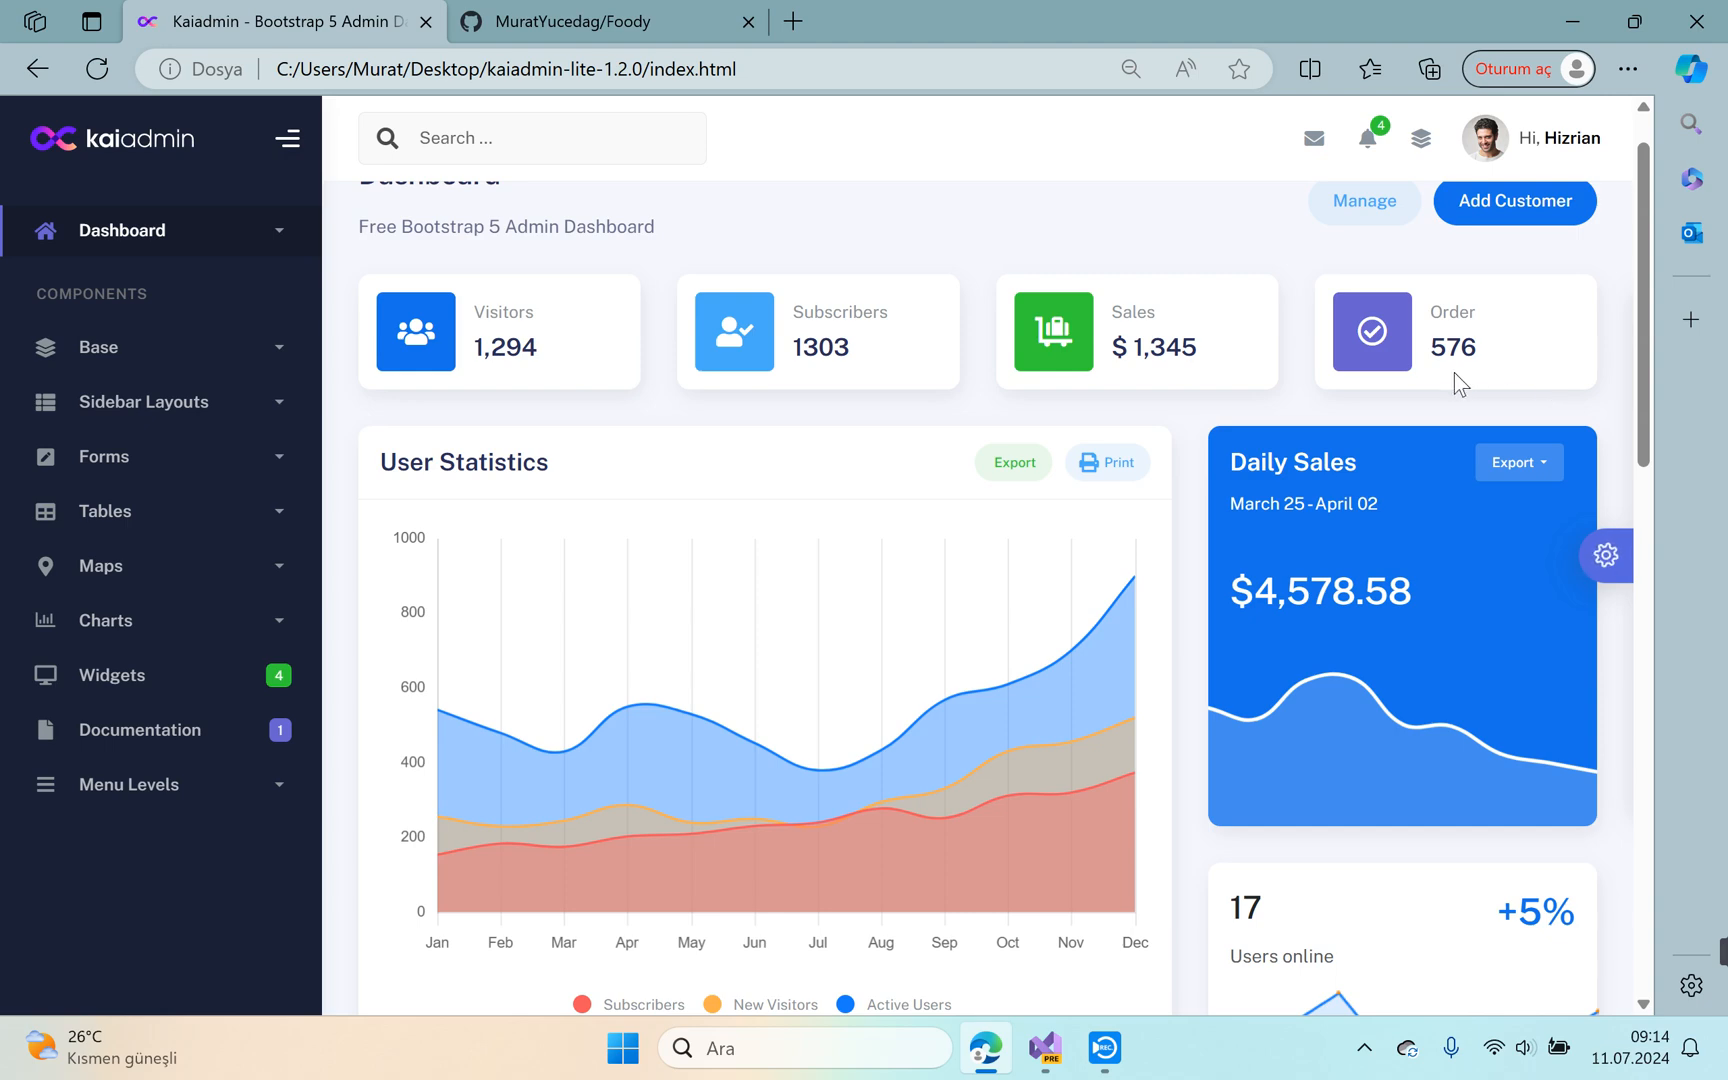
pyautogui.moveTo(1154, 276)
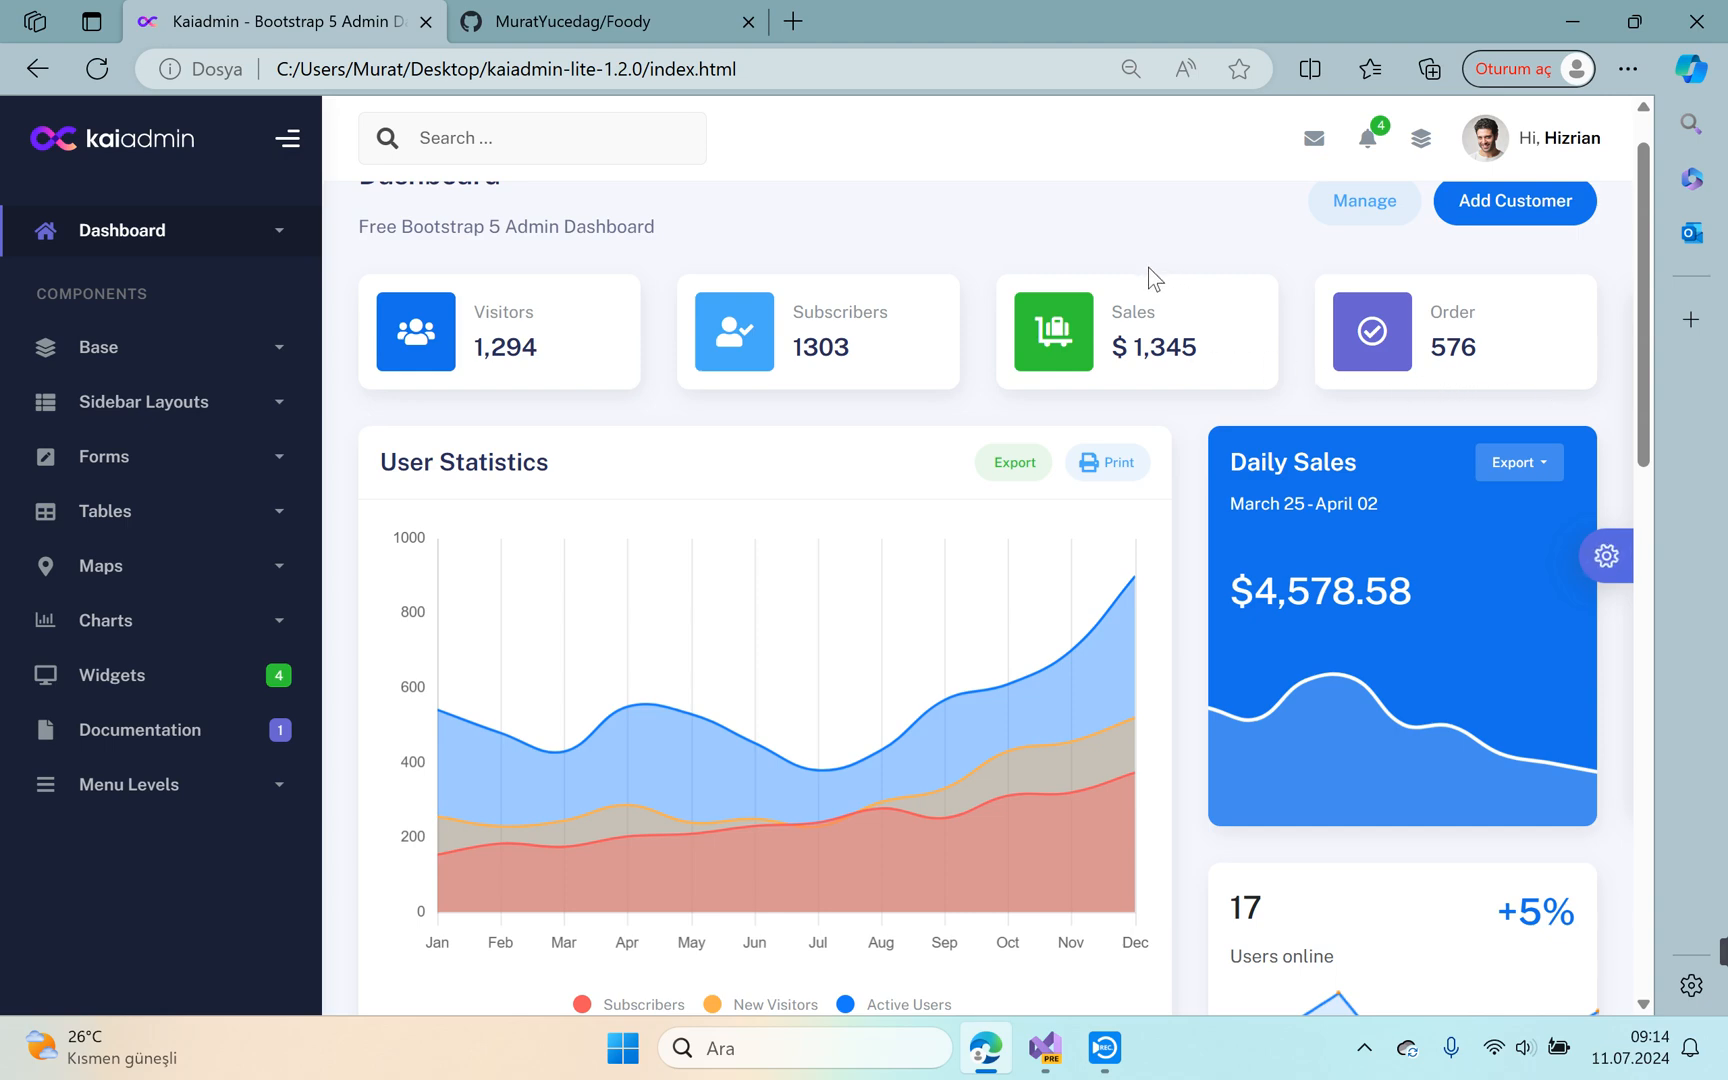
pyautogui.moveTo(1176, 210)
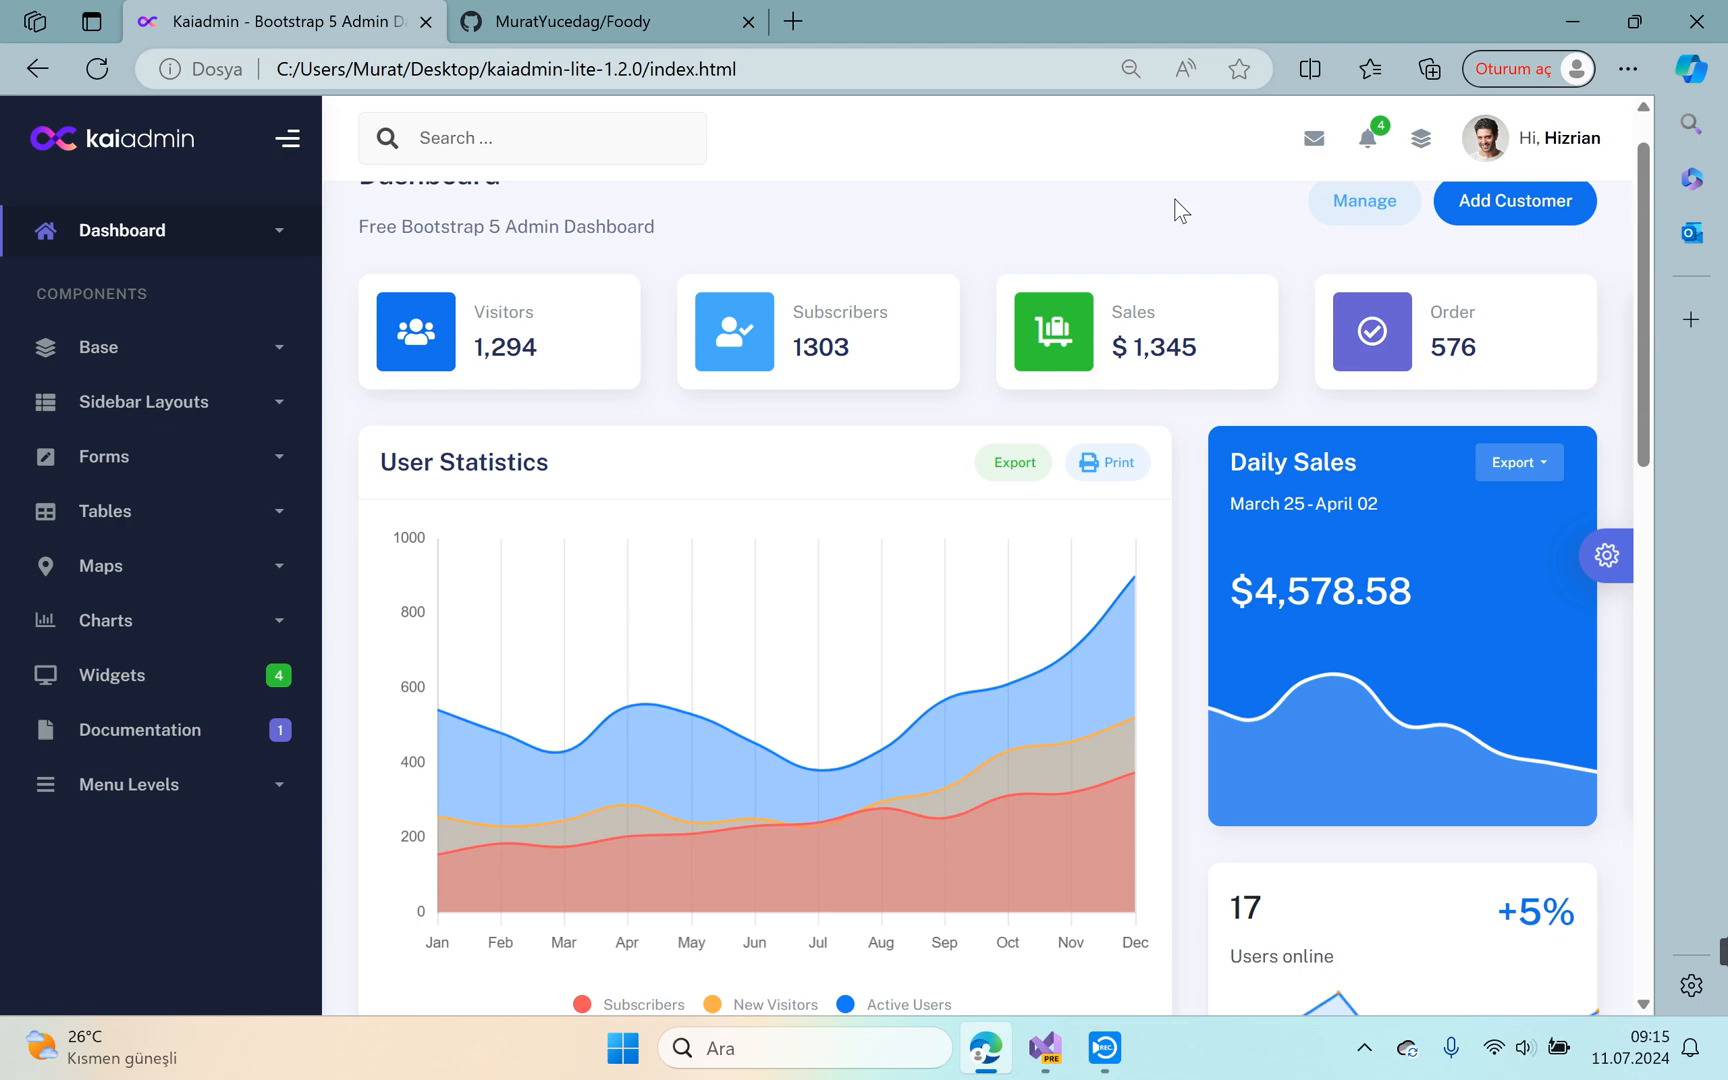
pyautogui.moveTo(658, 320)
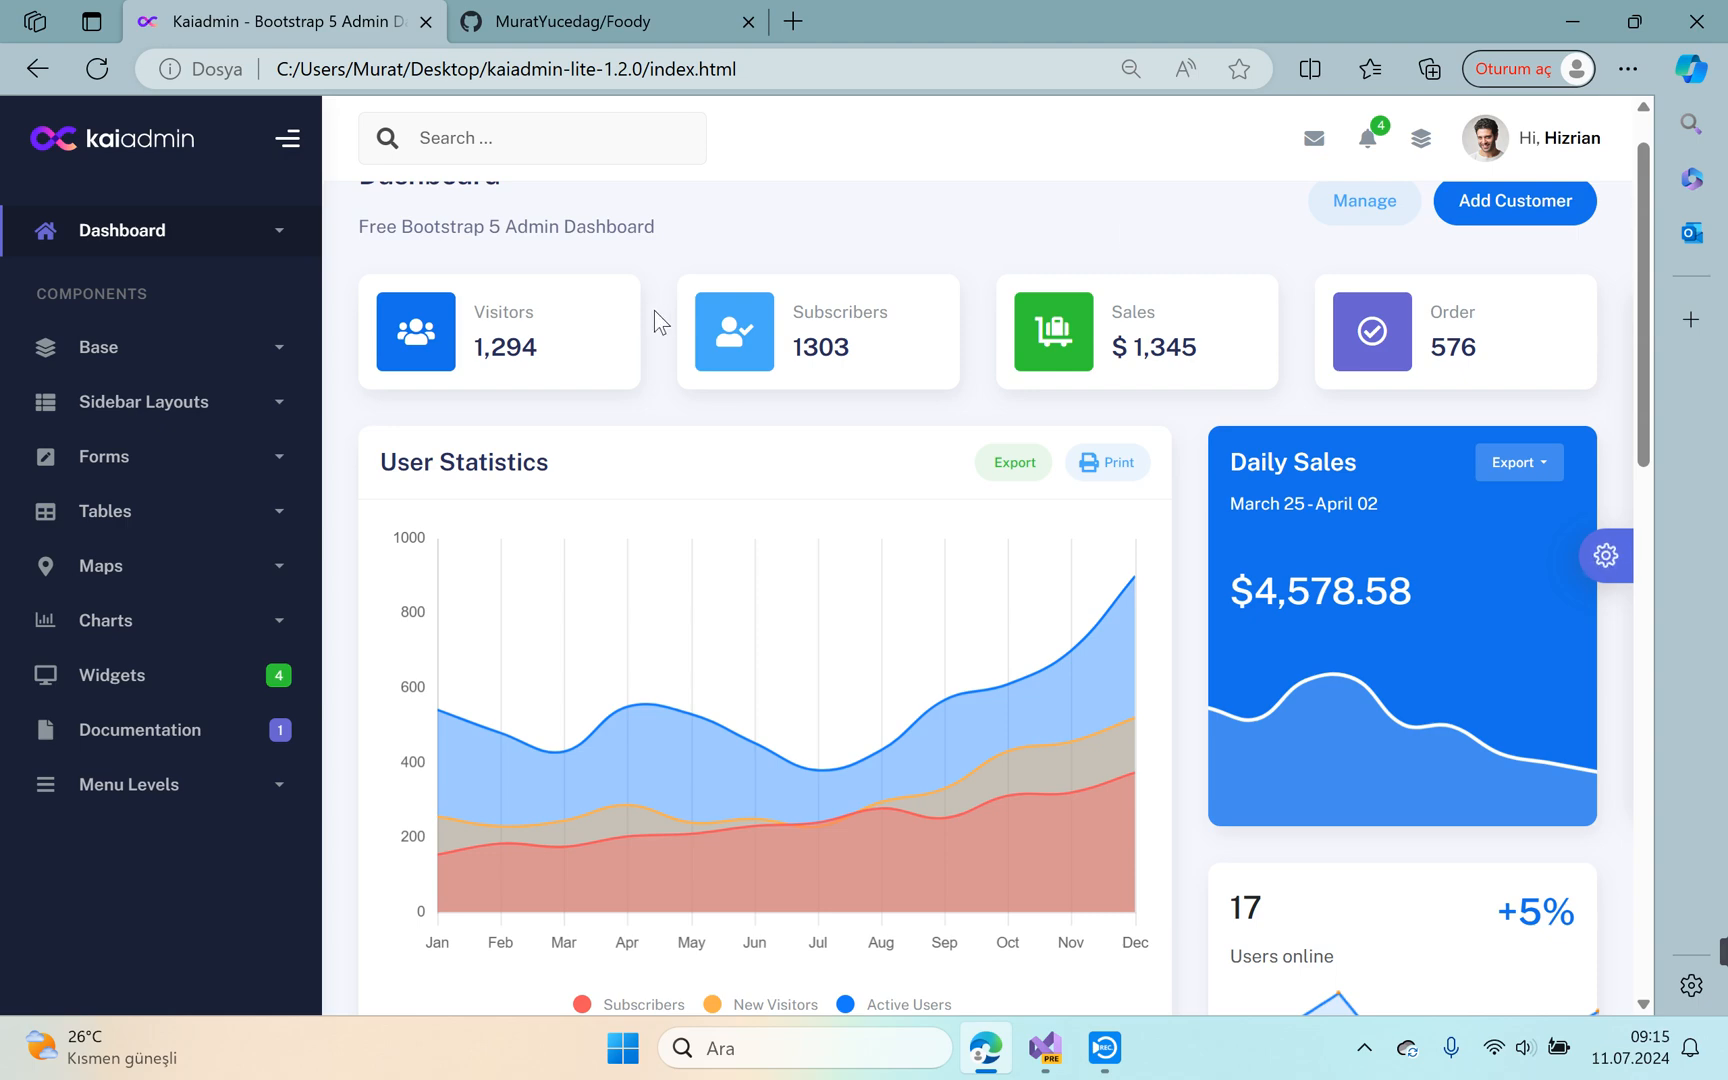
pyautogui.moveTo(1204, 320)
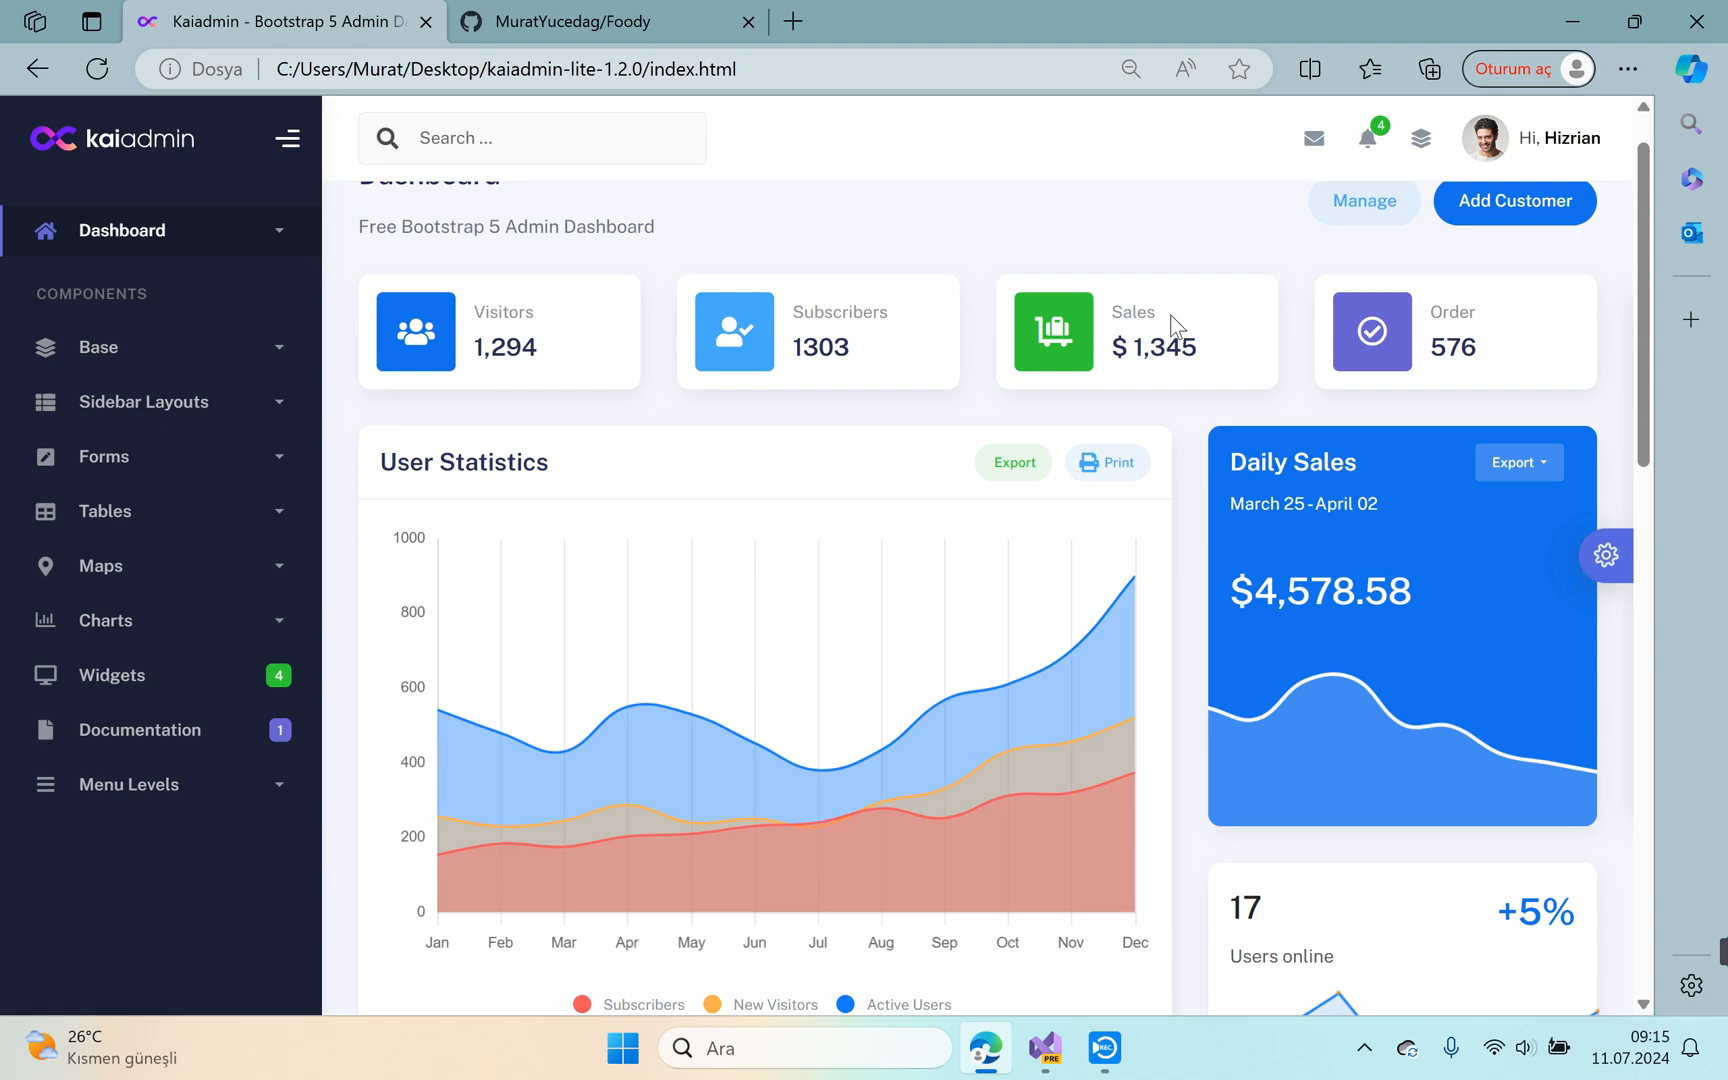
pyautogui.scroll(-3)
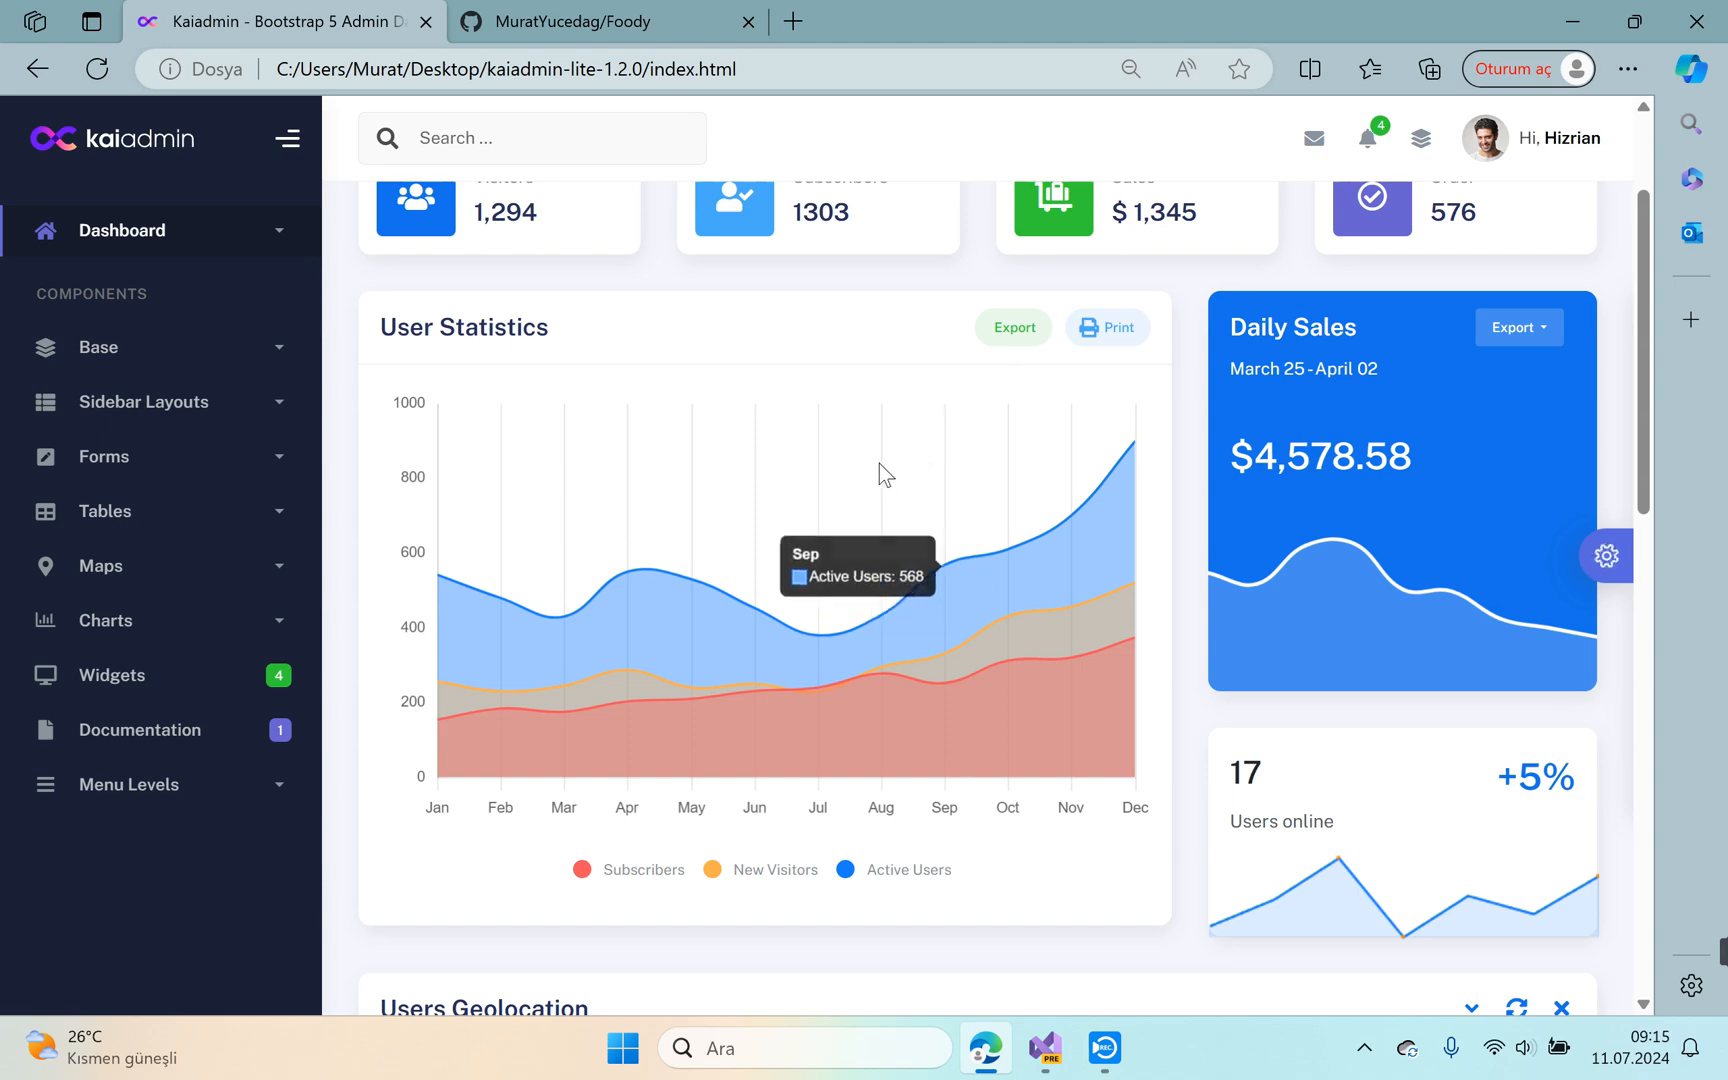
pyautogui.scroll(-3)
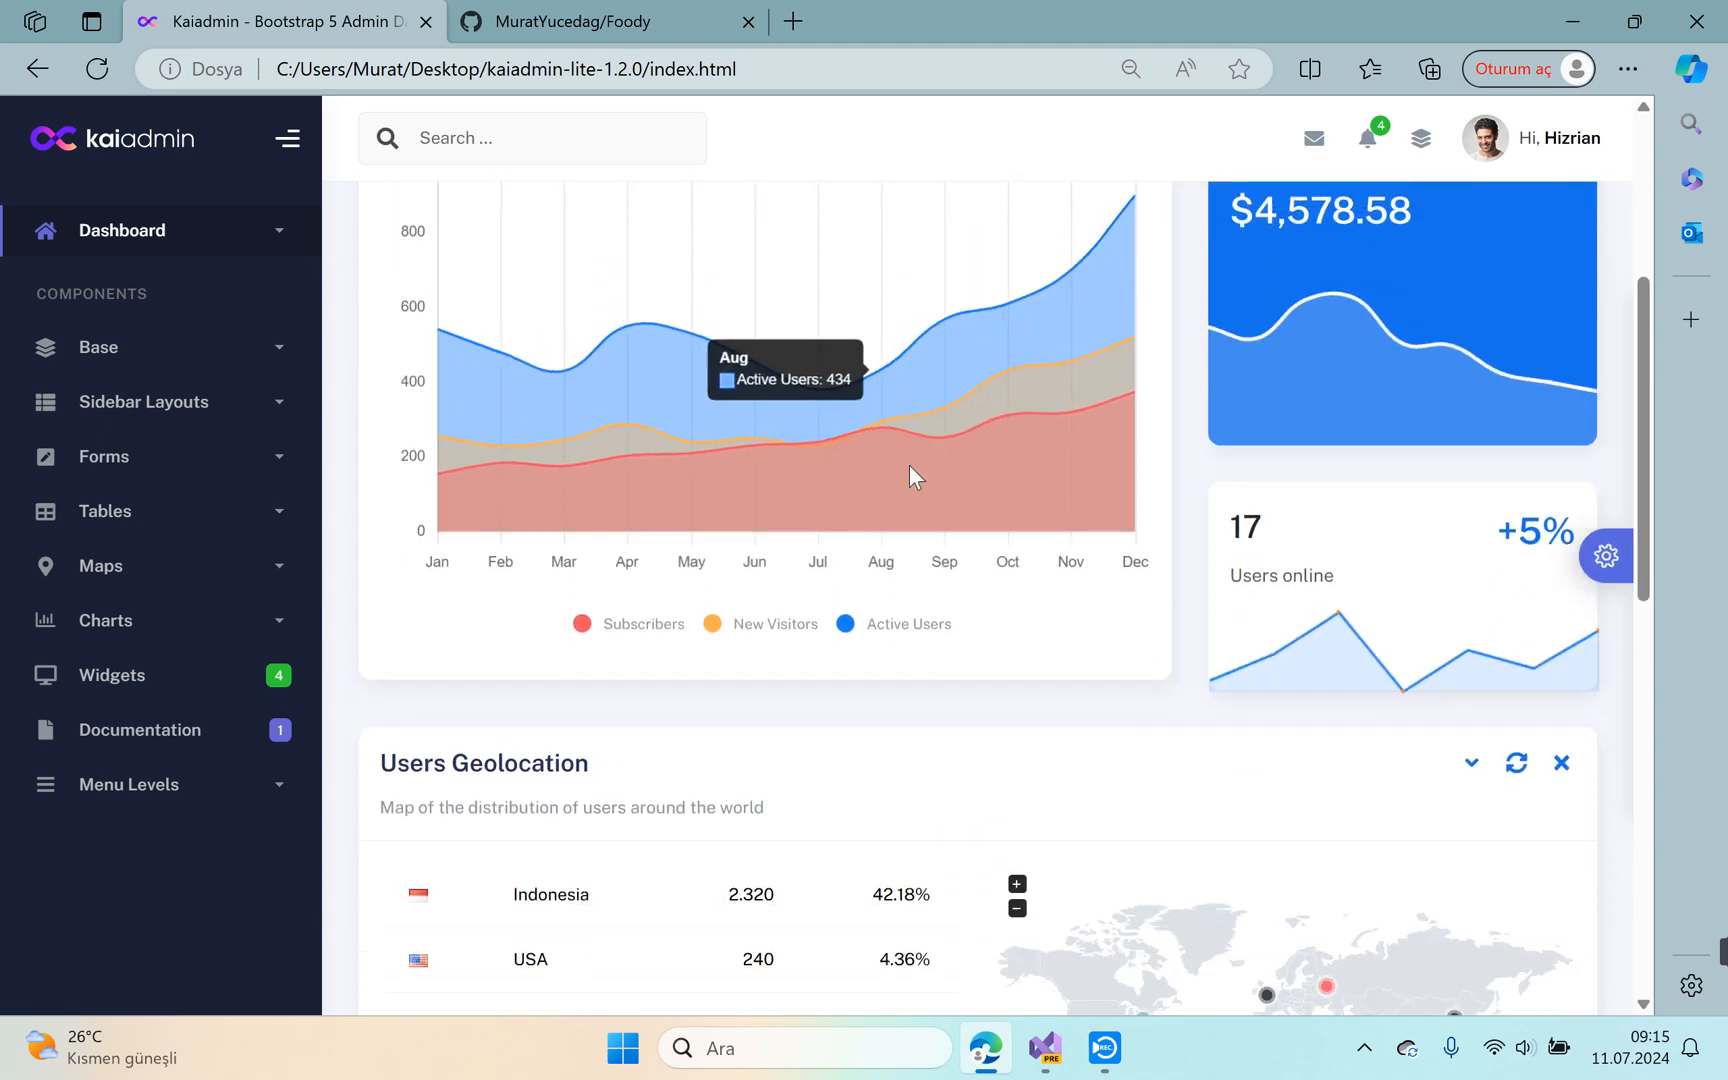
pyautogui.scroll(-3)
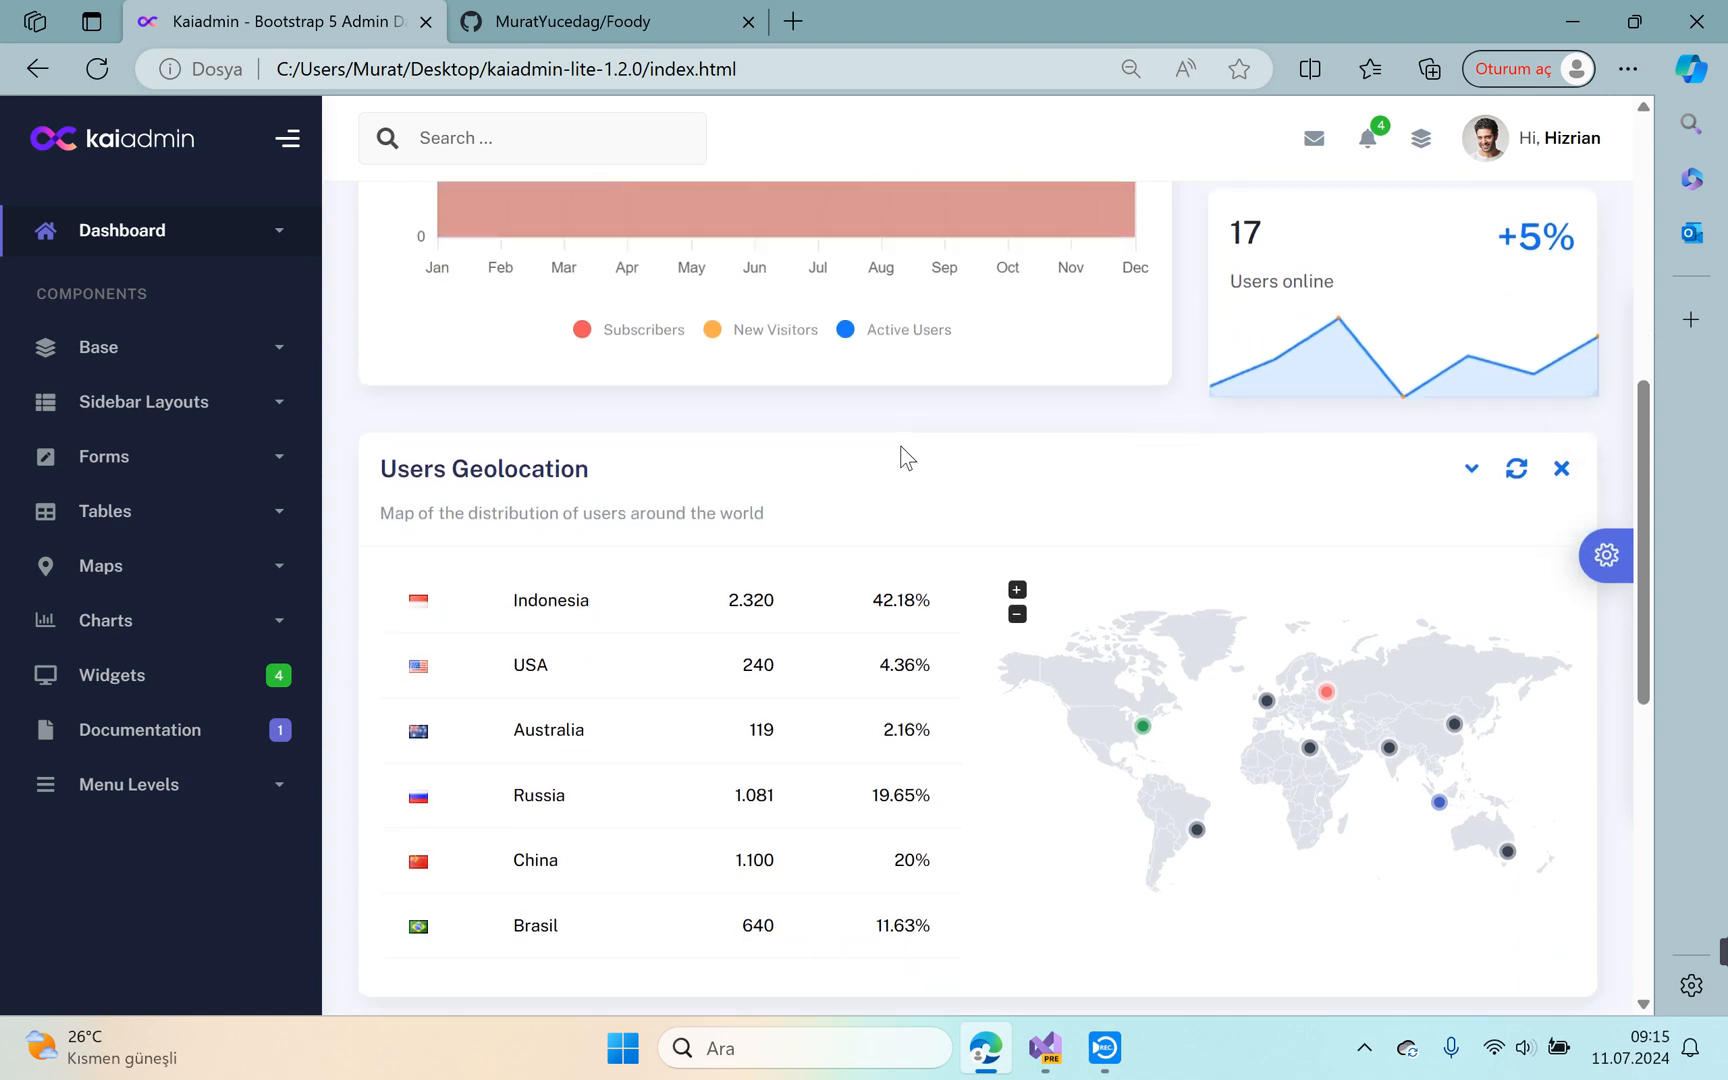
pyautogui.scroll(-3)
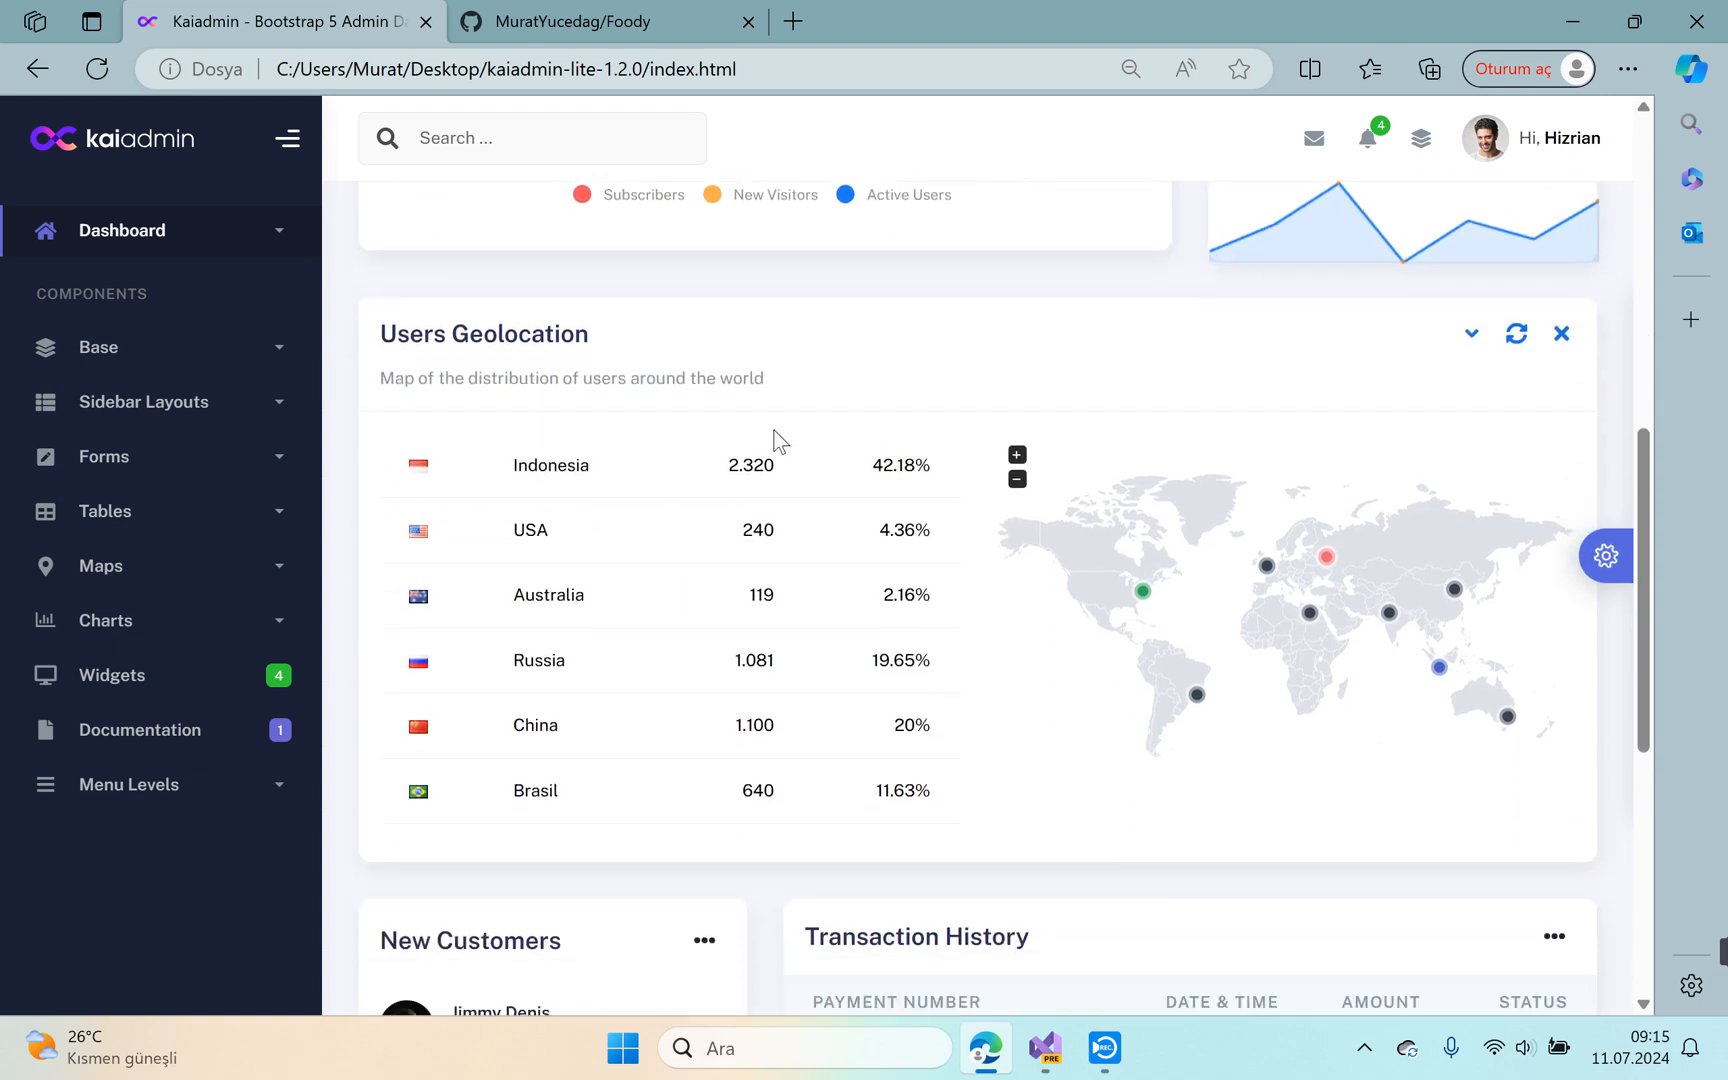
pyautogui.scroll(-3)
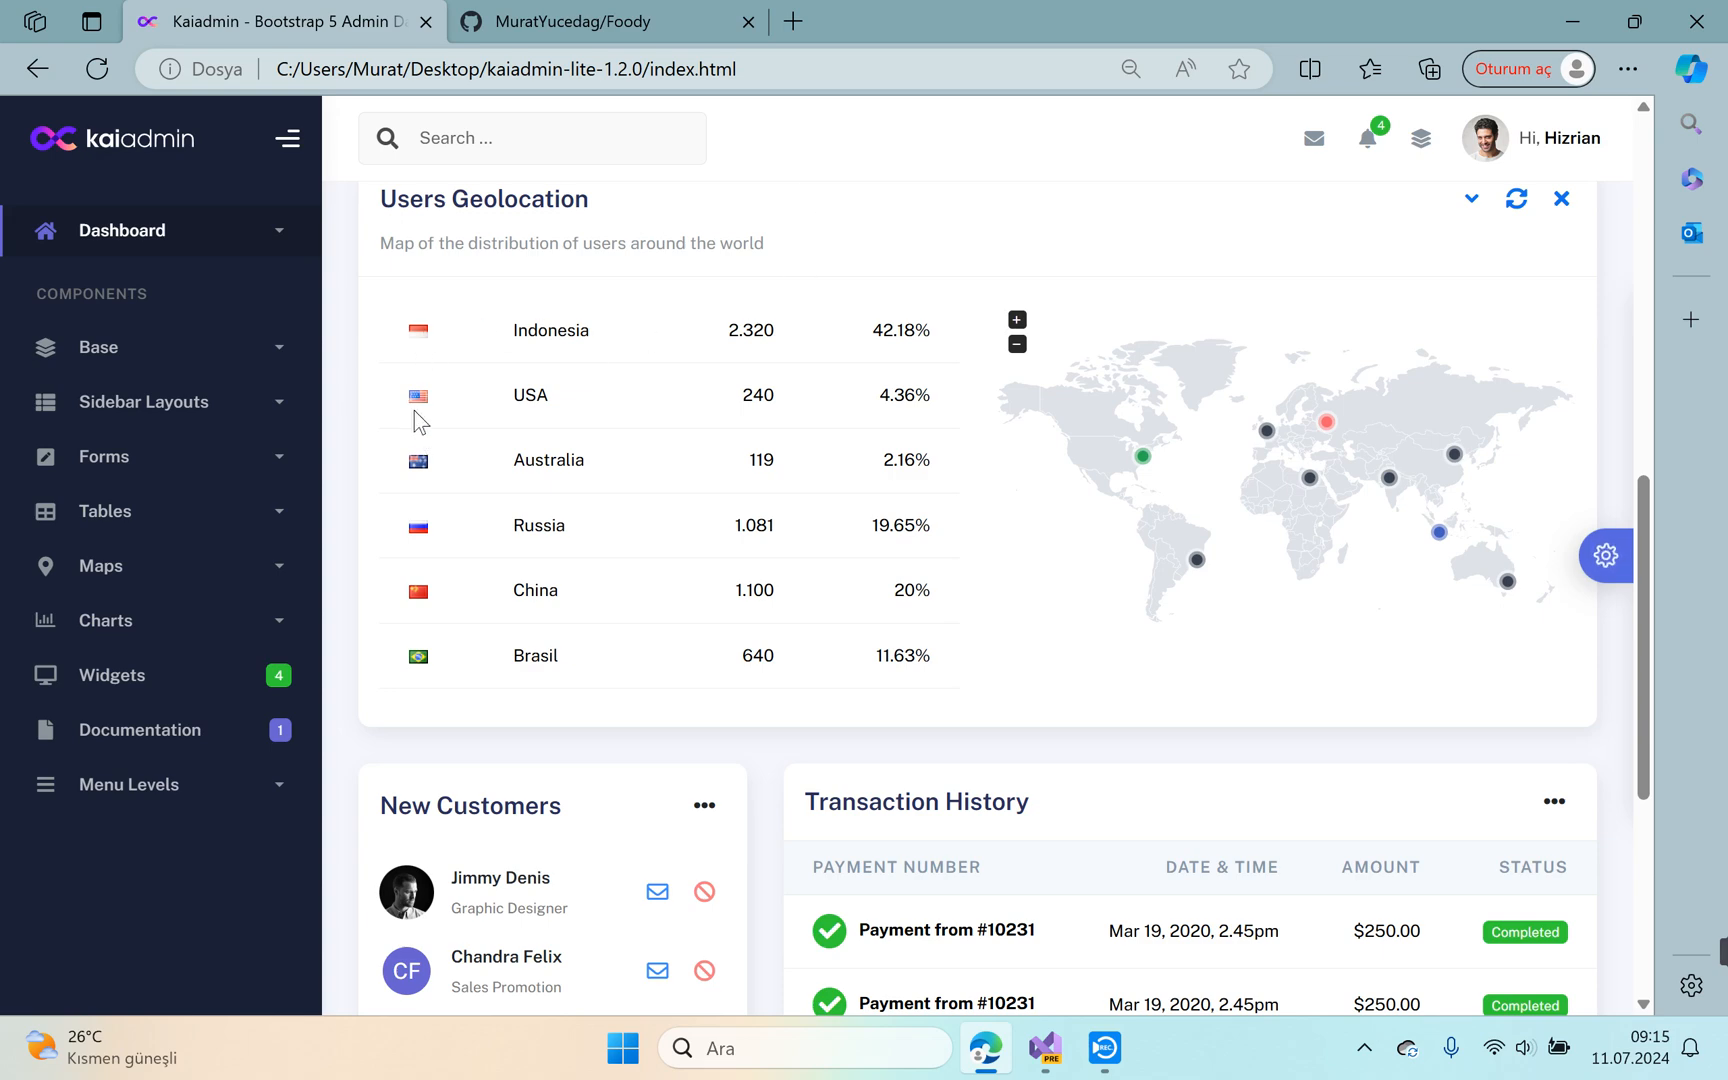
pyautogui.moveTo(388, 406)
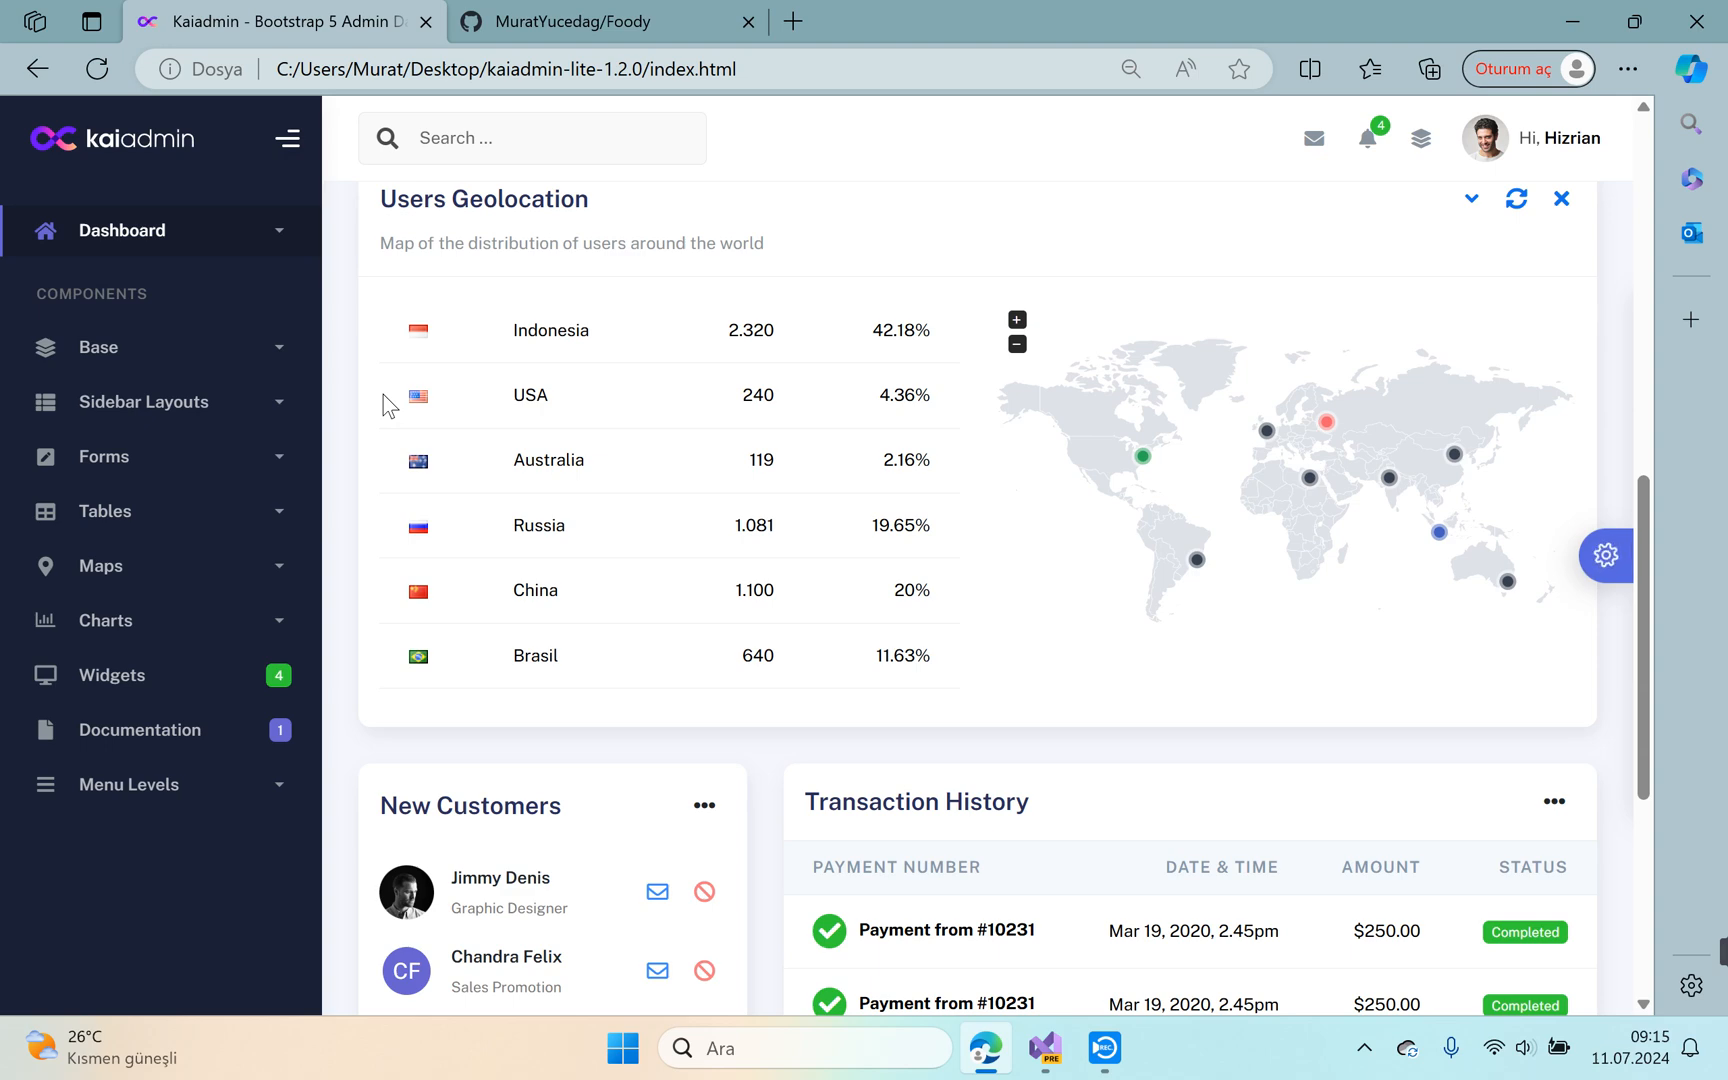
pyautogui.scroll(-3)
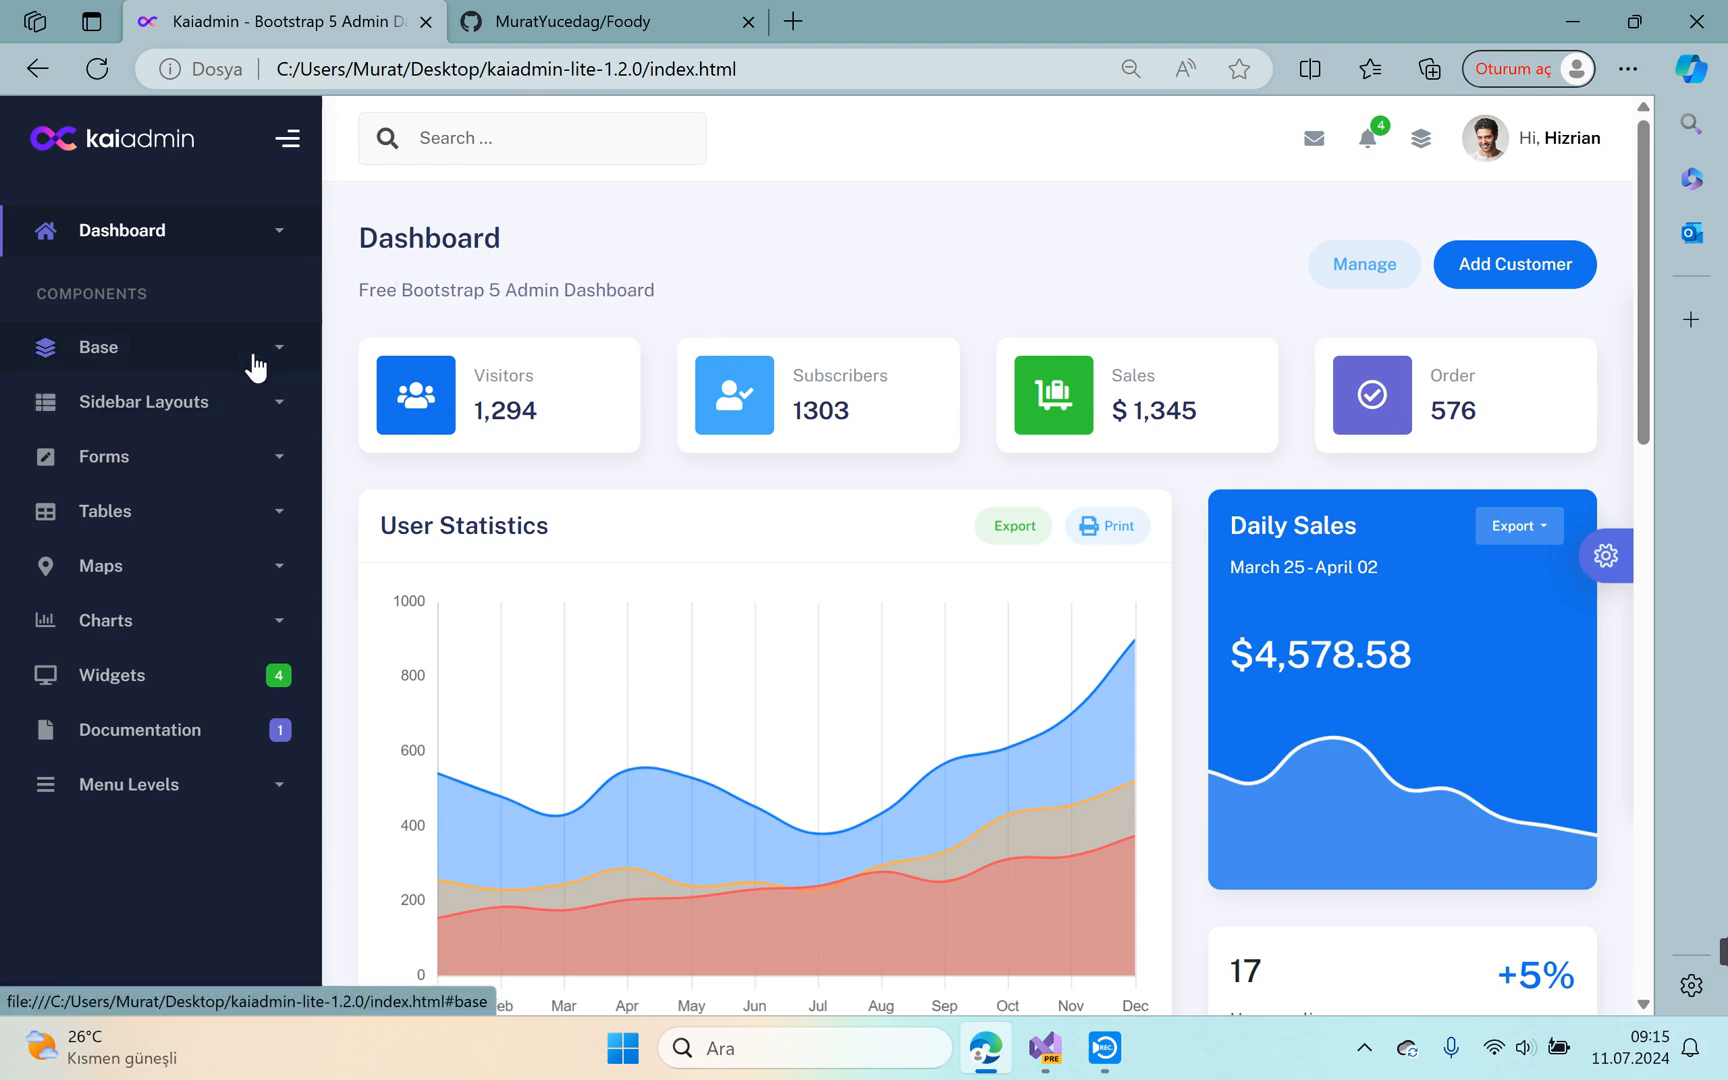
# Browse the Base group's Avatars and Buttons demo pages.
pyautogui.scroll(-3)
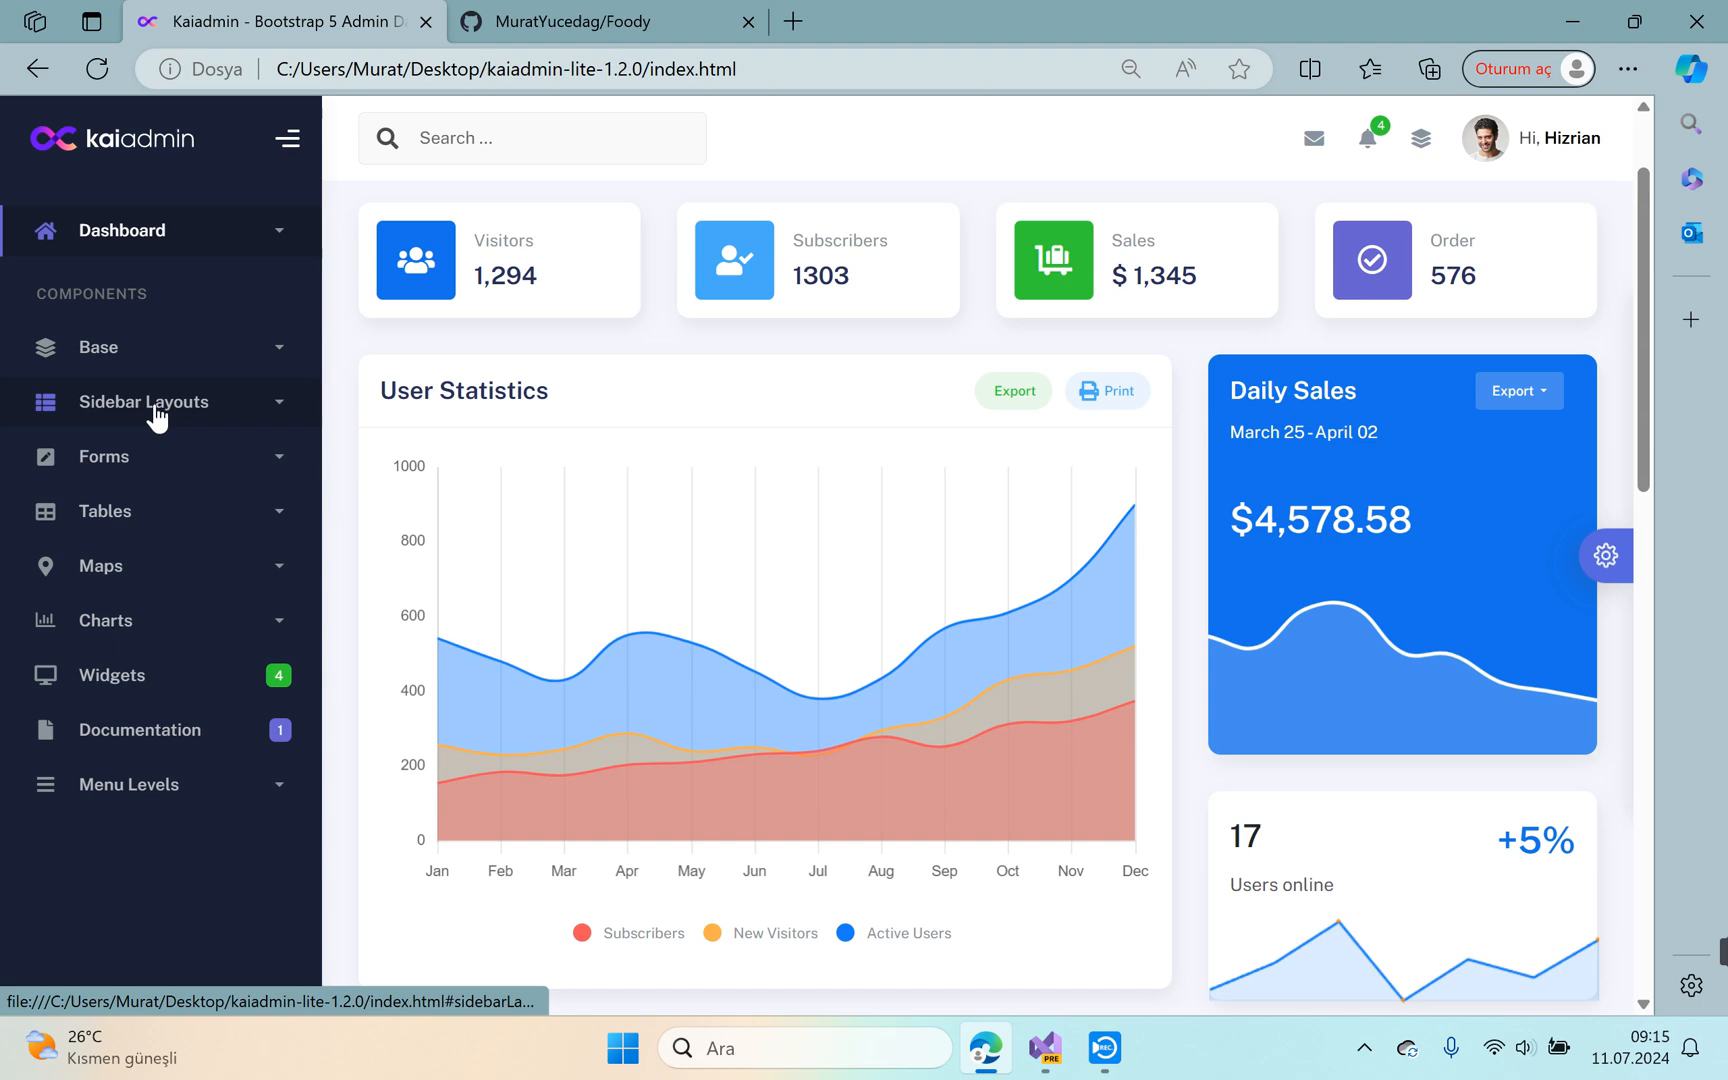
pyautogui.click(98, 348)
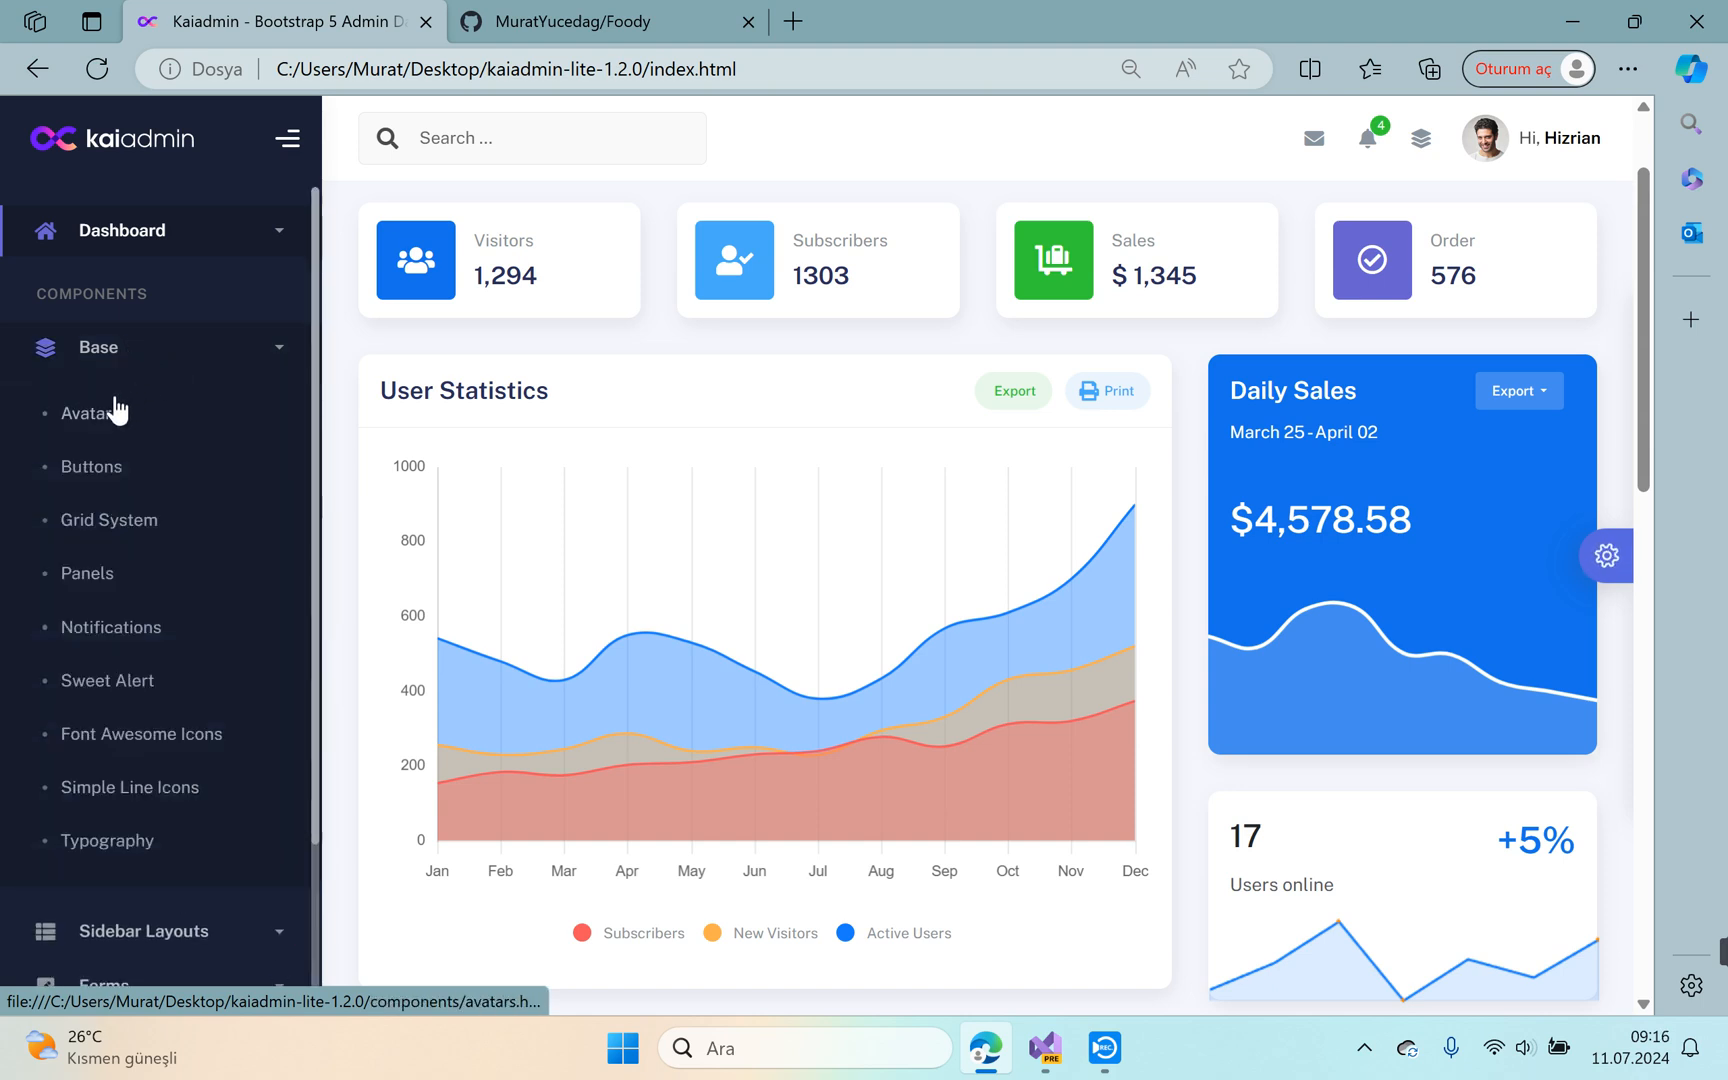
pyautogui.click(88, 412)
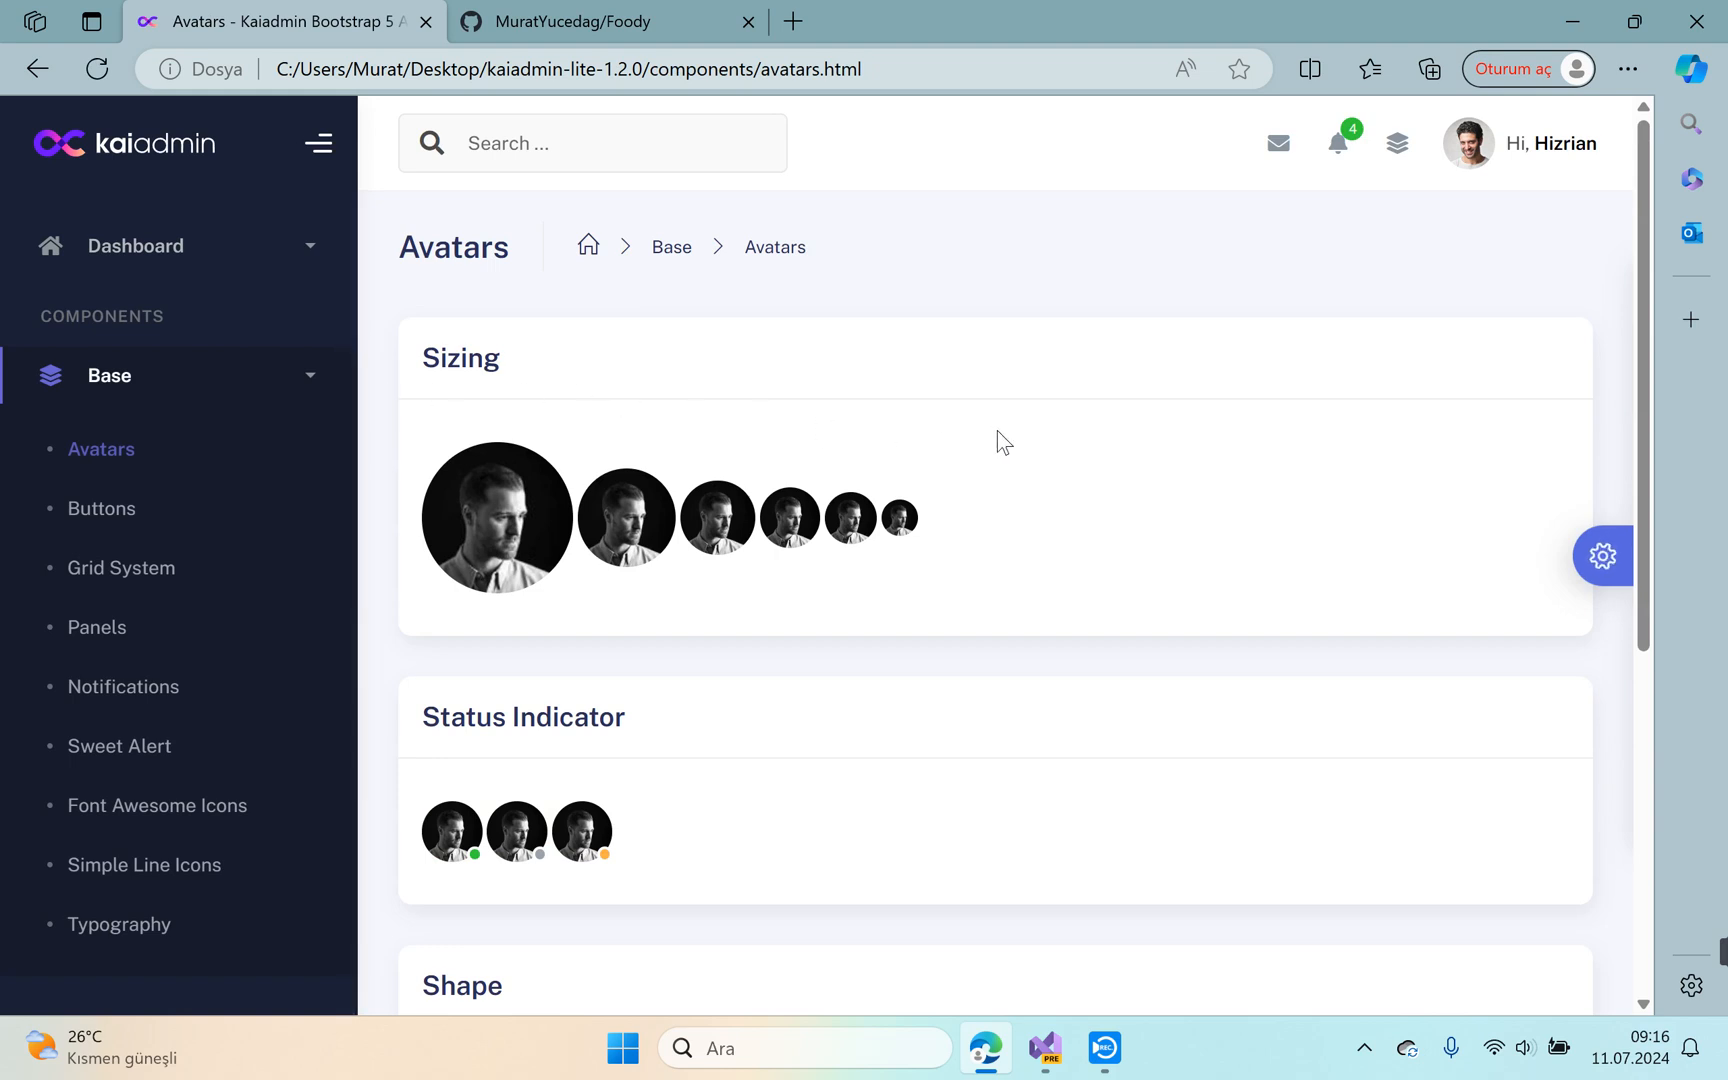
pyautogui.scroll(-3)
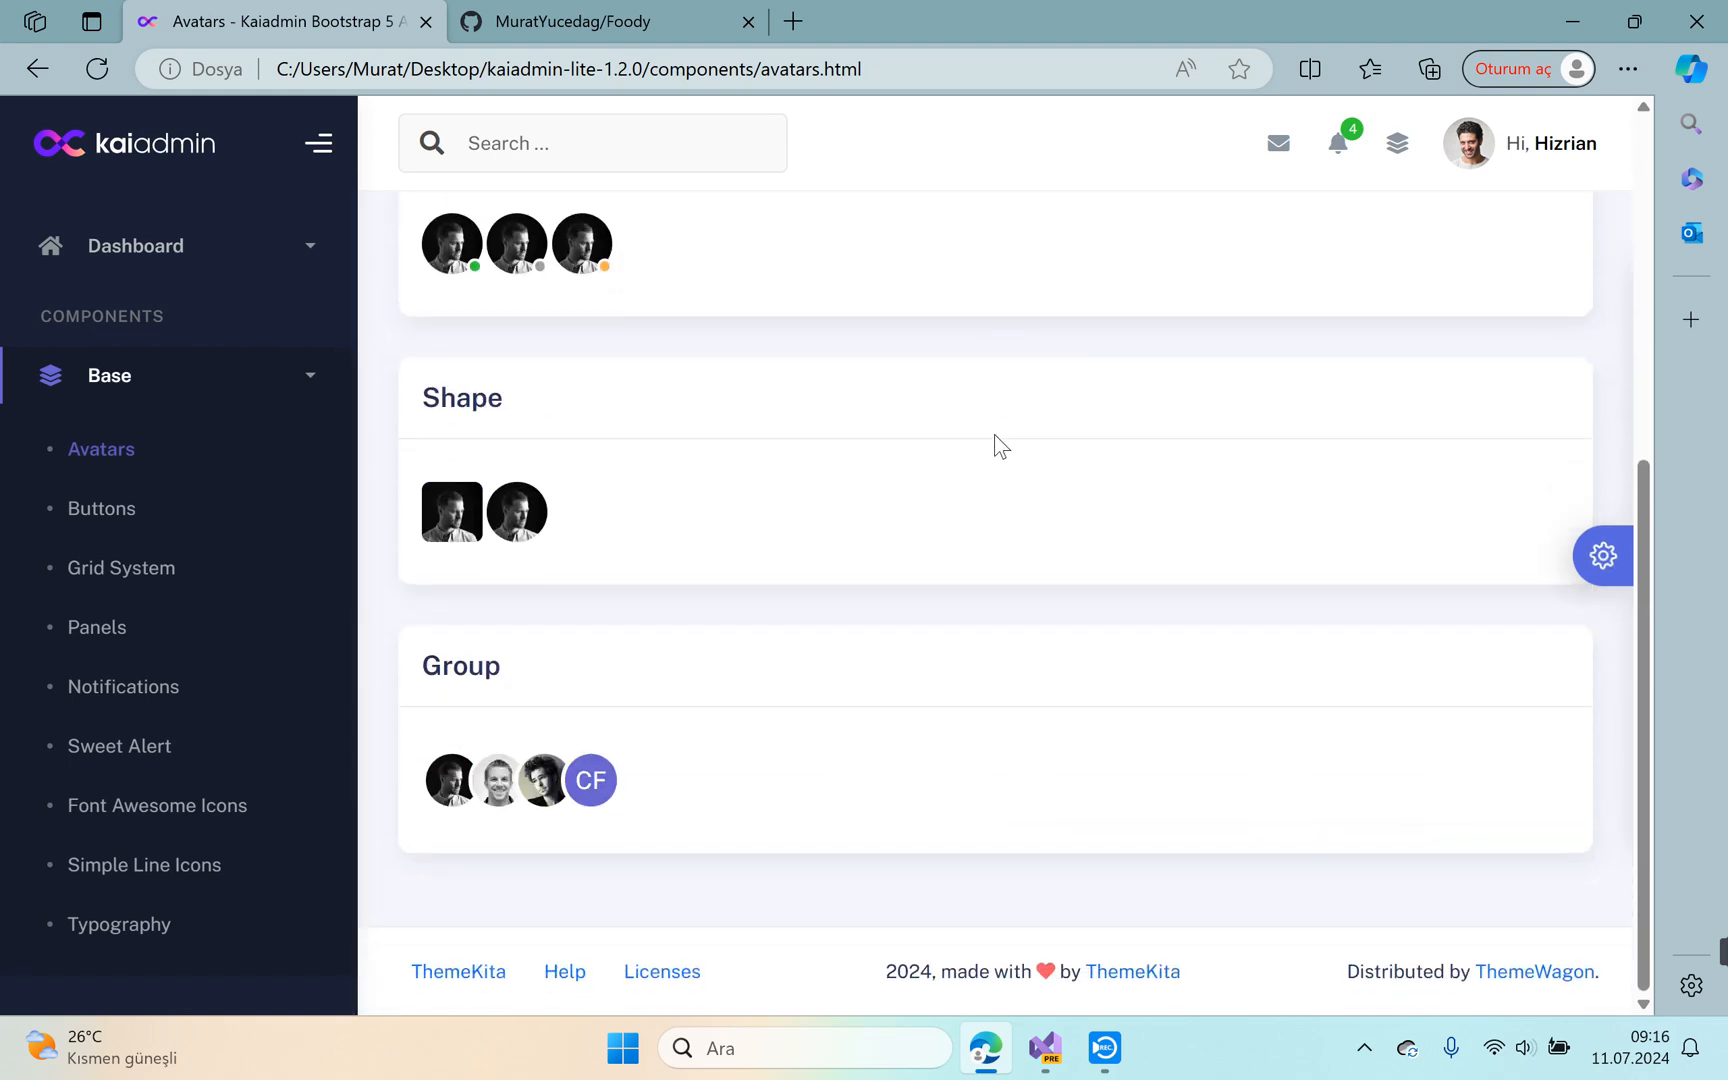
pyautogui.scroll(3)
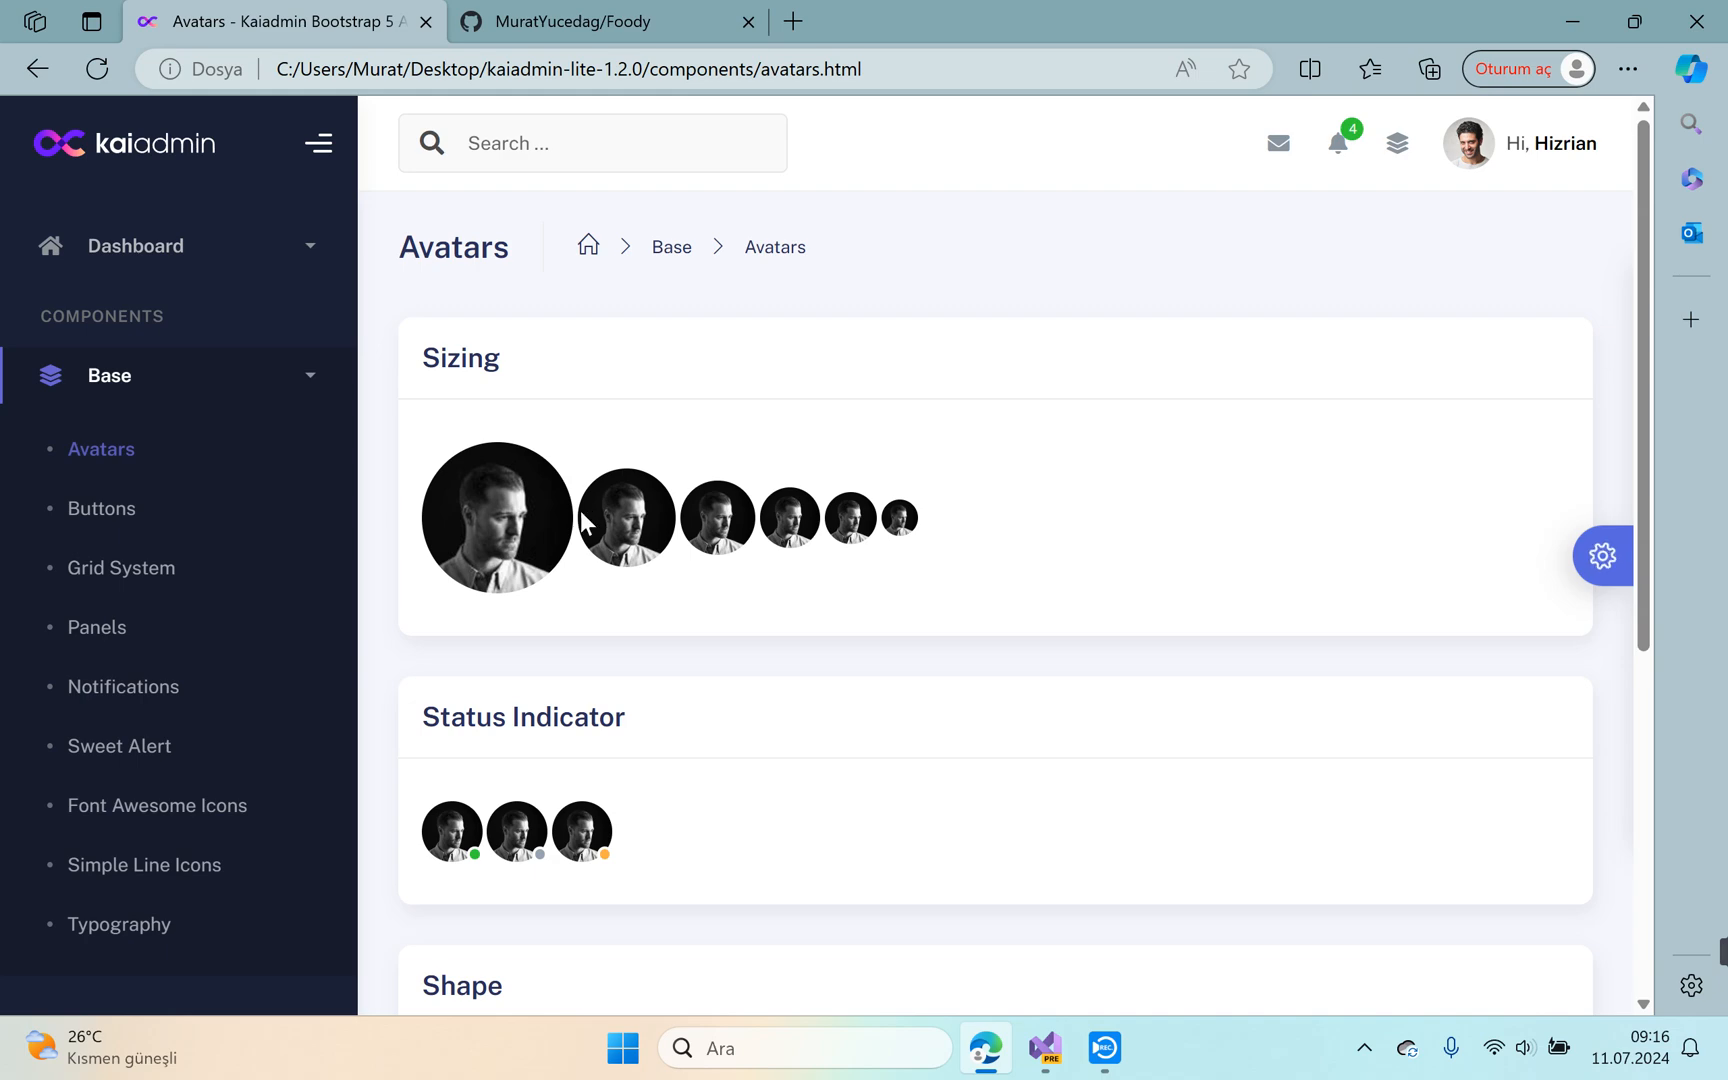
pyautogui.click(102, 508)
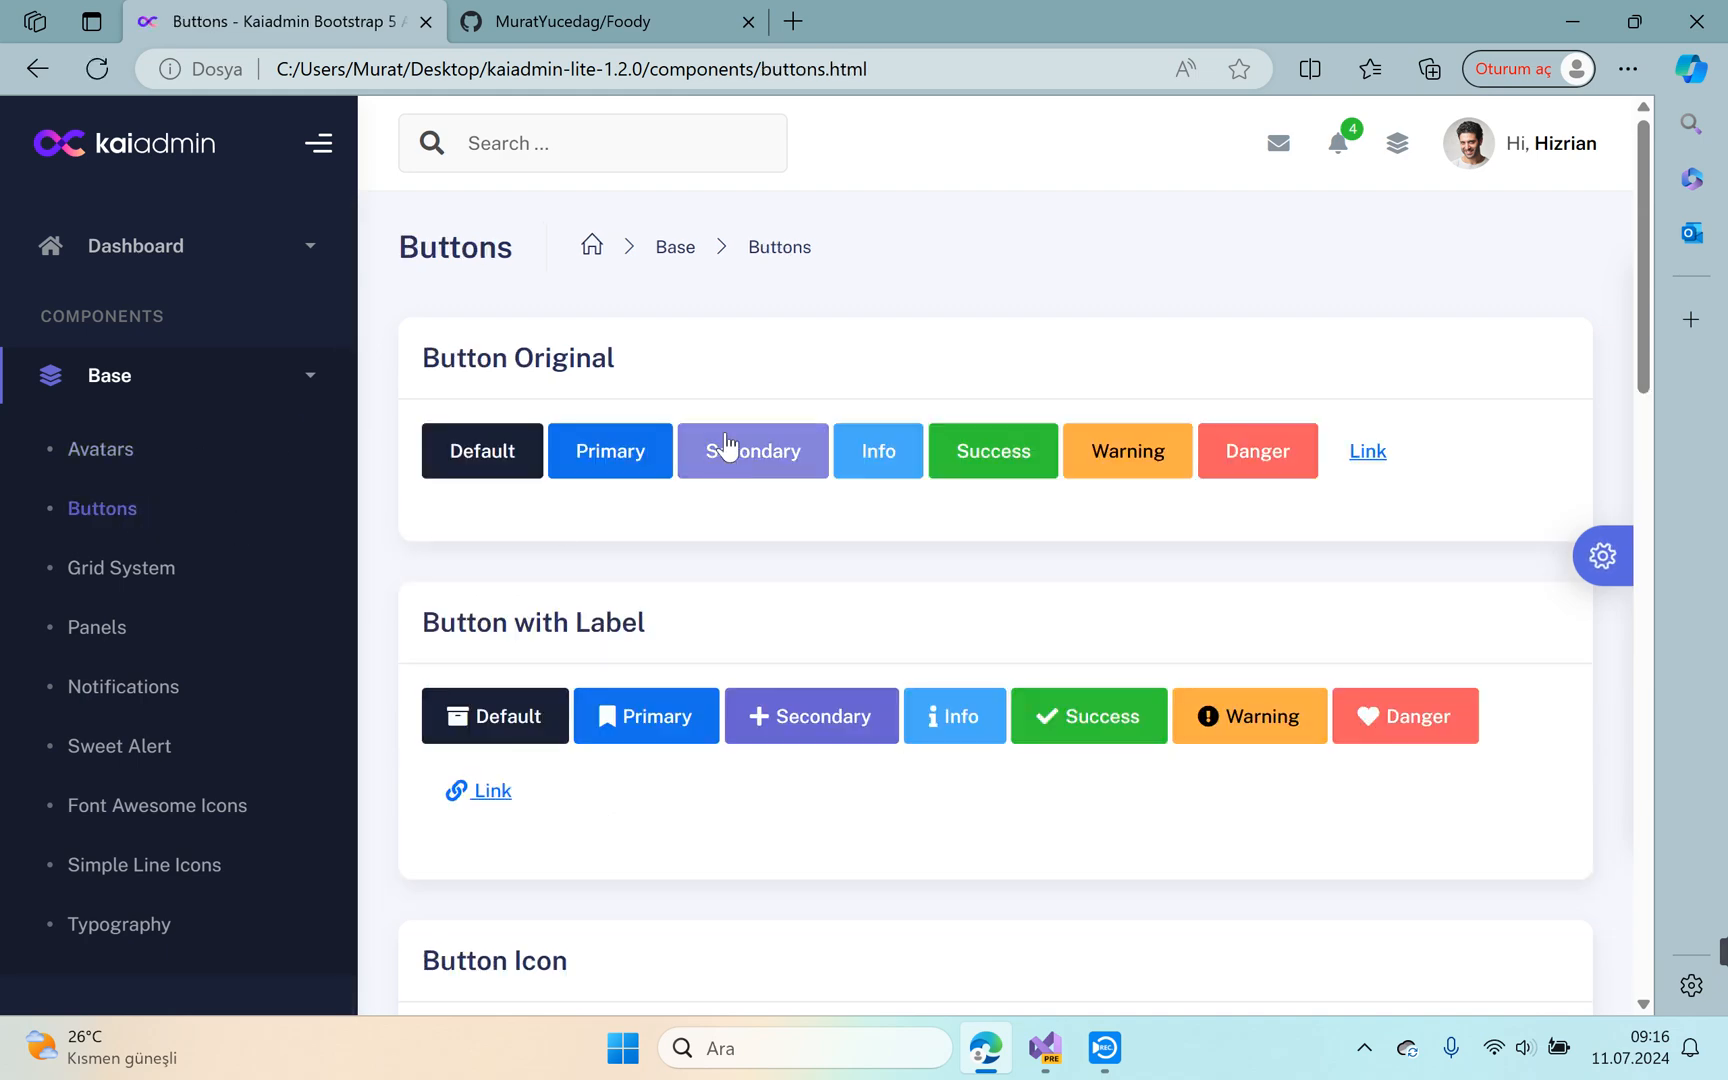
pyautogui.scroll(-3)
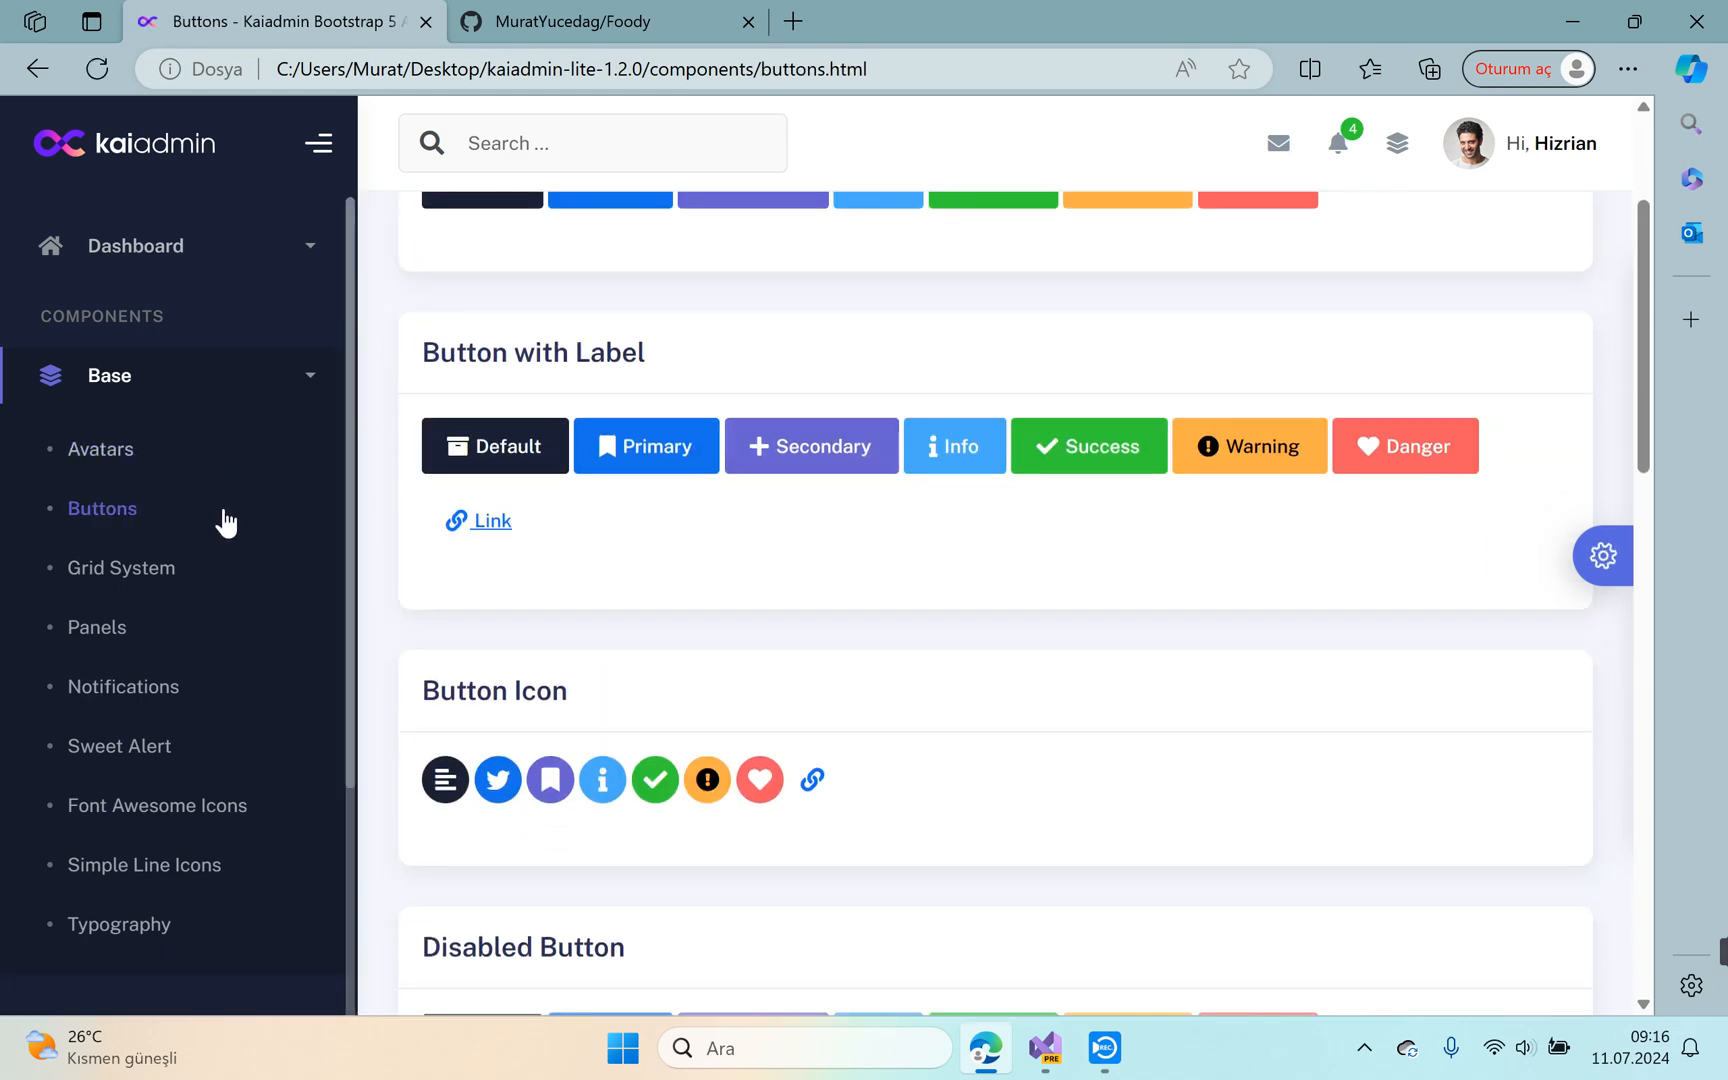
# Browse Grid System and Panels (Contact tab), ending on the Notifications demo page.
pyautogui.click(122, 568)
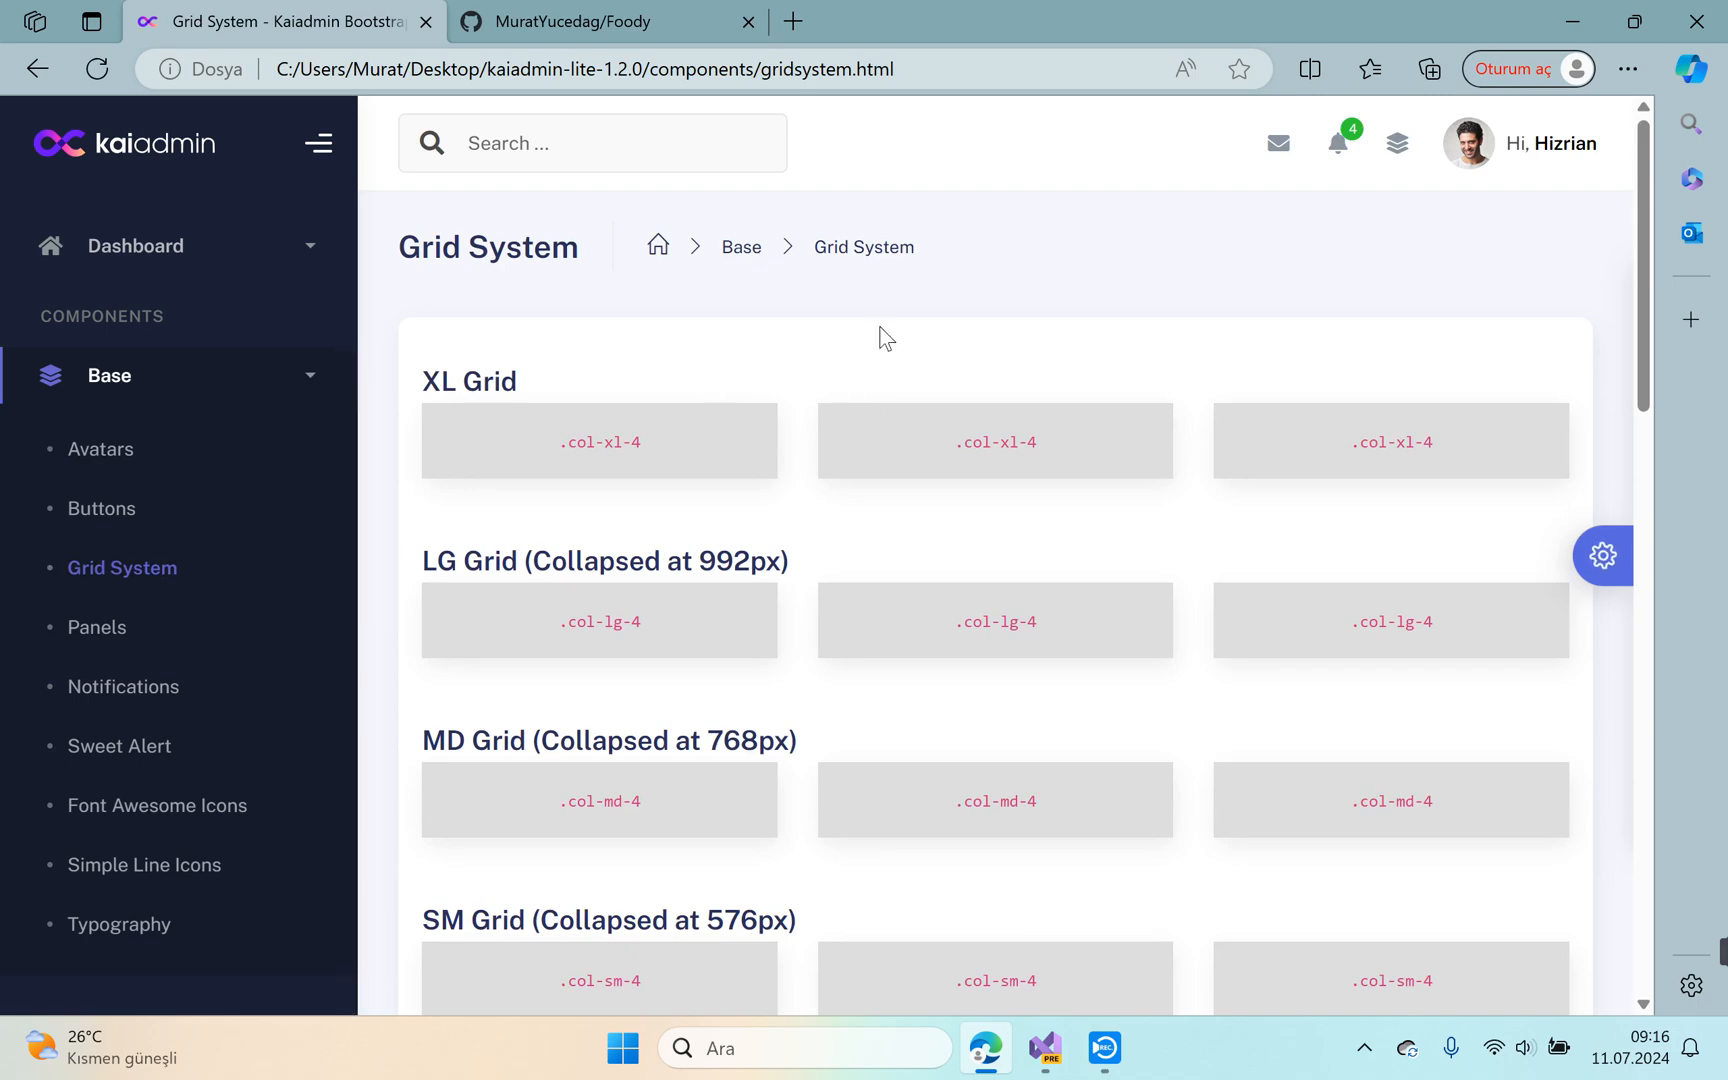
pyautogui.scroll(-3)
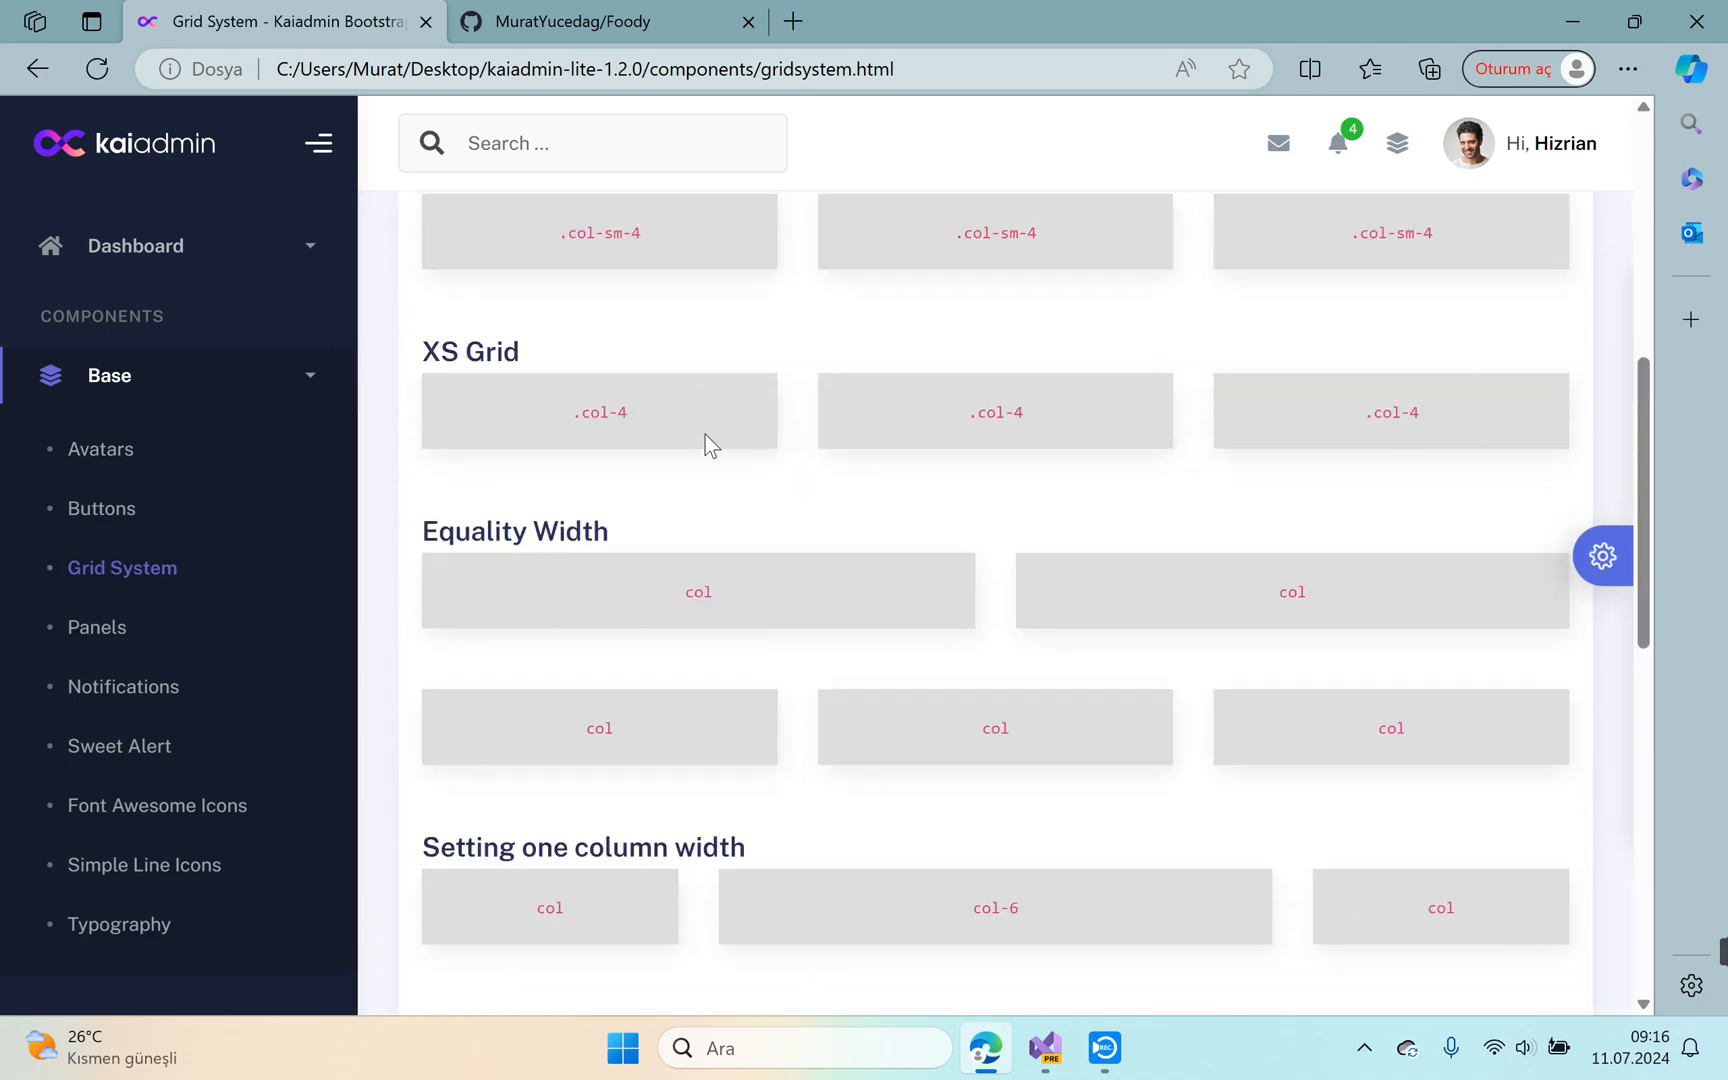
pyautogui.click(96, 628)
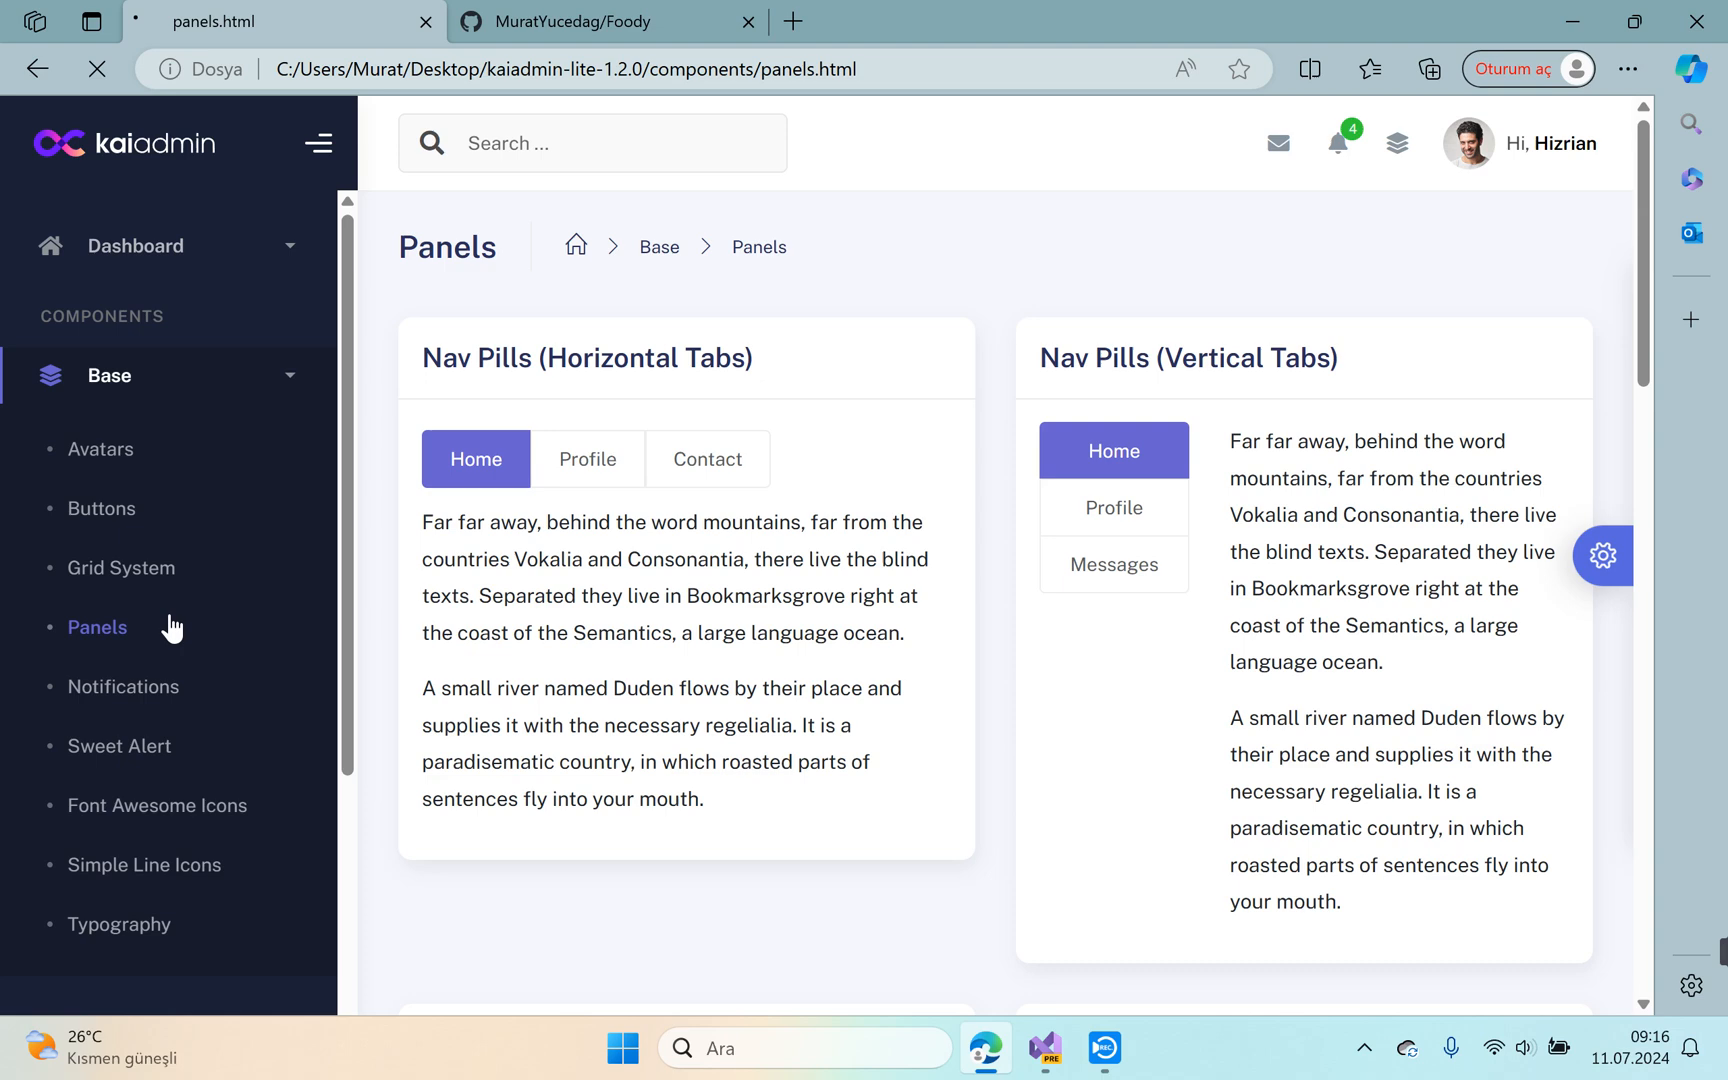
pyautogui.scroll(-3)
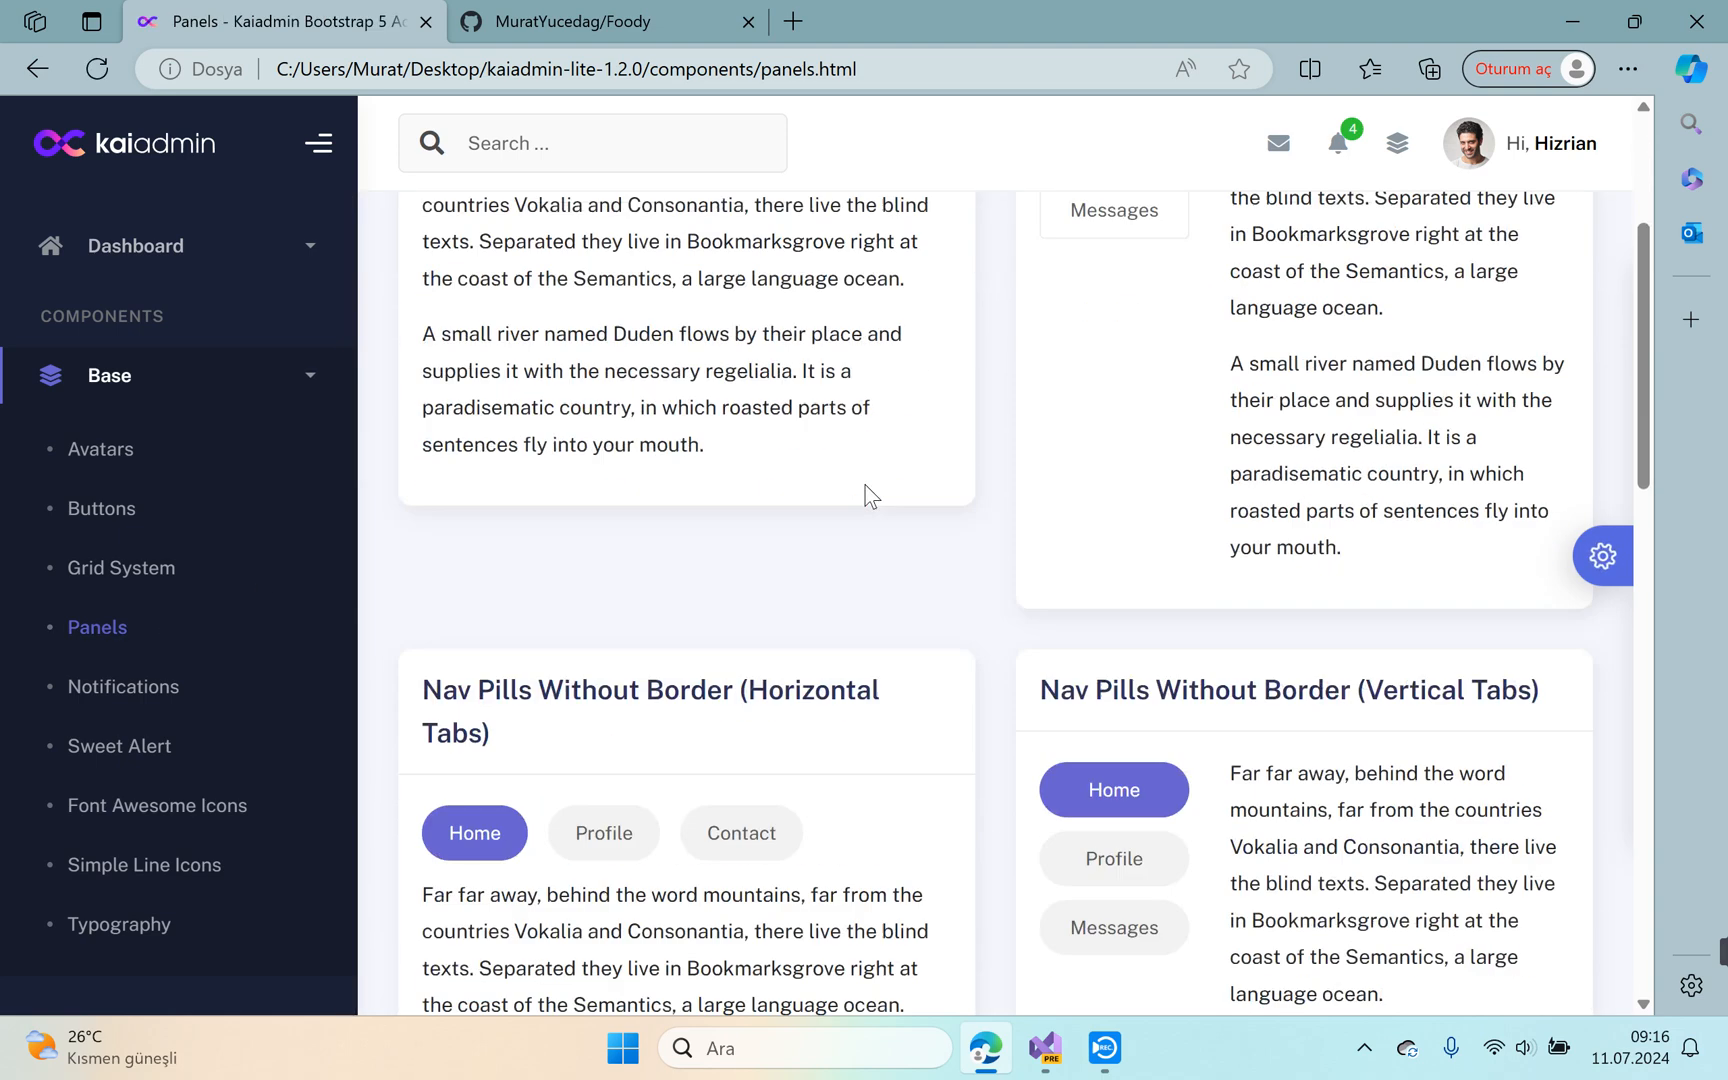
pyautogui.scroll(-3)
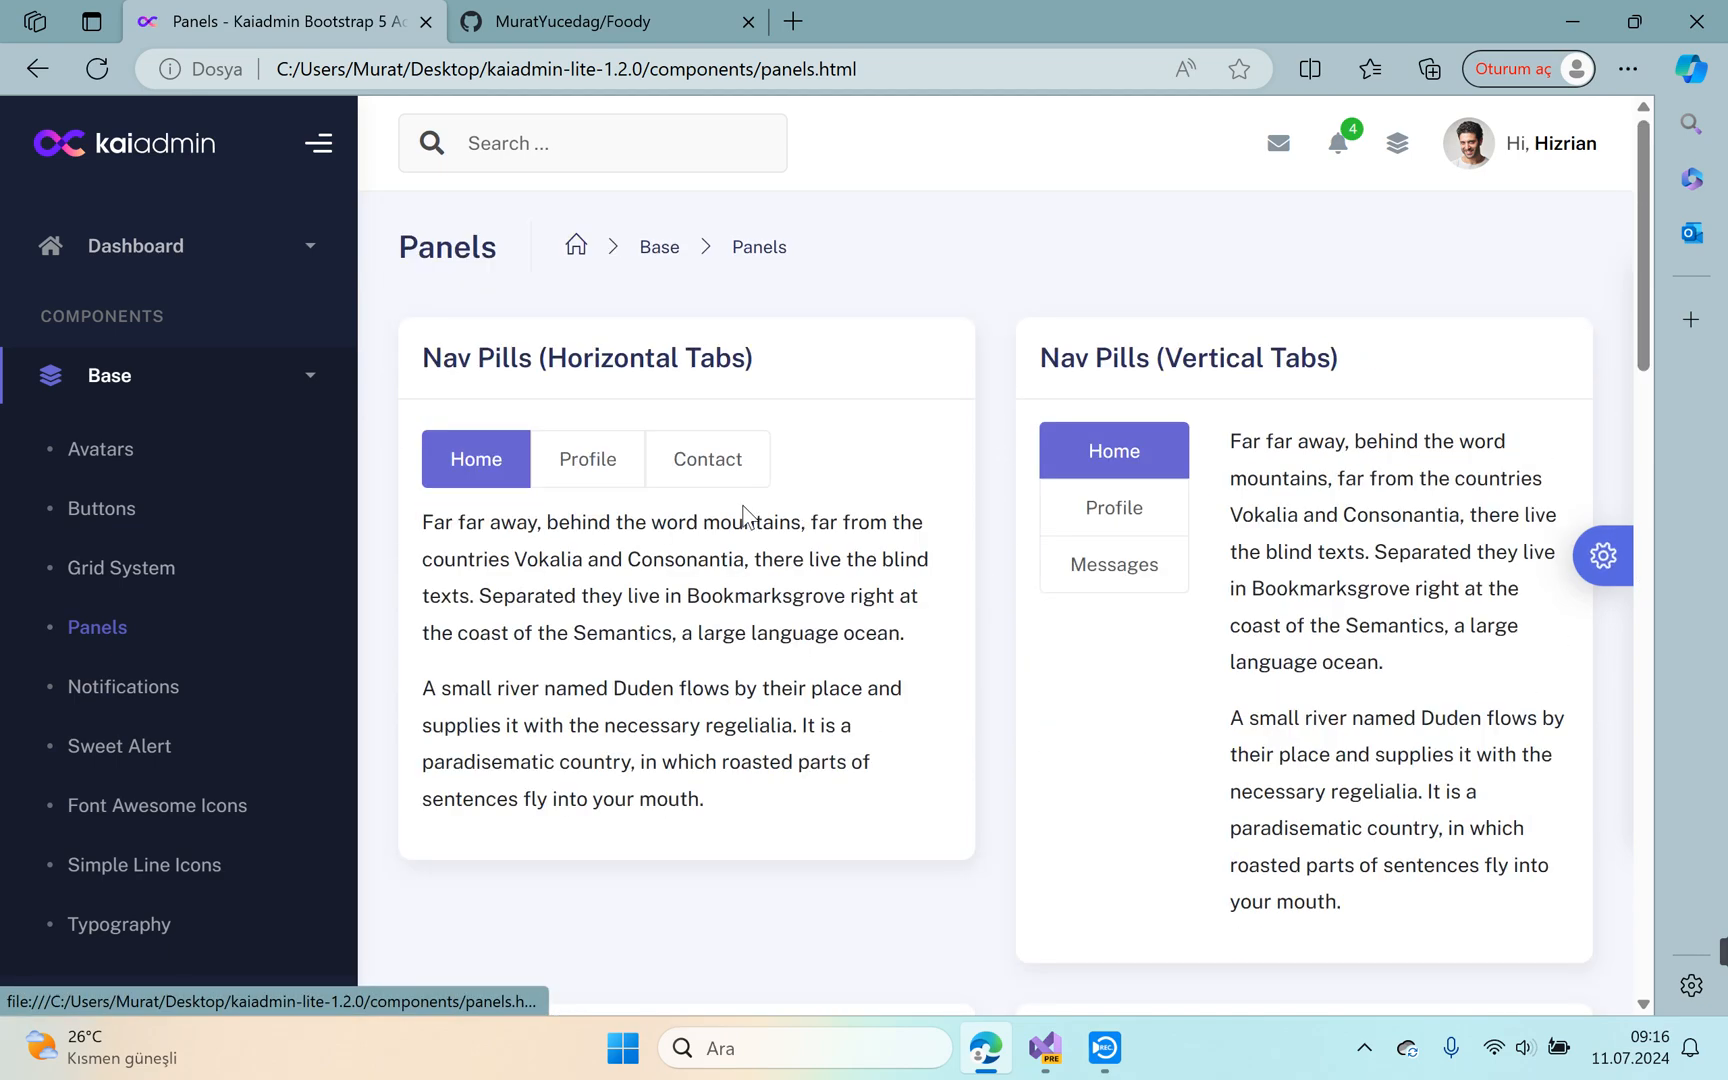
pyautogui.click(706, 458)
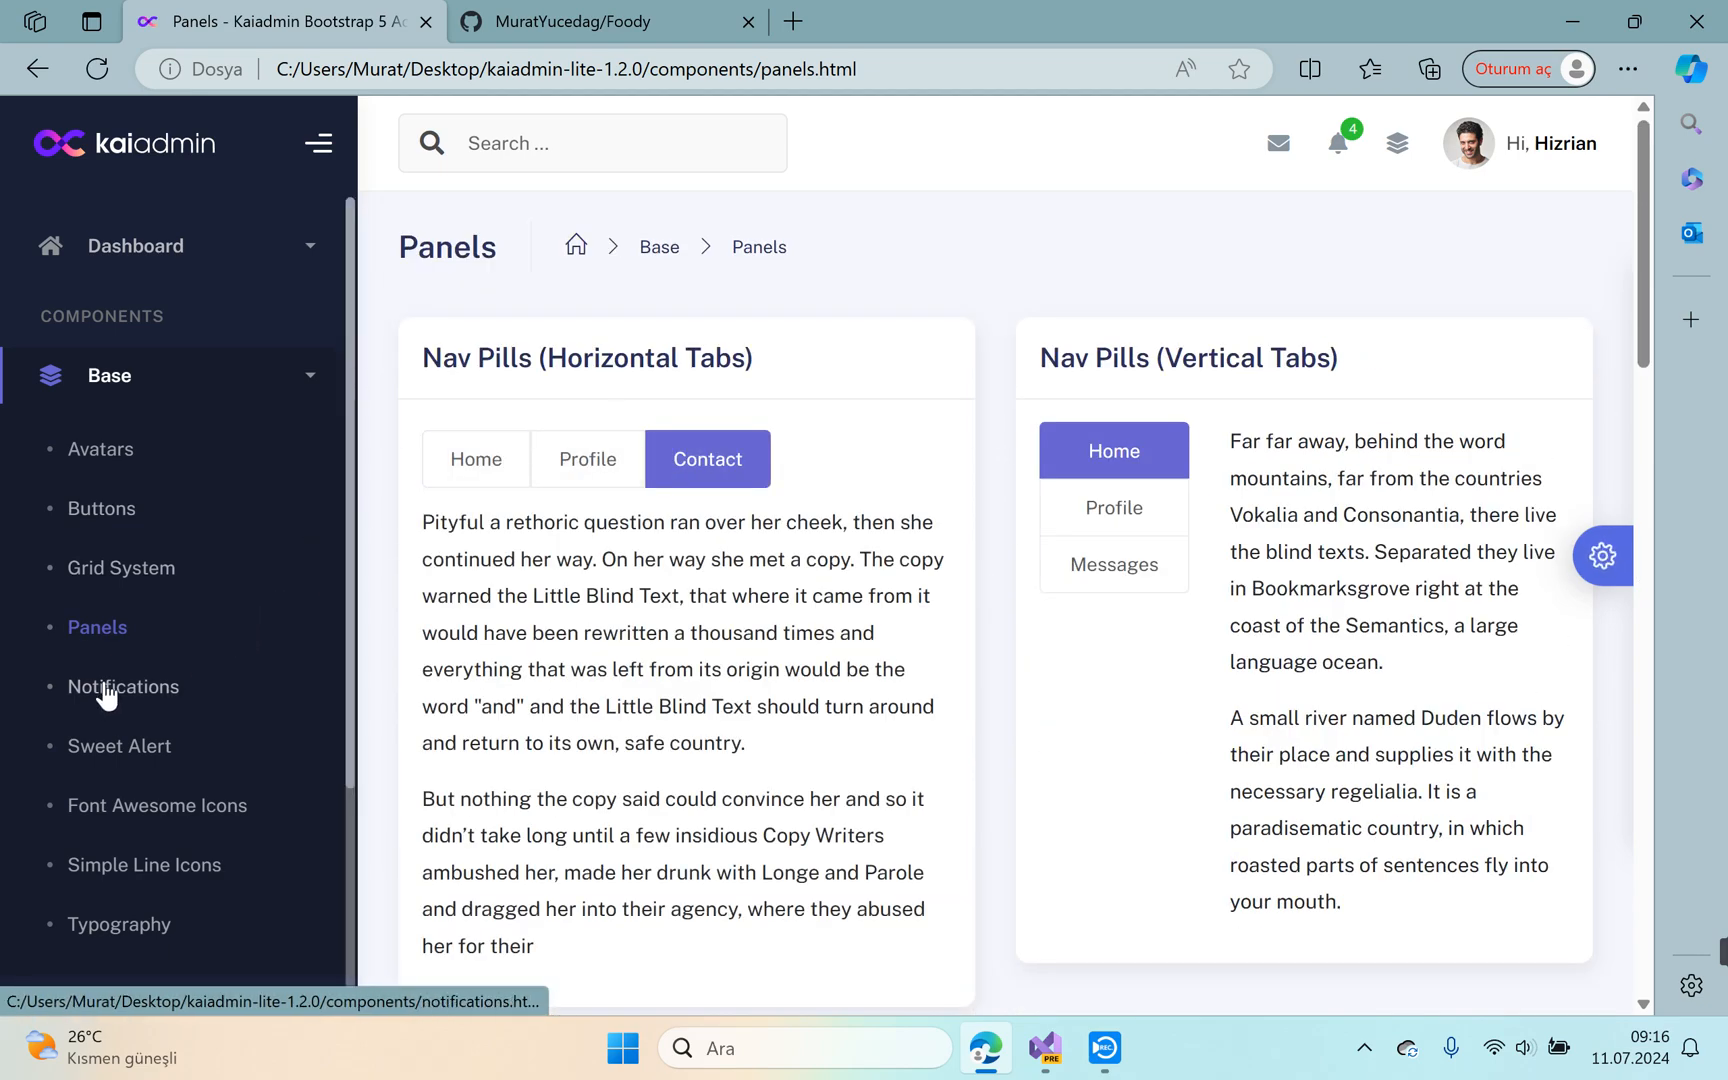
pyautogui.click(124, 686)
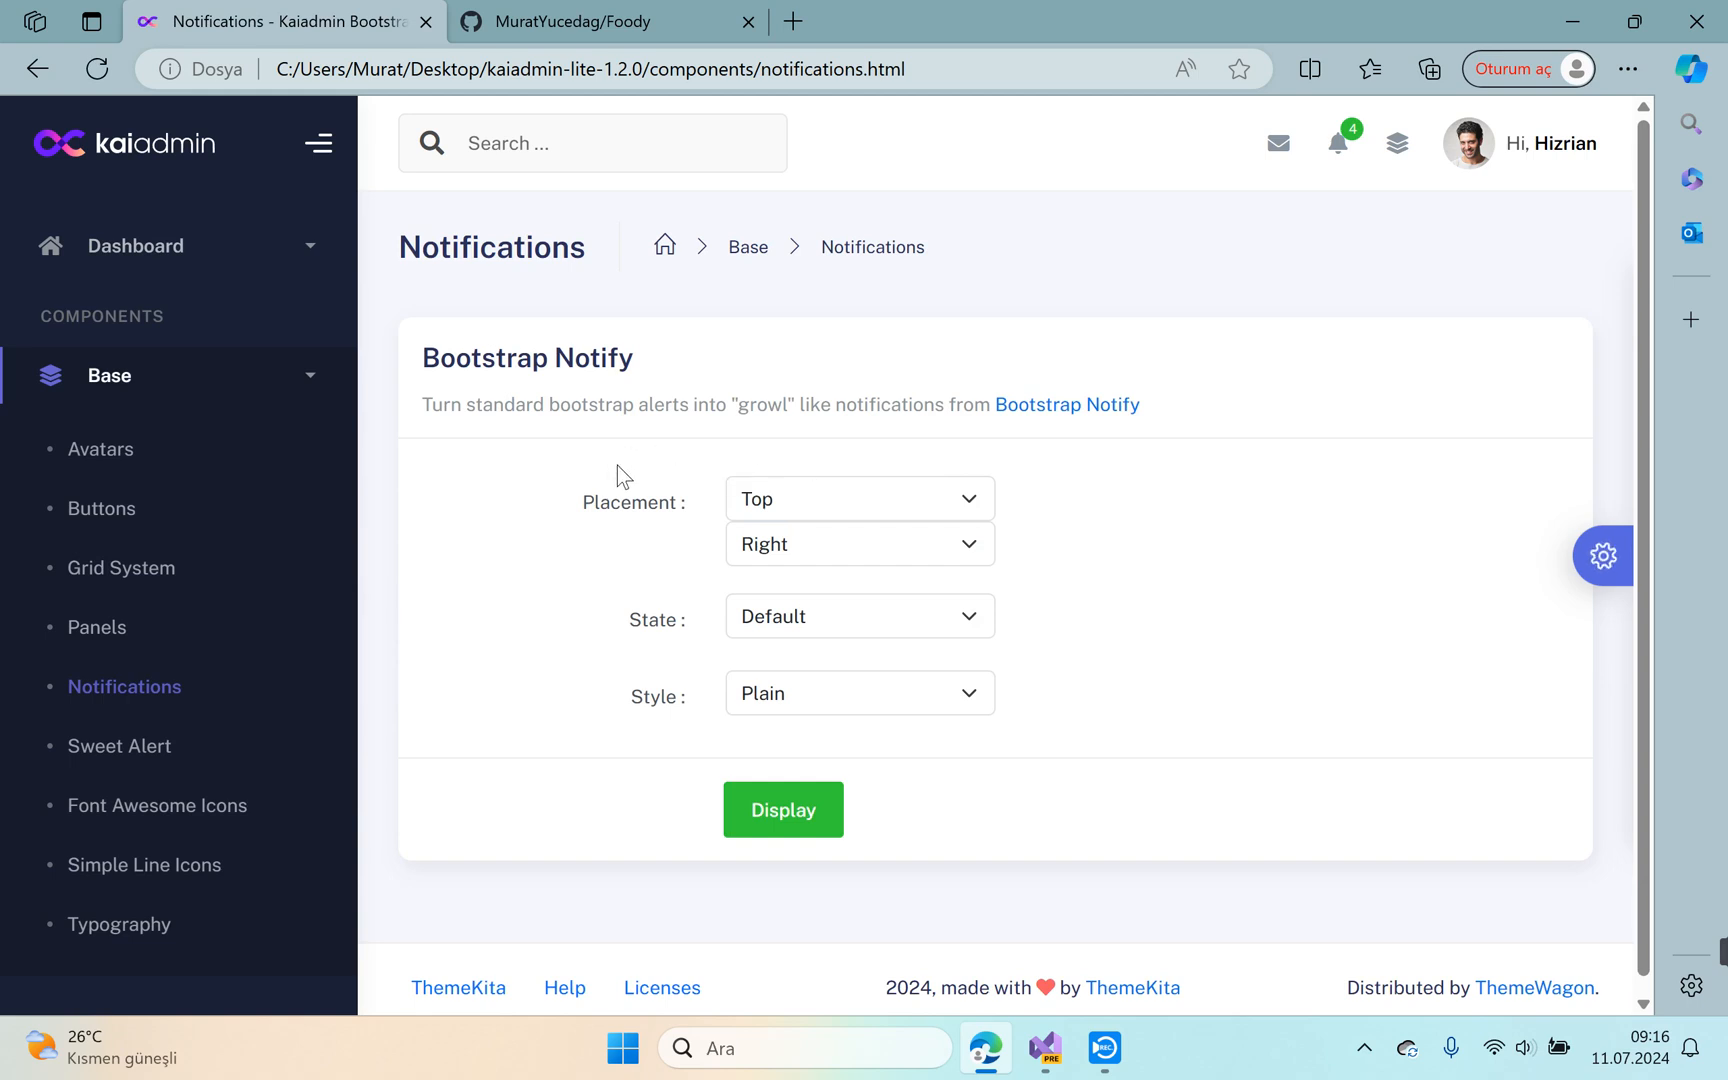
# Display a default notification, move its placement to bottom, and display it again.
pyautogui.click(782, 808)
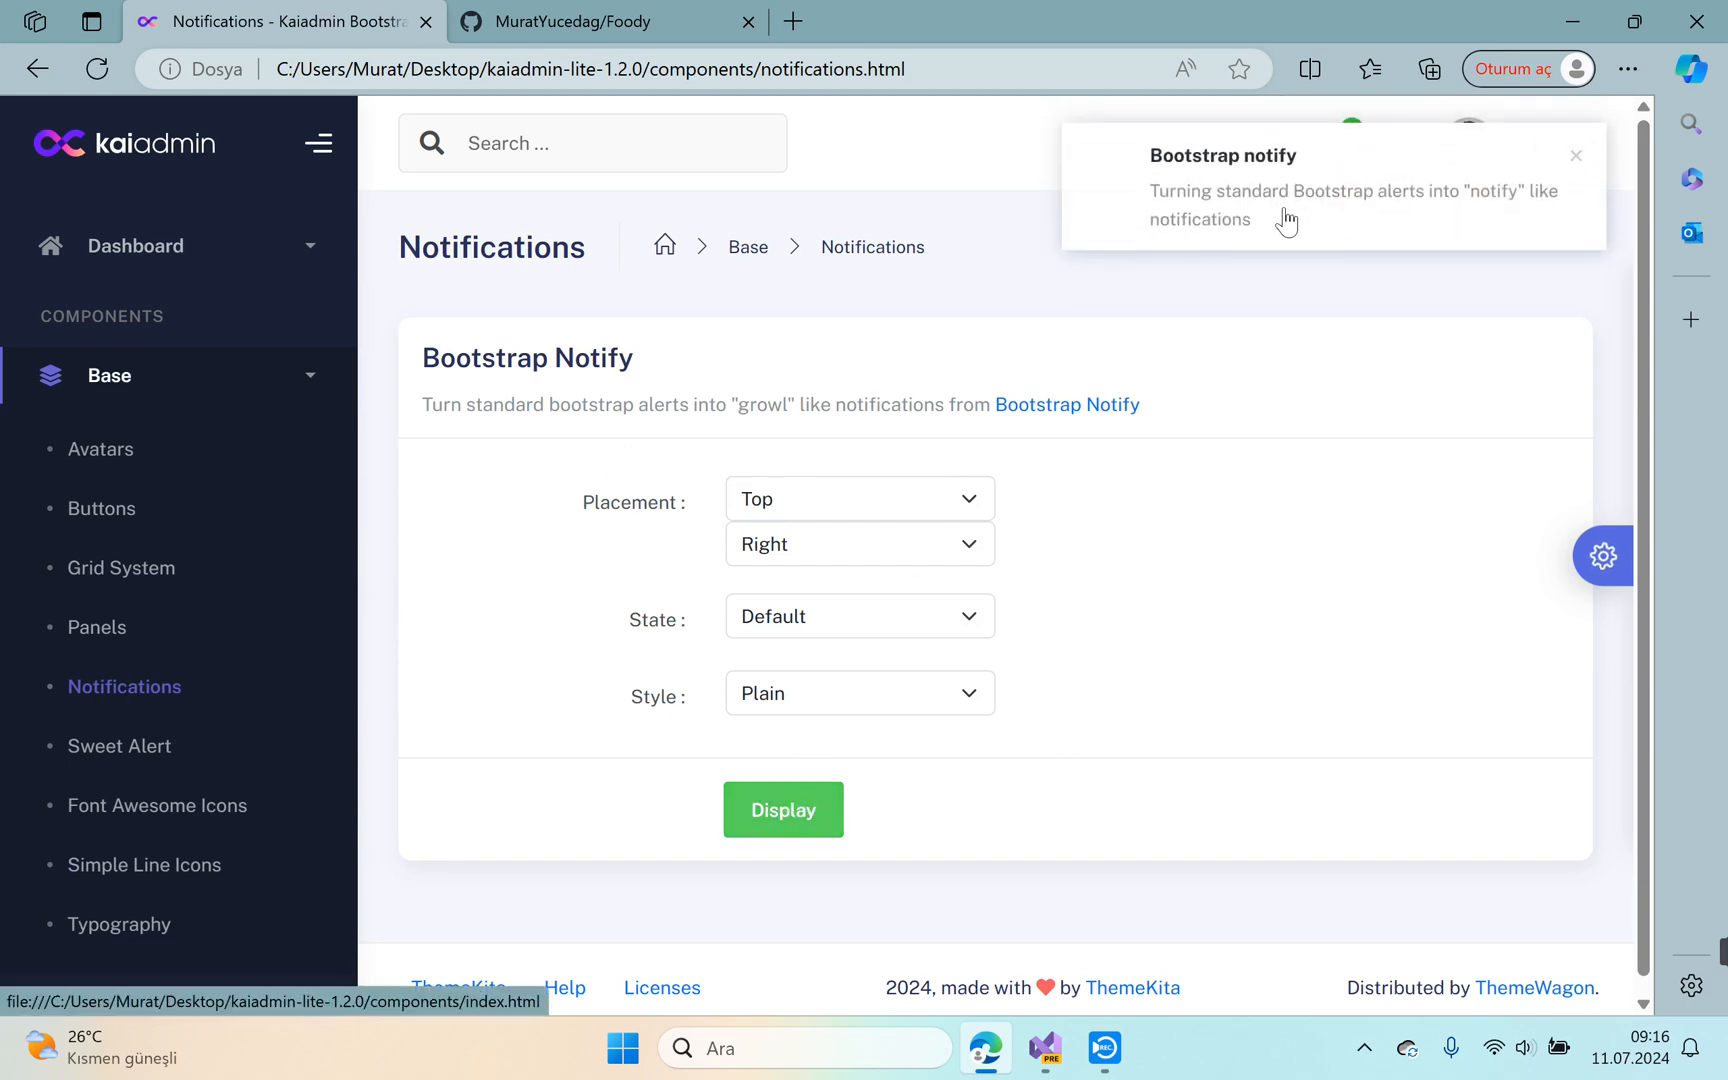
pyautogui.click(858, 498)
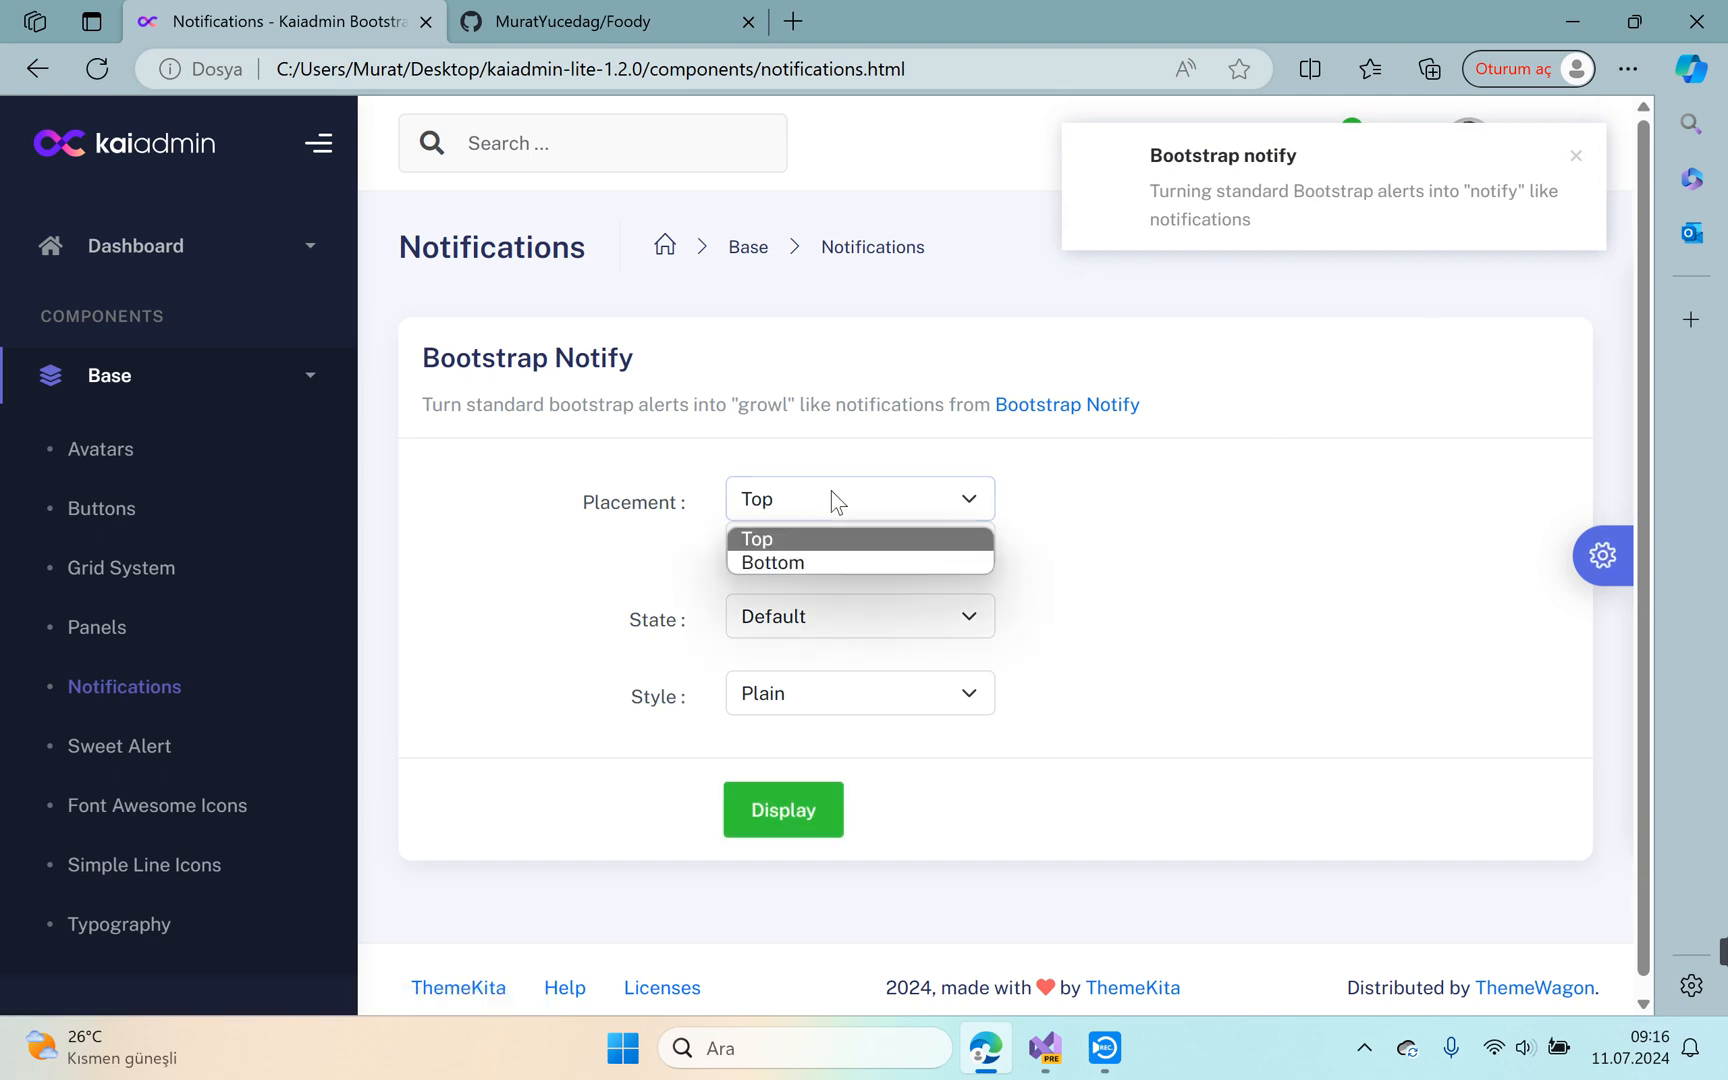
pyautogui.moveTo(772, 562)
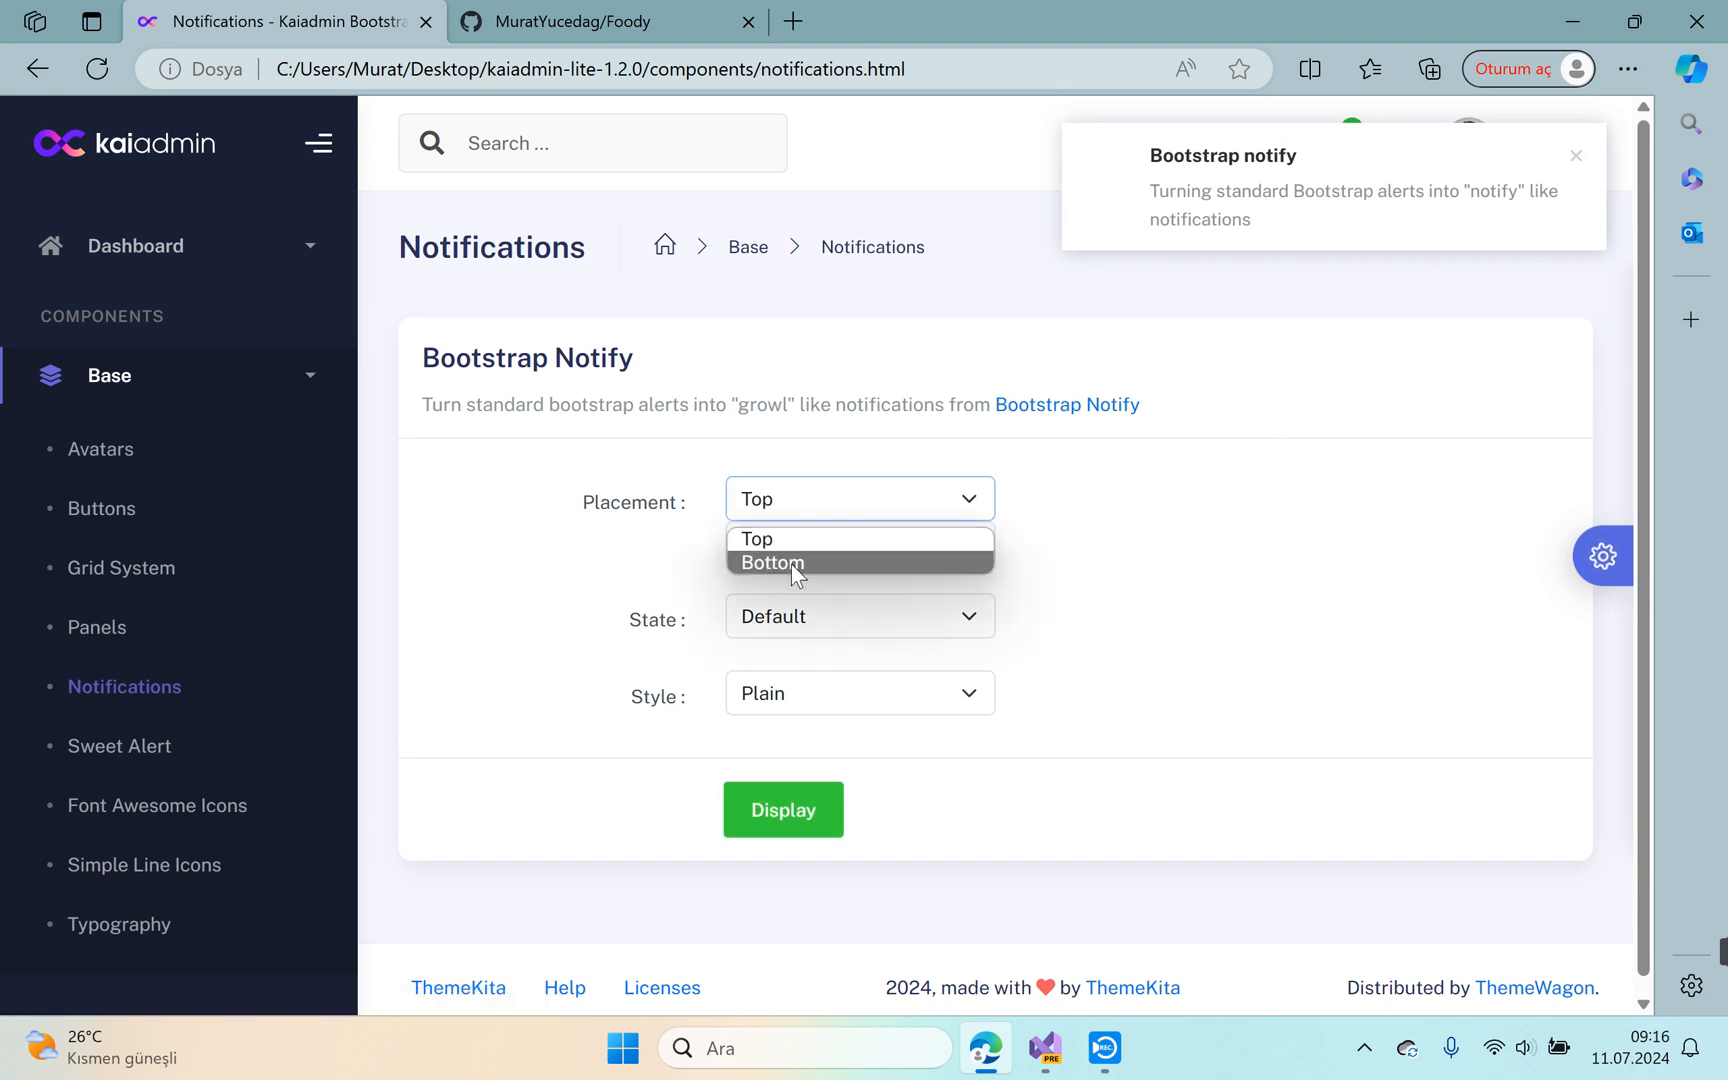
pyautogui.click(772, 562)
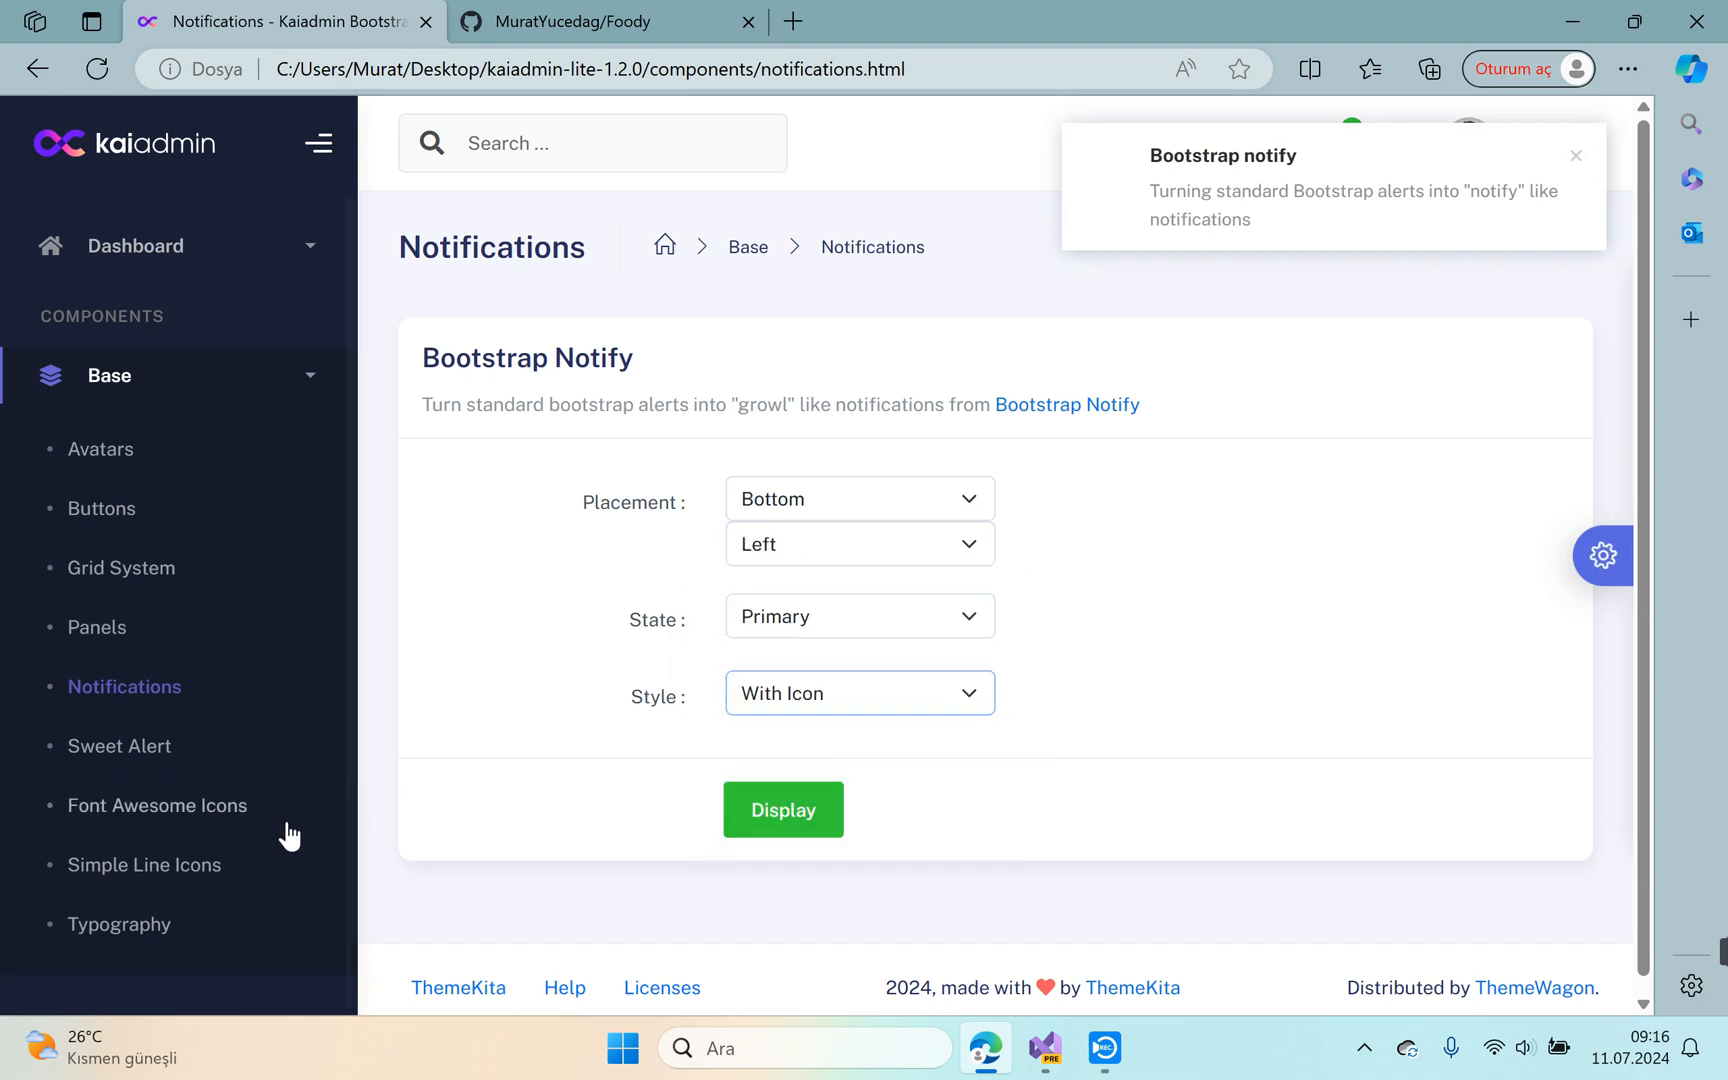
pyautogui.moveTo(1048, 256)
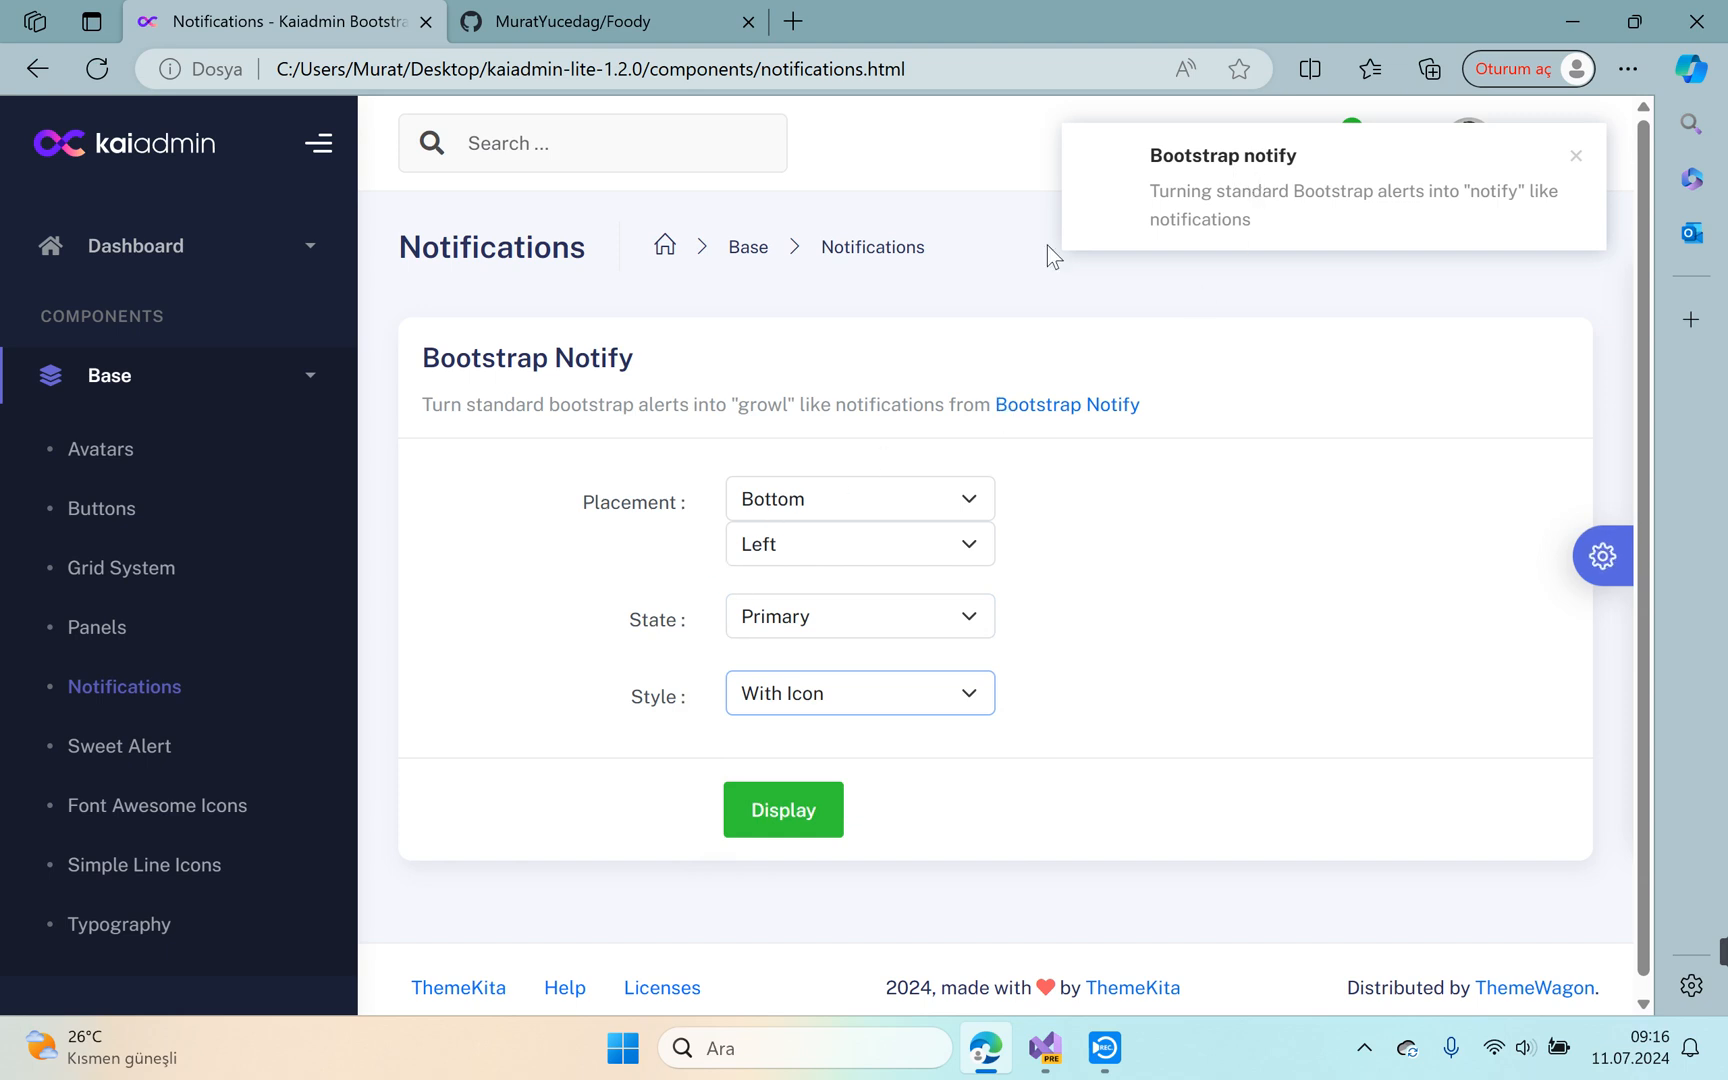
pyautogui.moveTo(334, 936)
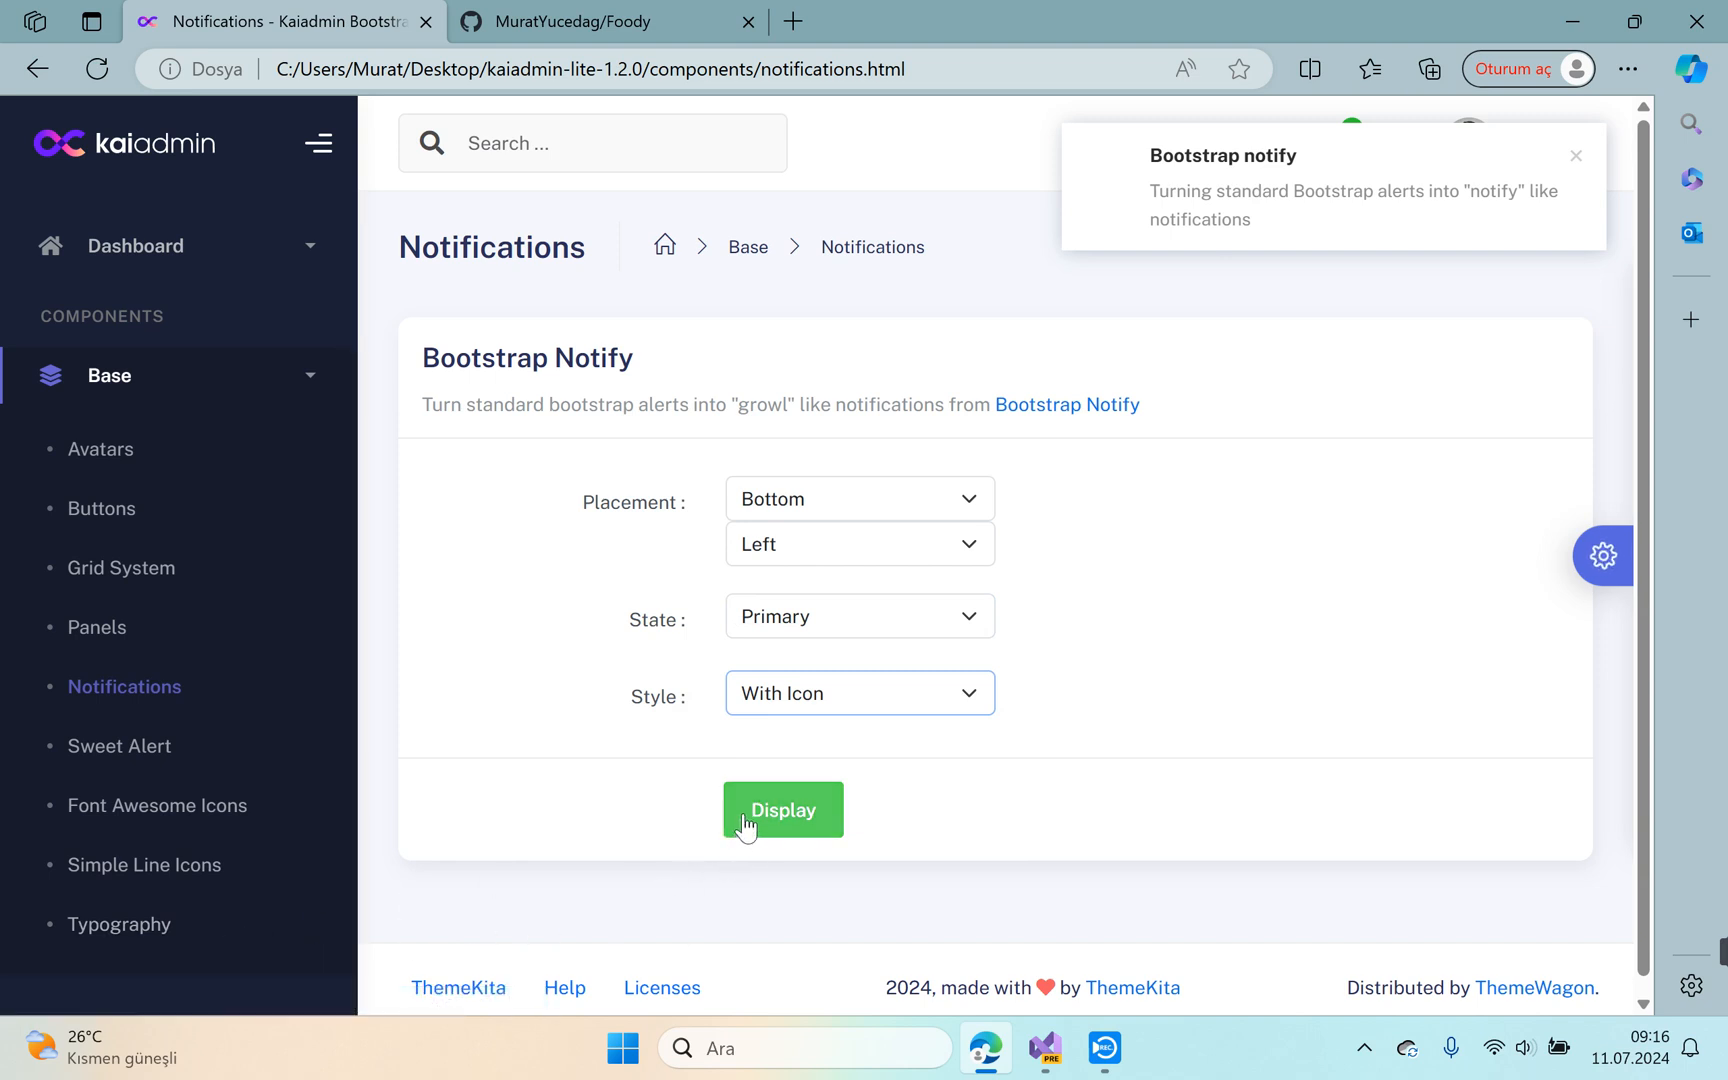
pyautogui.click(782, 810)
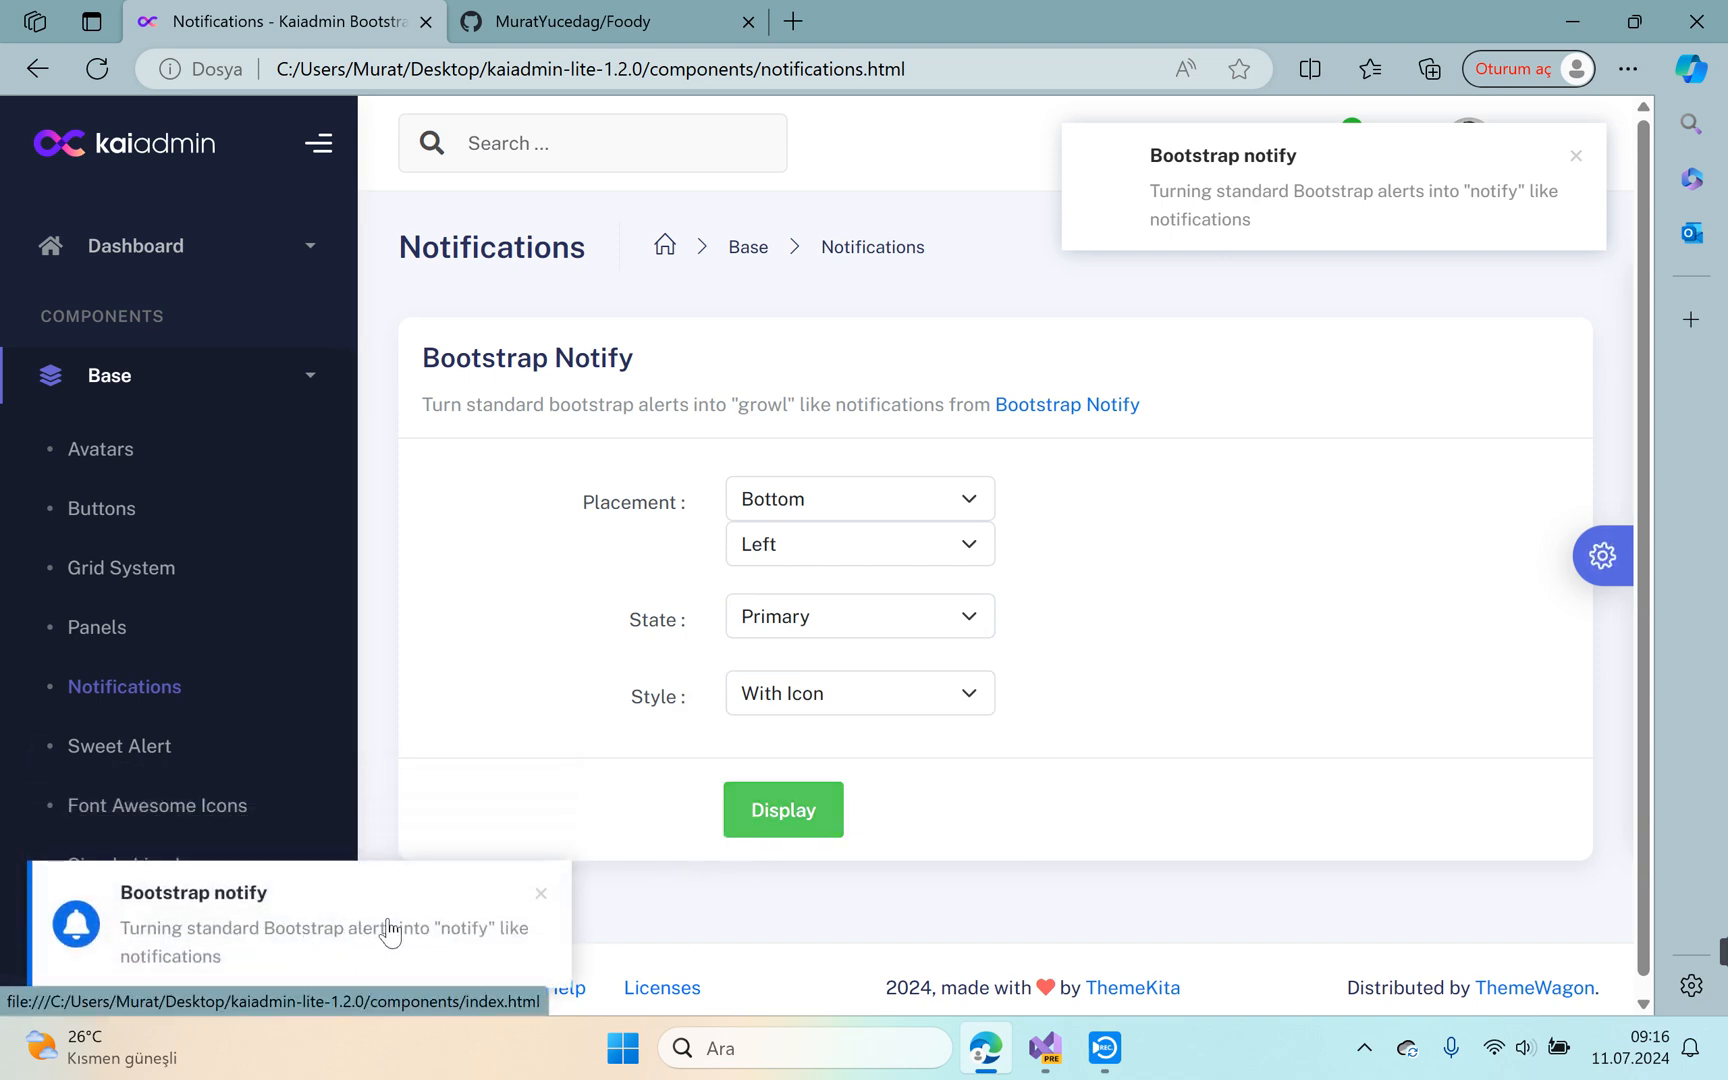
pyautogui.moveTo(524, 574)
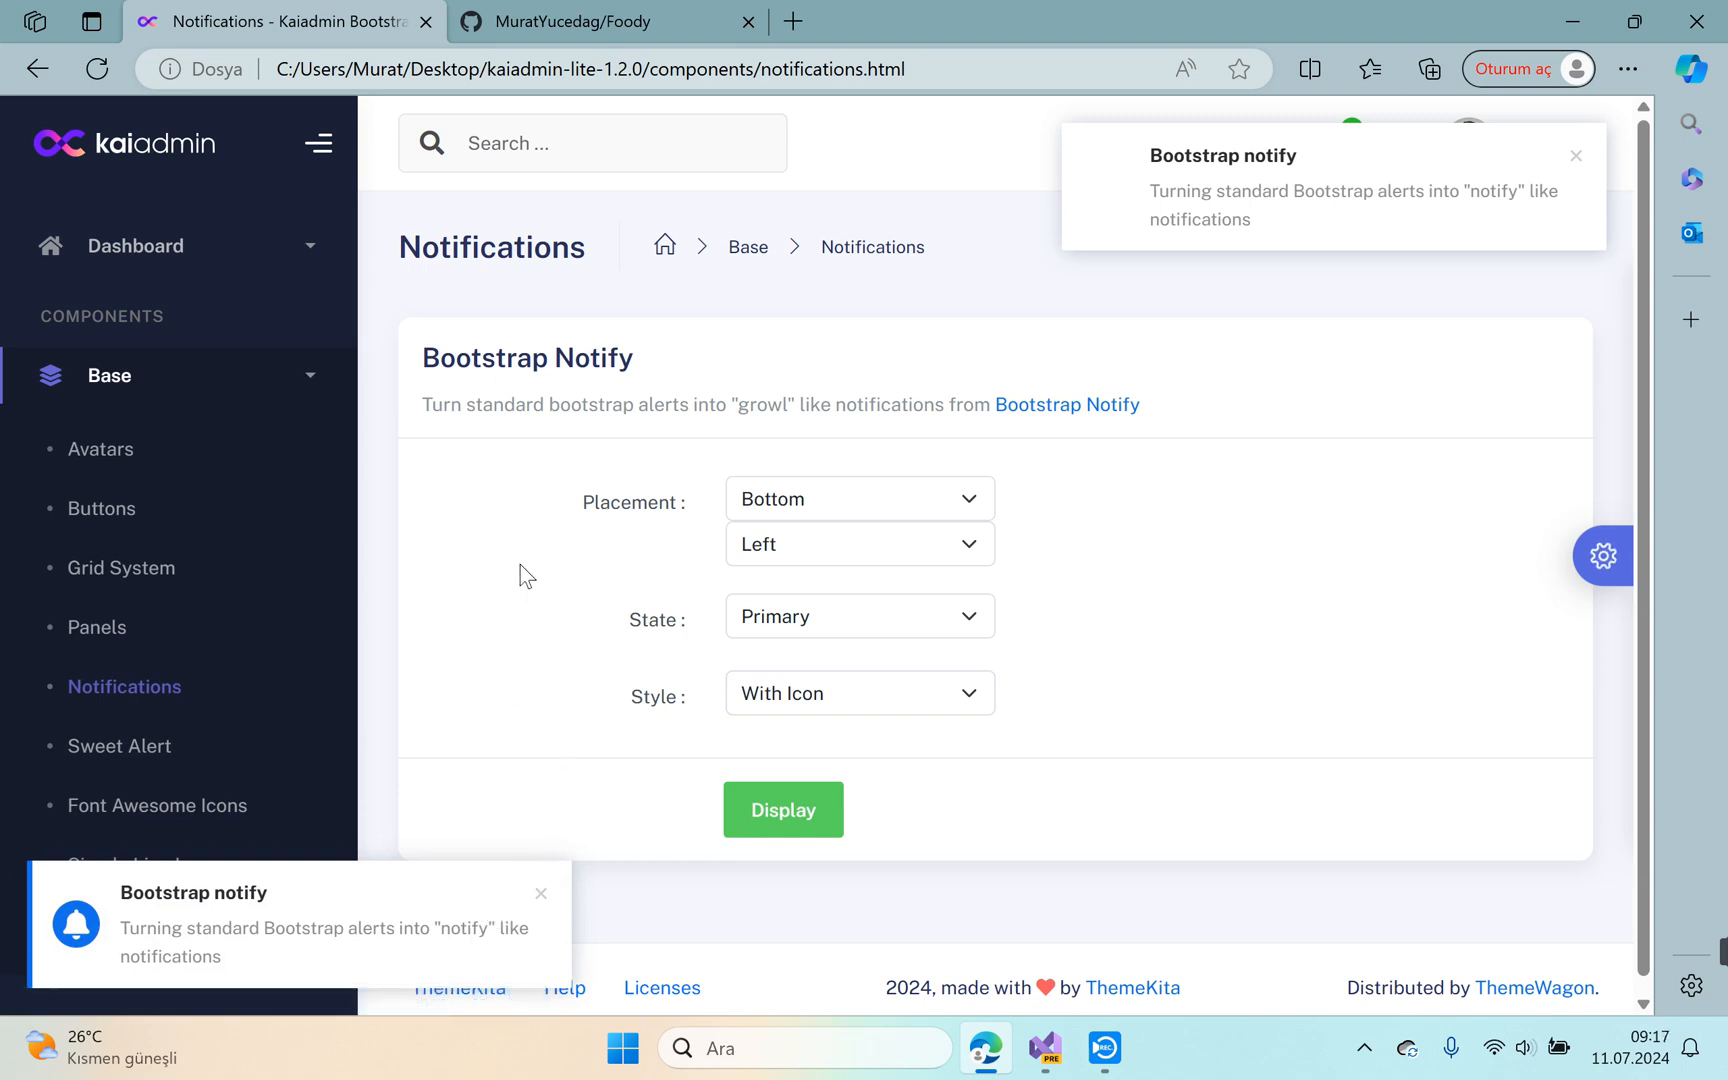
pyautogui.moveTo(486, 758)
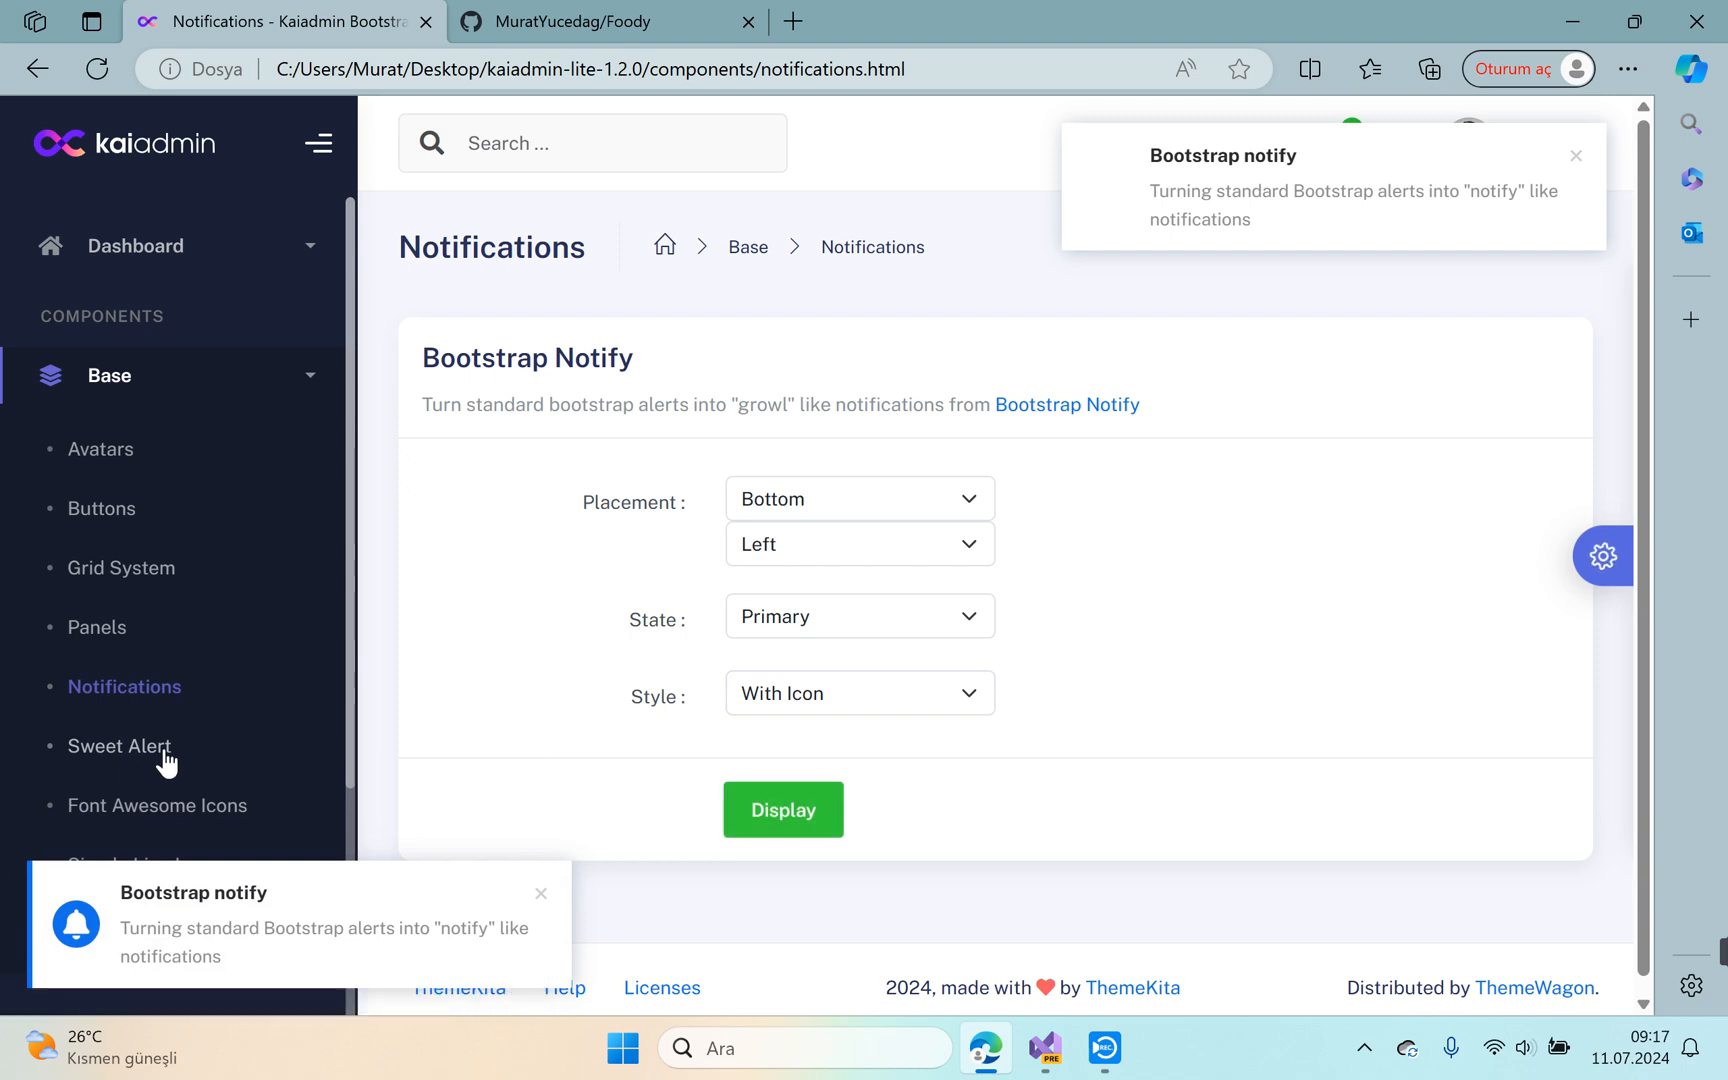
# Show the basic Sweet Alert 'Good job!' popup and dismiss it with OK.
pyautogui.click(120, 746)
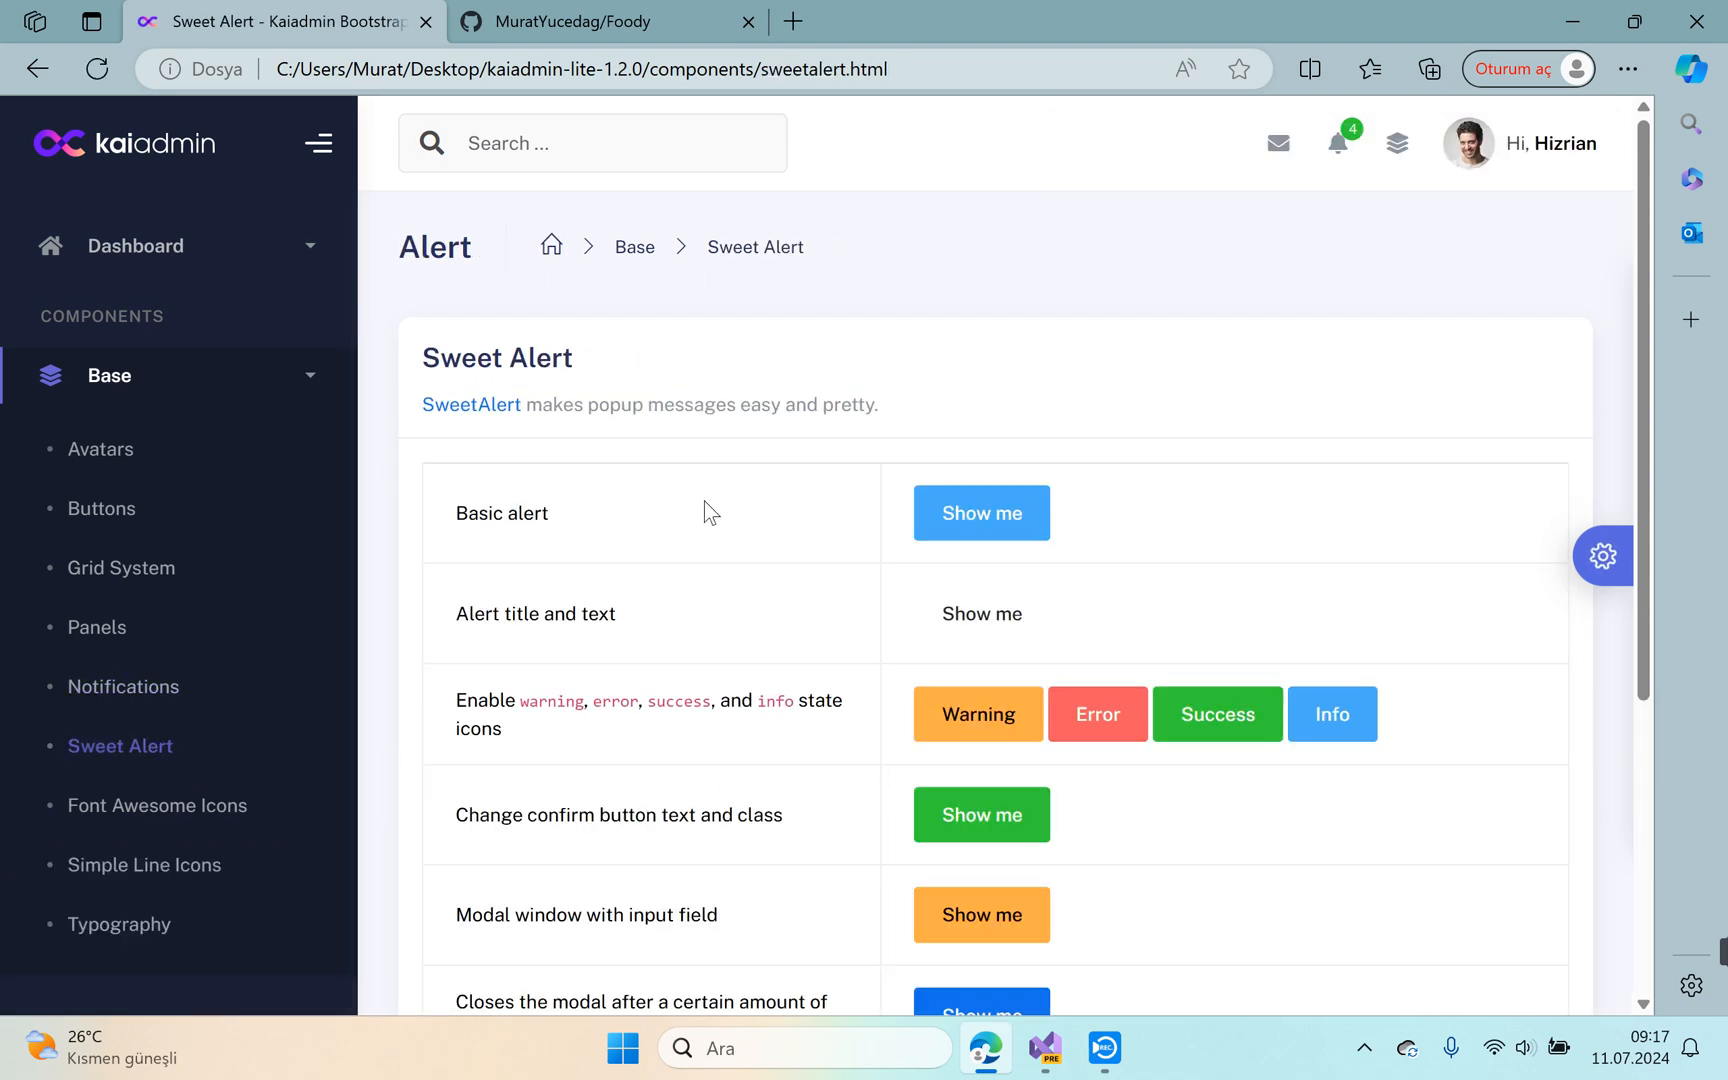
pyautogui.moveTo(866, 440)
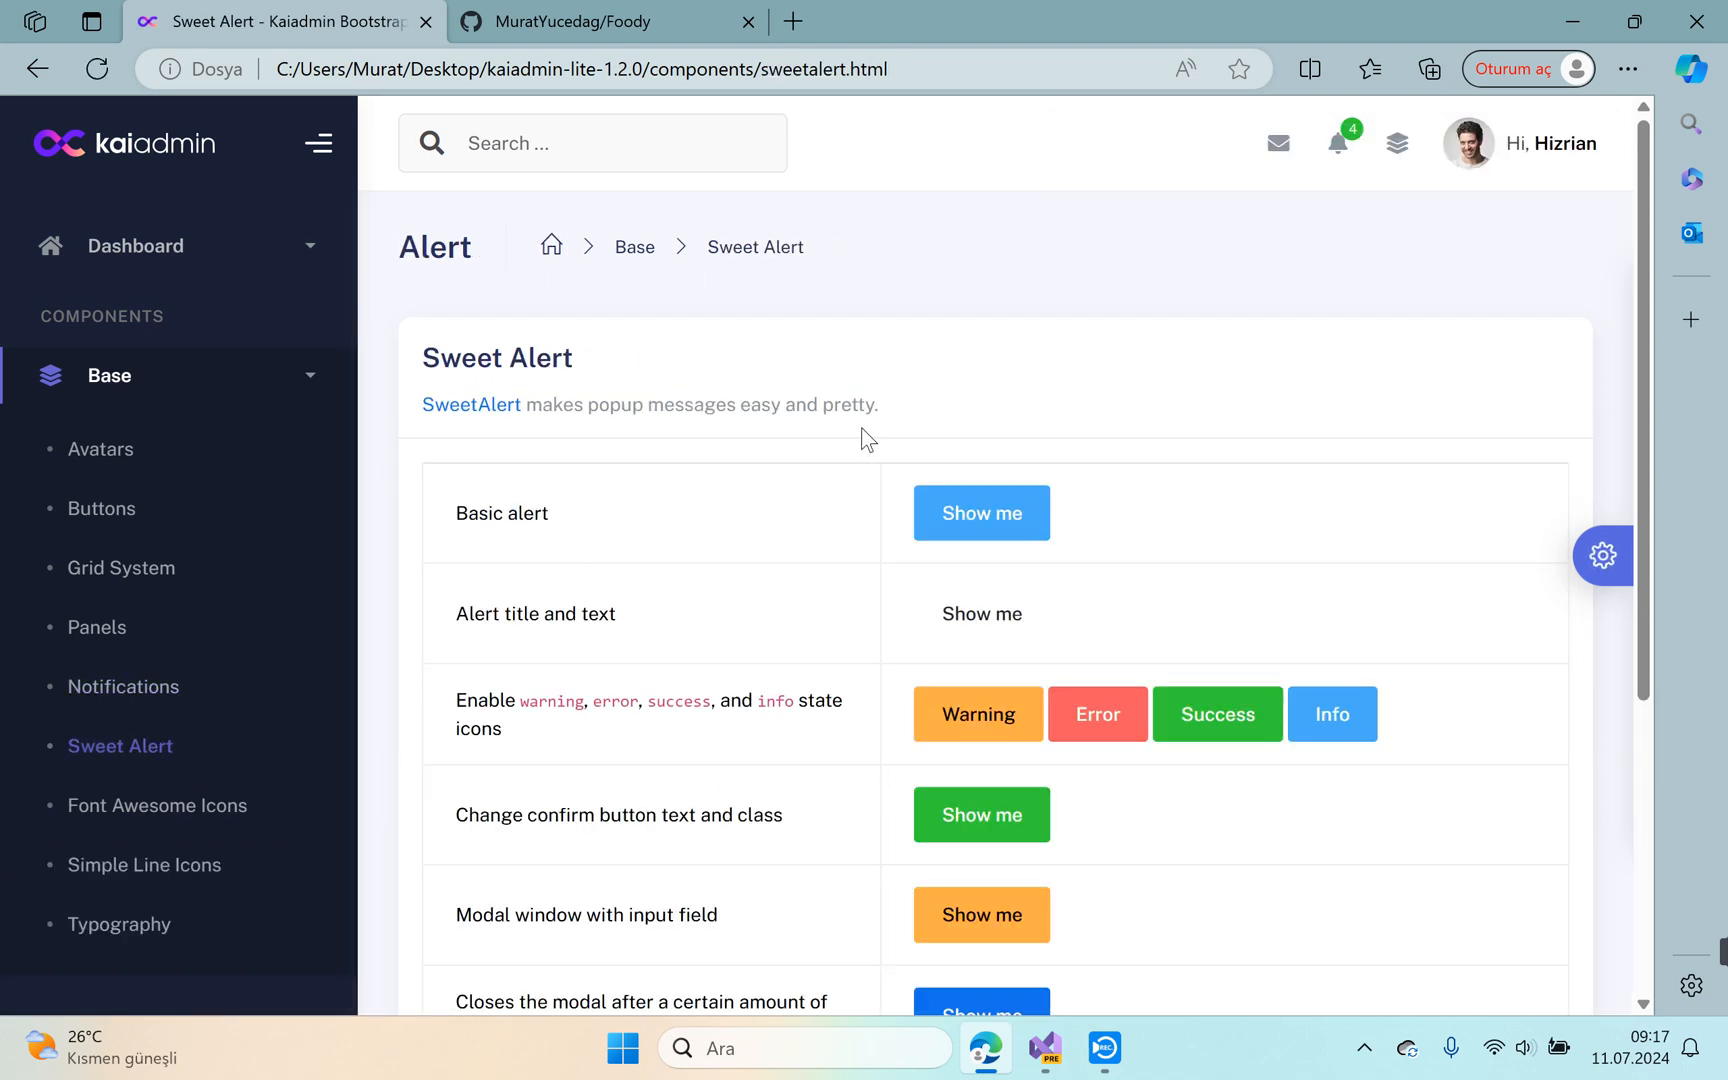
pyautogui.scroll(-3)
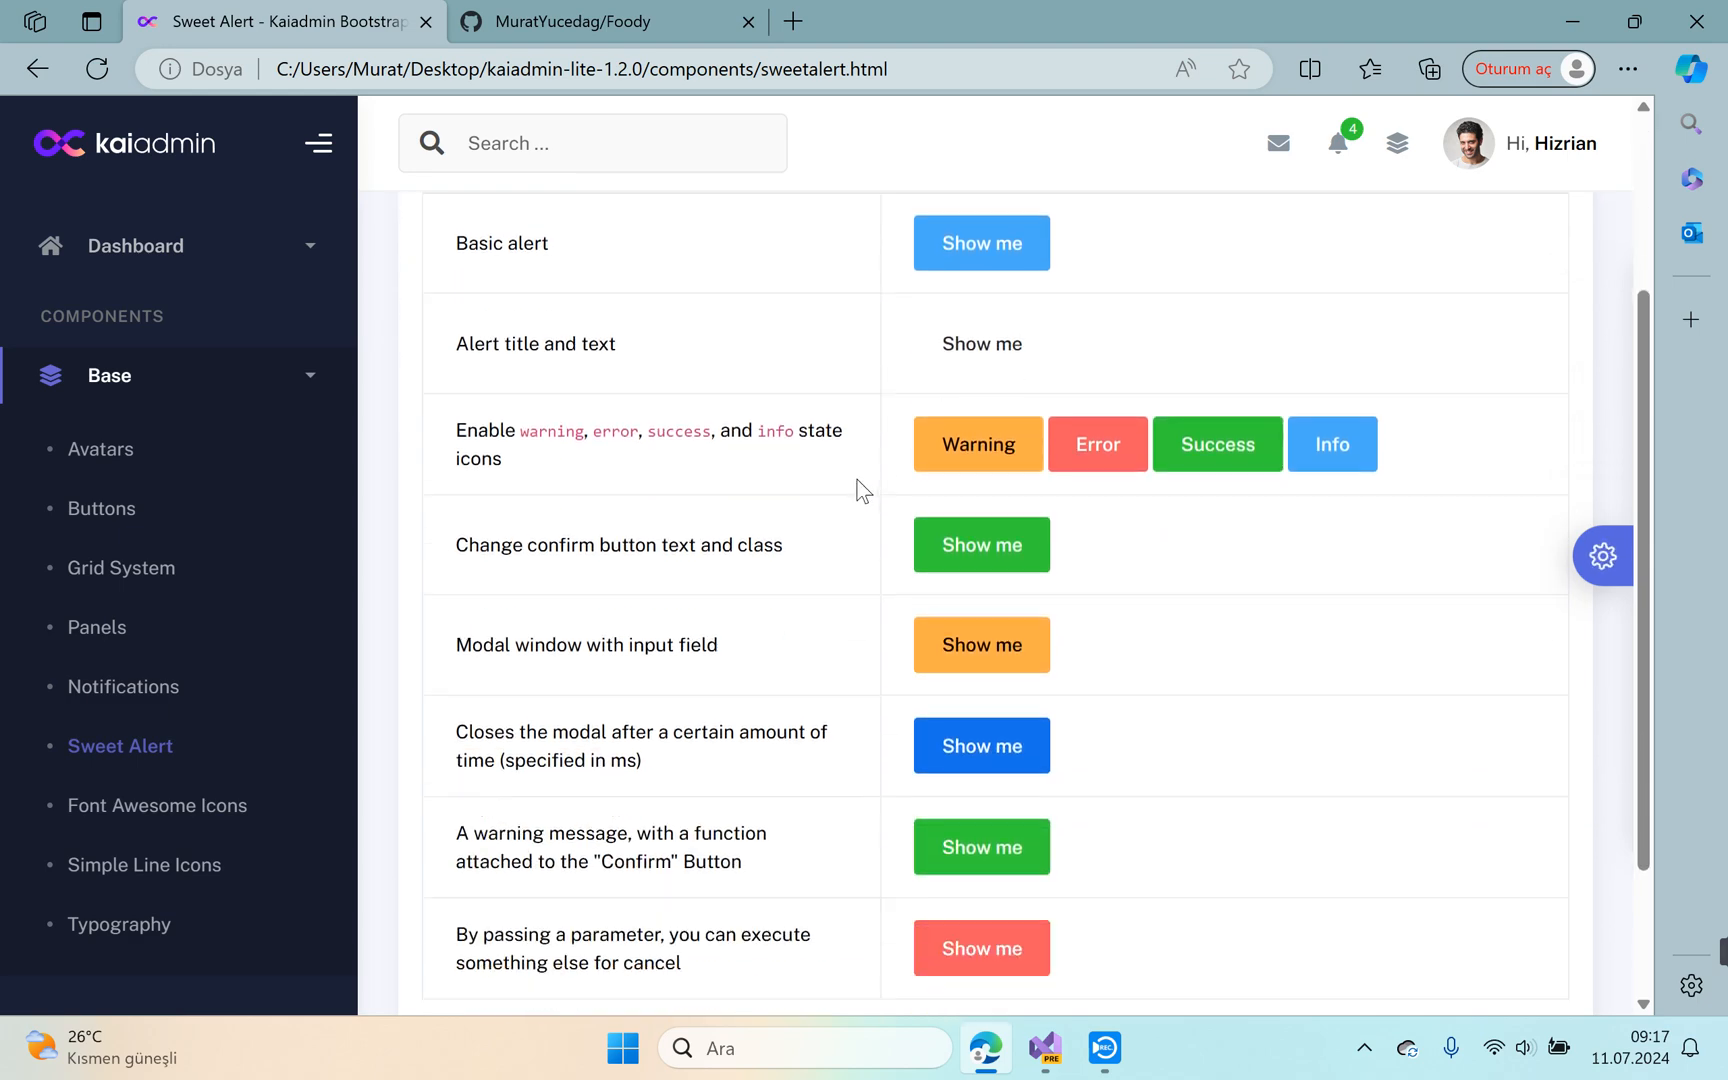
pyautogui.click(1216, 444)
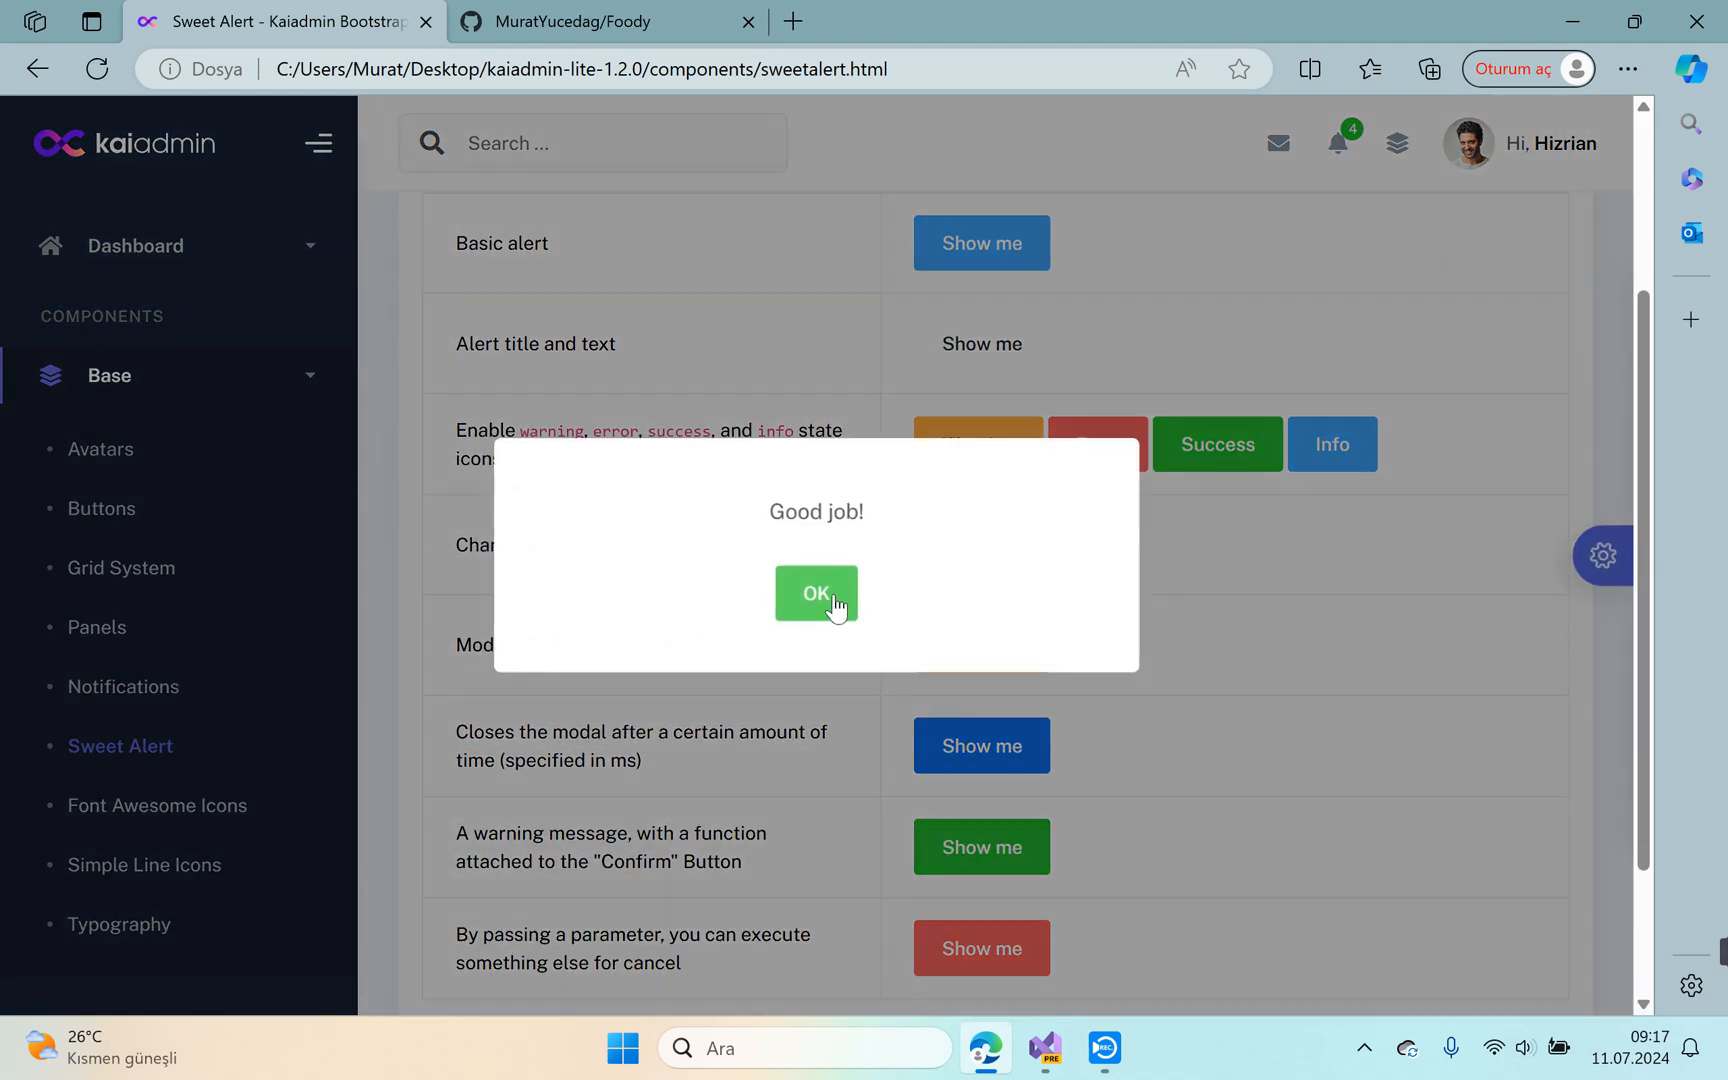
pyautogui.click(816, 592)
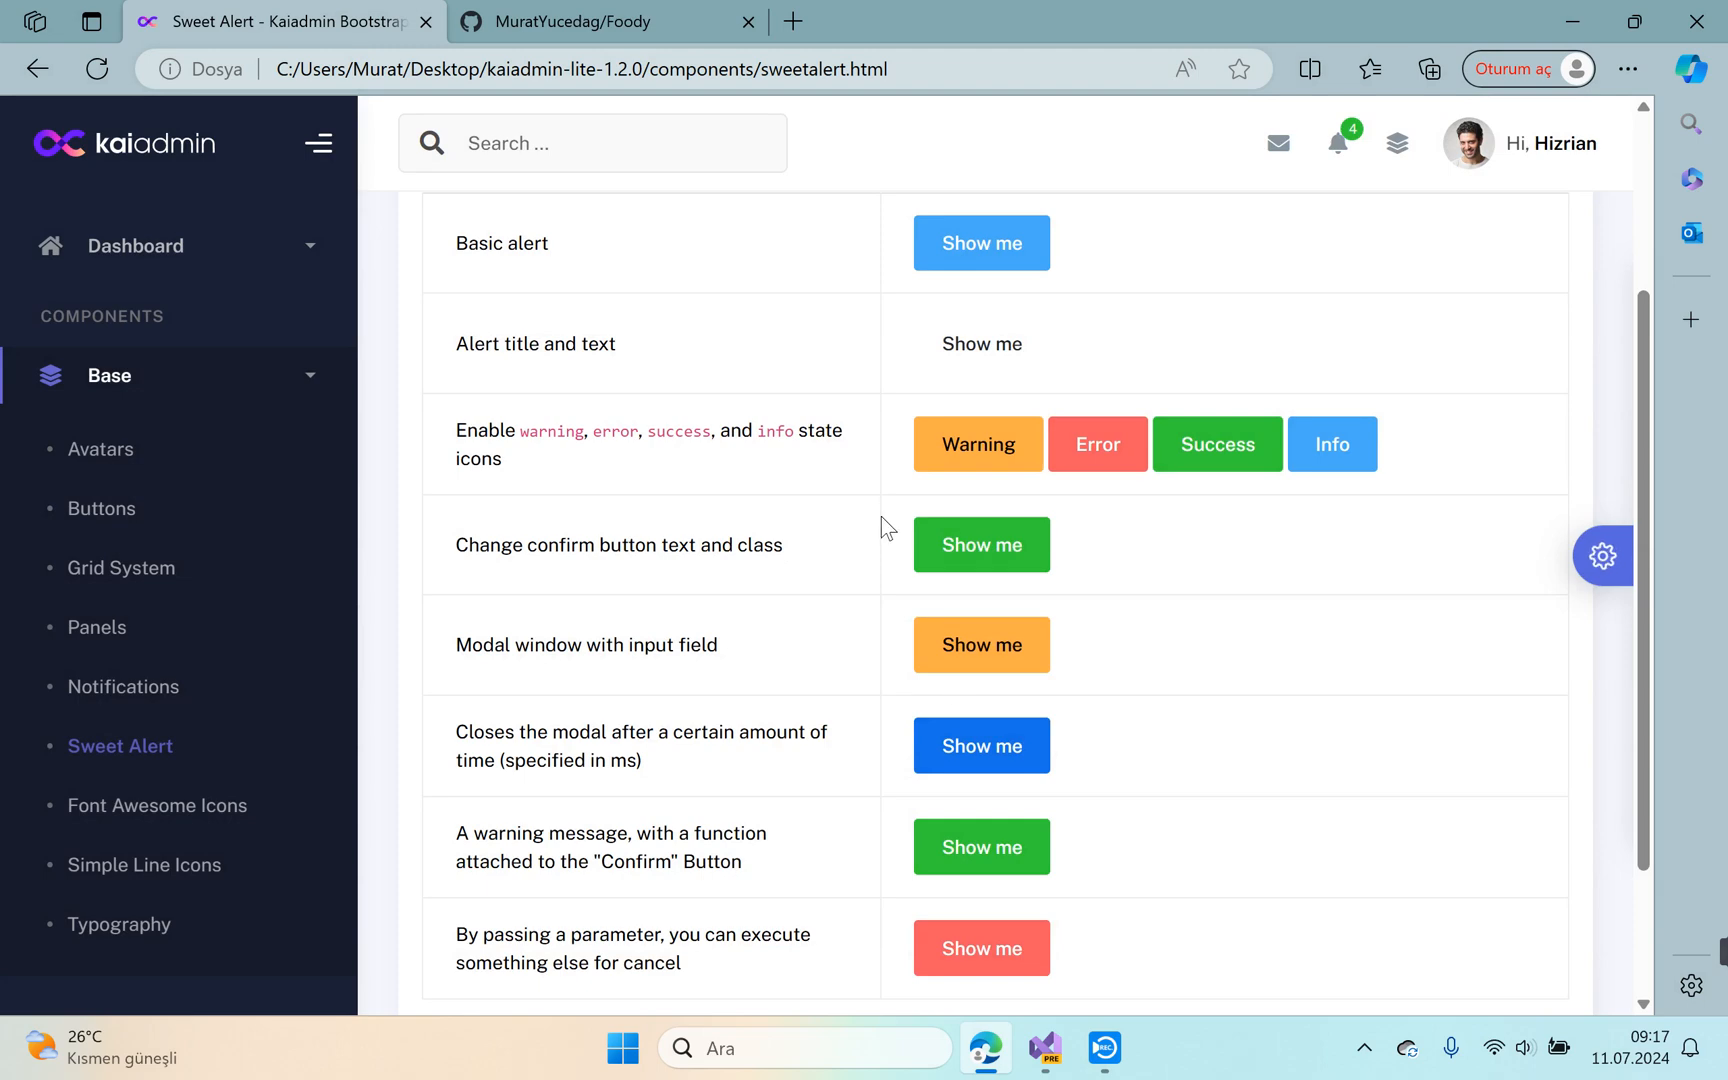
pyautogui.scroll(-3)
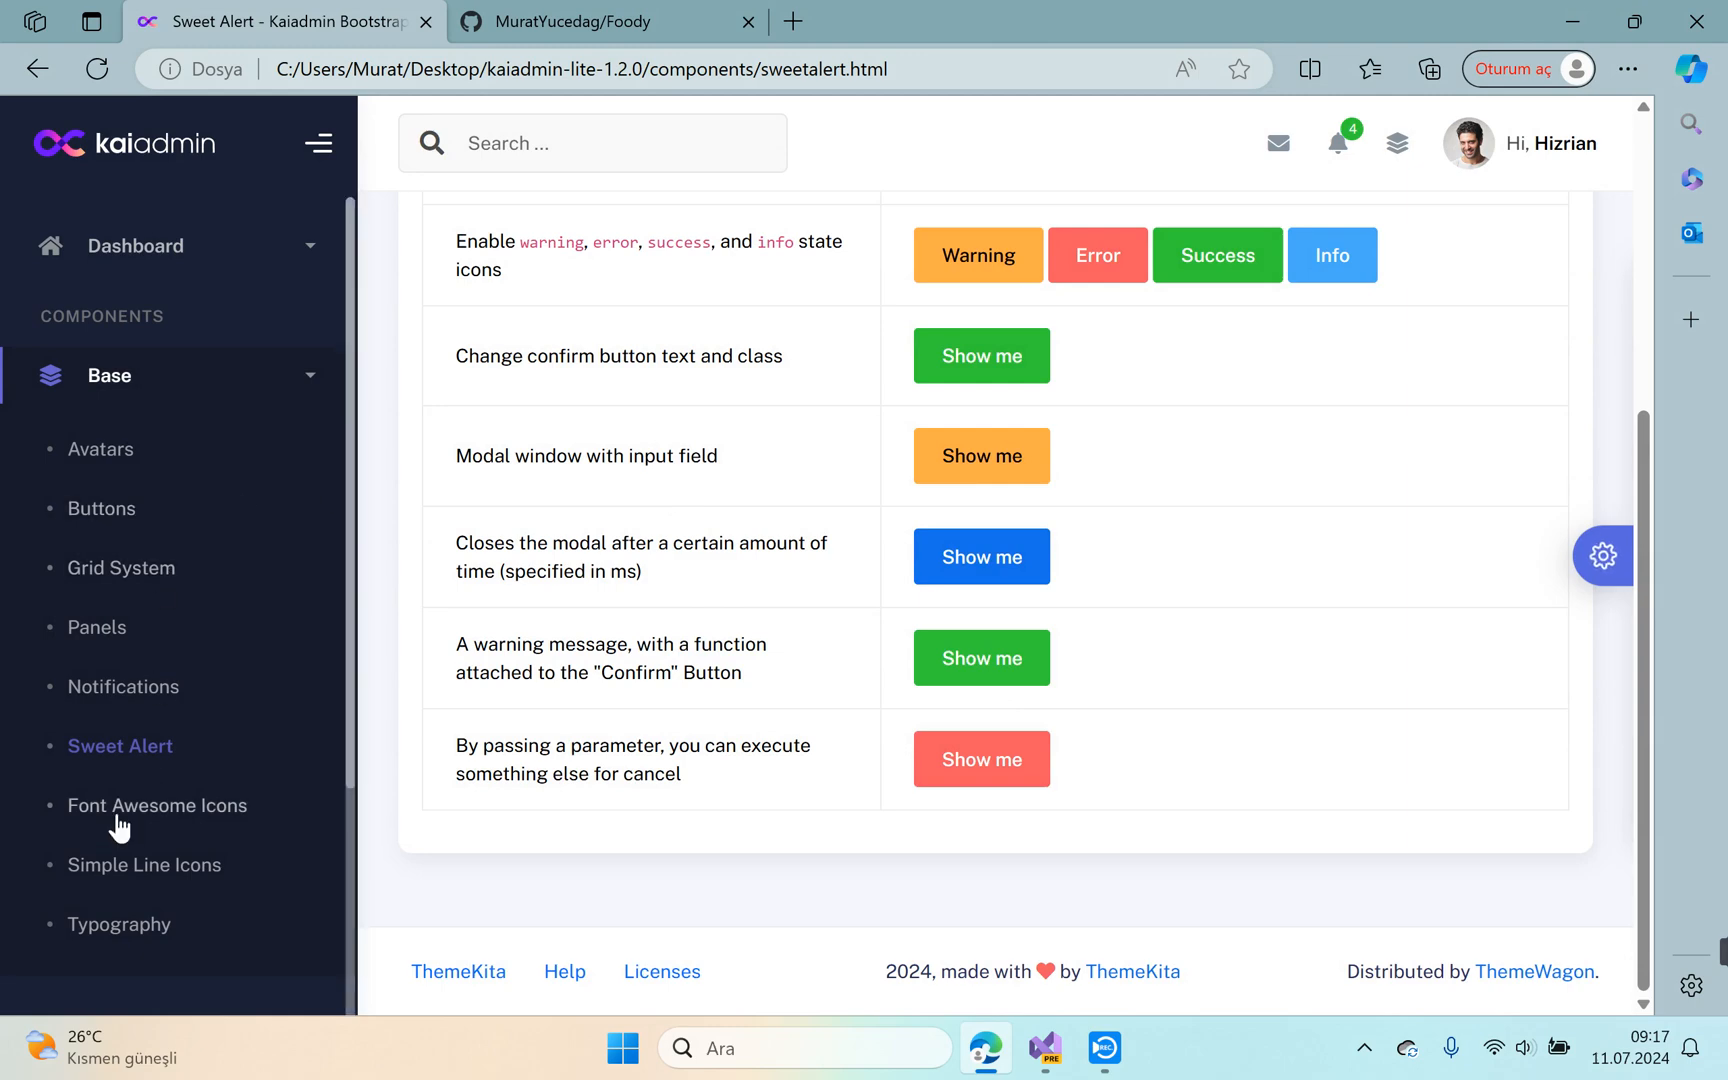
# View the Font Awesome Icons page and then the Typography page.
pyautogui.click(158, 806)
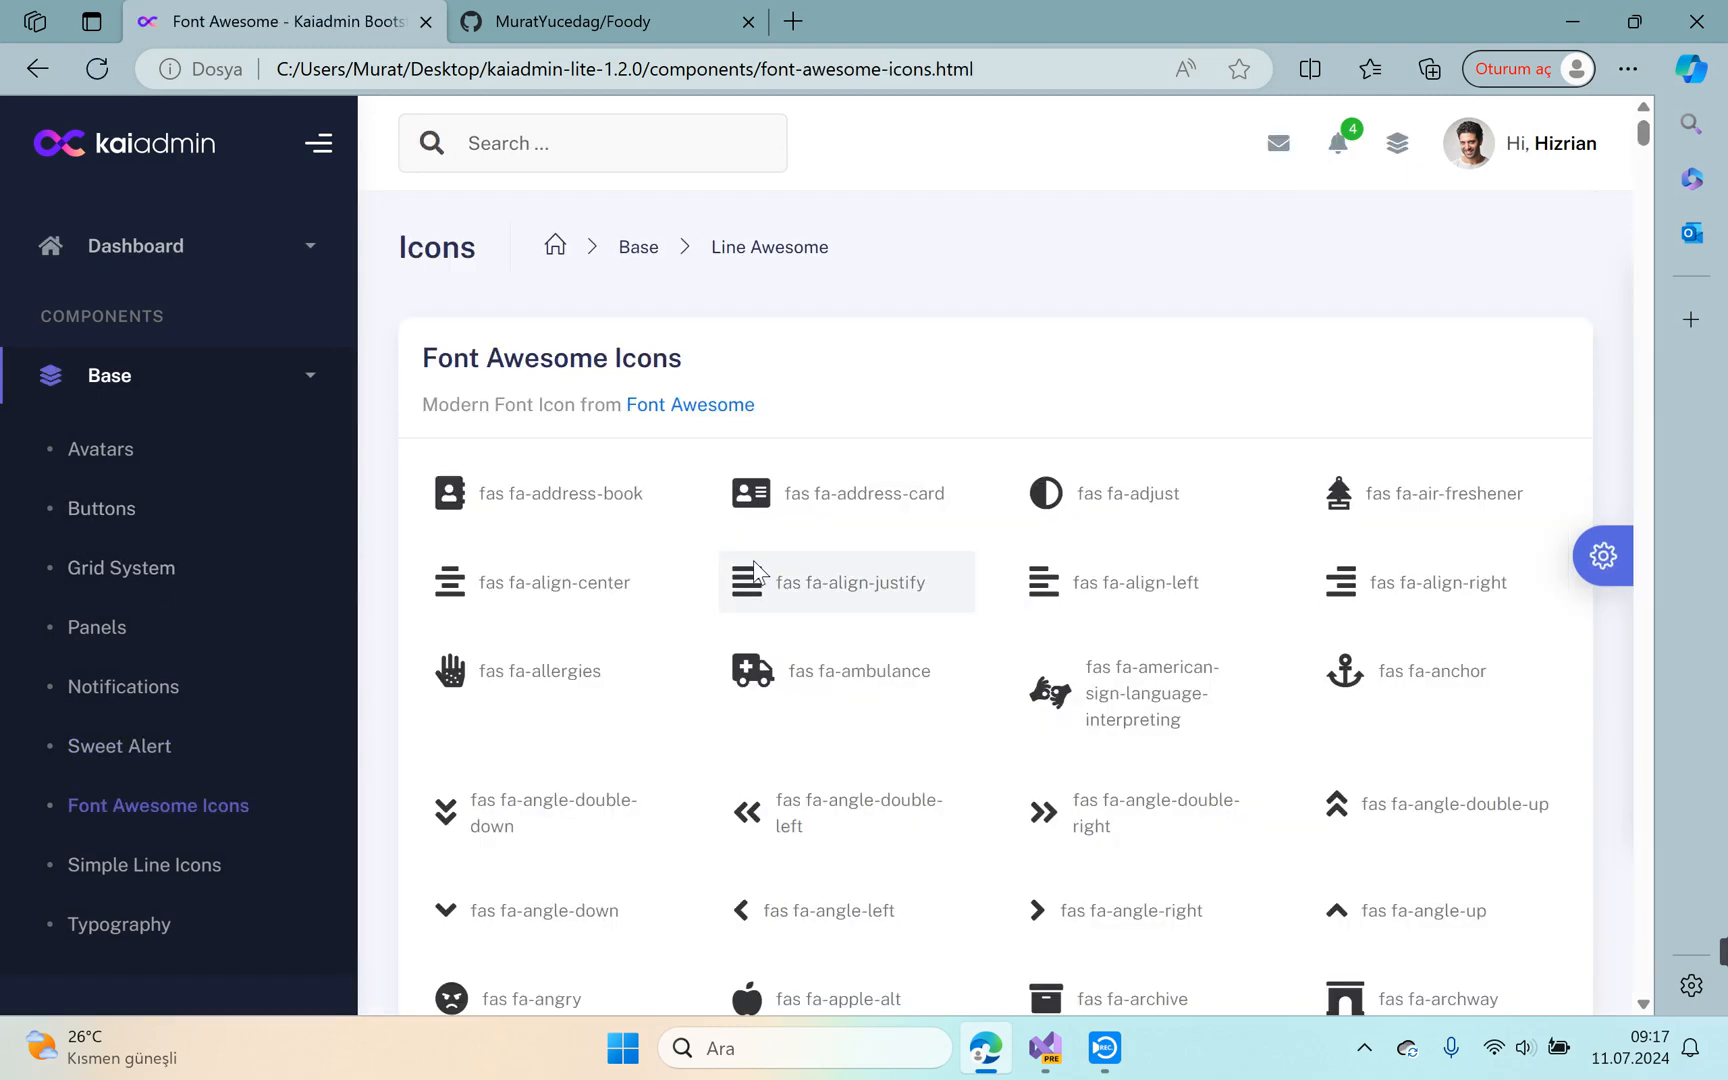
pyautogui.scroll(-3)
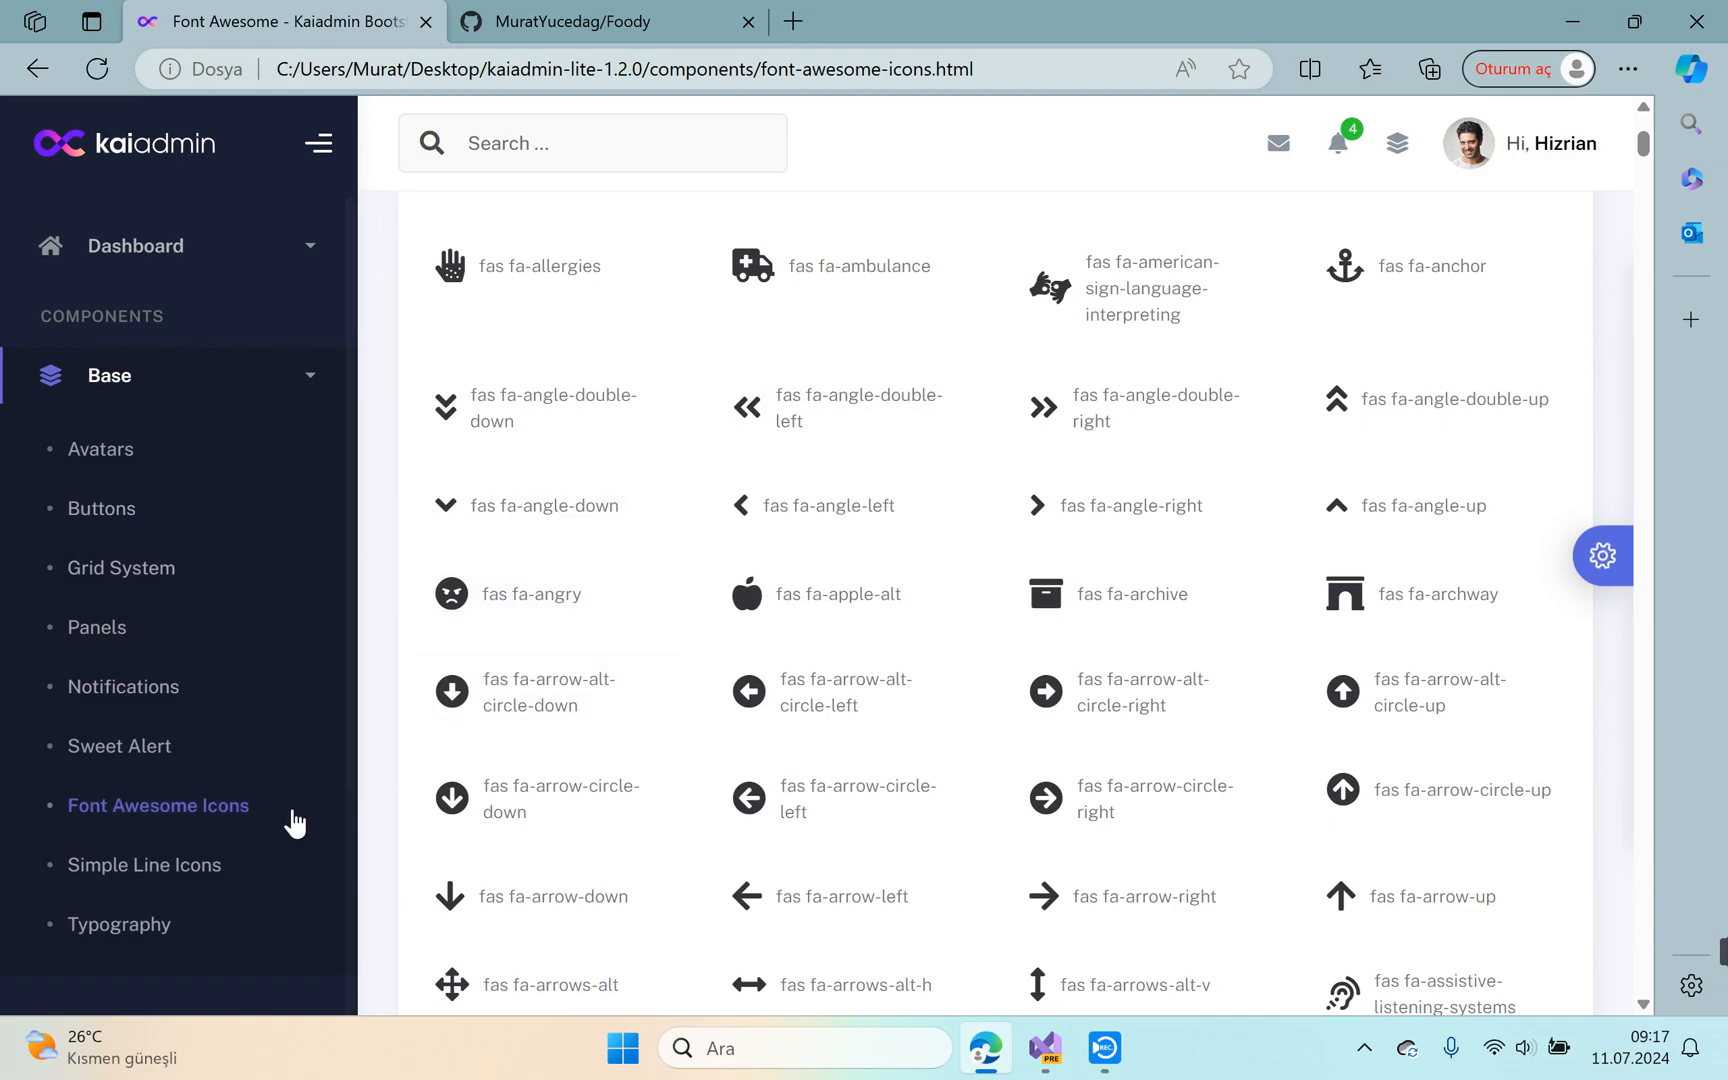
pyautogui.click(144, 864)
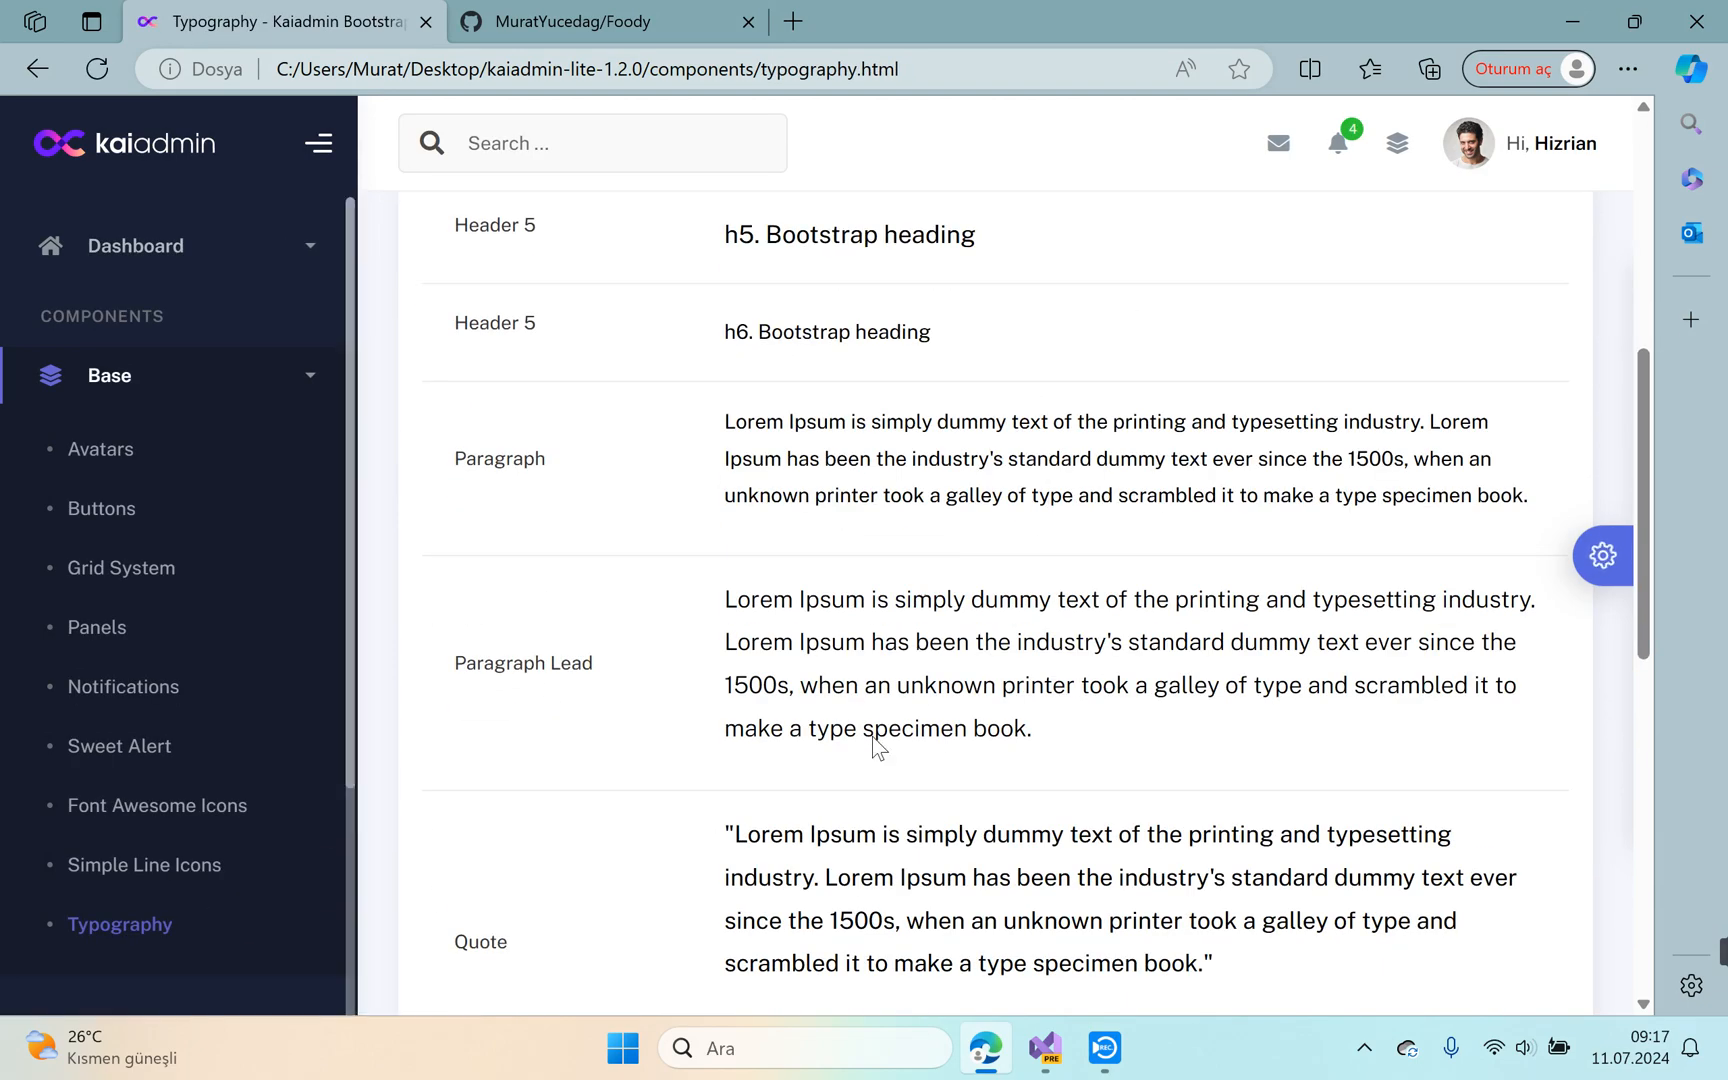
pyautogui.scroll(3)
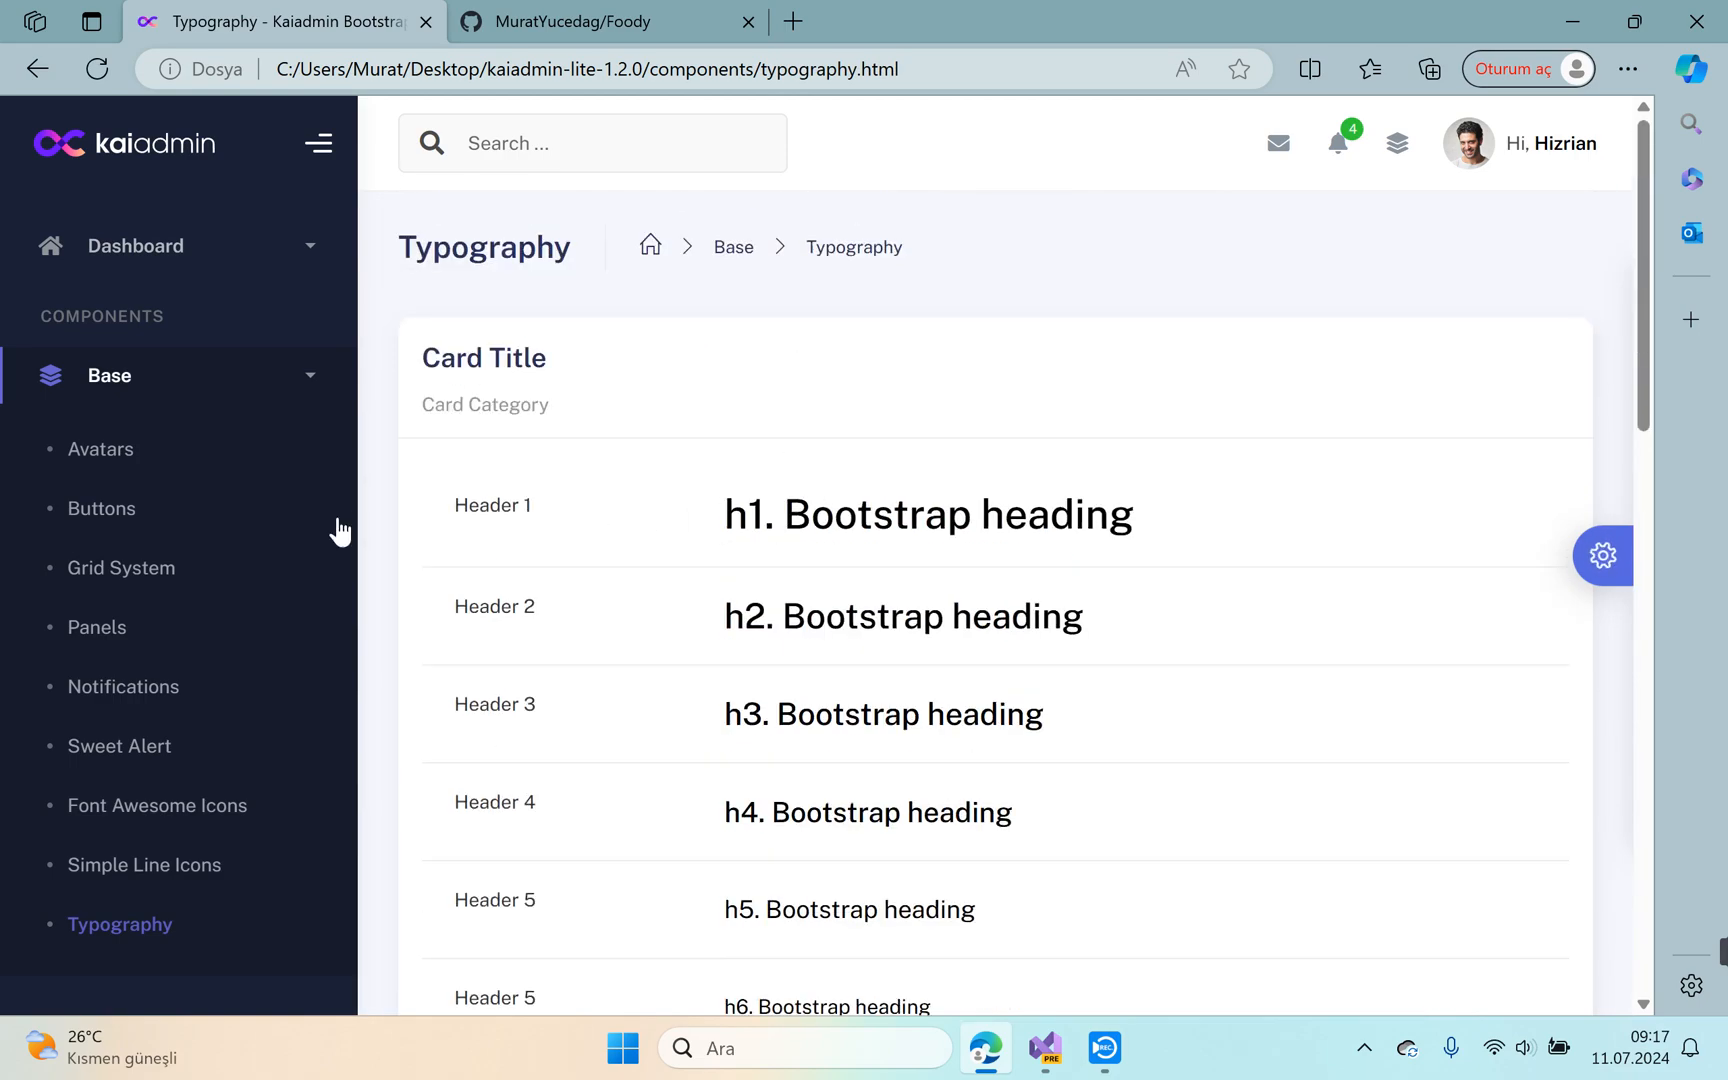
pyautogui.scroll(-3)
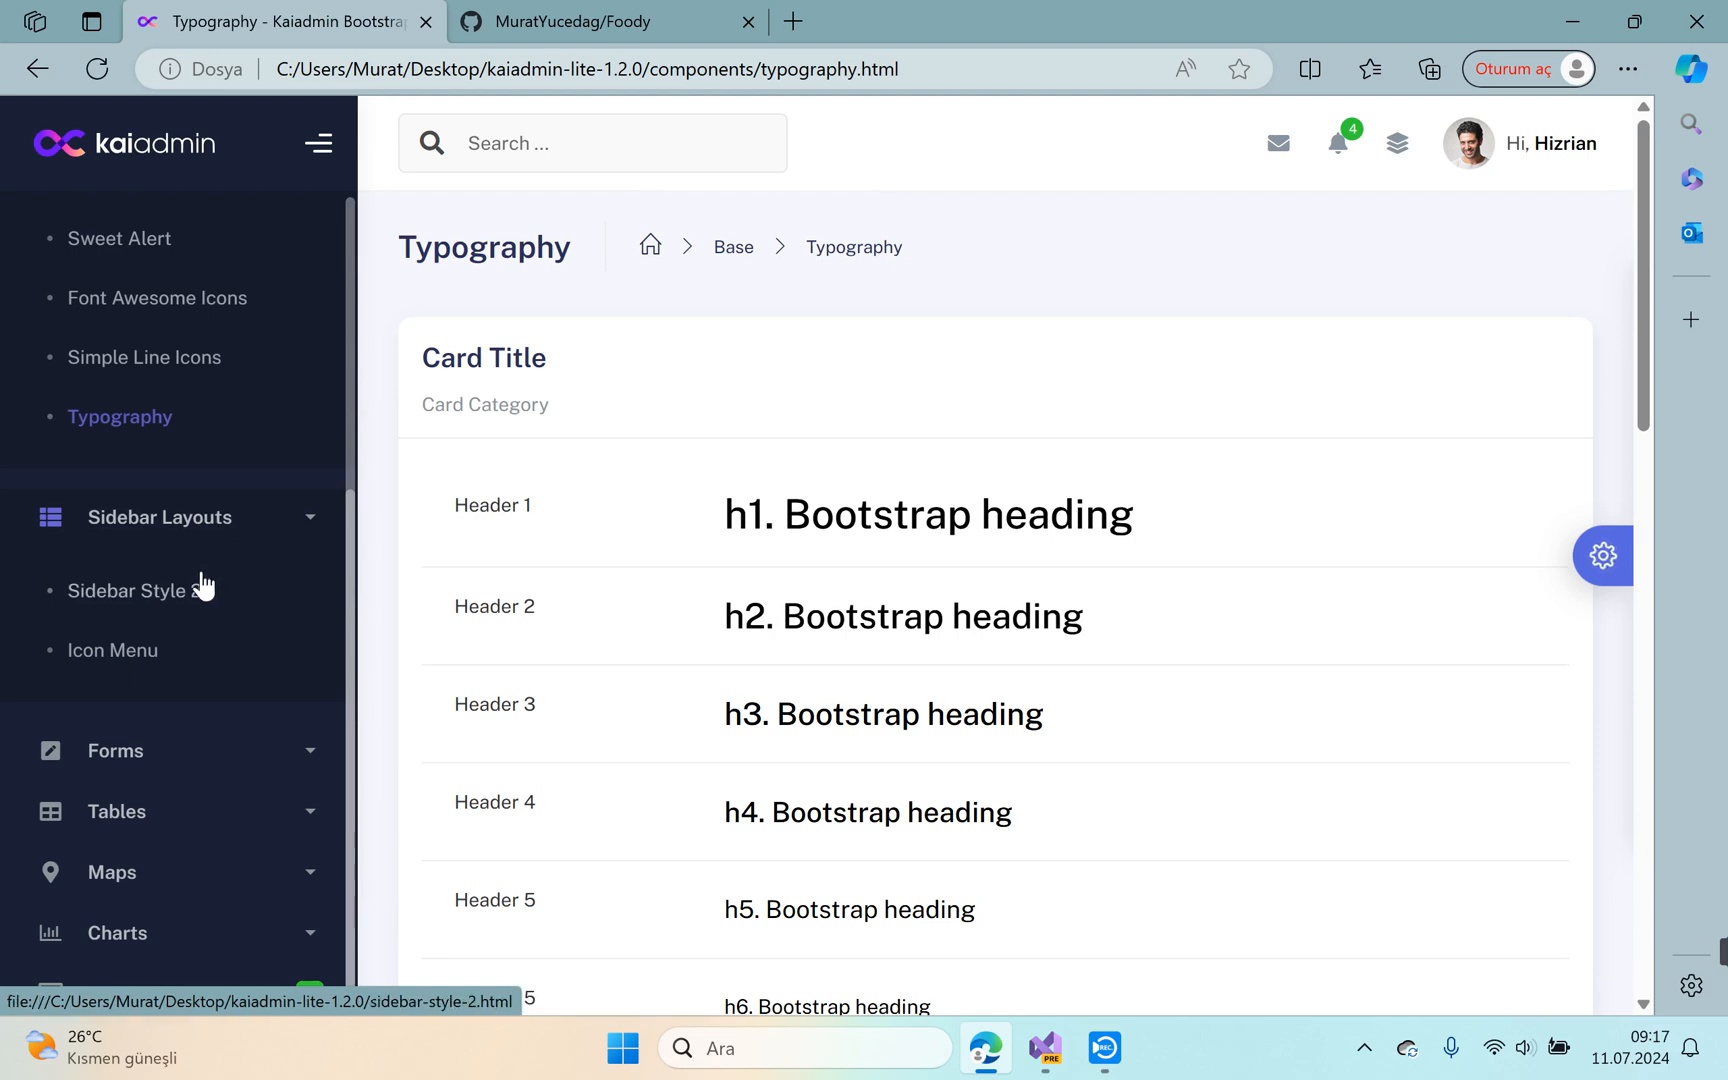
# View the Sidebar Style 2 dashboard and toggle its sidebar compact and back.
pyautogui.click(148, 590)
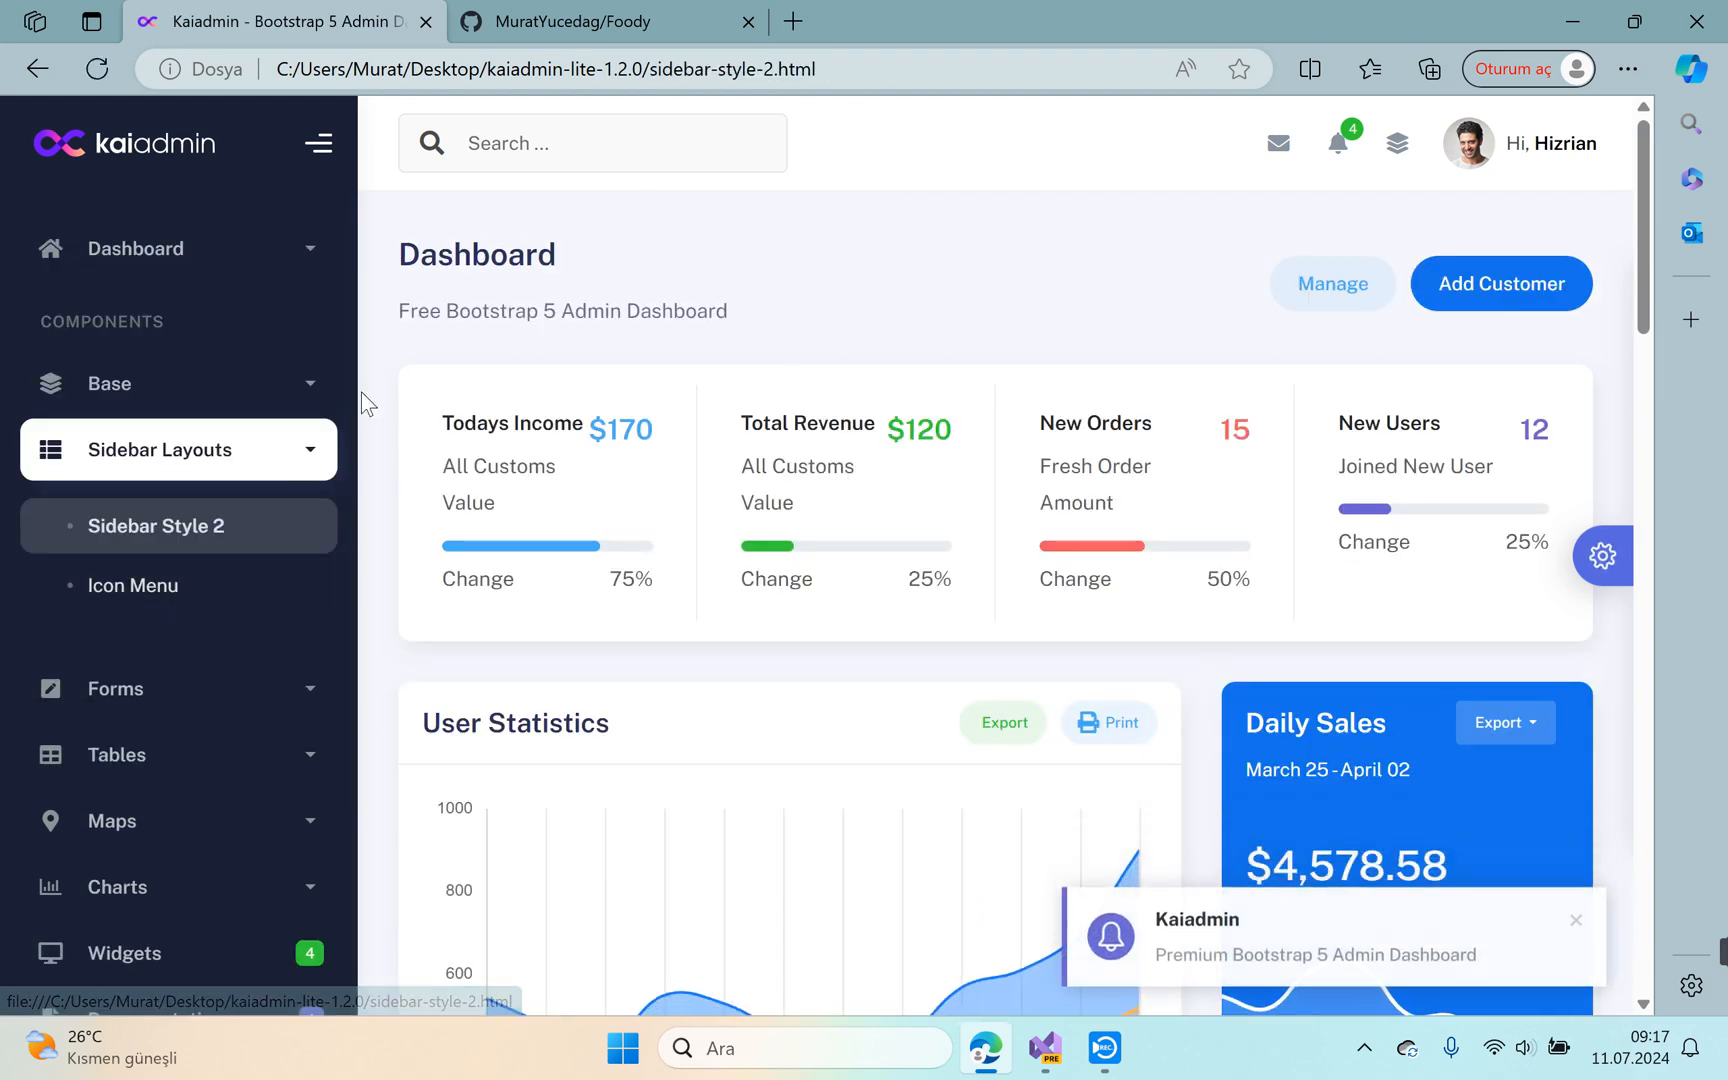
pyautogui.moveTo(202, 542)
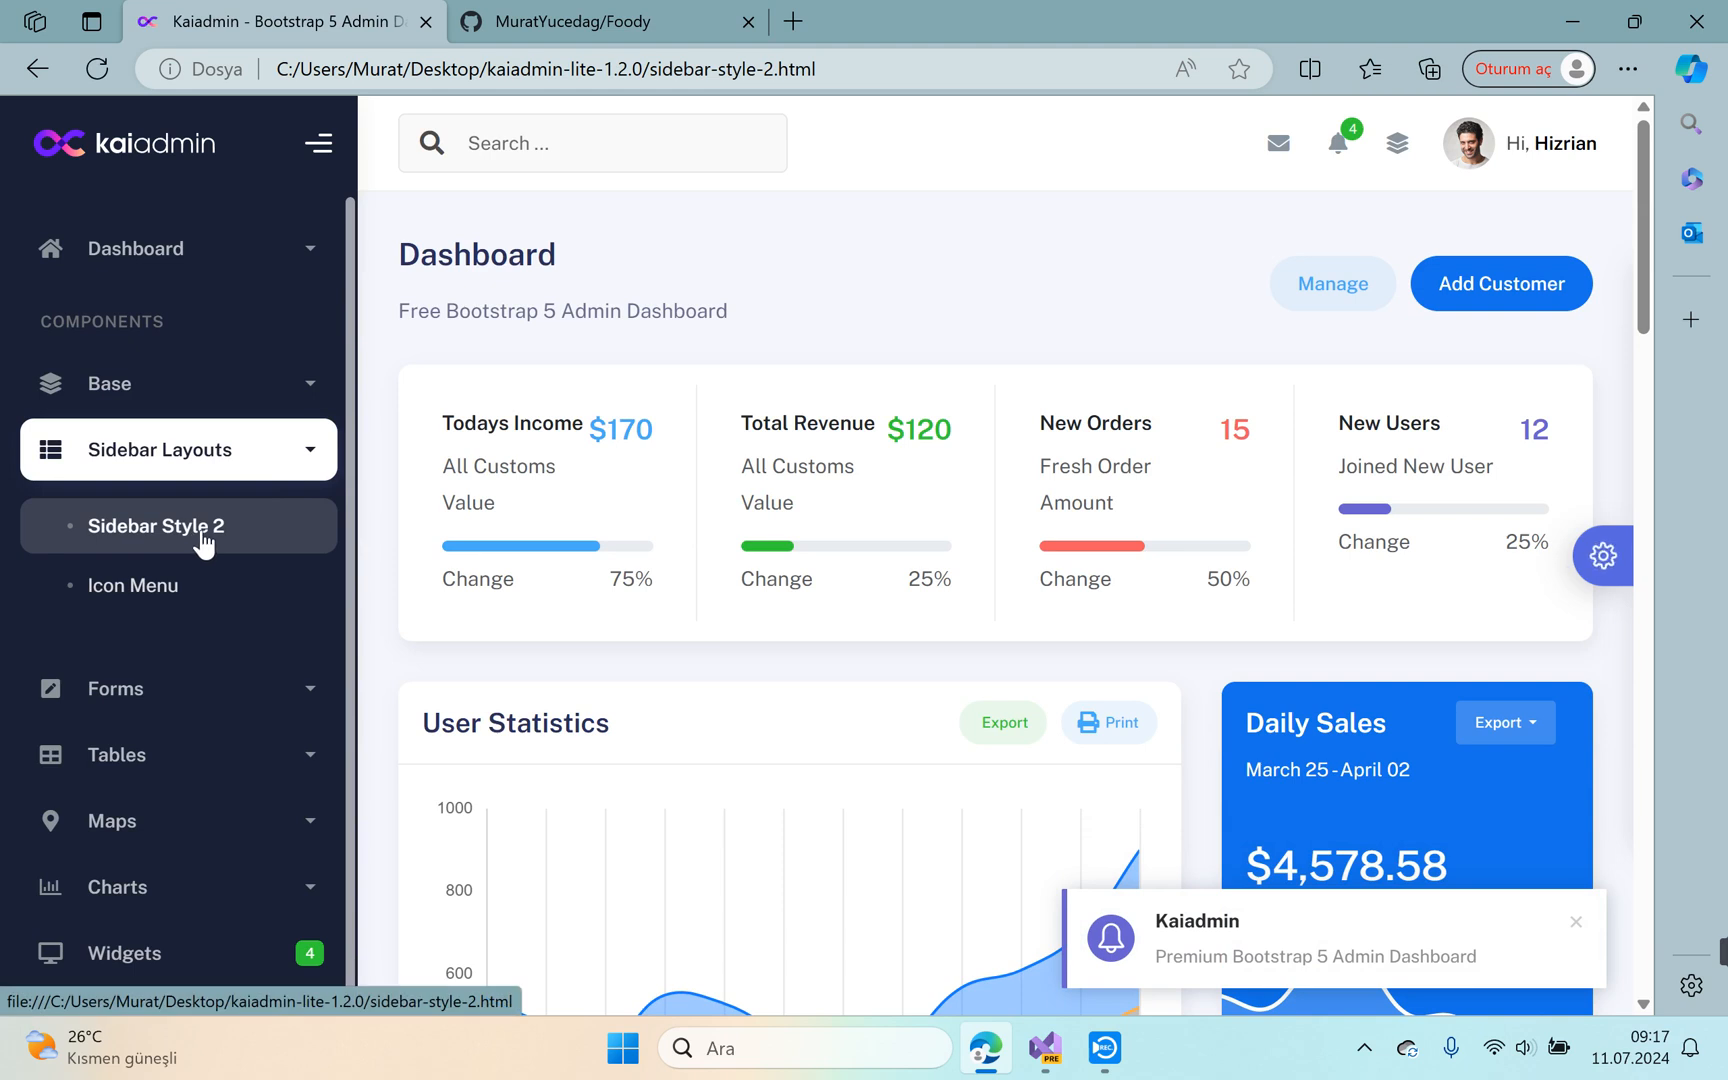
pyautogui.moveTo(214, 536)
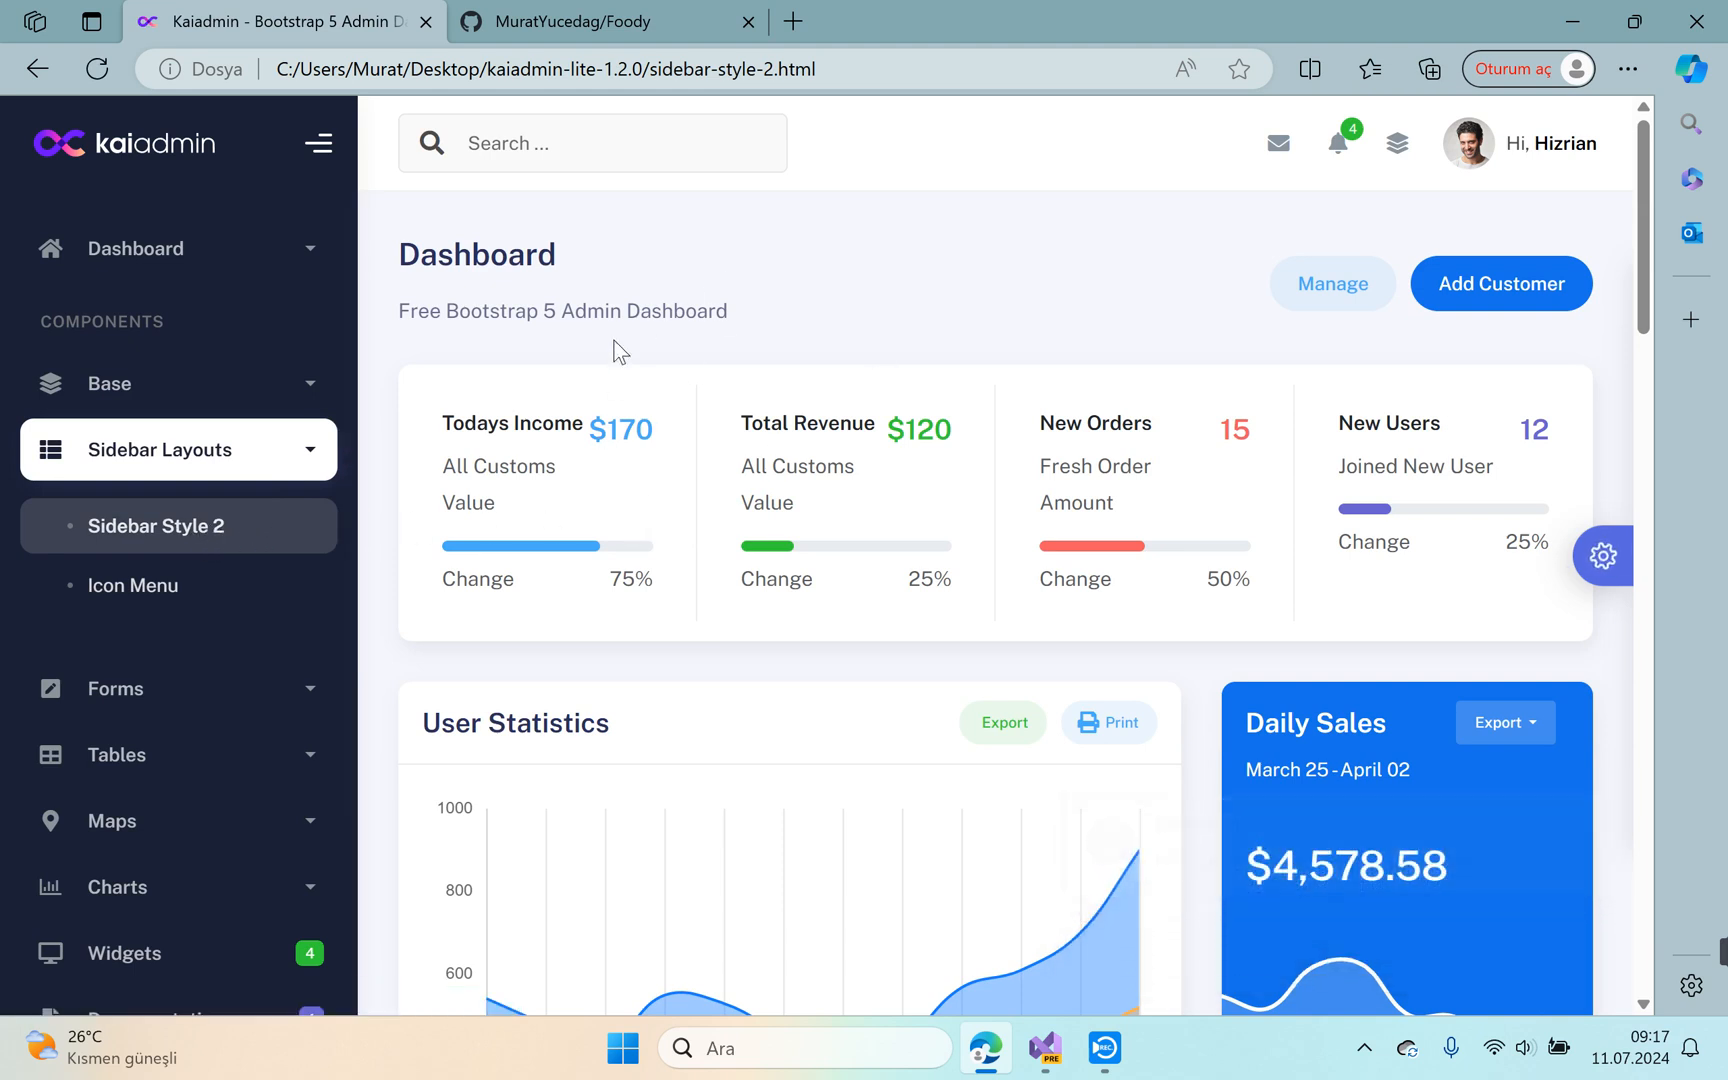
pyautogui.scroll(-3)
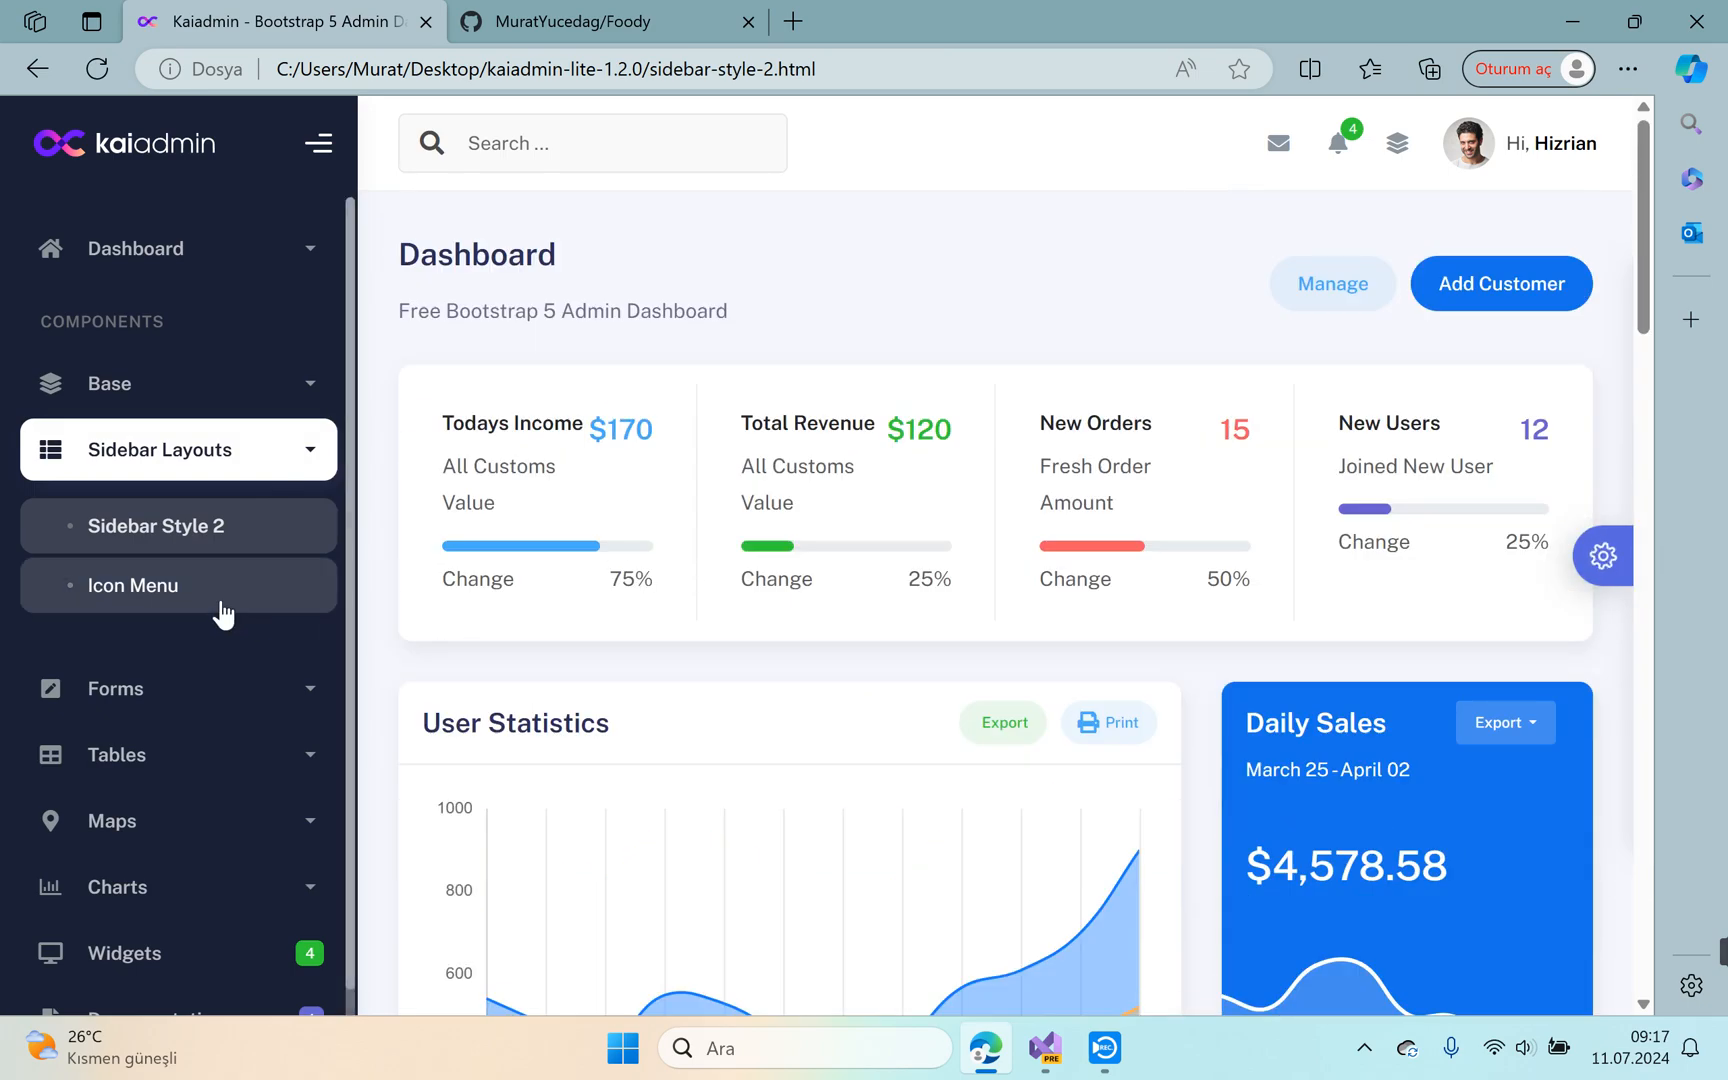
pyautogui.click(320, 144)
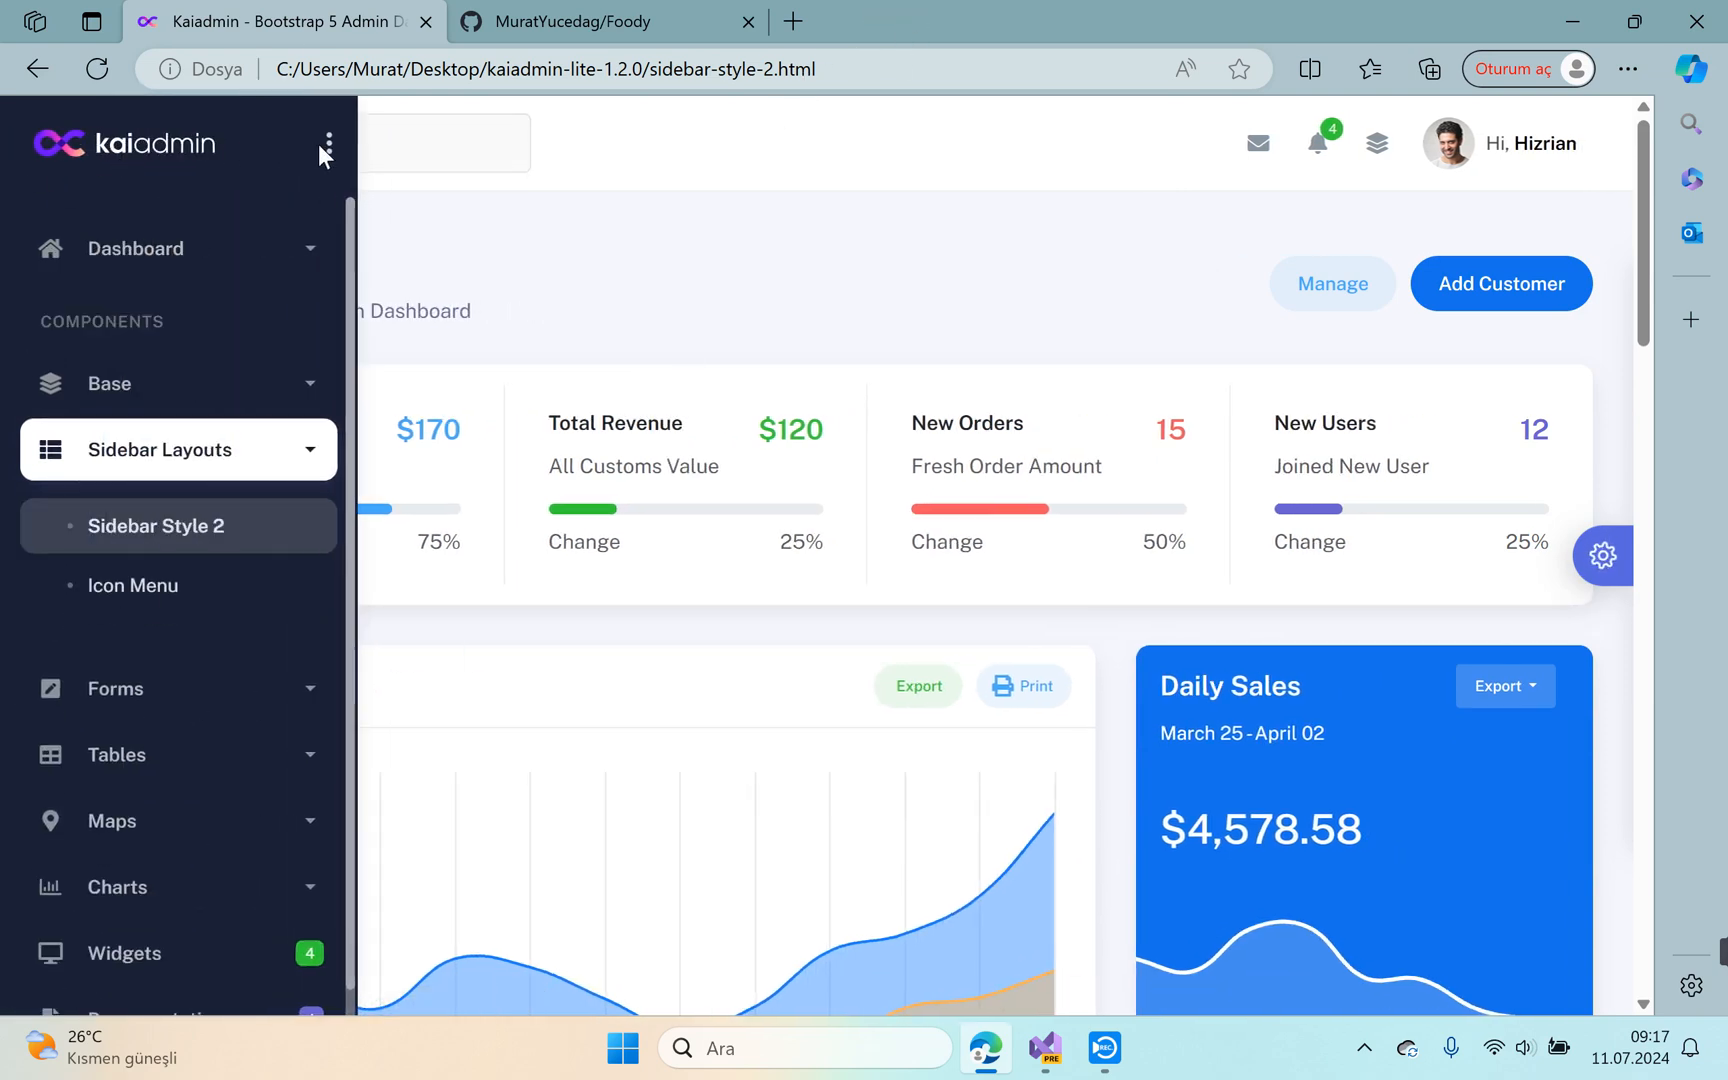
pyautogui.click(326, 142)
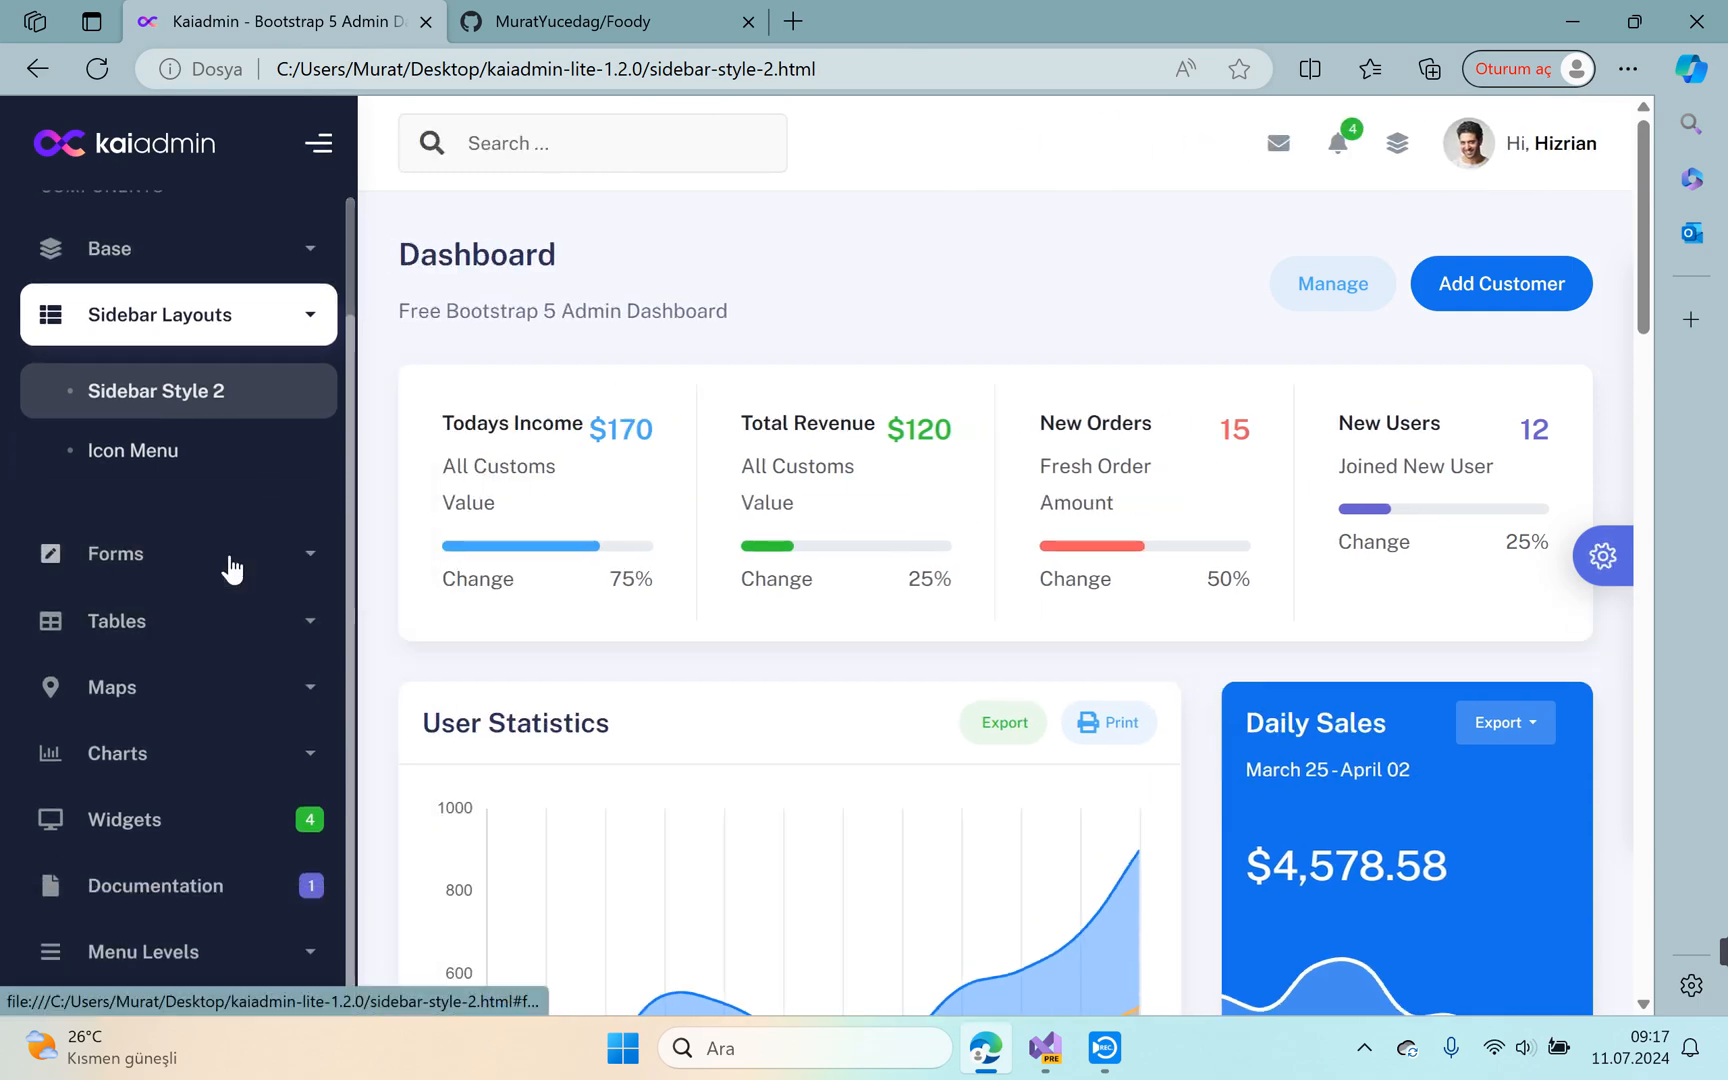
# Browse Basic Form and Basic Table, ending on the Datatables page.
pyautogui.click(114, 554)
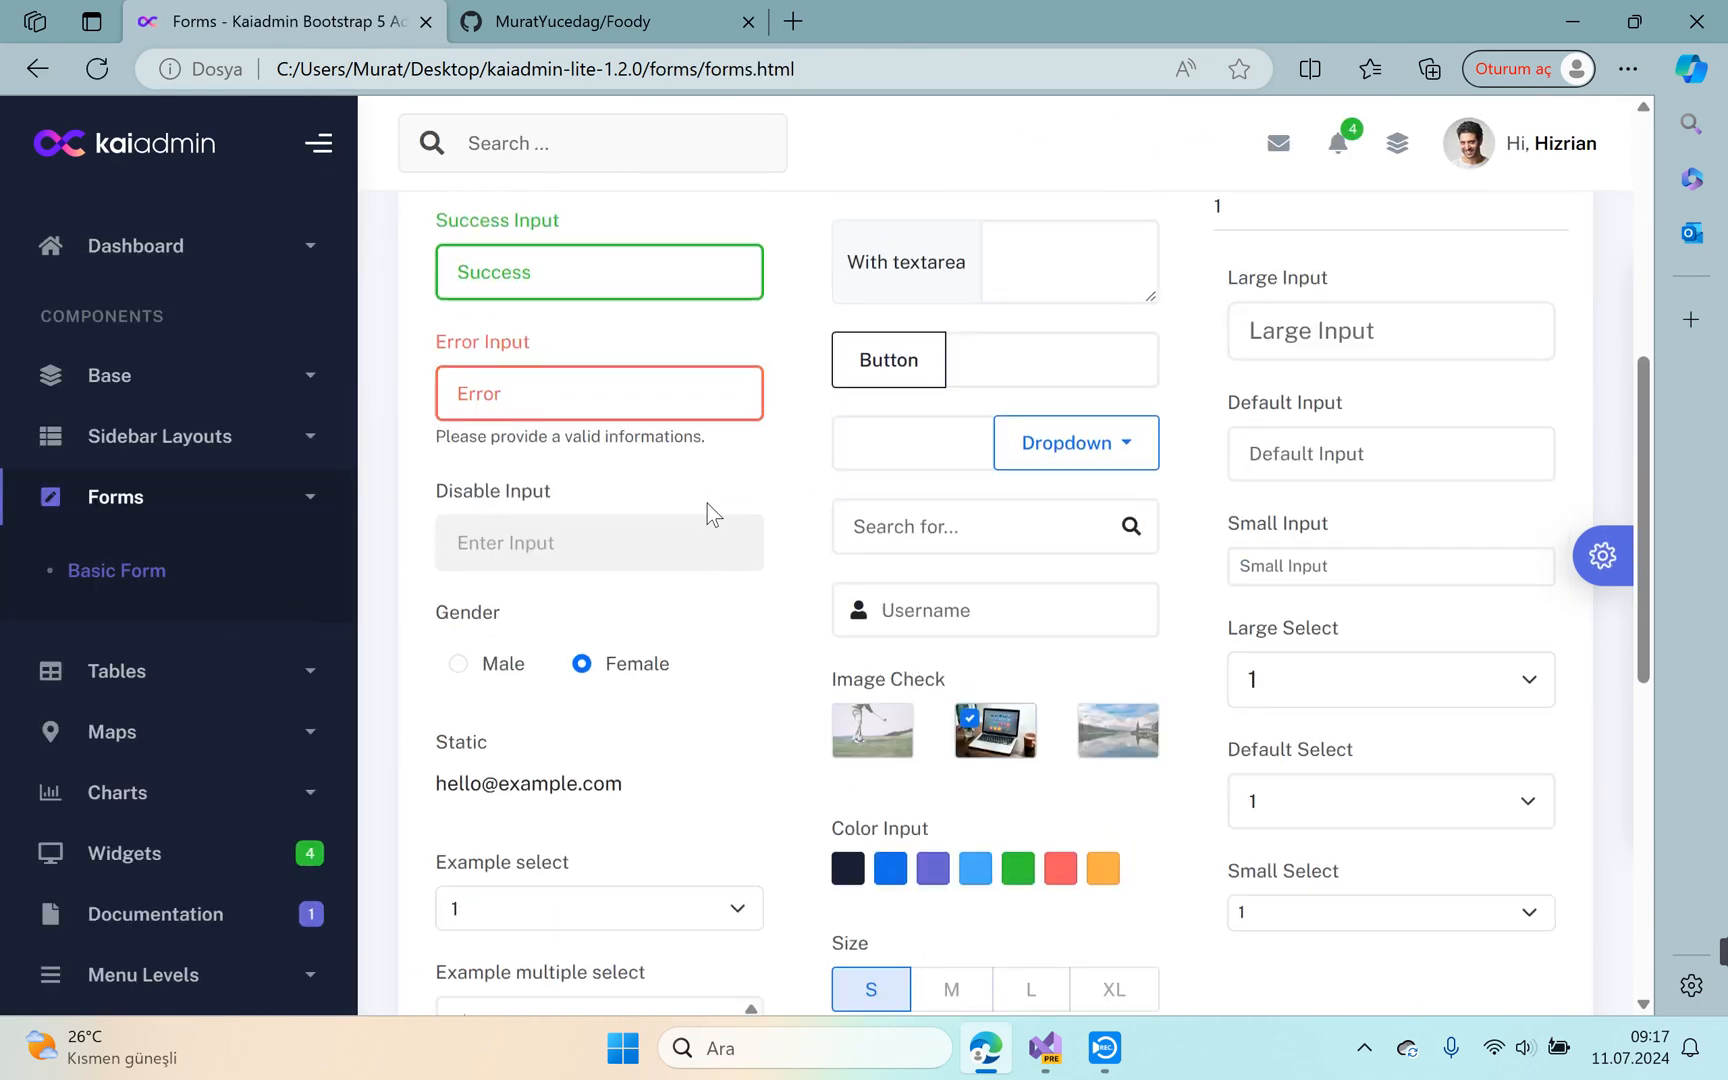
pyautogui.scroll(-3)
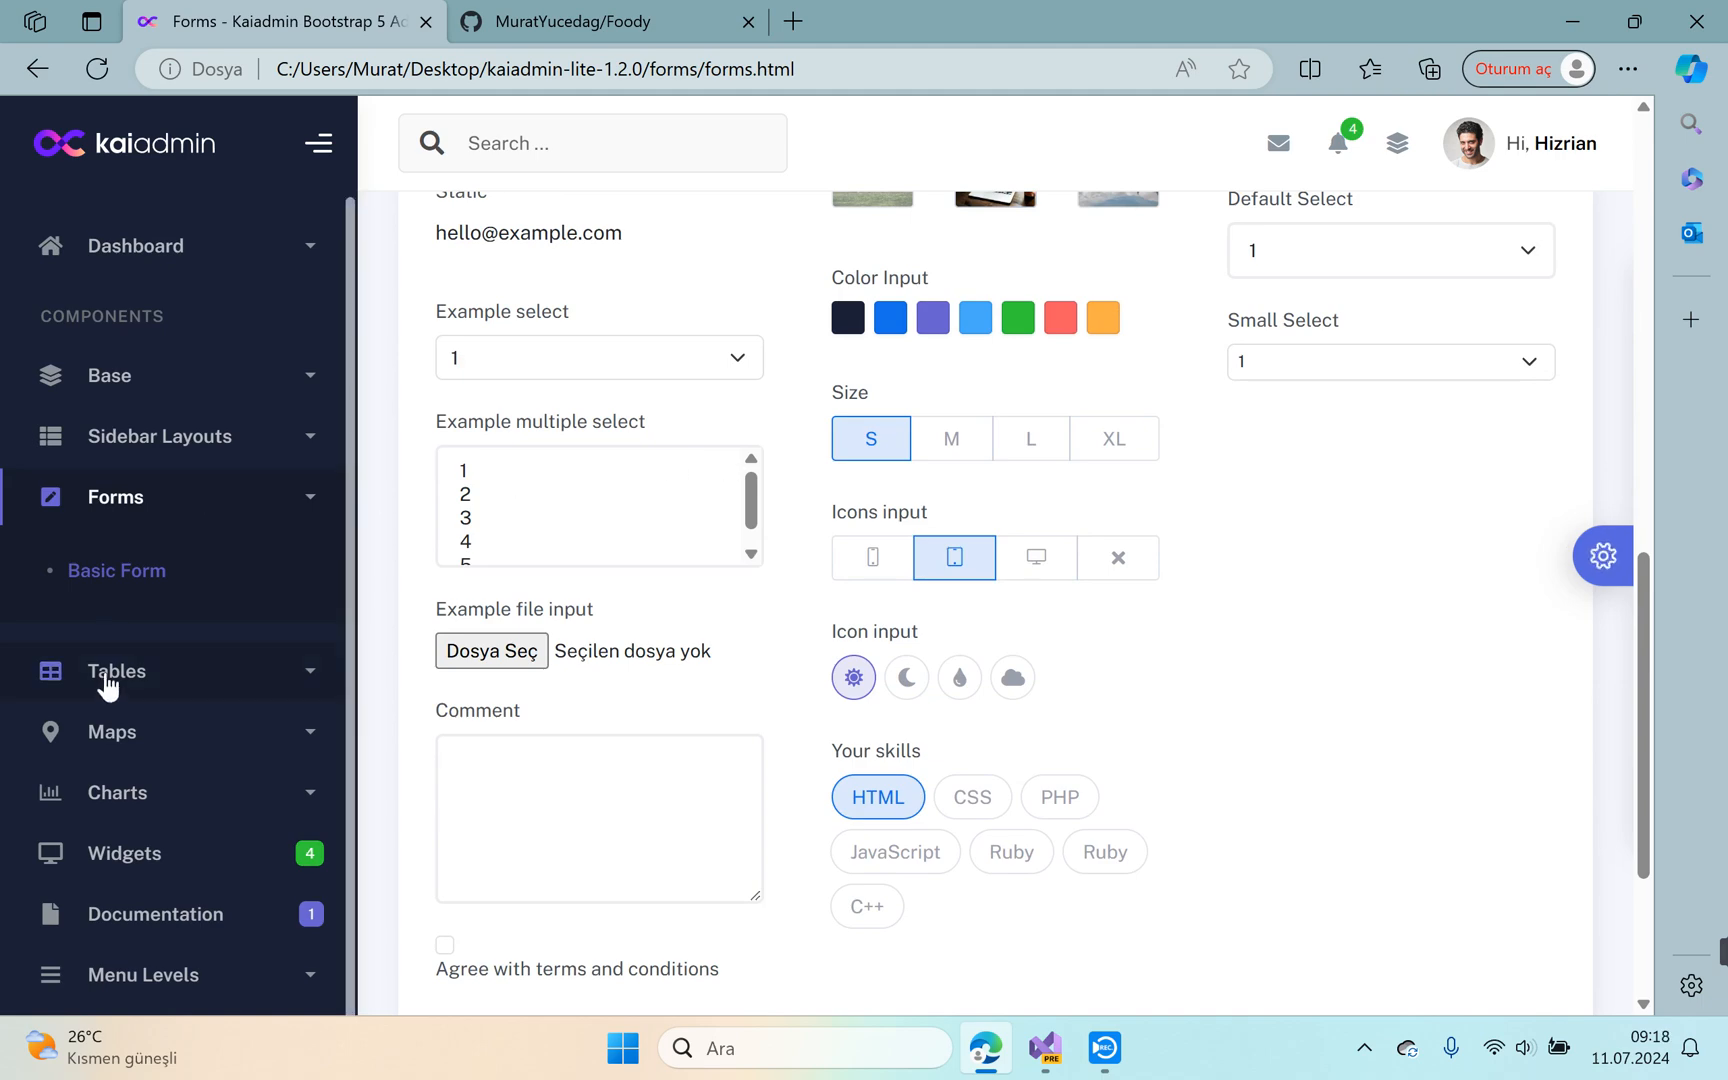
pyautogui.click(116, 672)
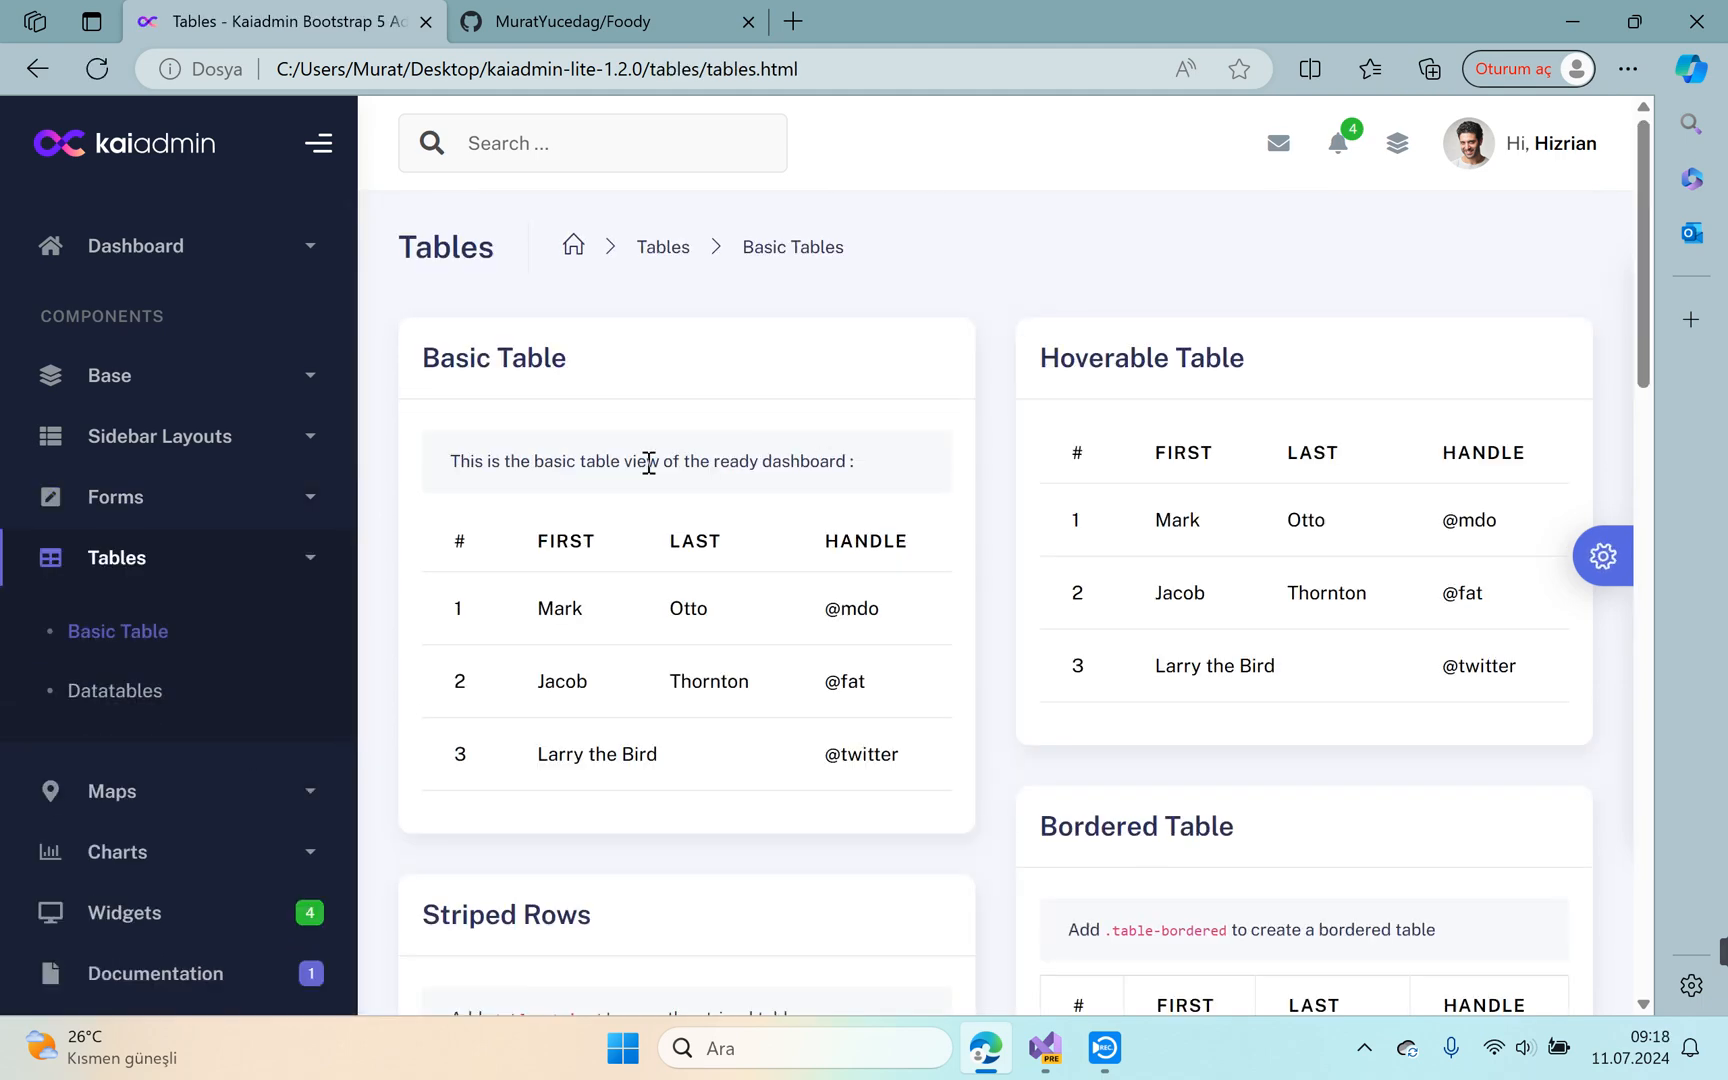
pyautogui.scroll(-3)
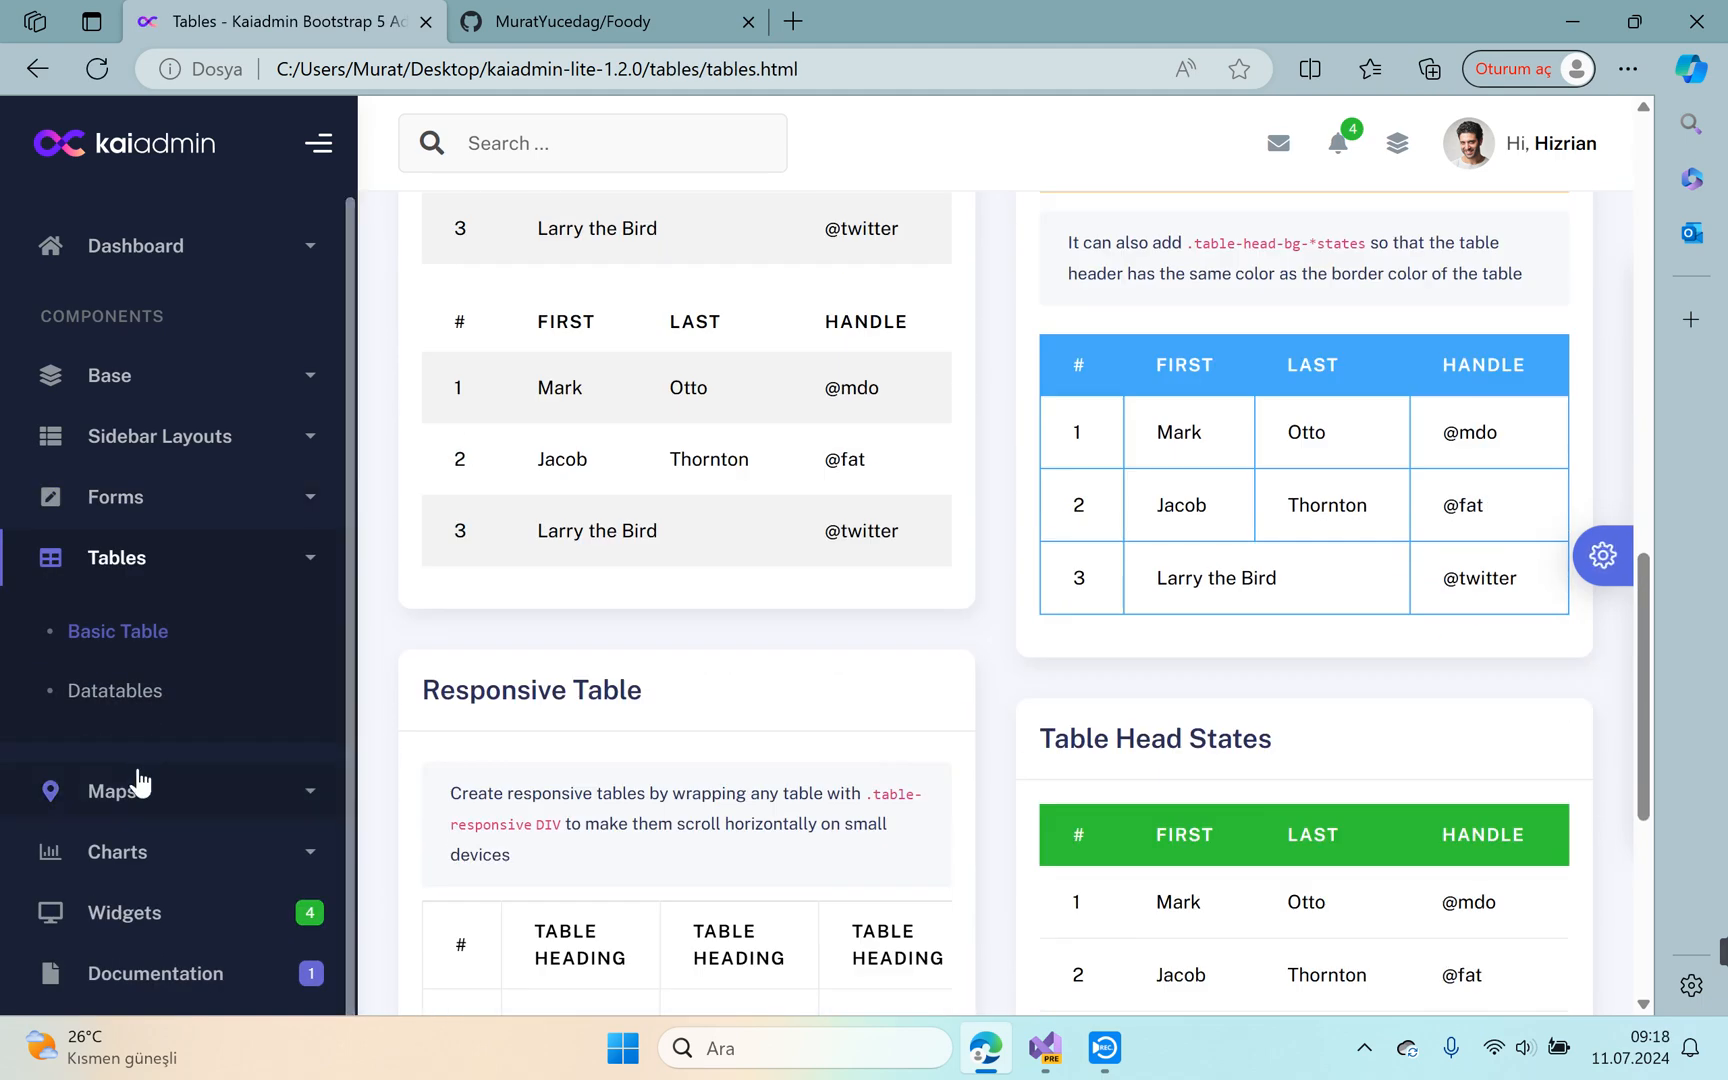
pyautogui.click(114, 690)
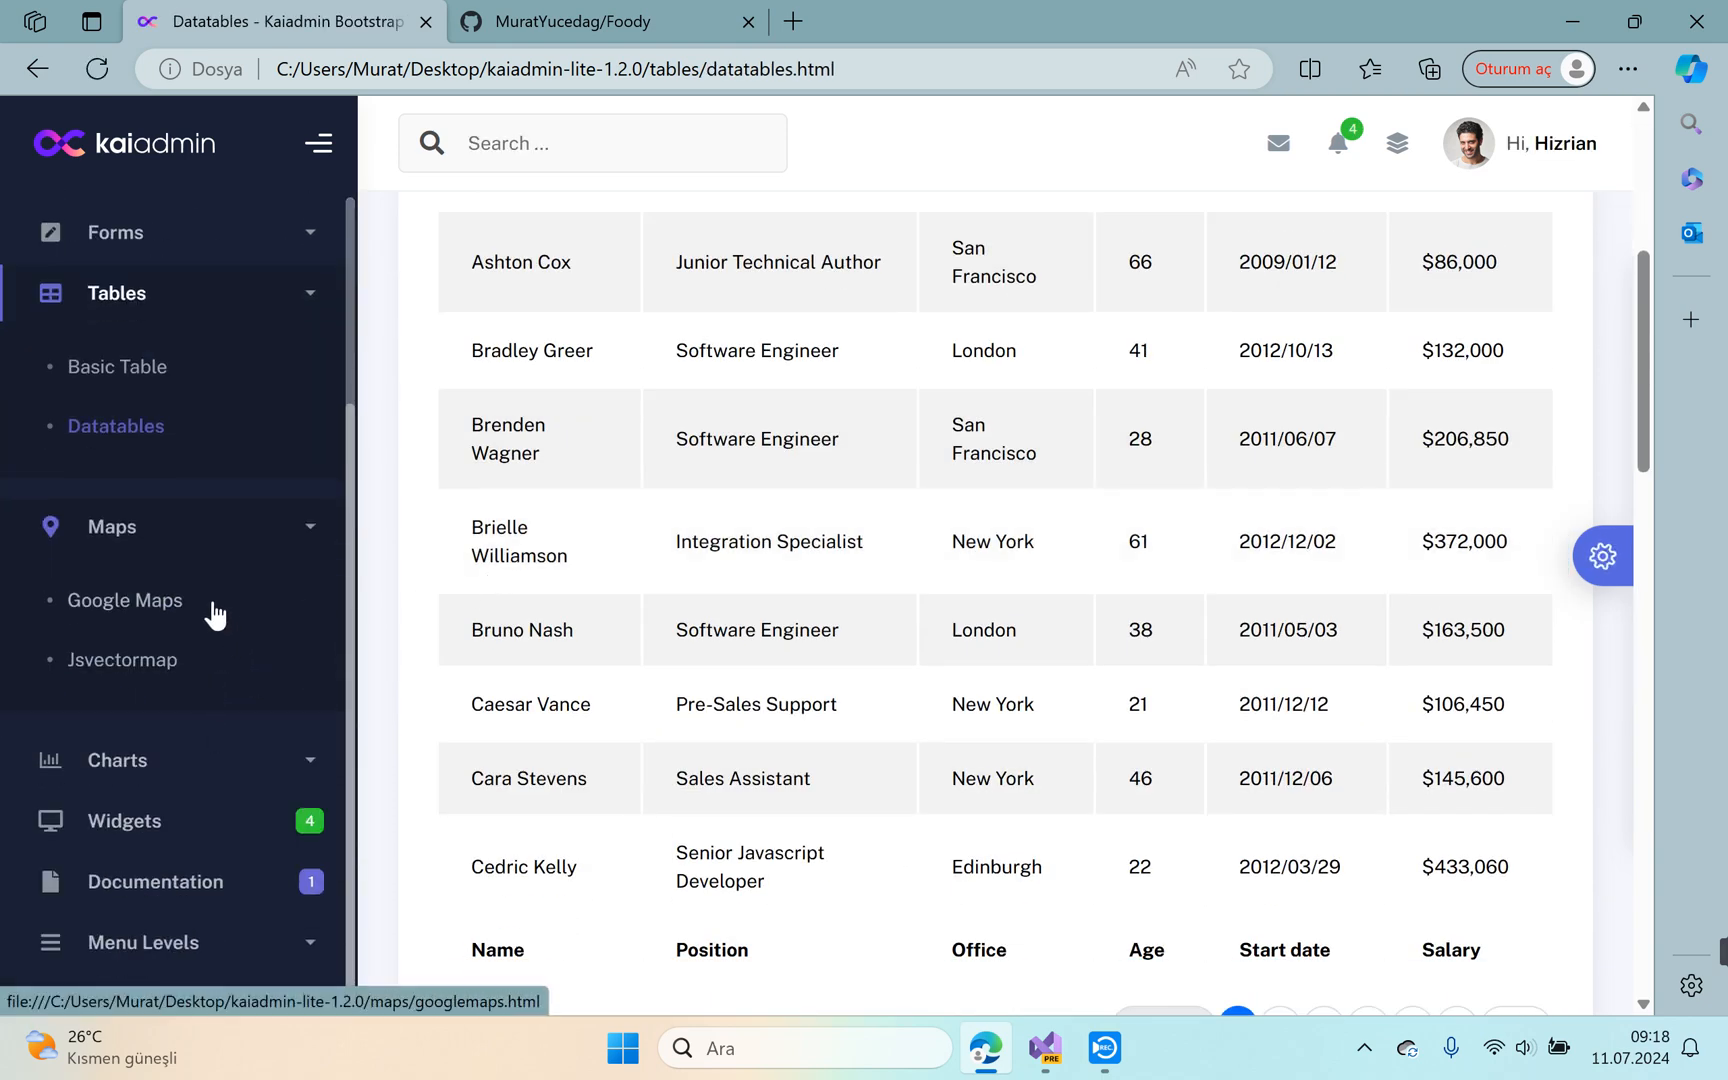
# View the Google Maps and Charts pages, collapse Charts and land on Widgets.
pyautogui.click(124, 600)
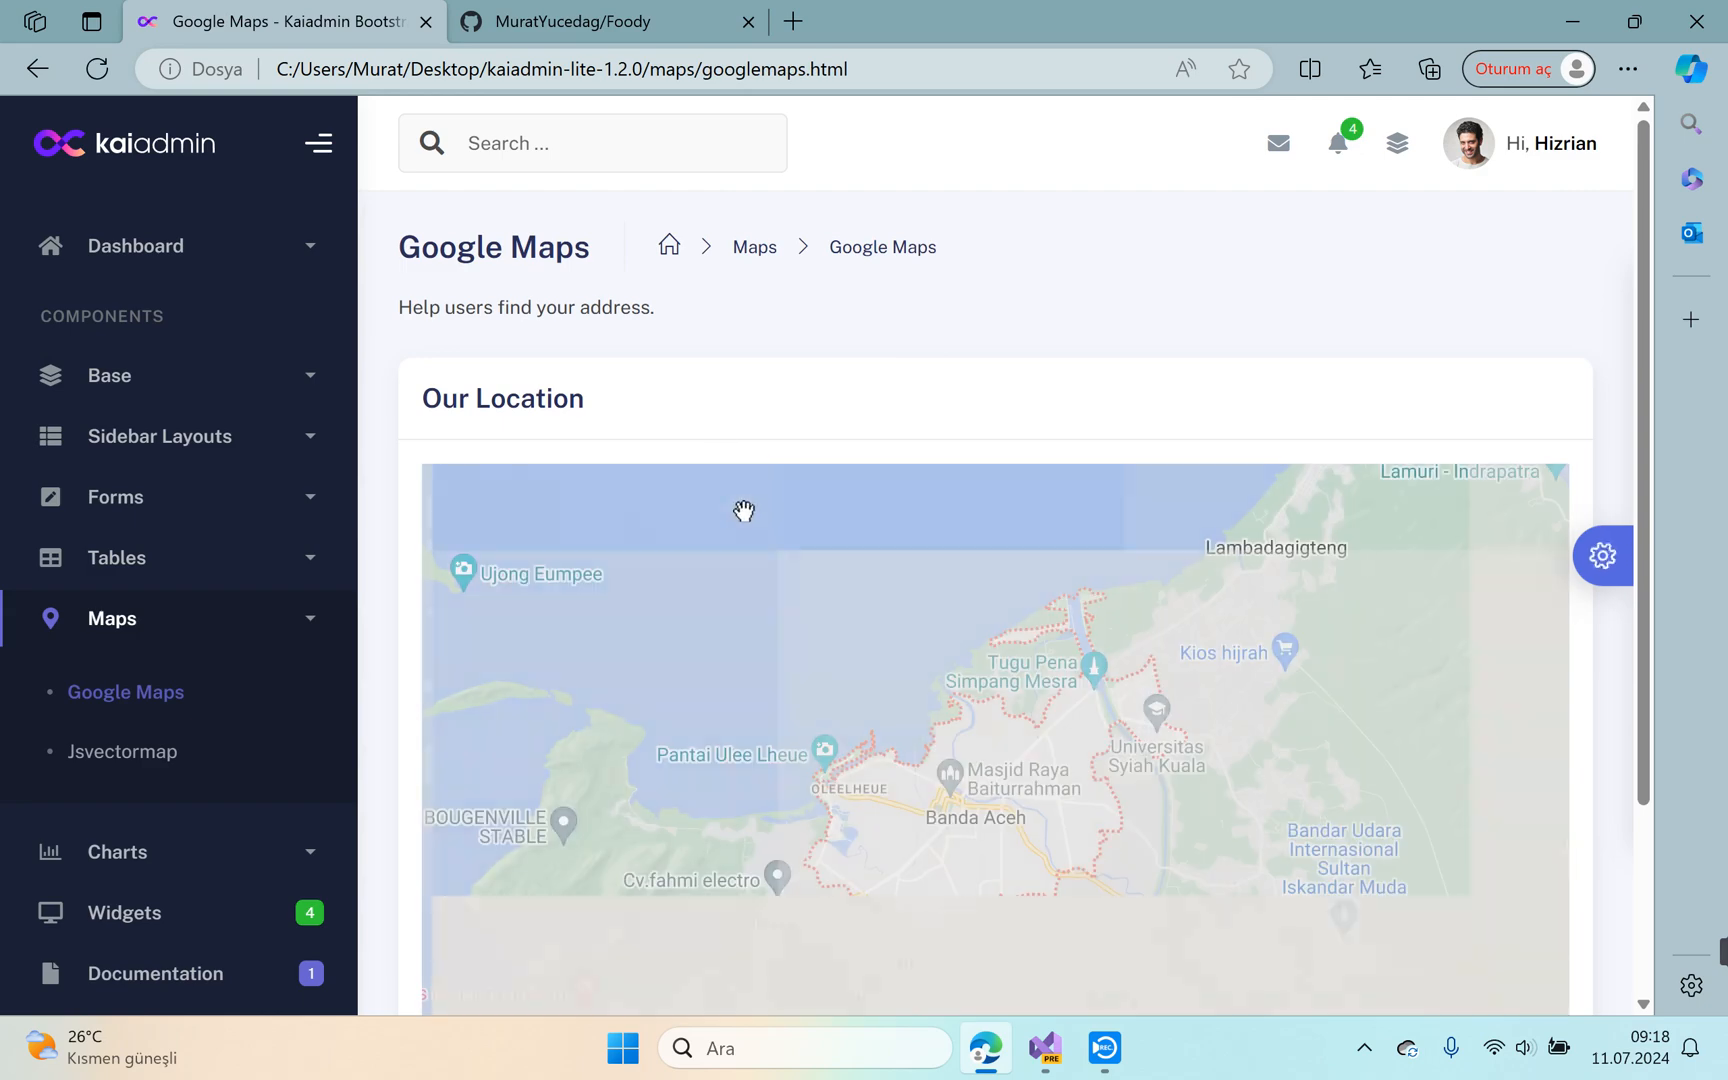
pyautogui.click(124, 750)
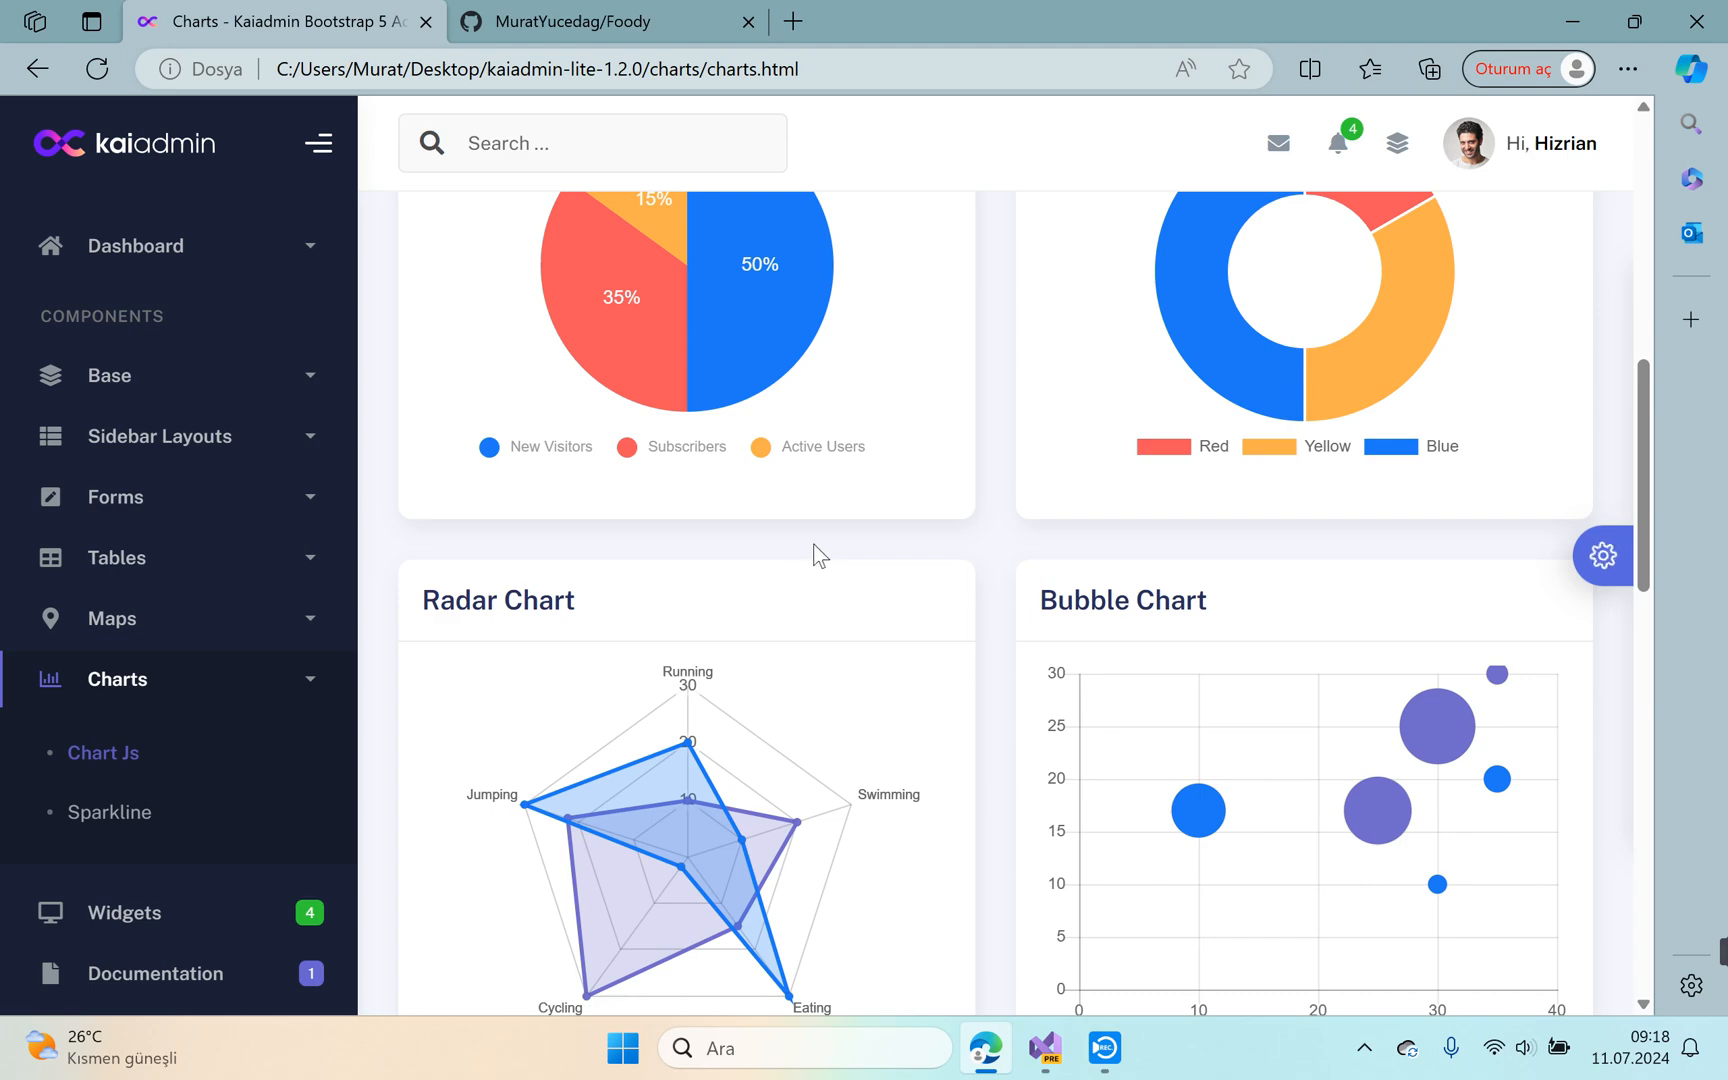
pyautogui.moveTo(870, 540)
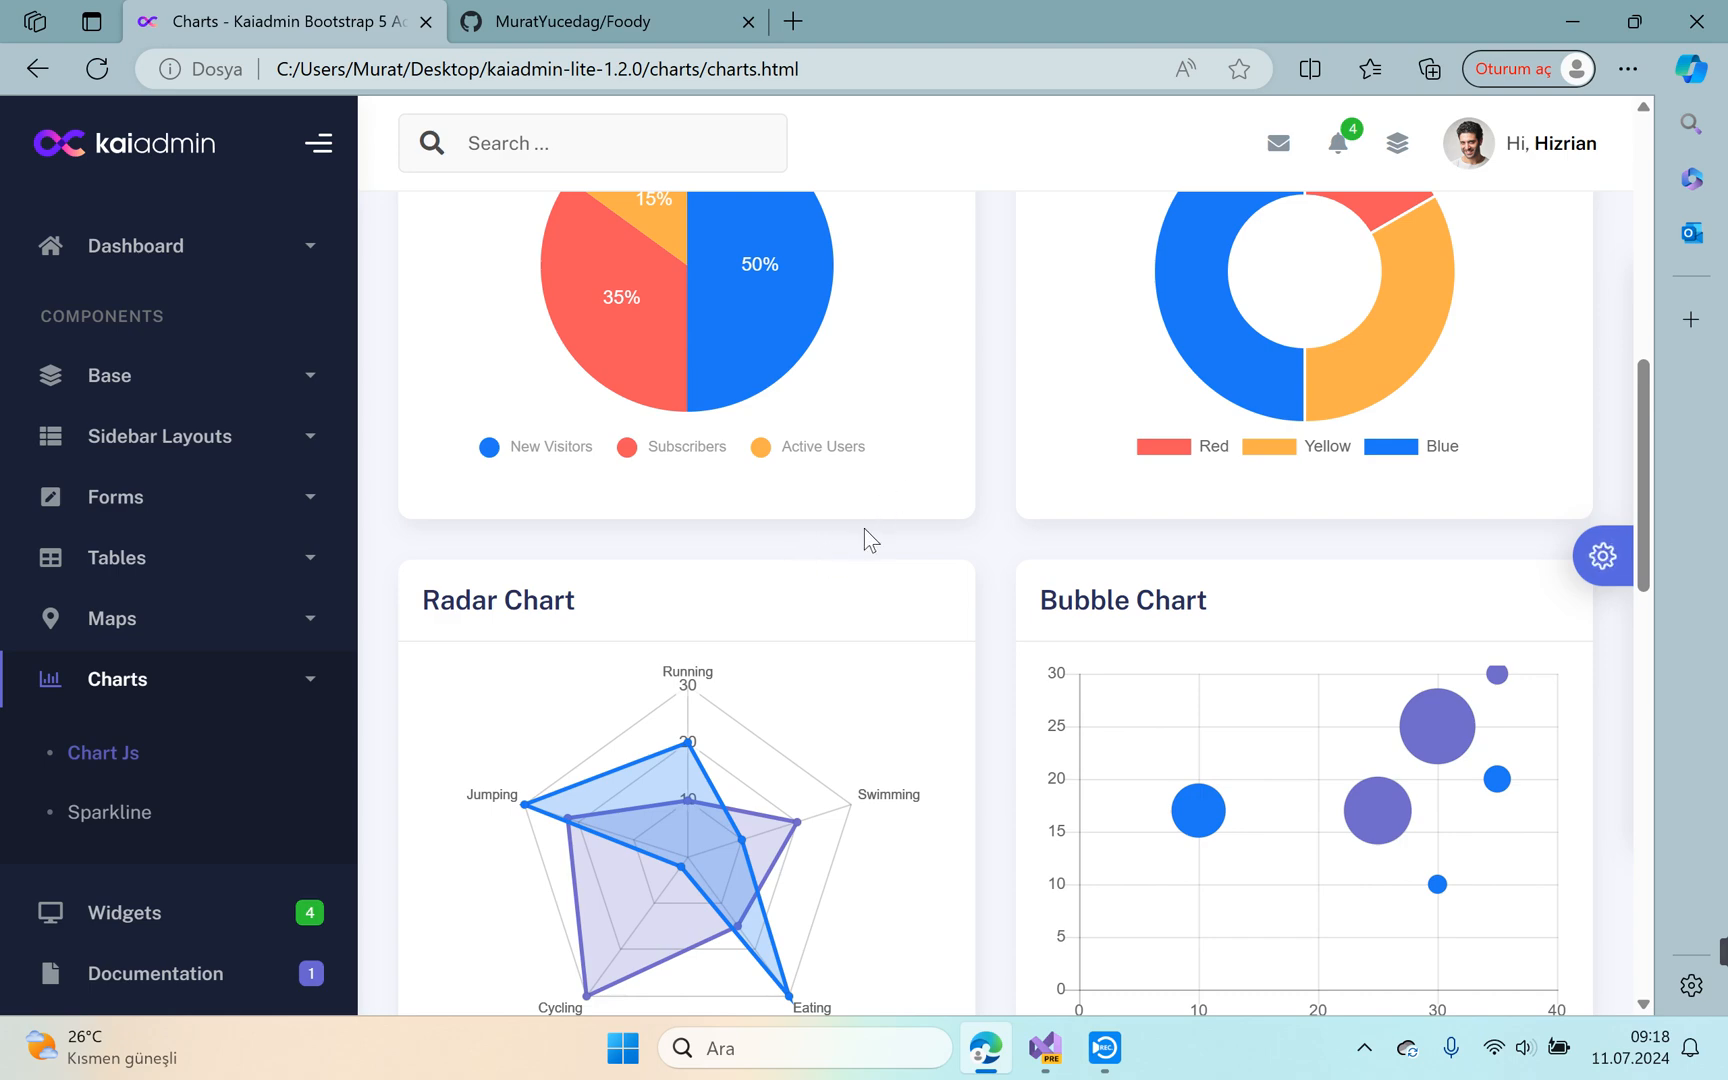
pyautogui.scroll(-3)
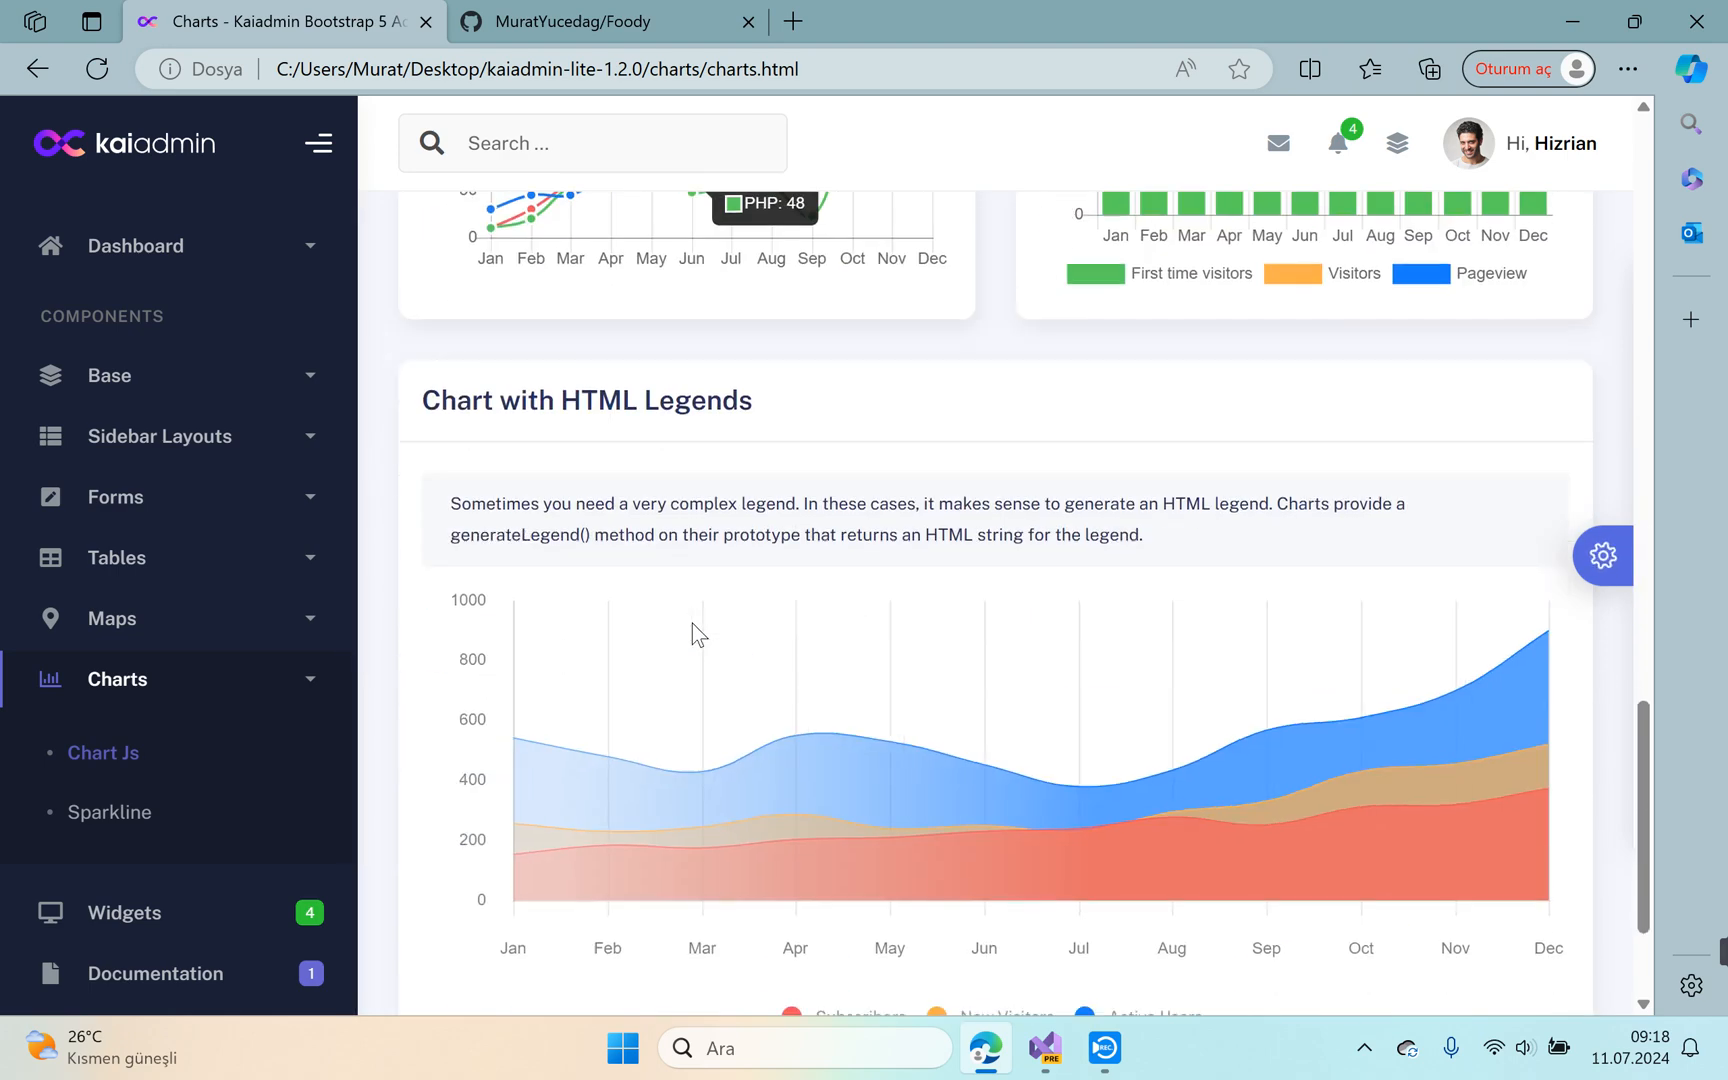
pyautogui.scroll(-3)
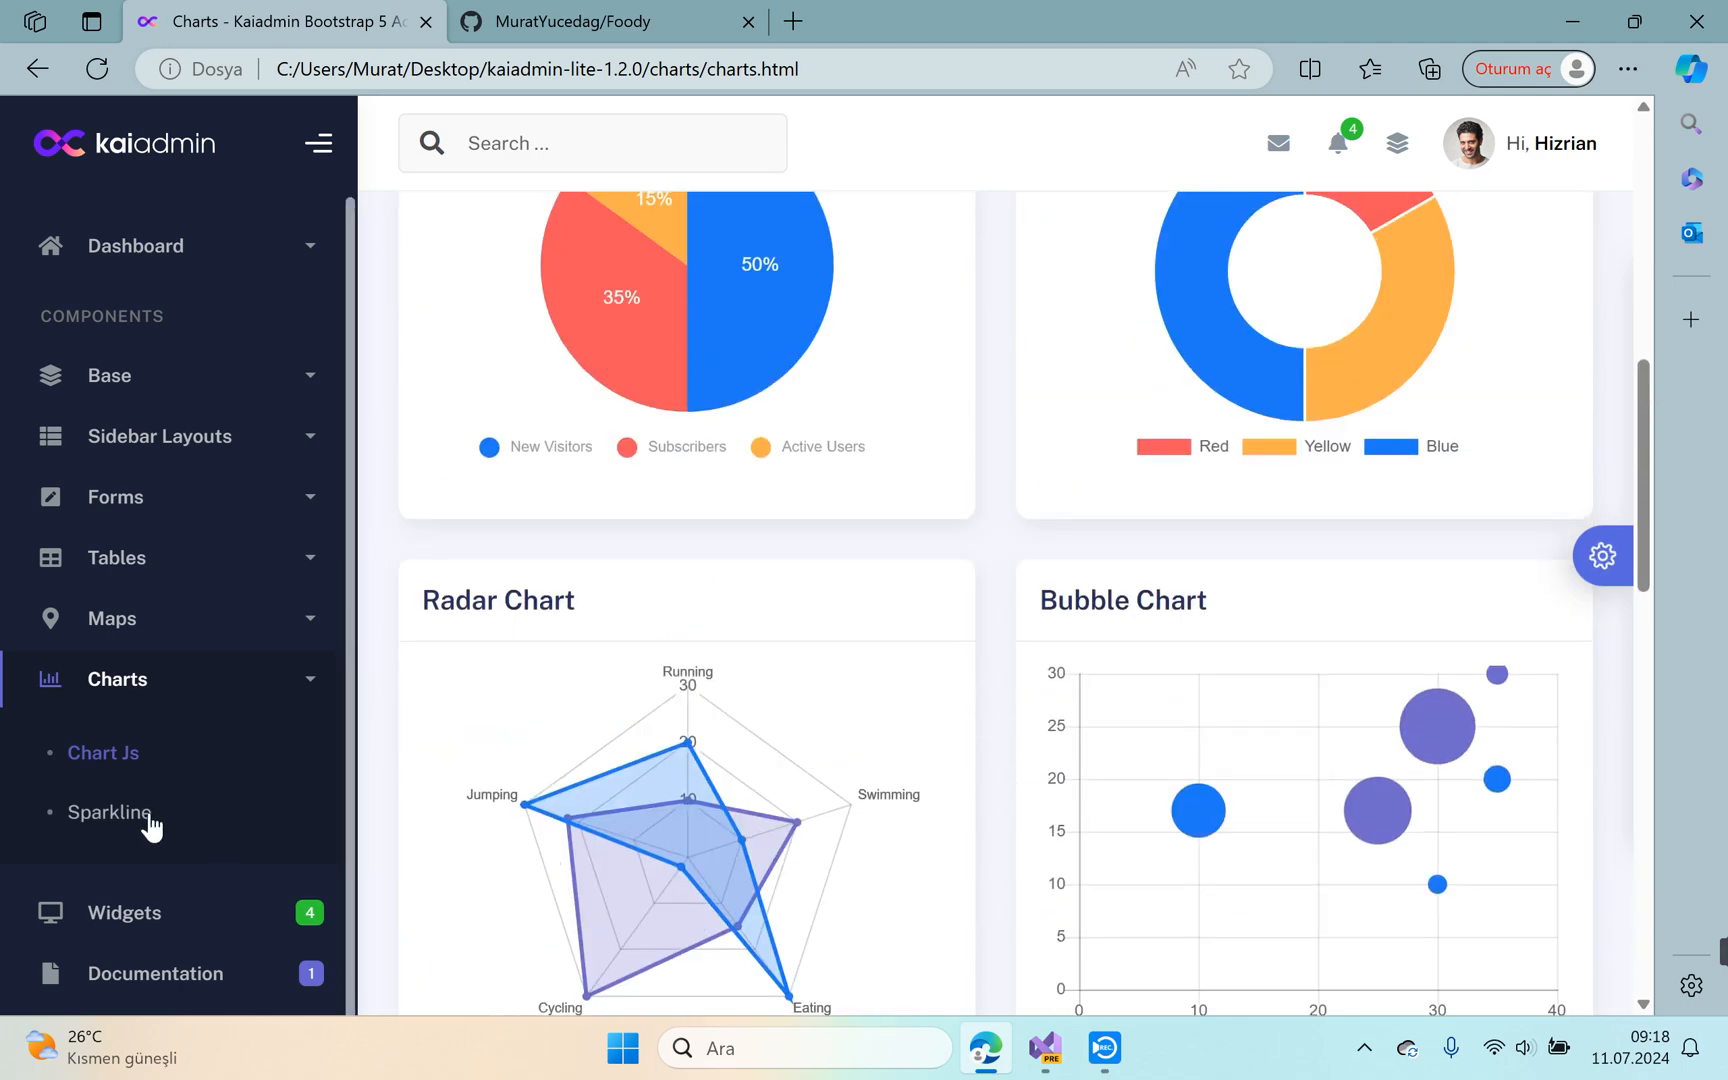
pyautogui.click(110, 812)
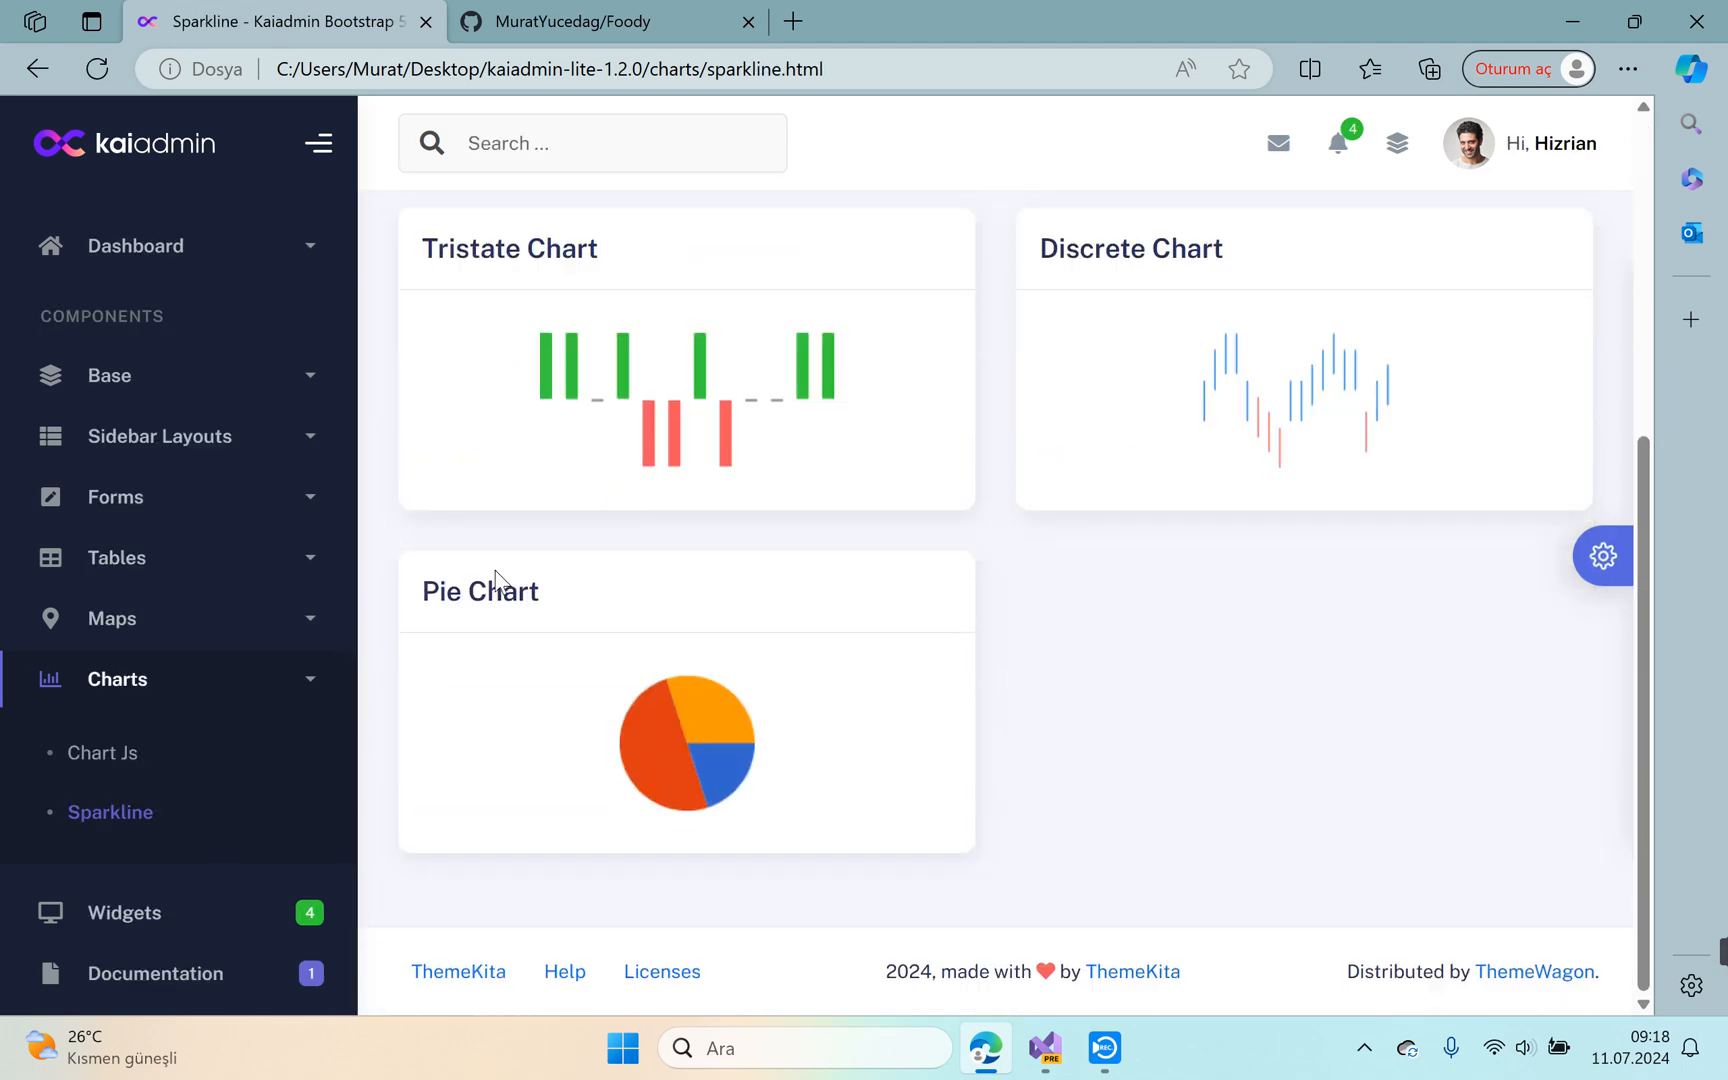
pyautogui.click(124, 912)
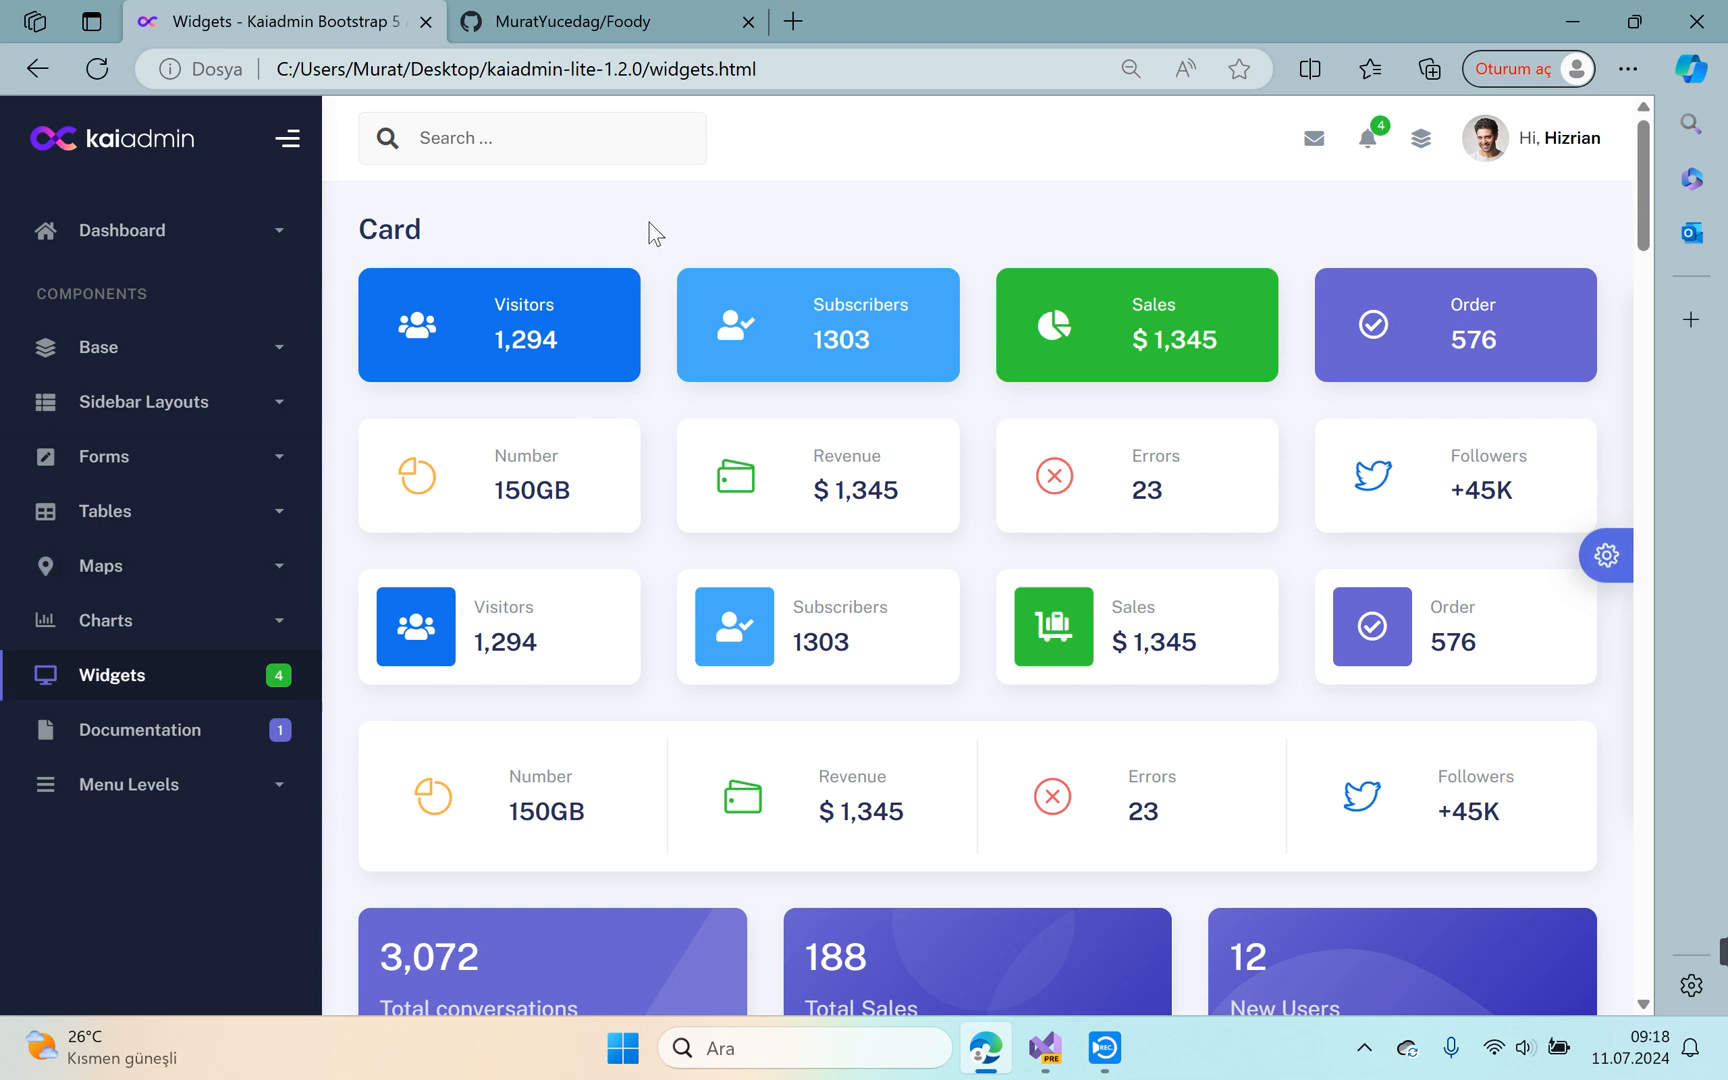
pyautogui.moveTo(706, 274)
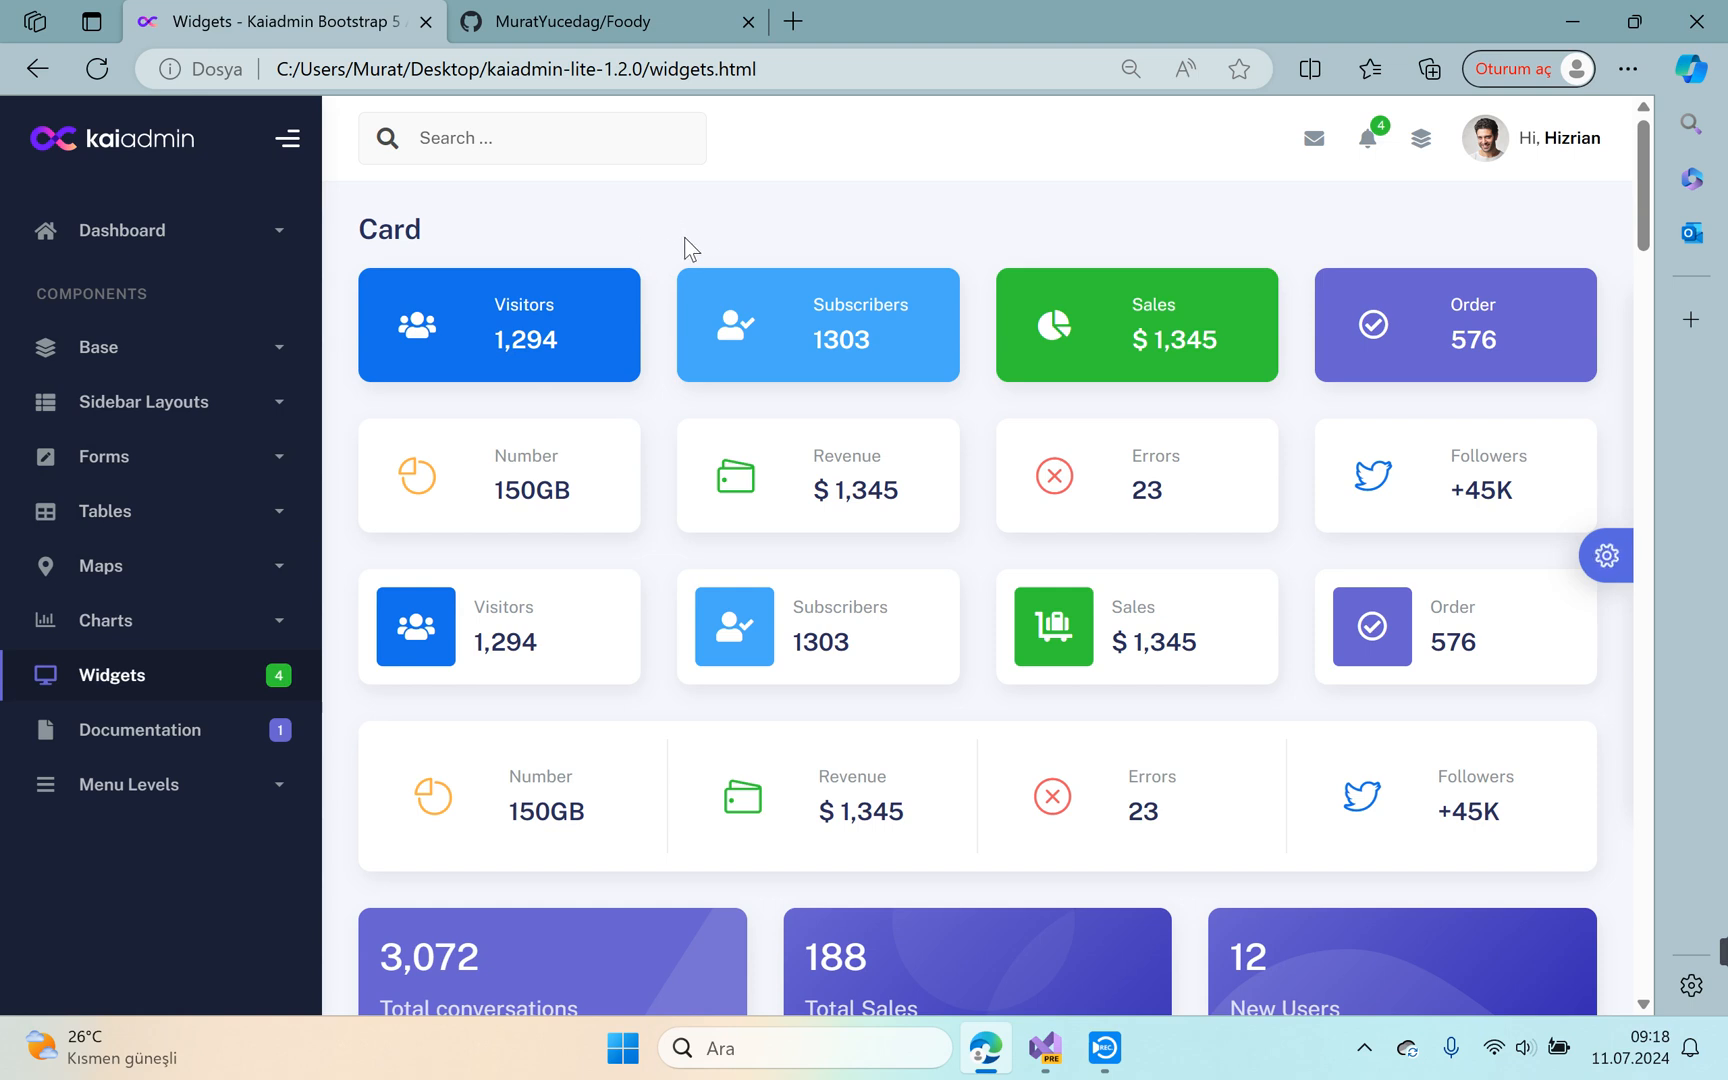
pyautogui.moveTo(644, 258)
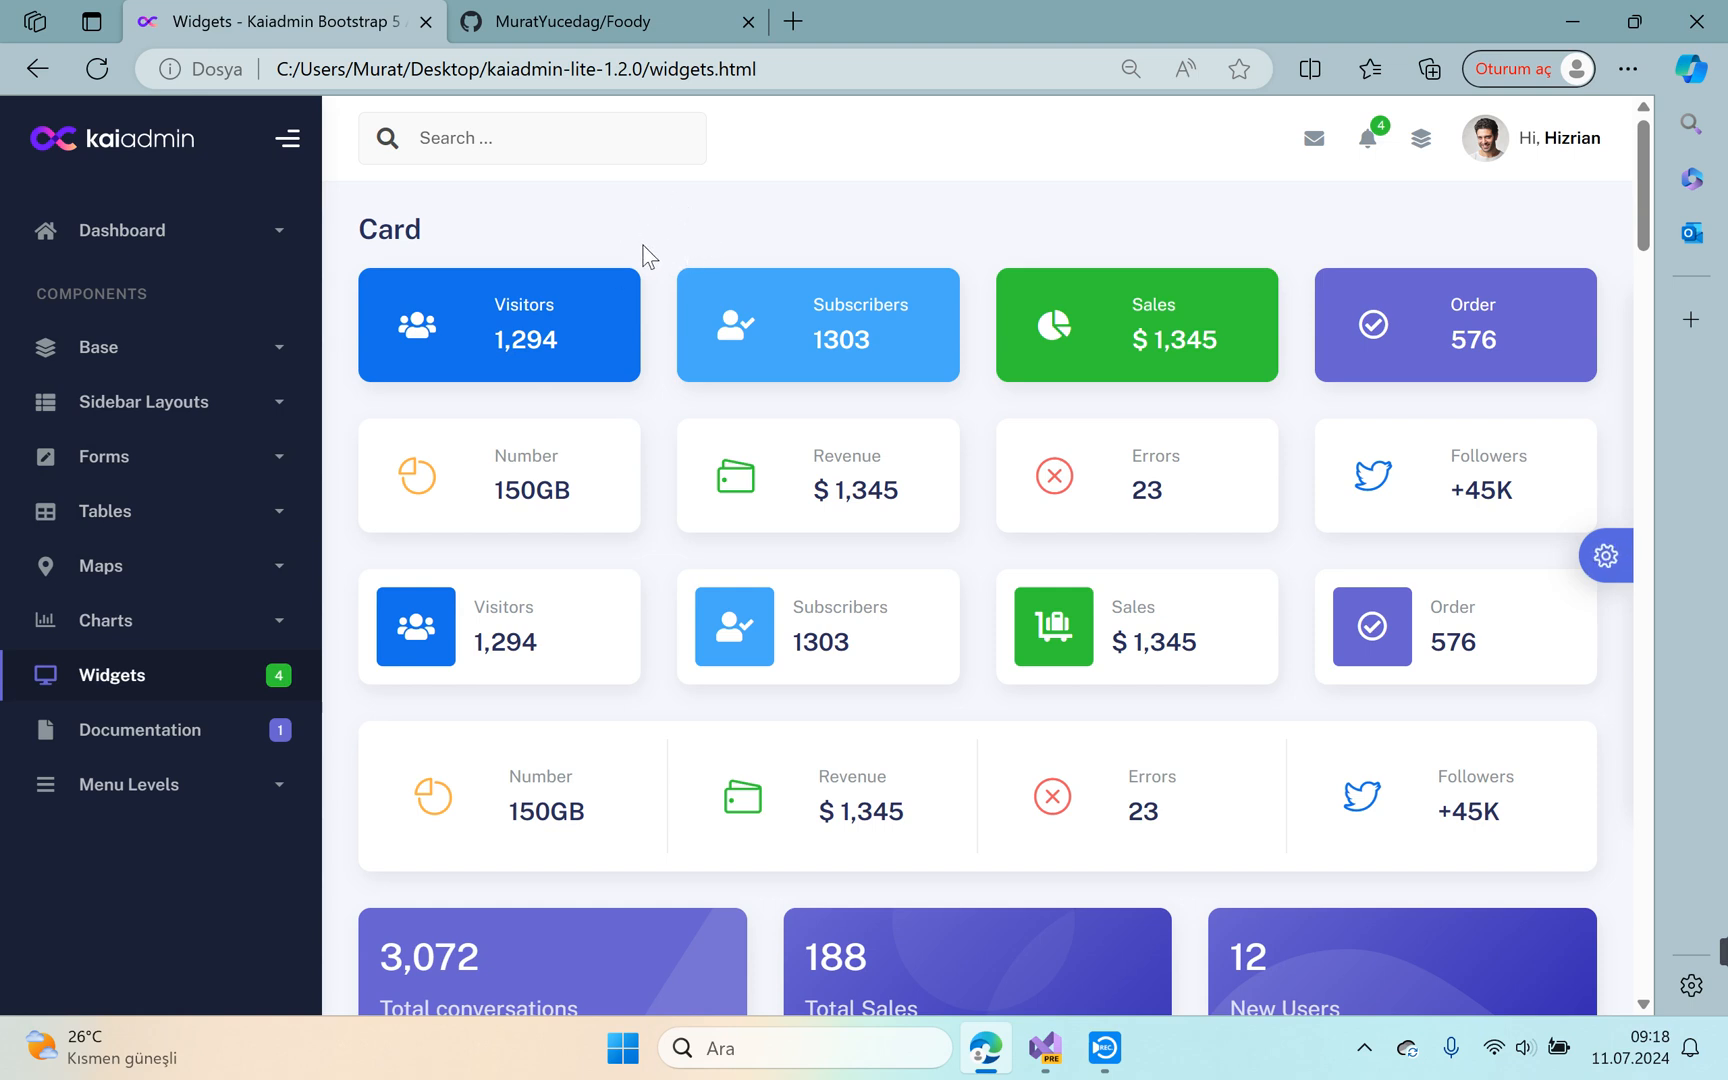
pyautogui.moveTo(662, 244)
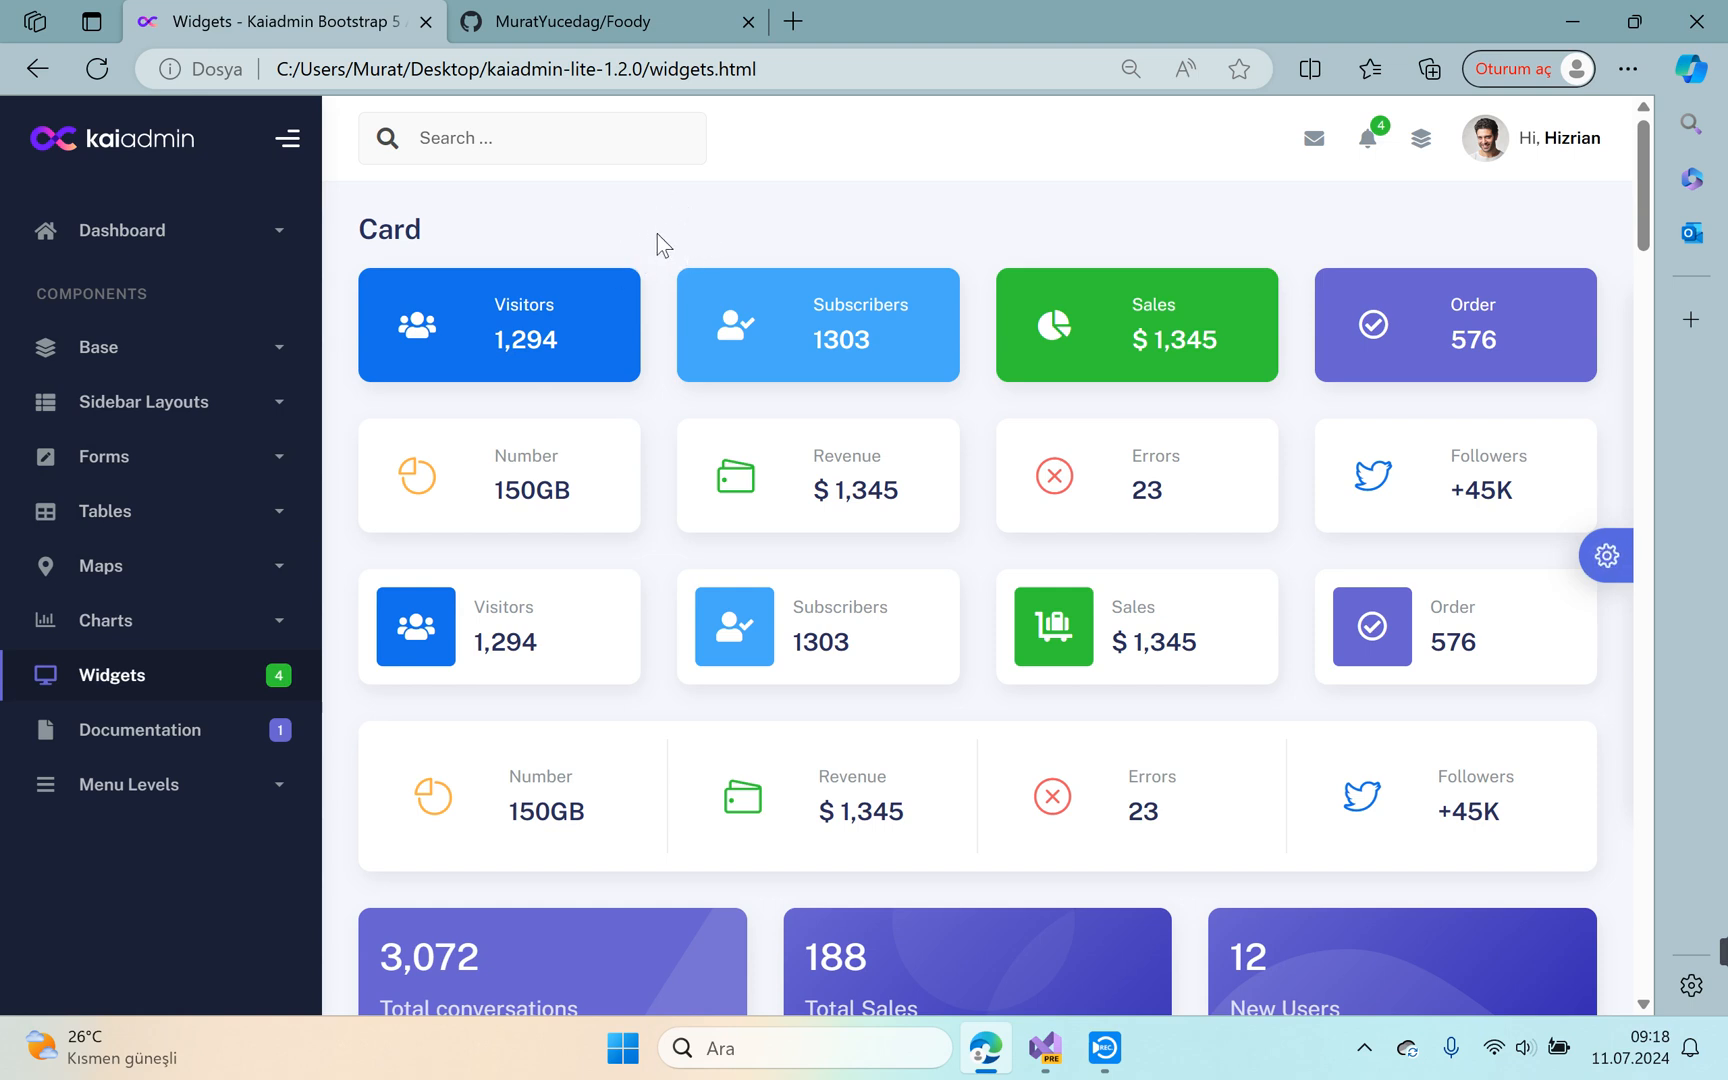
pyautogui.scroll(-3)
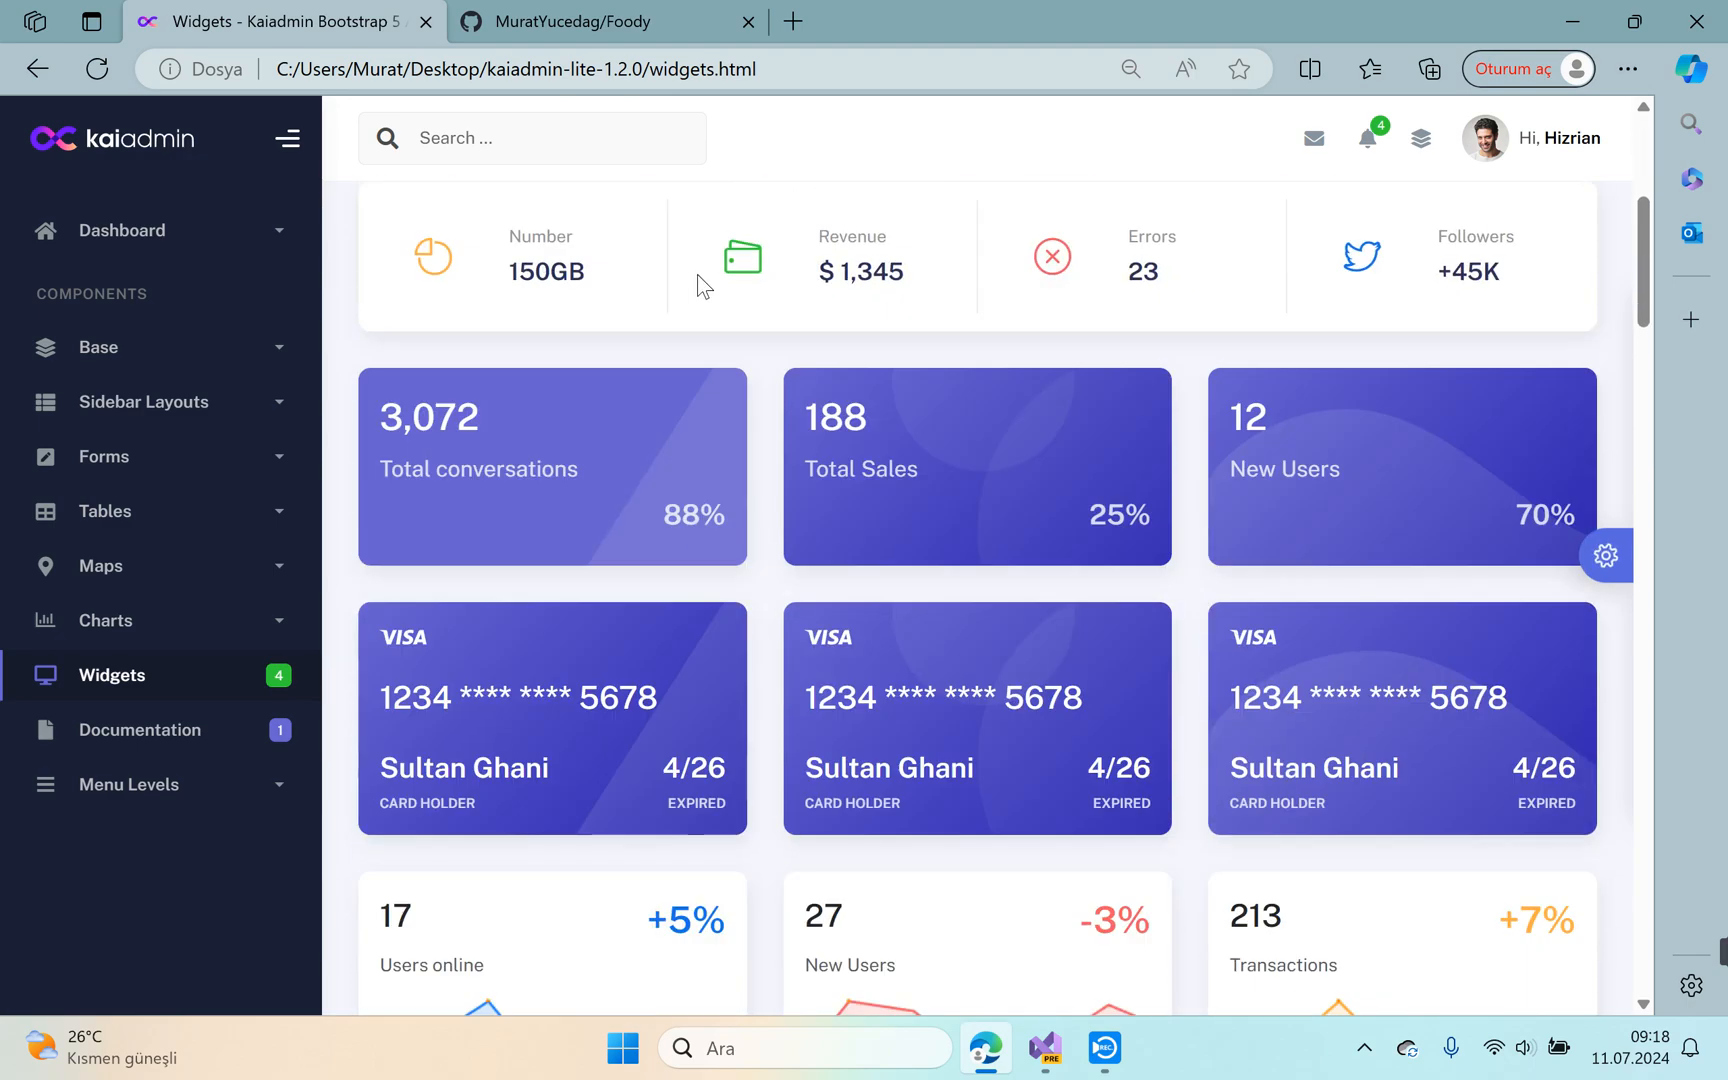
pyautogui.scroll(-3)
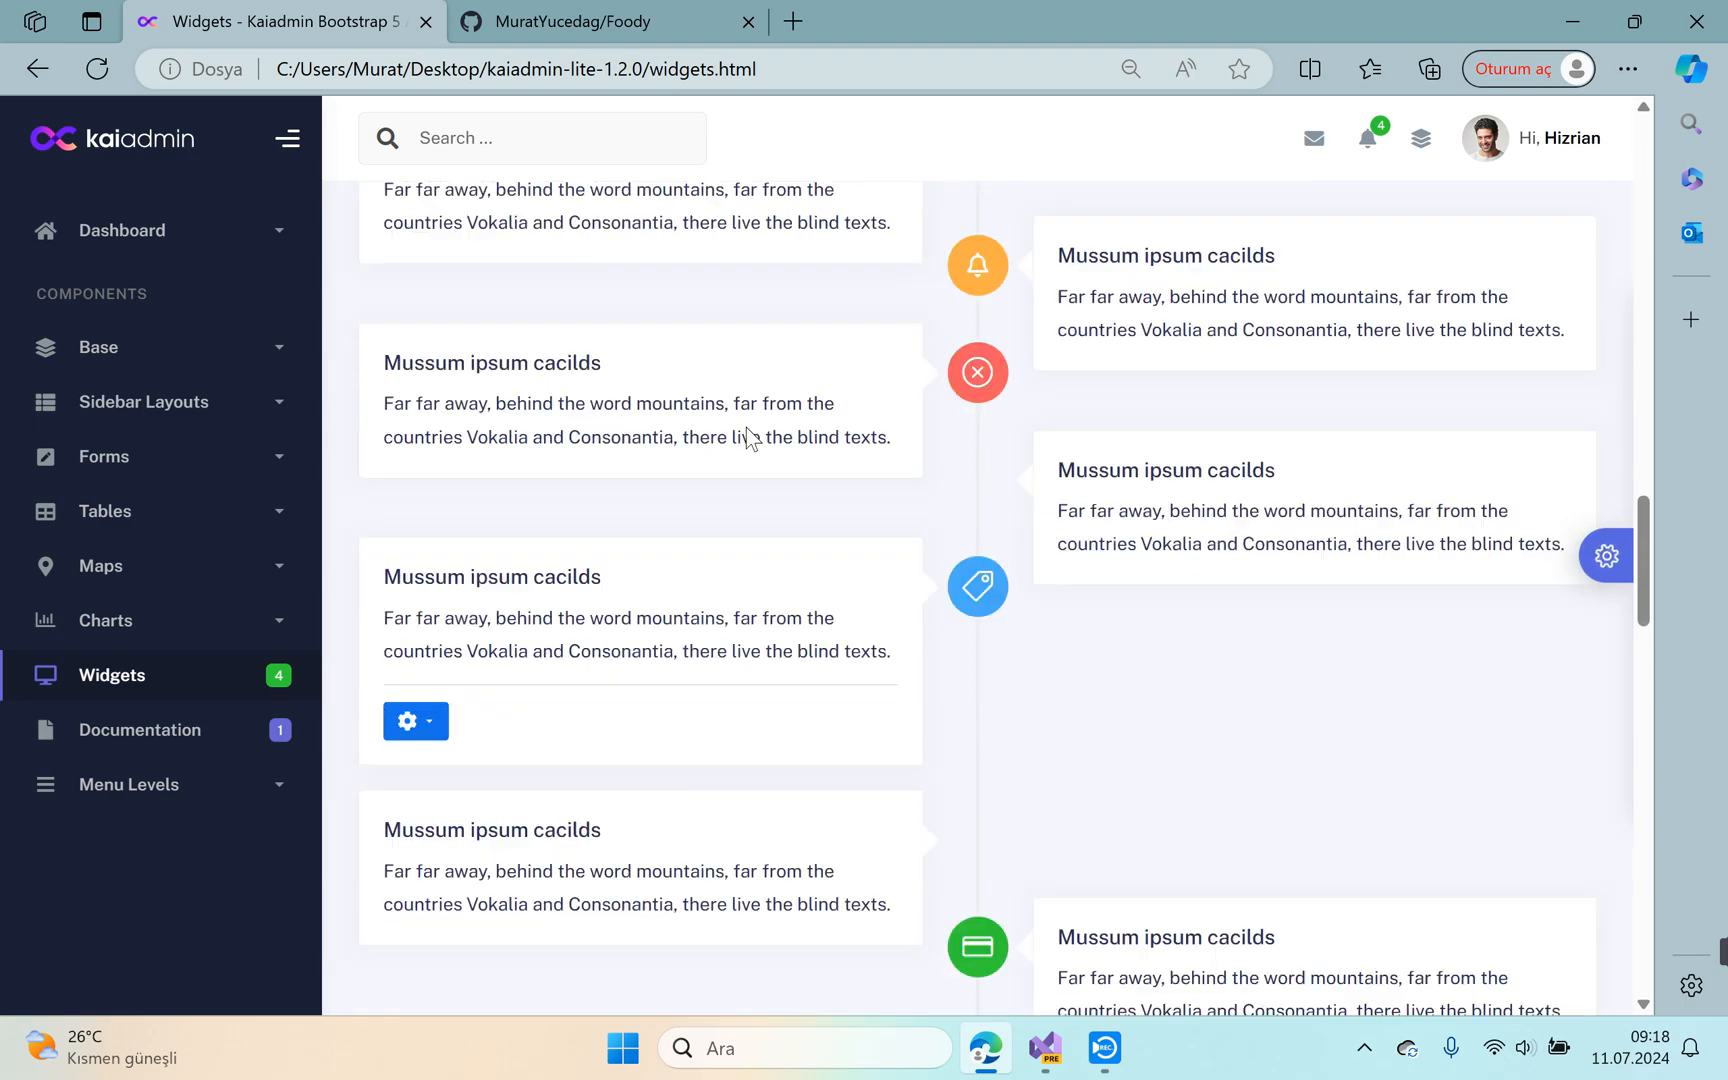
pyautogui.scroll(-3)
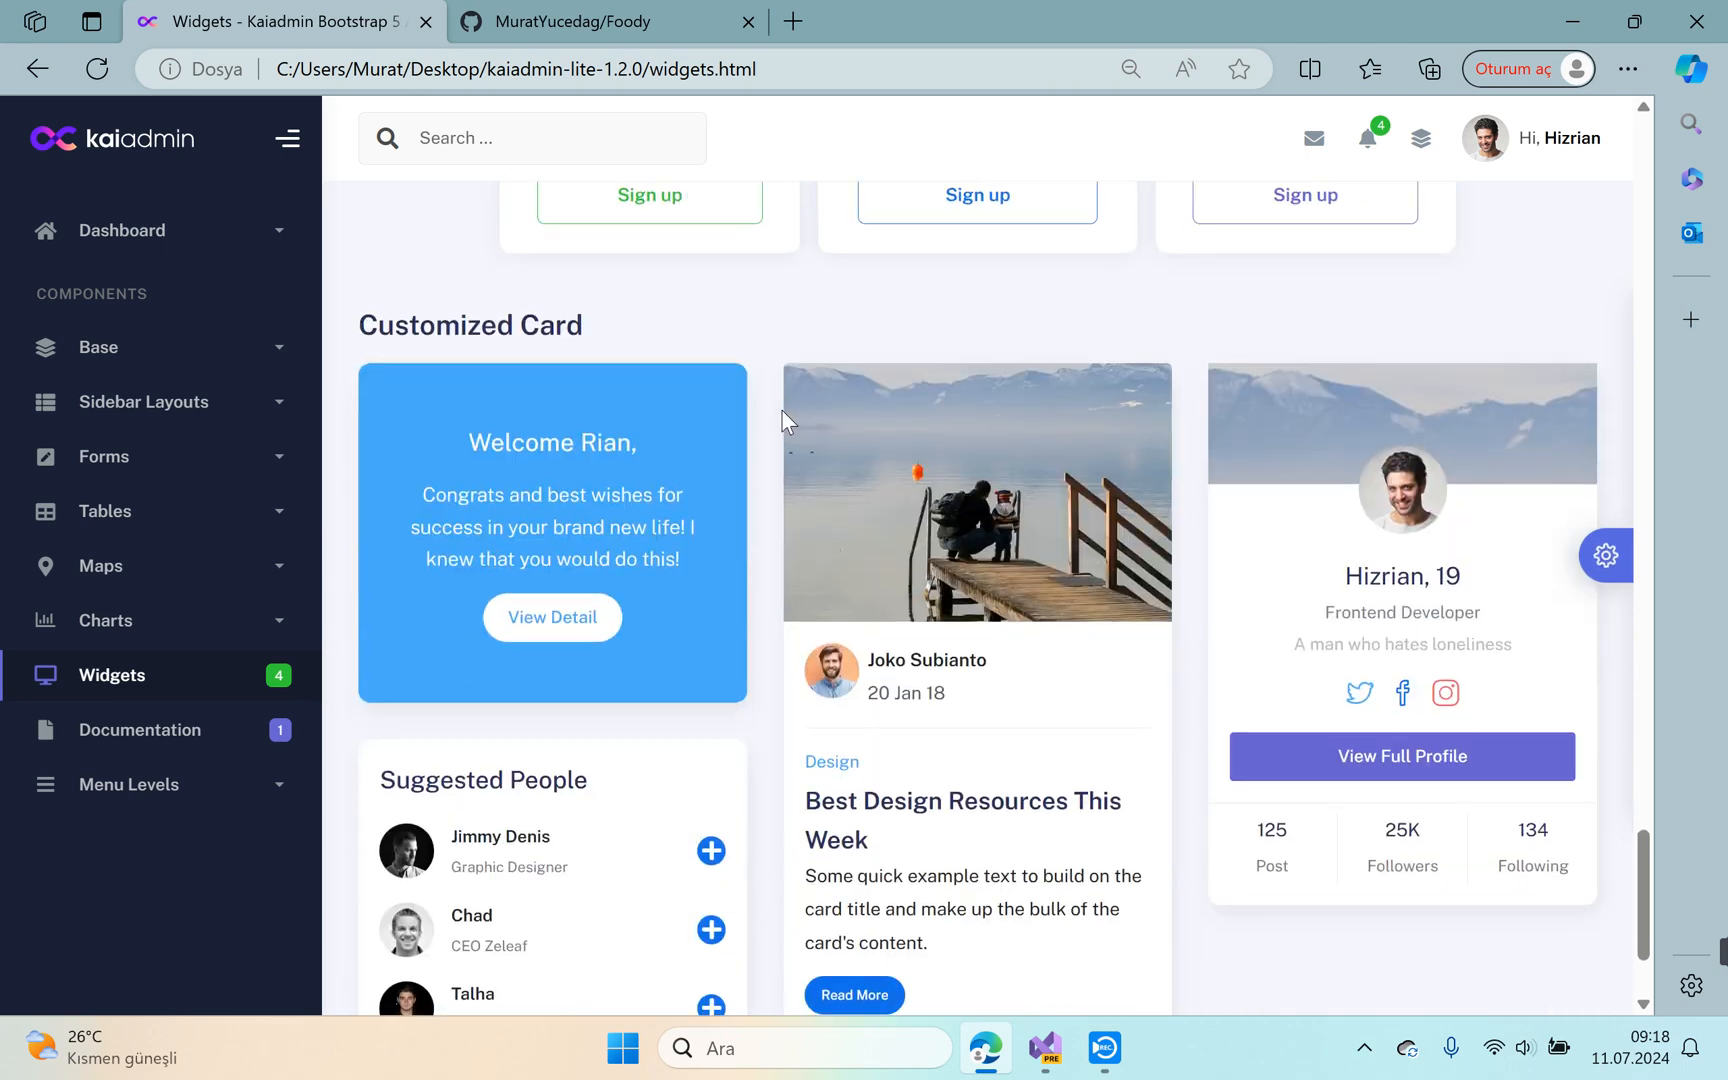
pyautogui.scroll(-3)
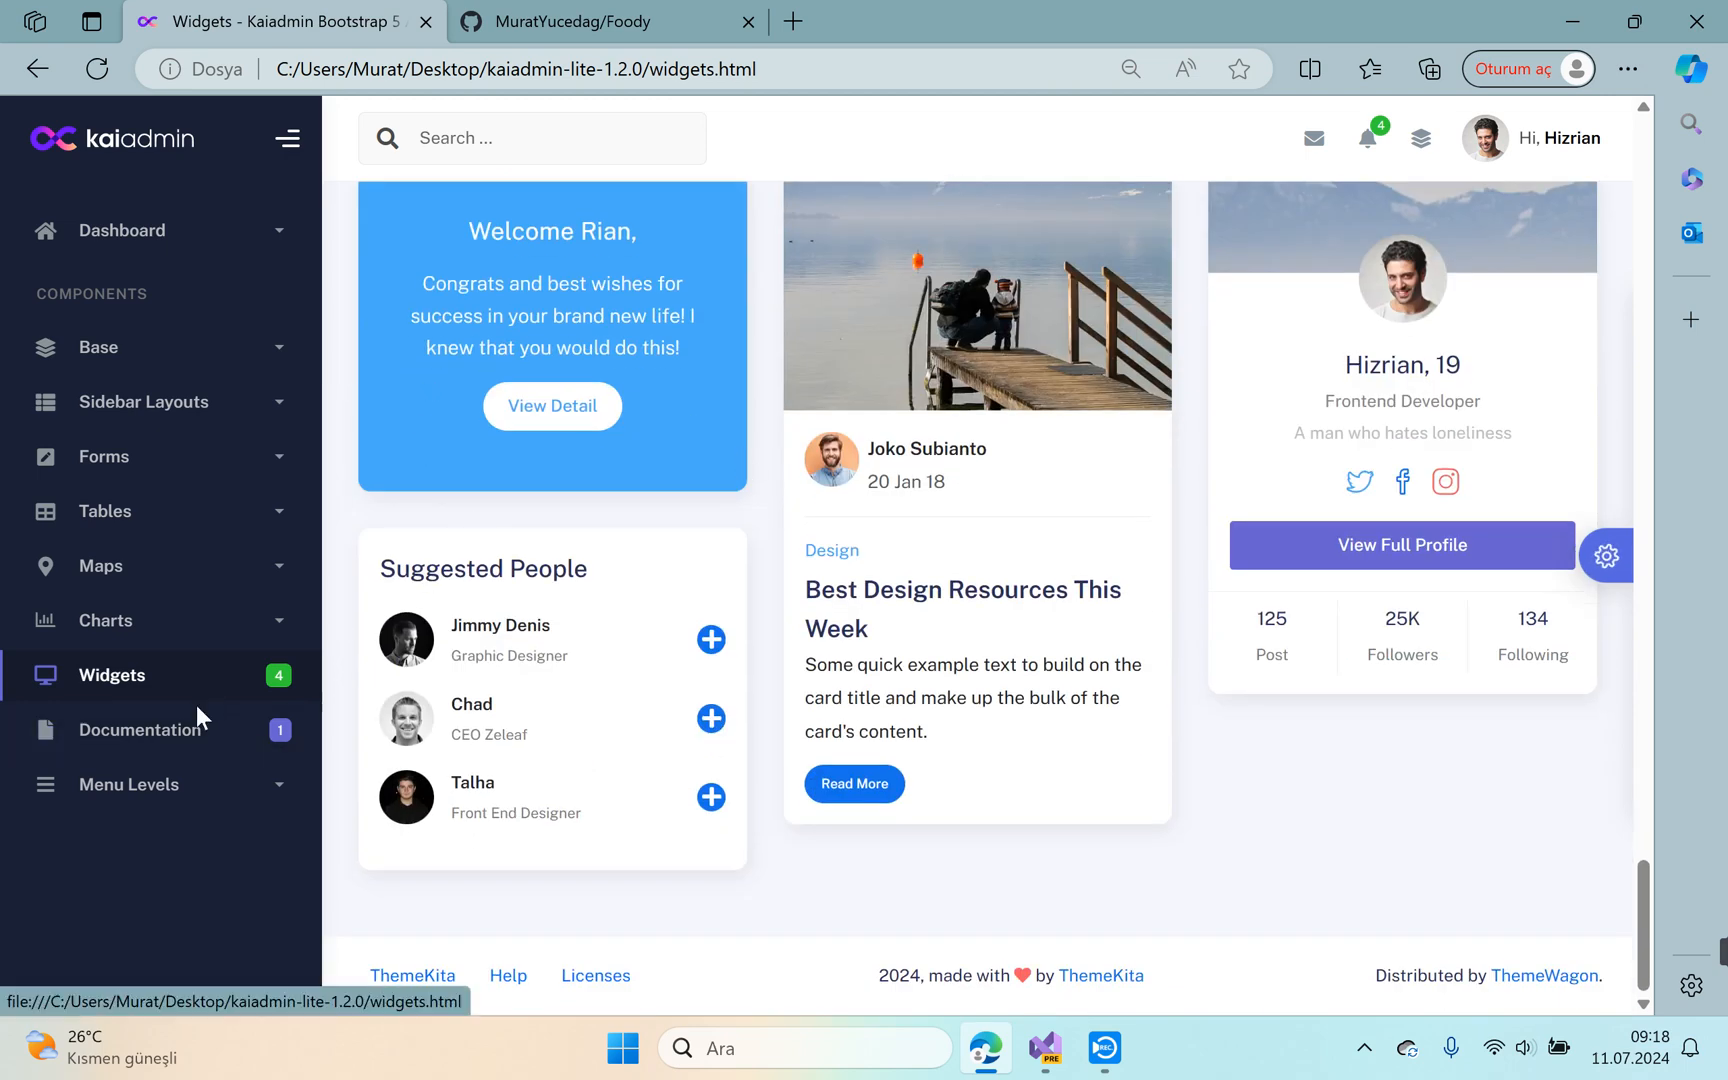
pyautogui.click(144, 730)
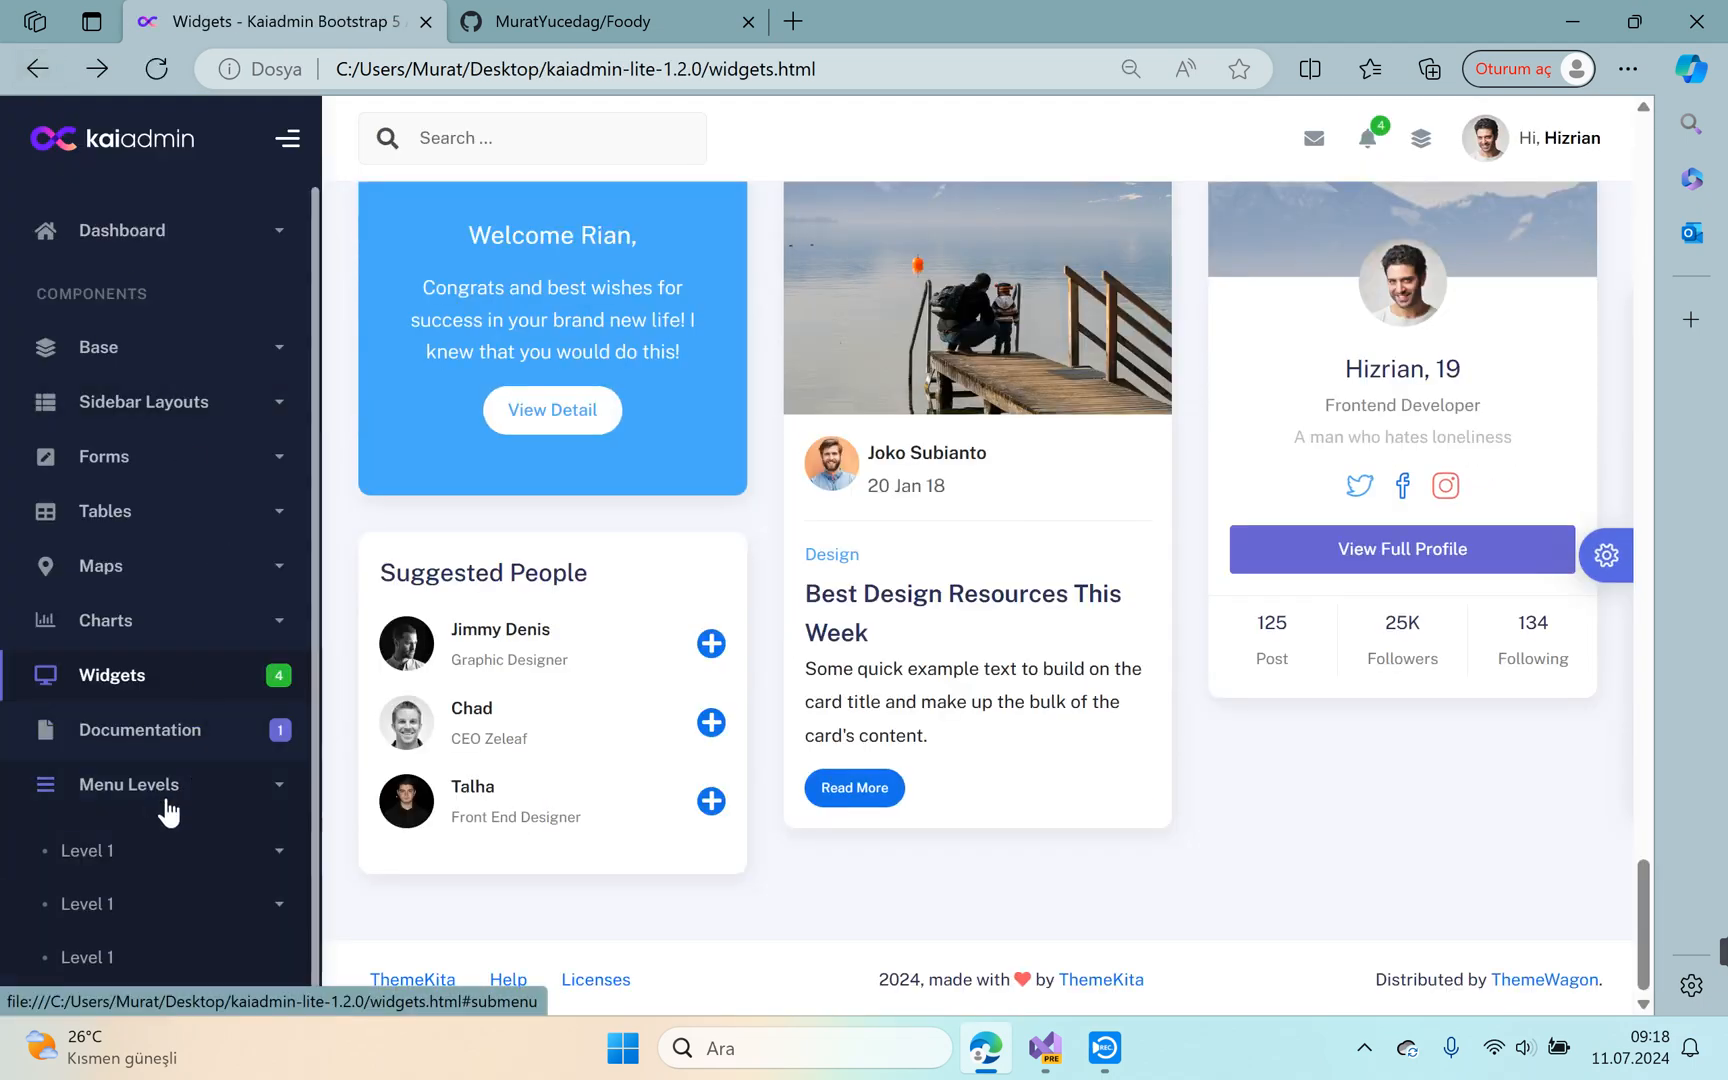
pyautogui.click(128, 784)
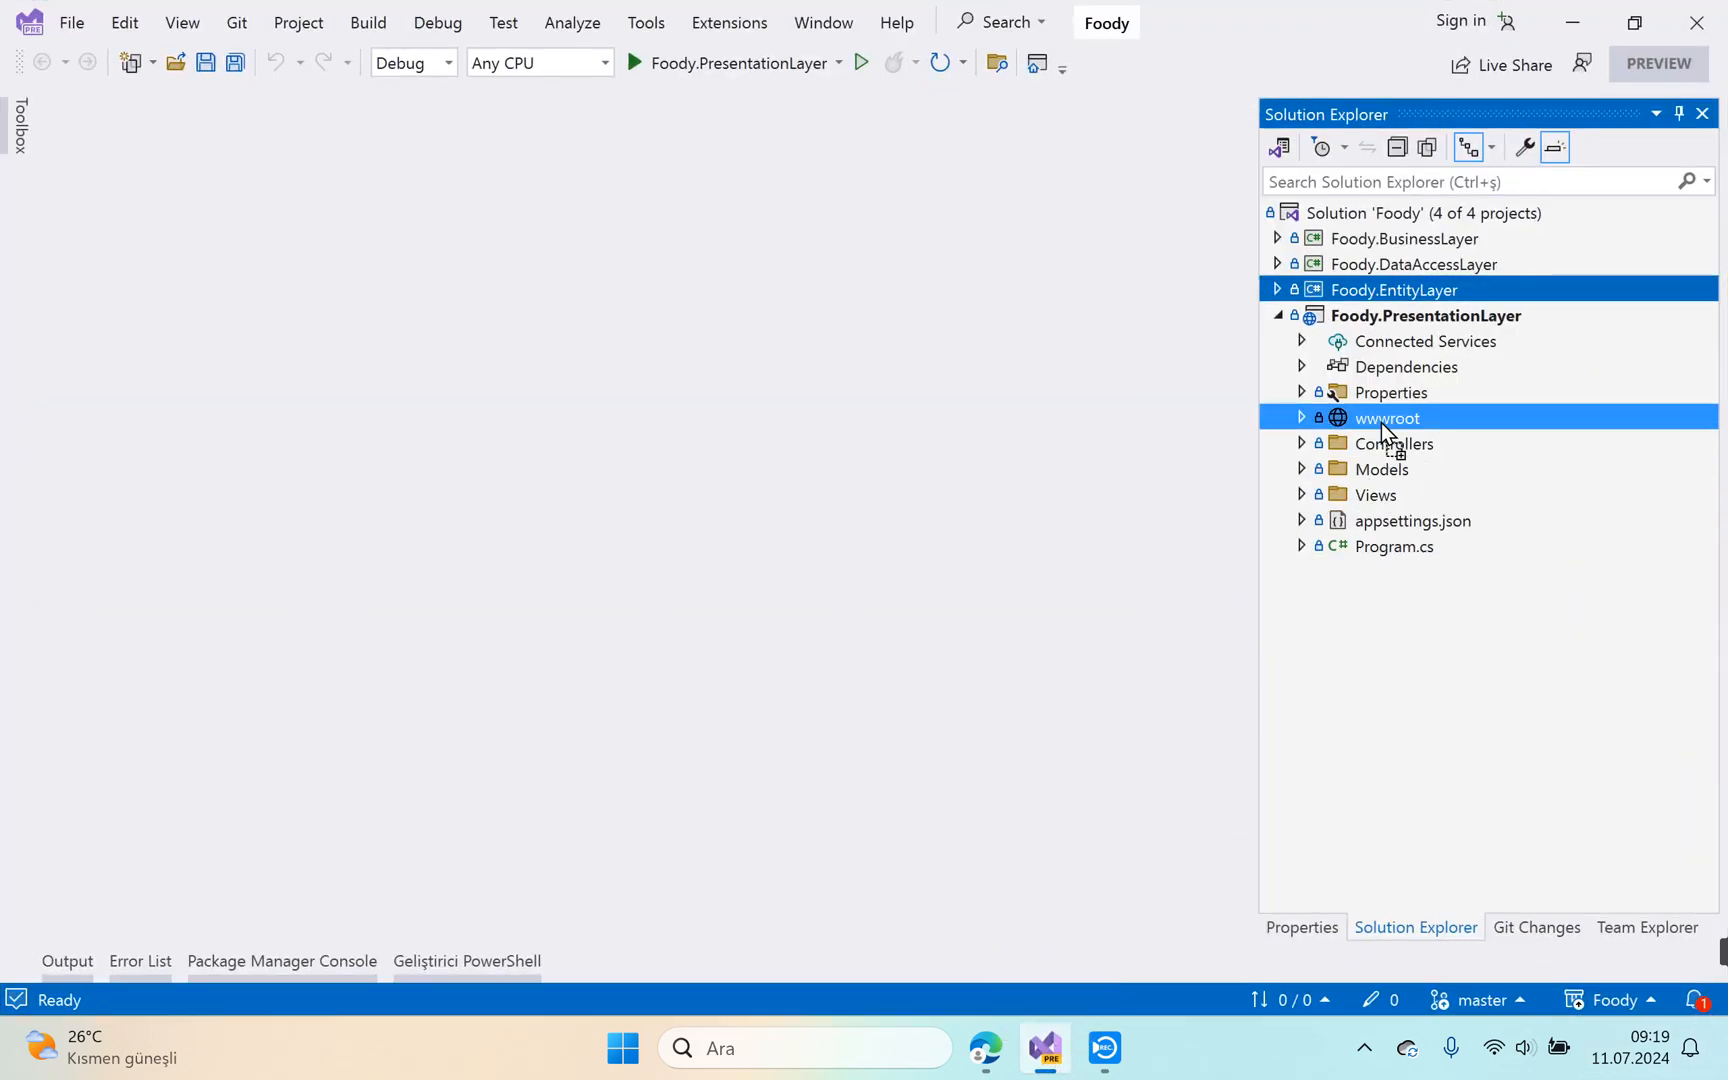
# Inspect wwwroot in Foody.PresentationLayer and list the 426 pending additions in Git Changes.
pyautogui.doubleClick(1386, 418)
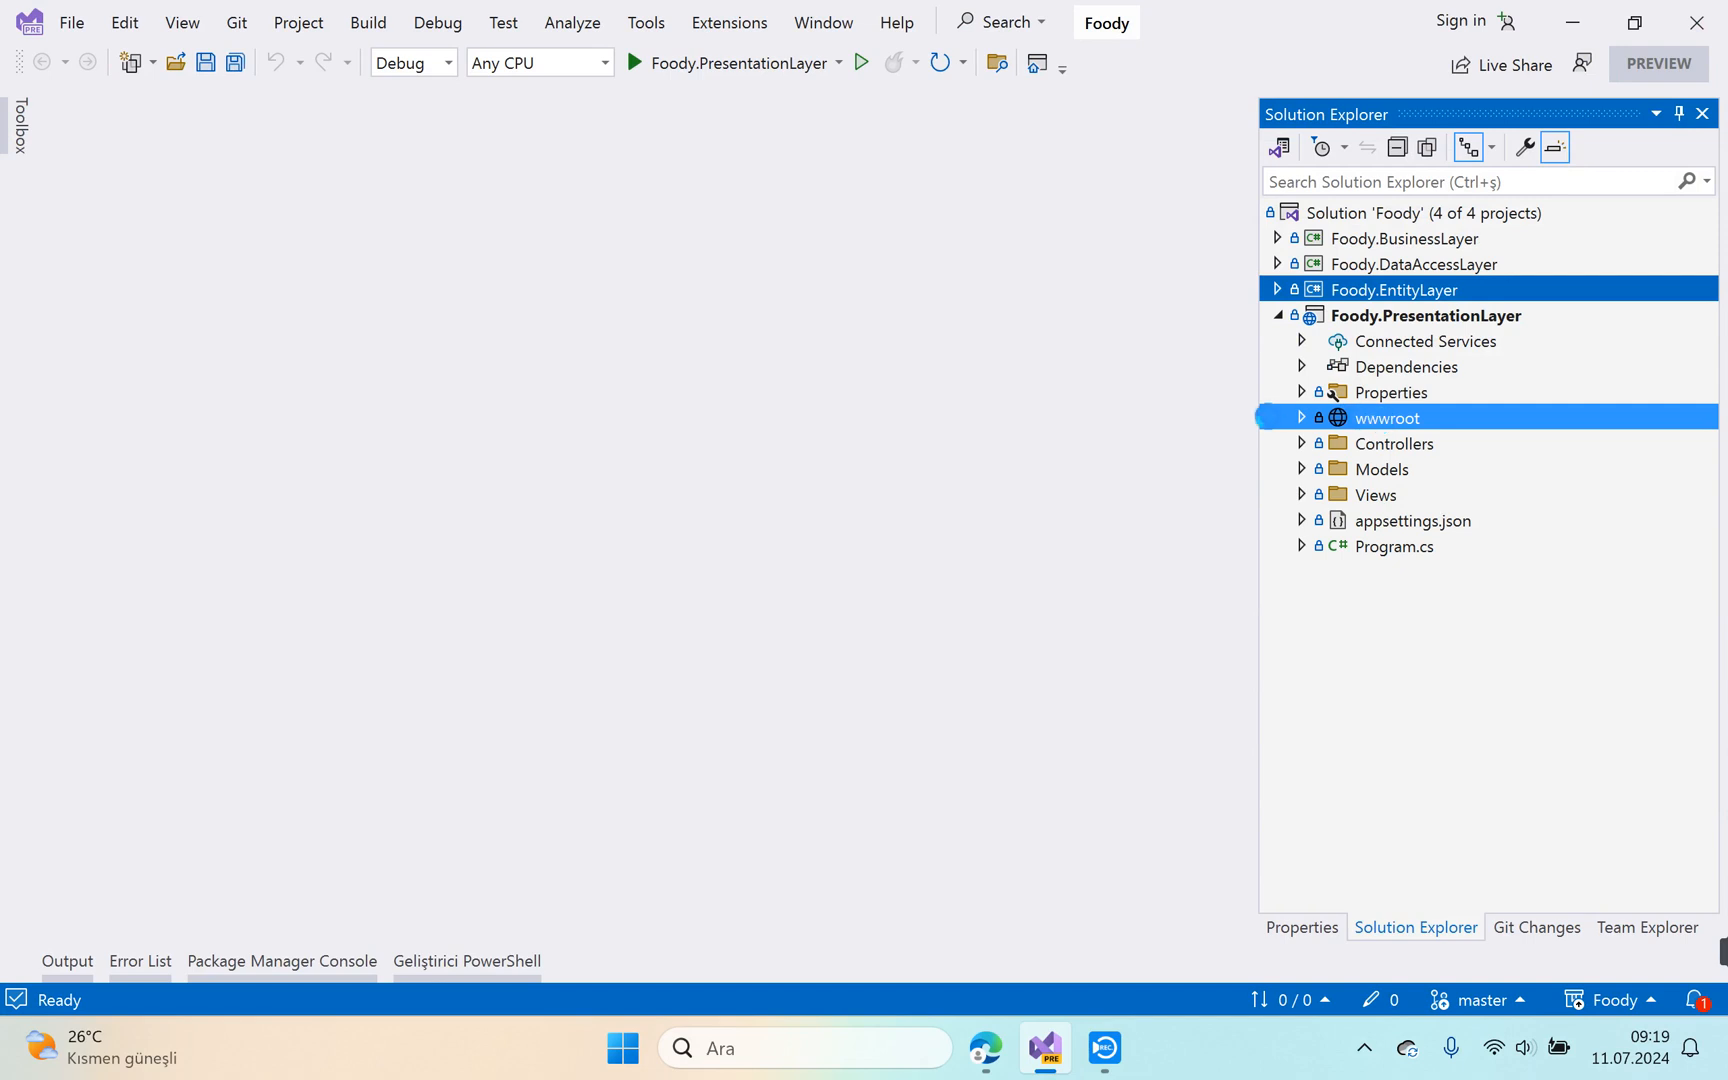
pyautogui.click(1302, 418)
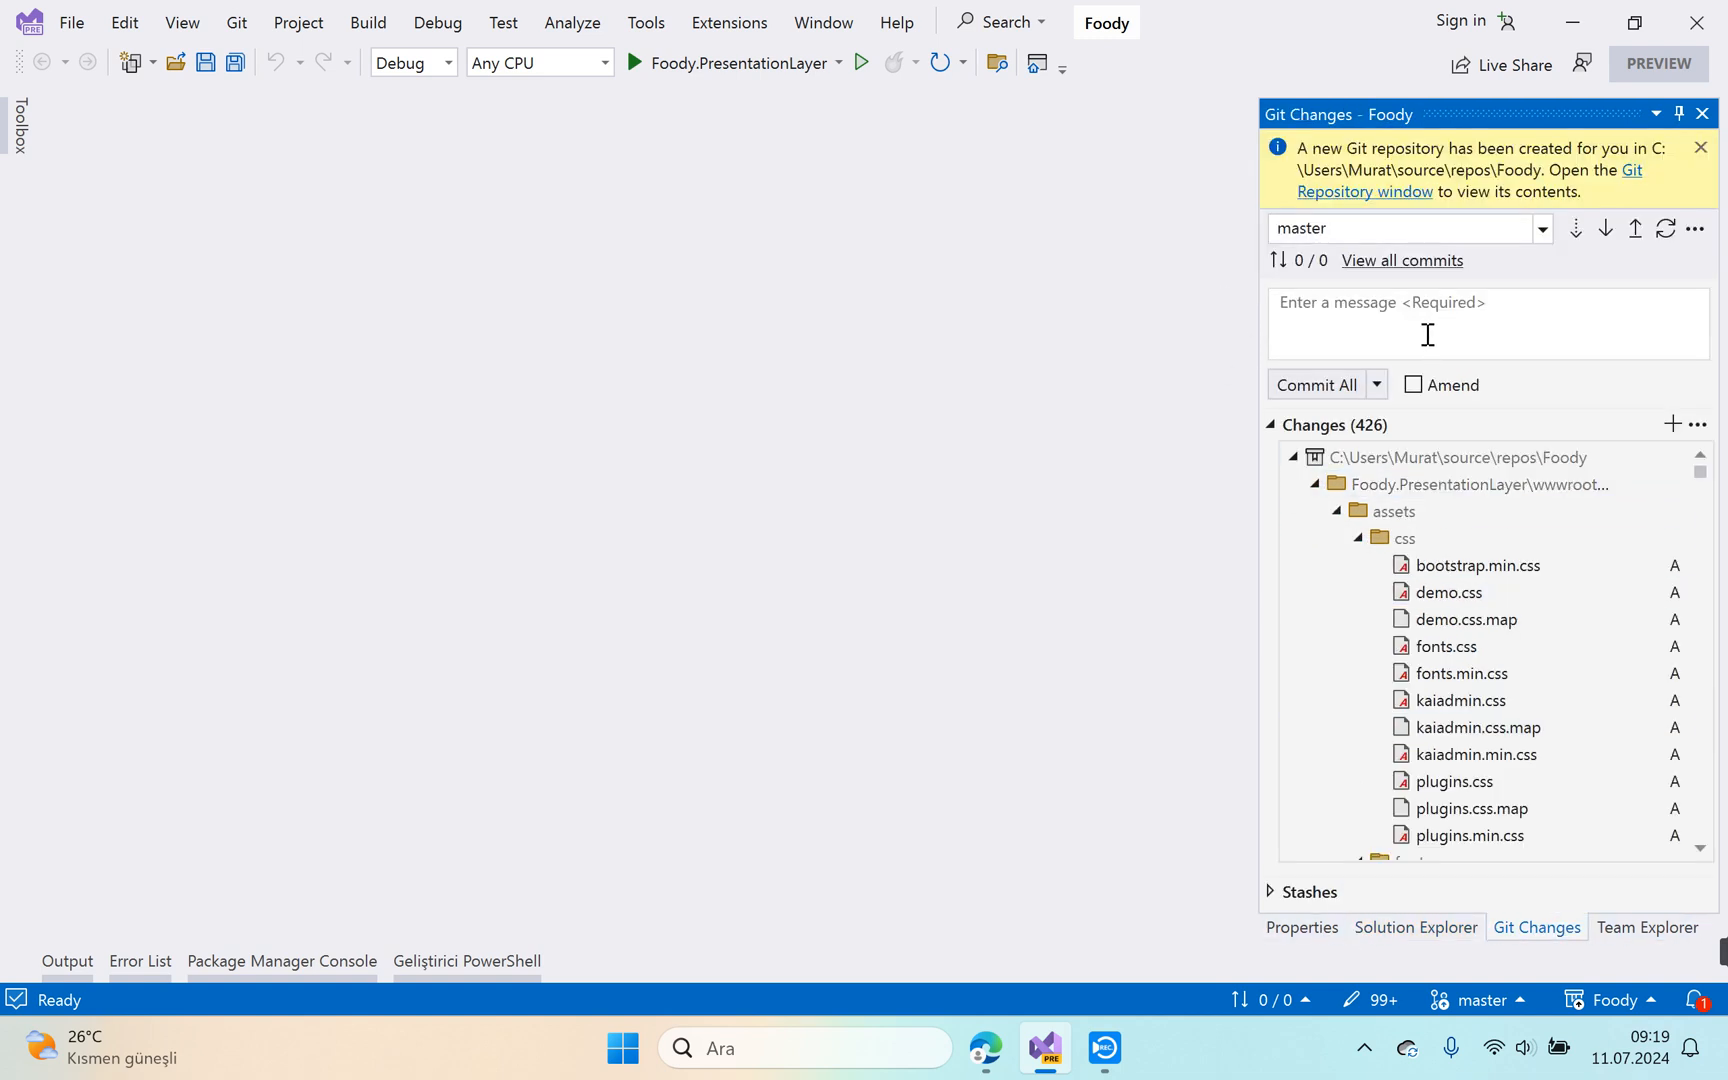
pyautogui.moveTo(1422, 322)
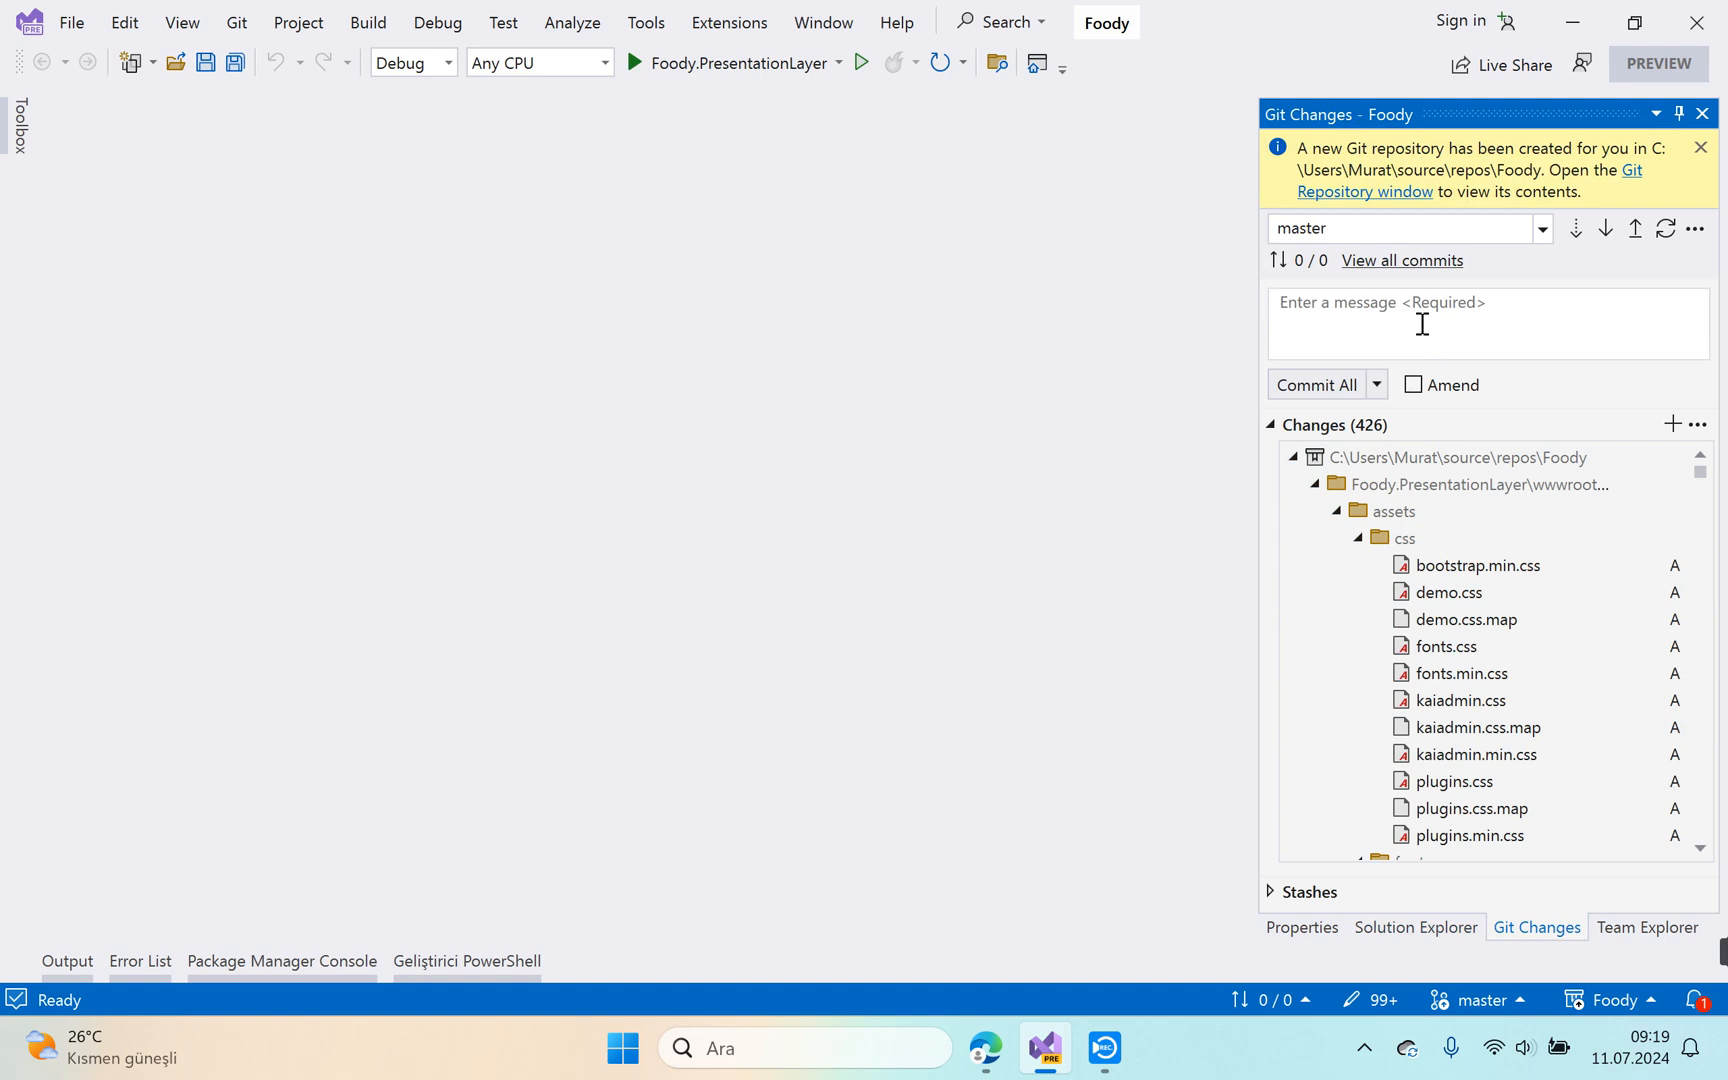
# Commit all 426 files as 'template is ready' using Commit All and Push.
pyautogui.write('template is ready')
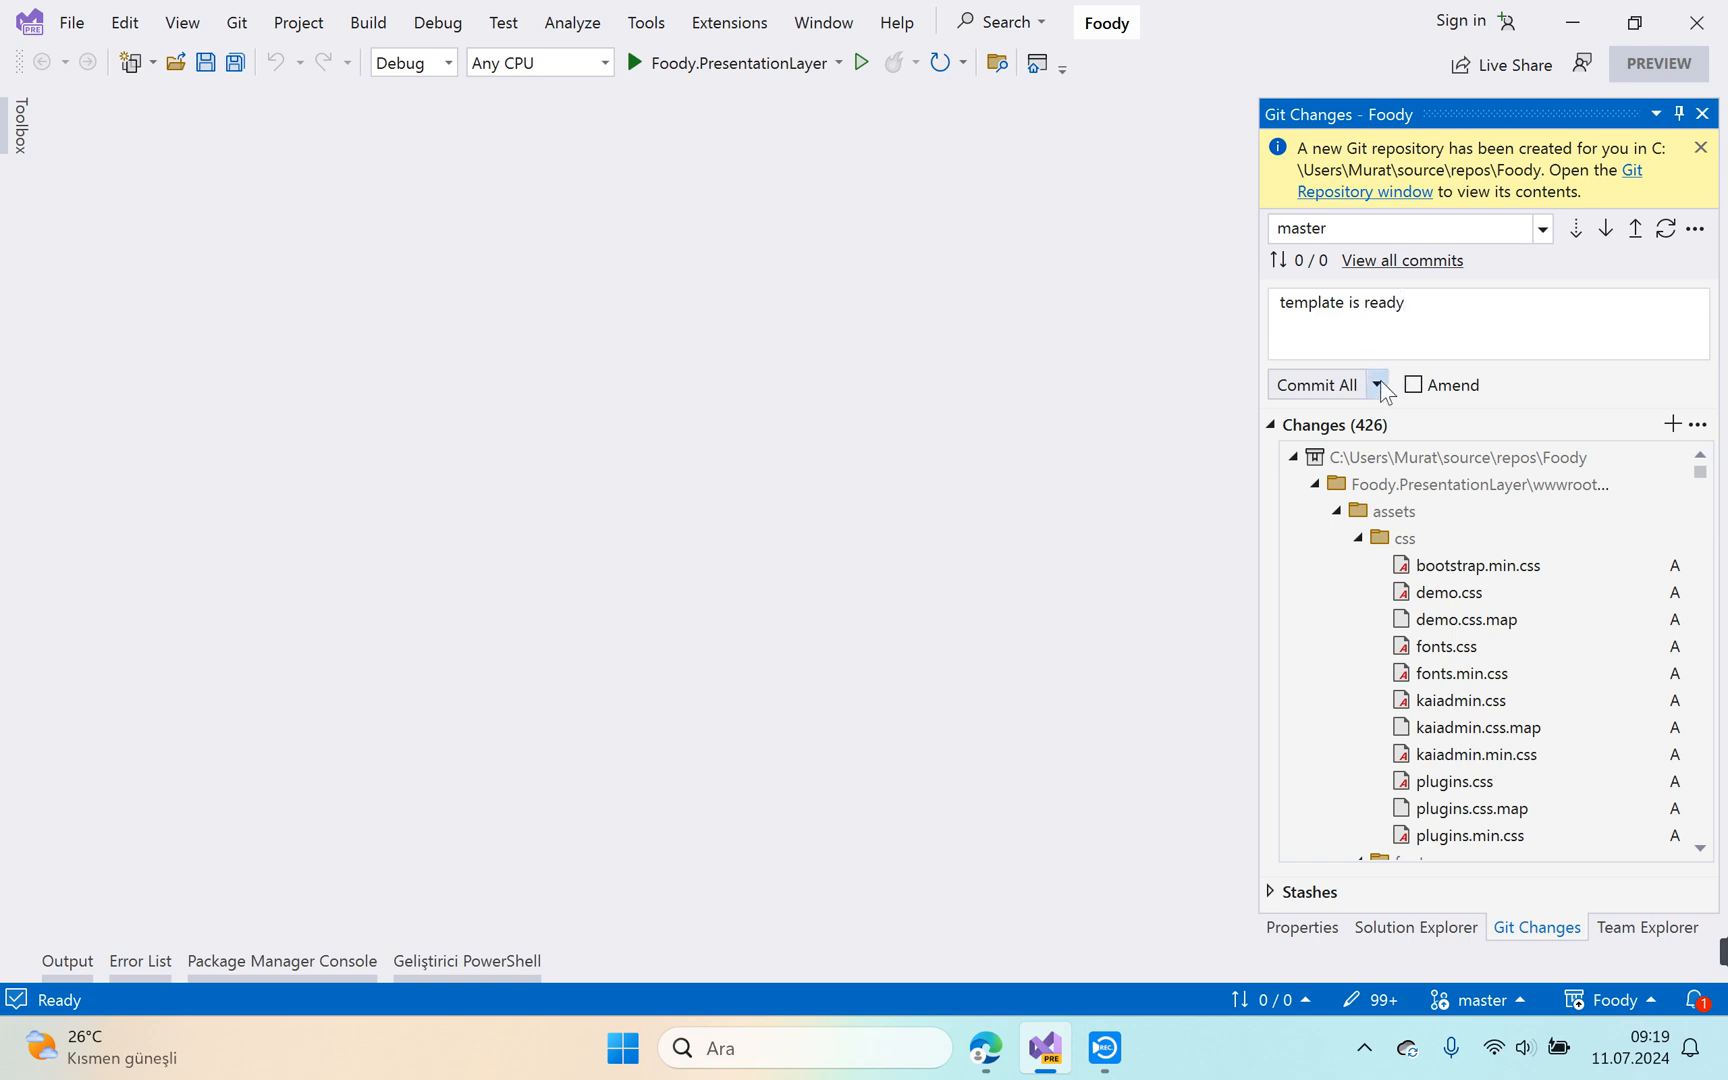
pyautogui.click(1314, 384)
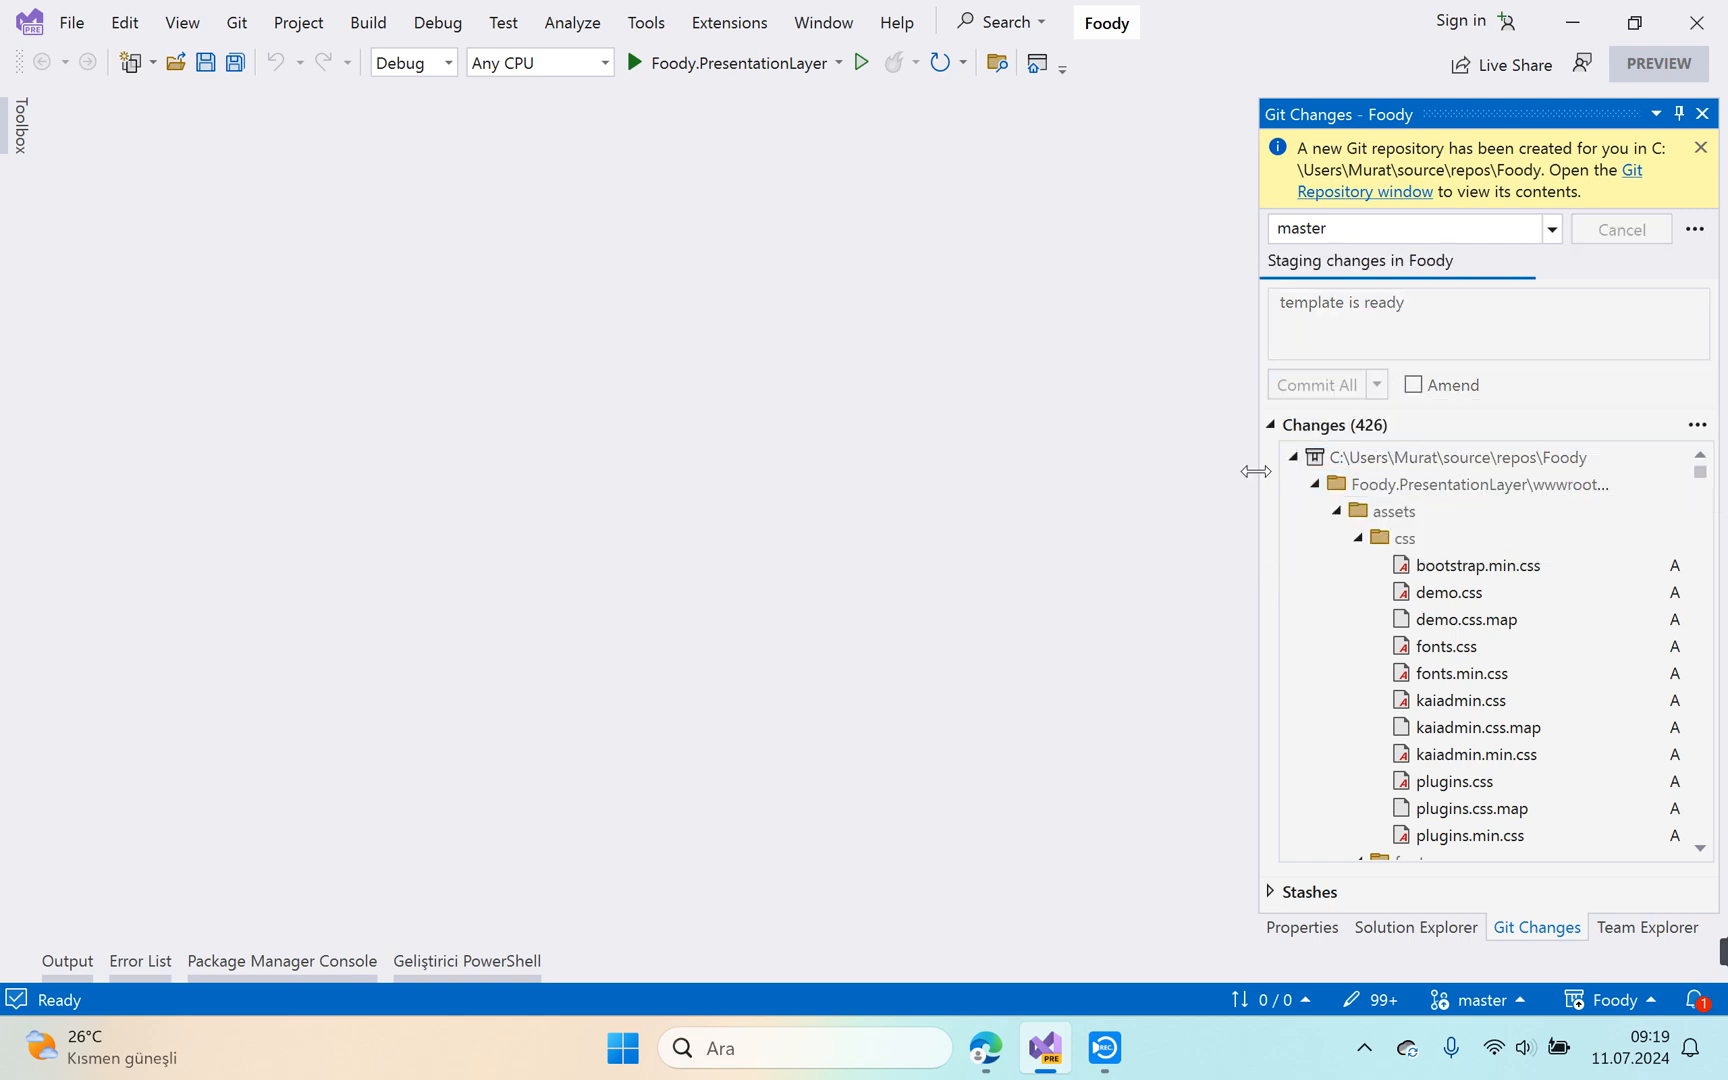
pyautogui.click(1316, 384)
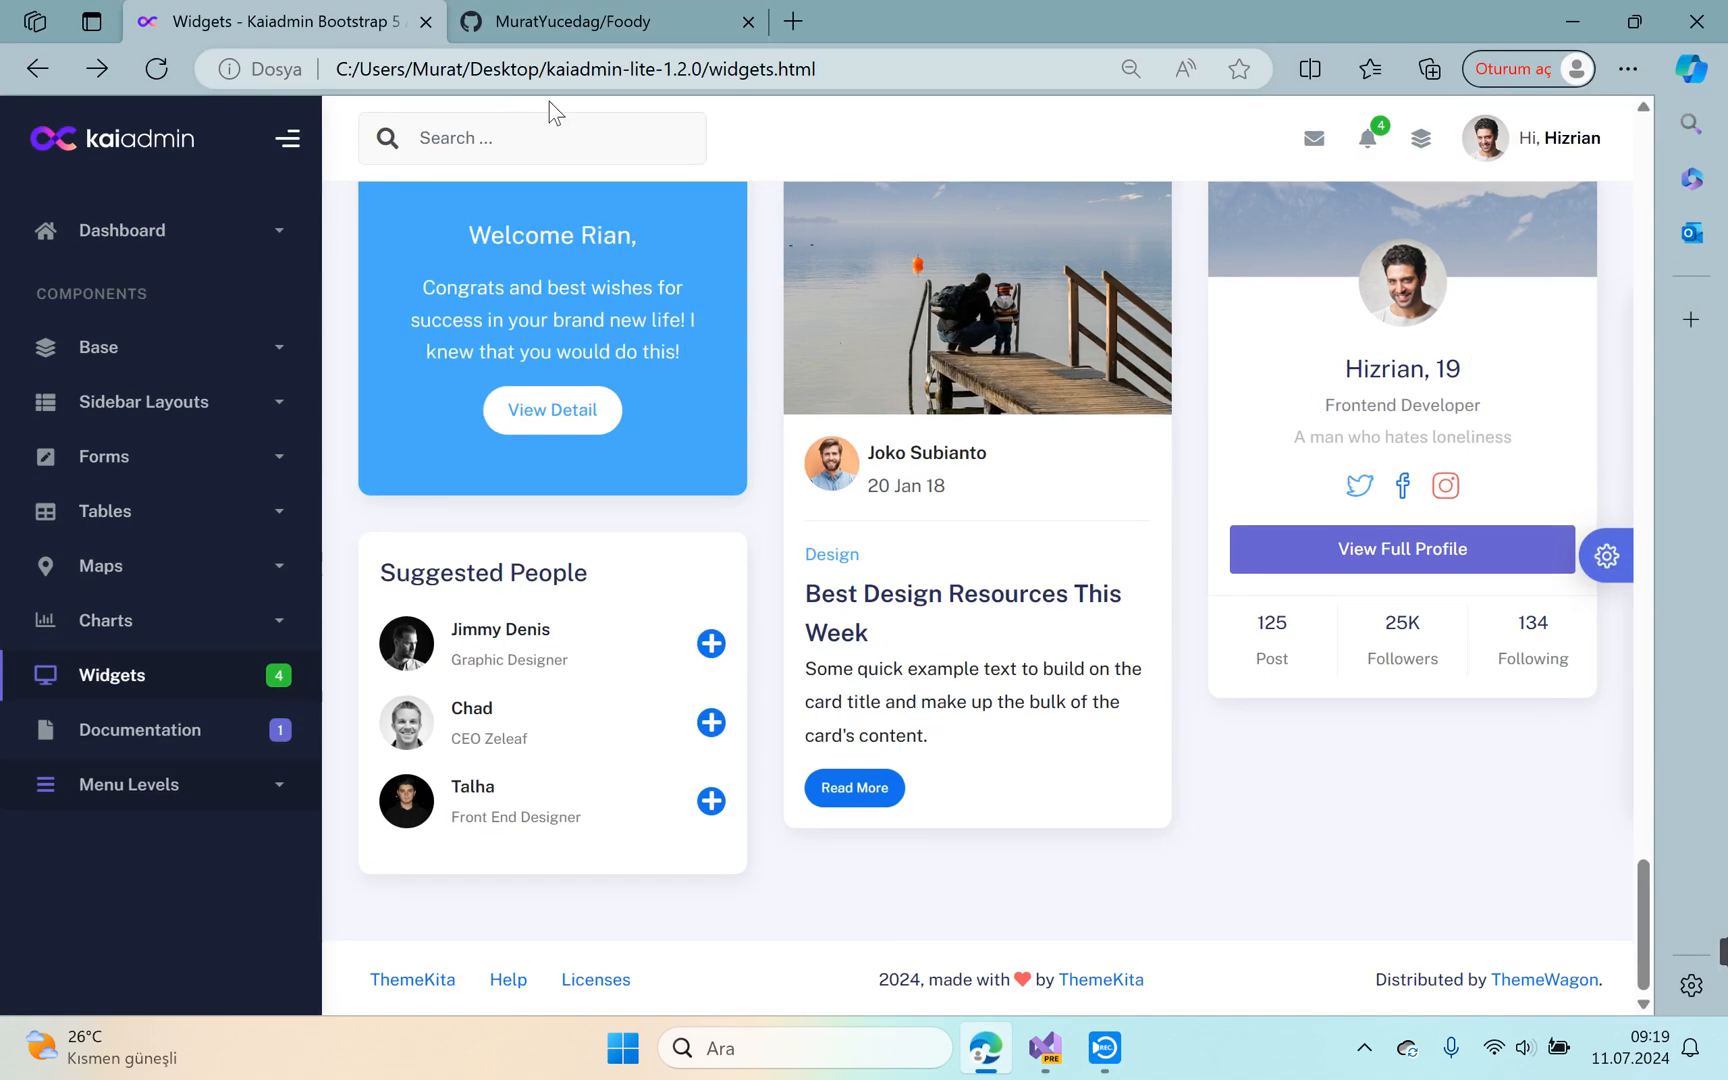
# Confirm kaiadmin-lite-1.2.0 sits under Foody.PresentationLayer/wwwroot on GitHub, then return to Widgets.
pyautogui.click(596, 22)
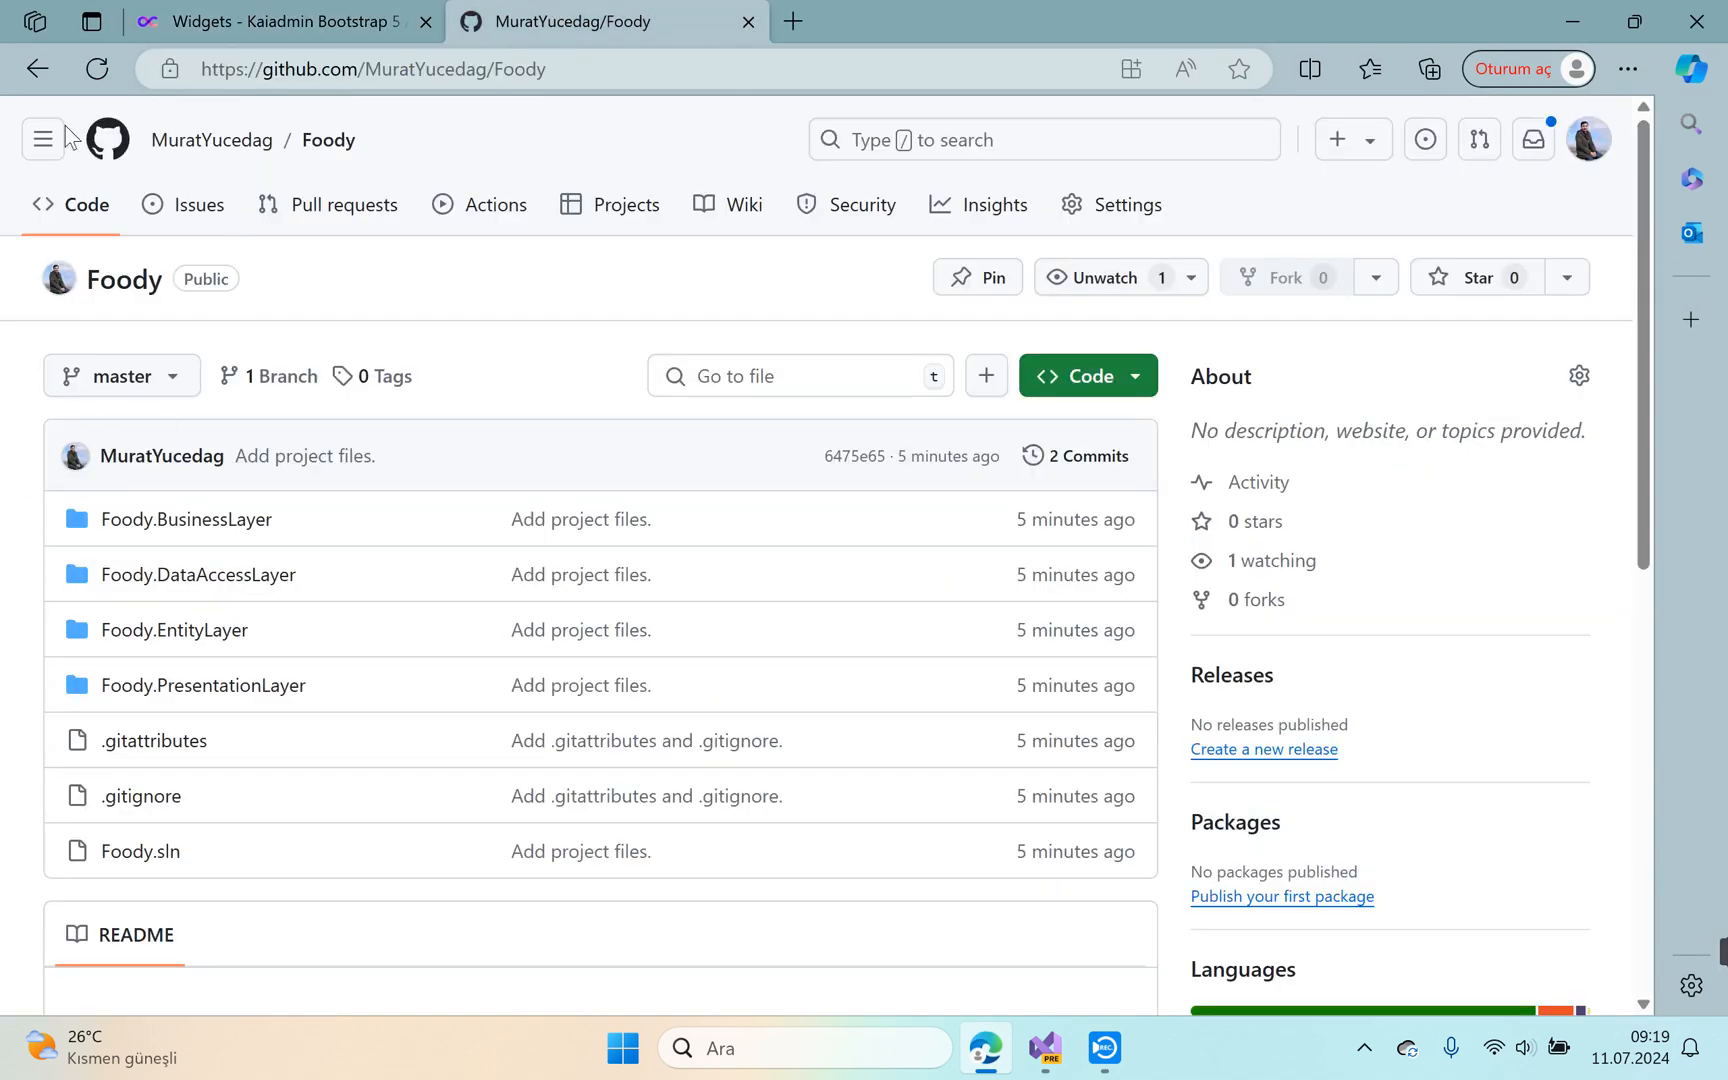
pyautogui.moveTo(102, 506)
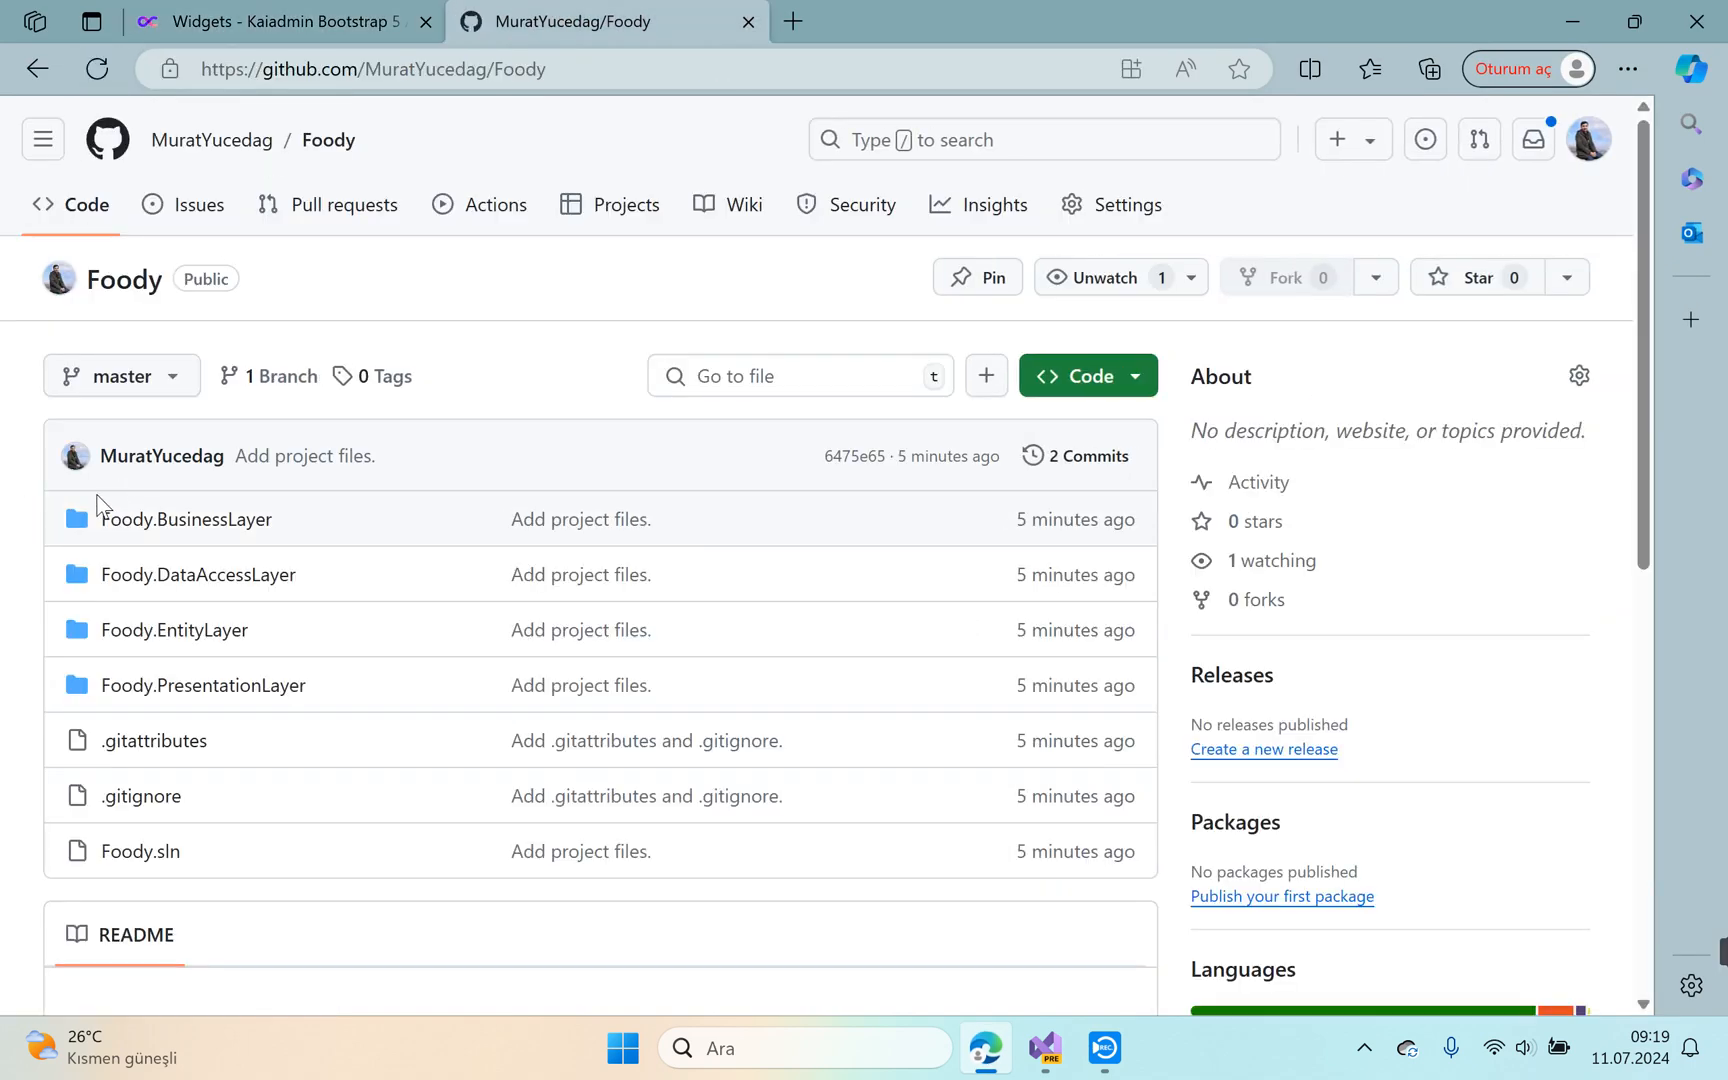
pyautogui.click(202, 684)
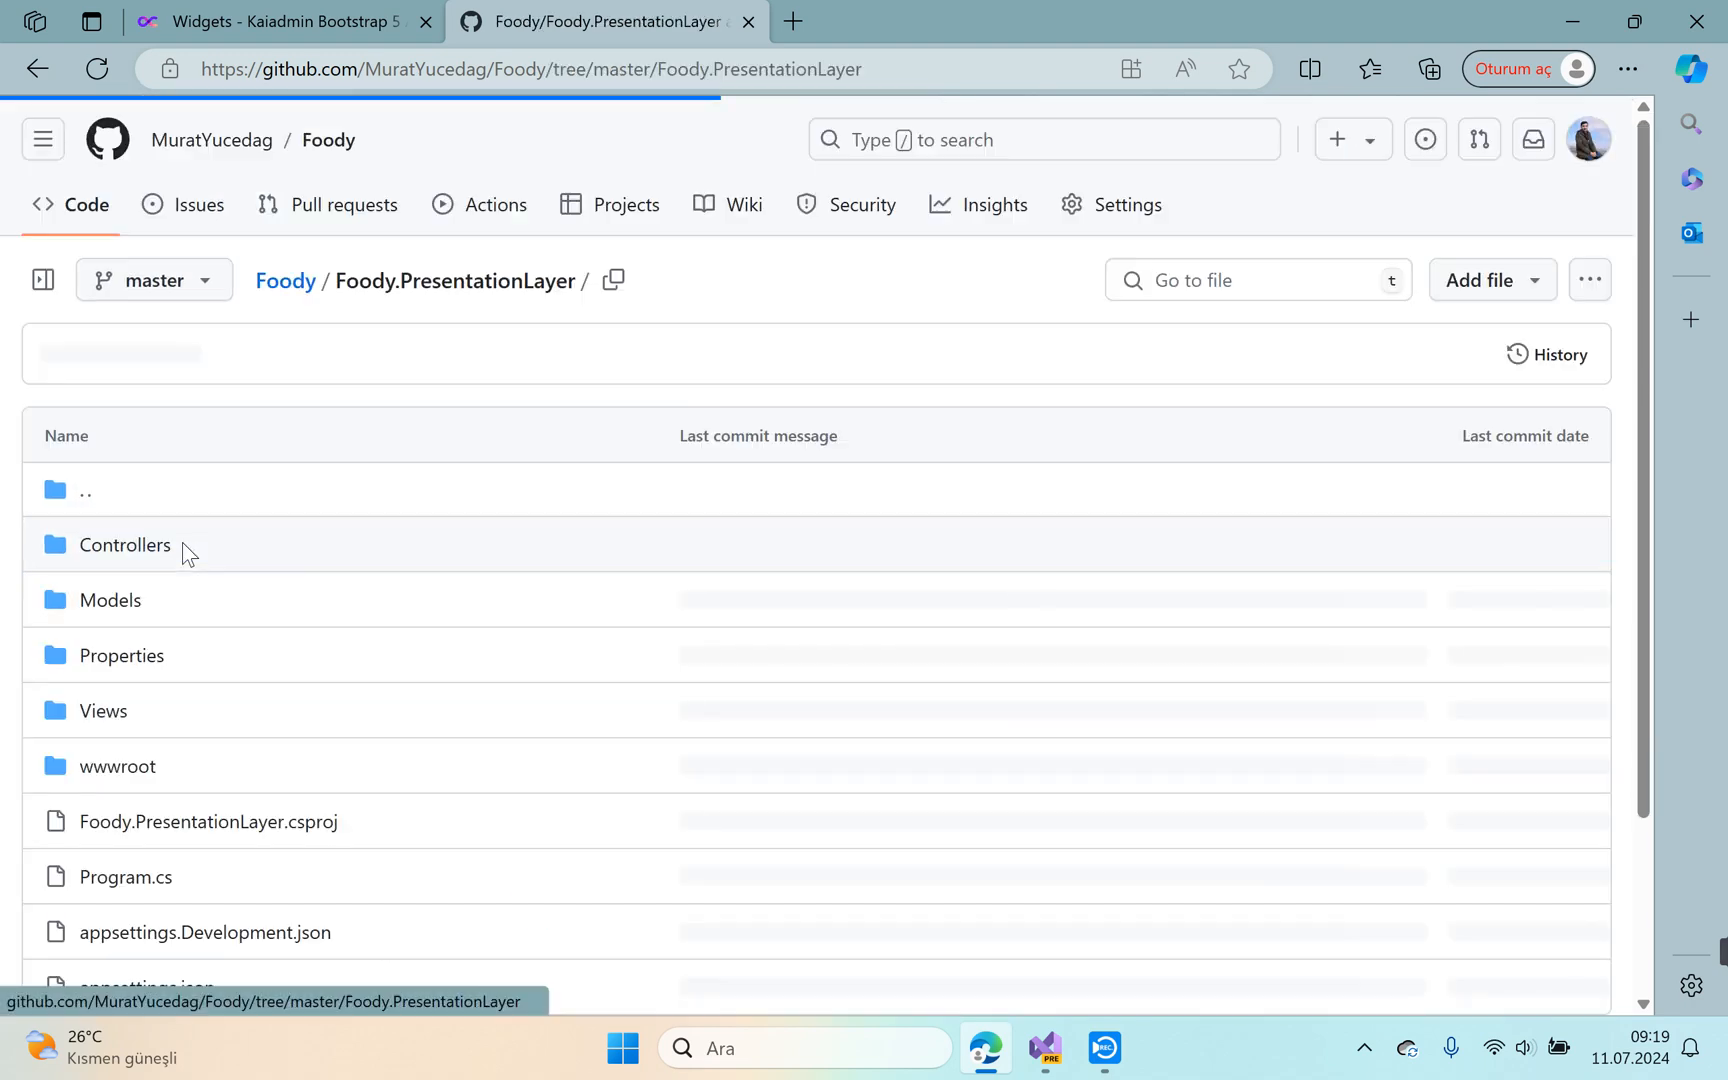
pyautogui.click(116, 766)
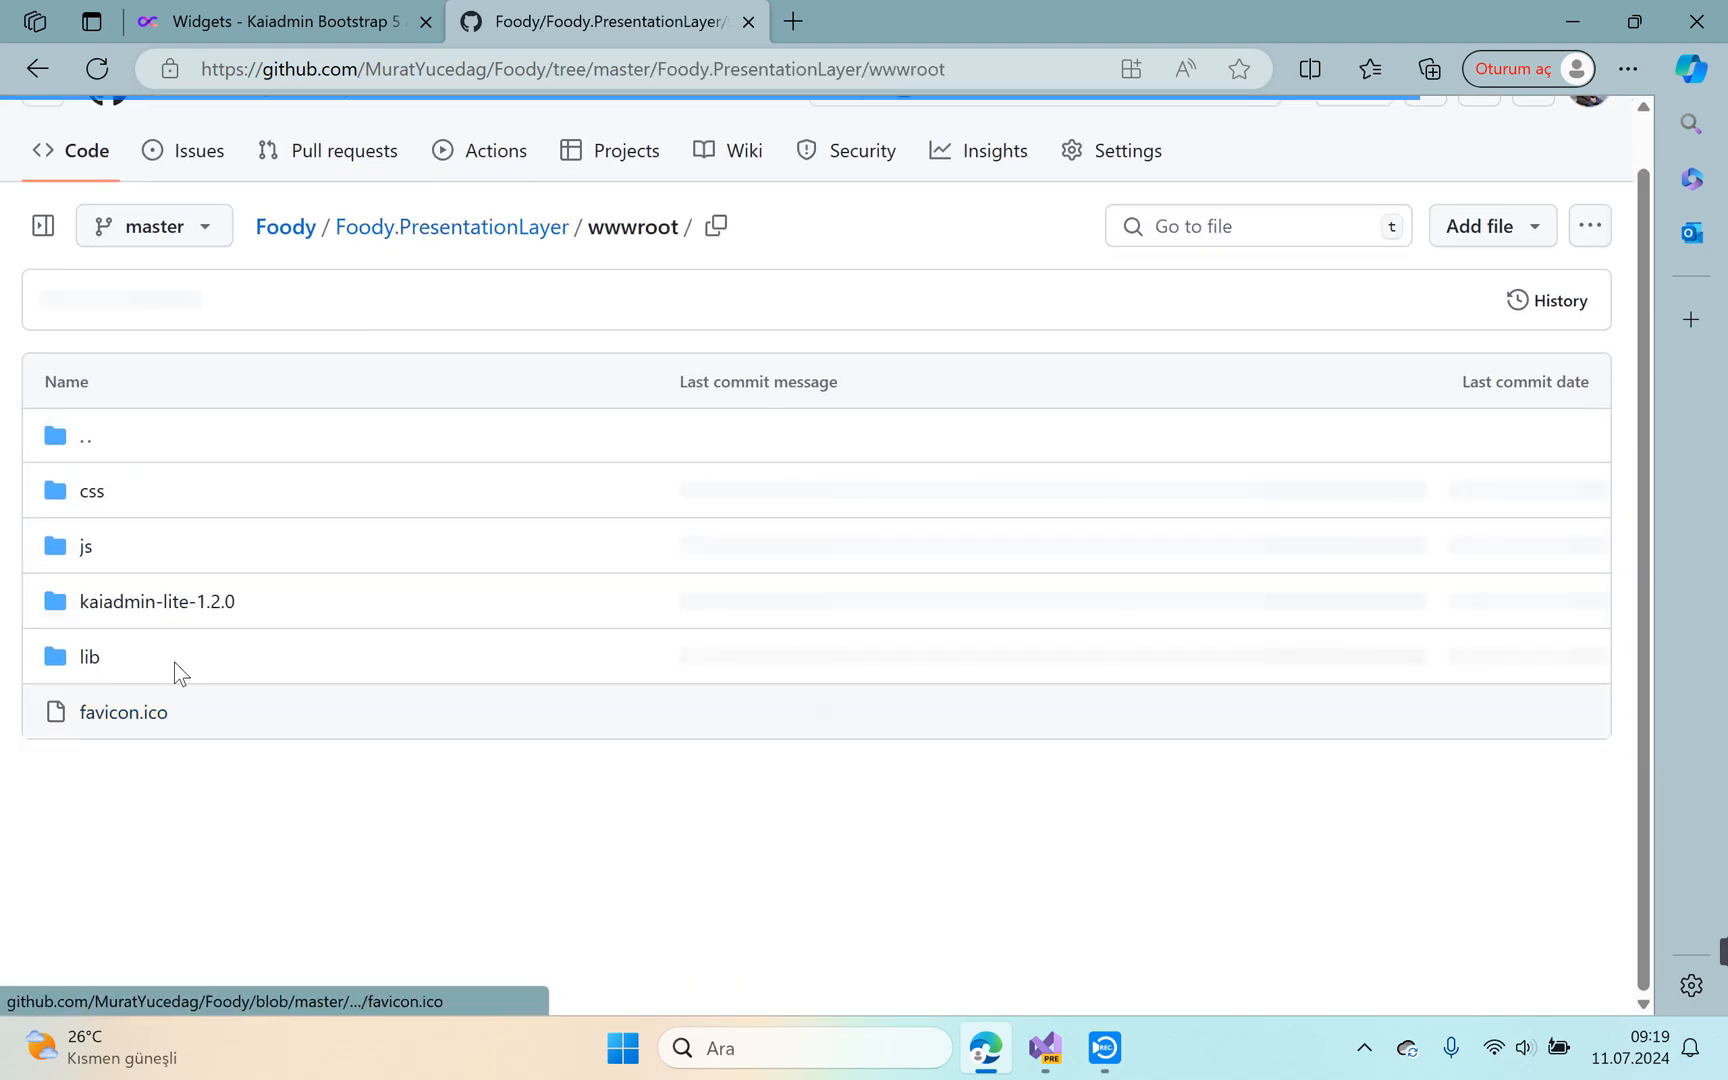
pyautogui.click(156, 600)
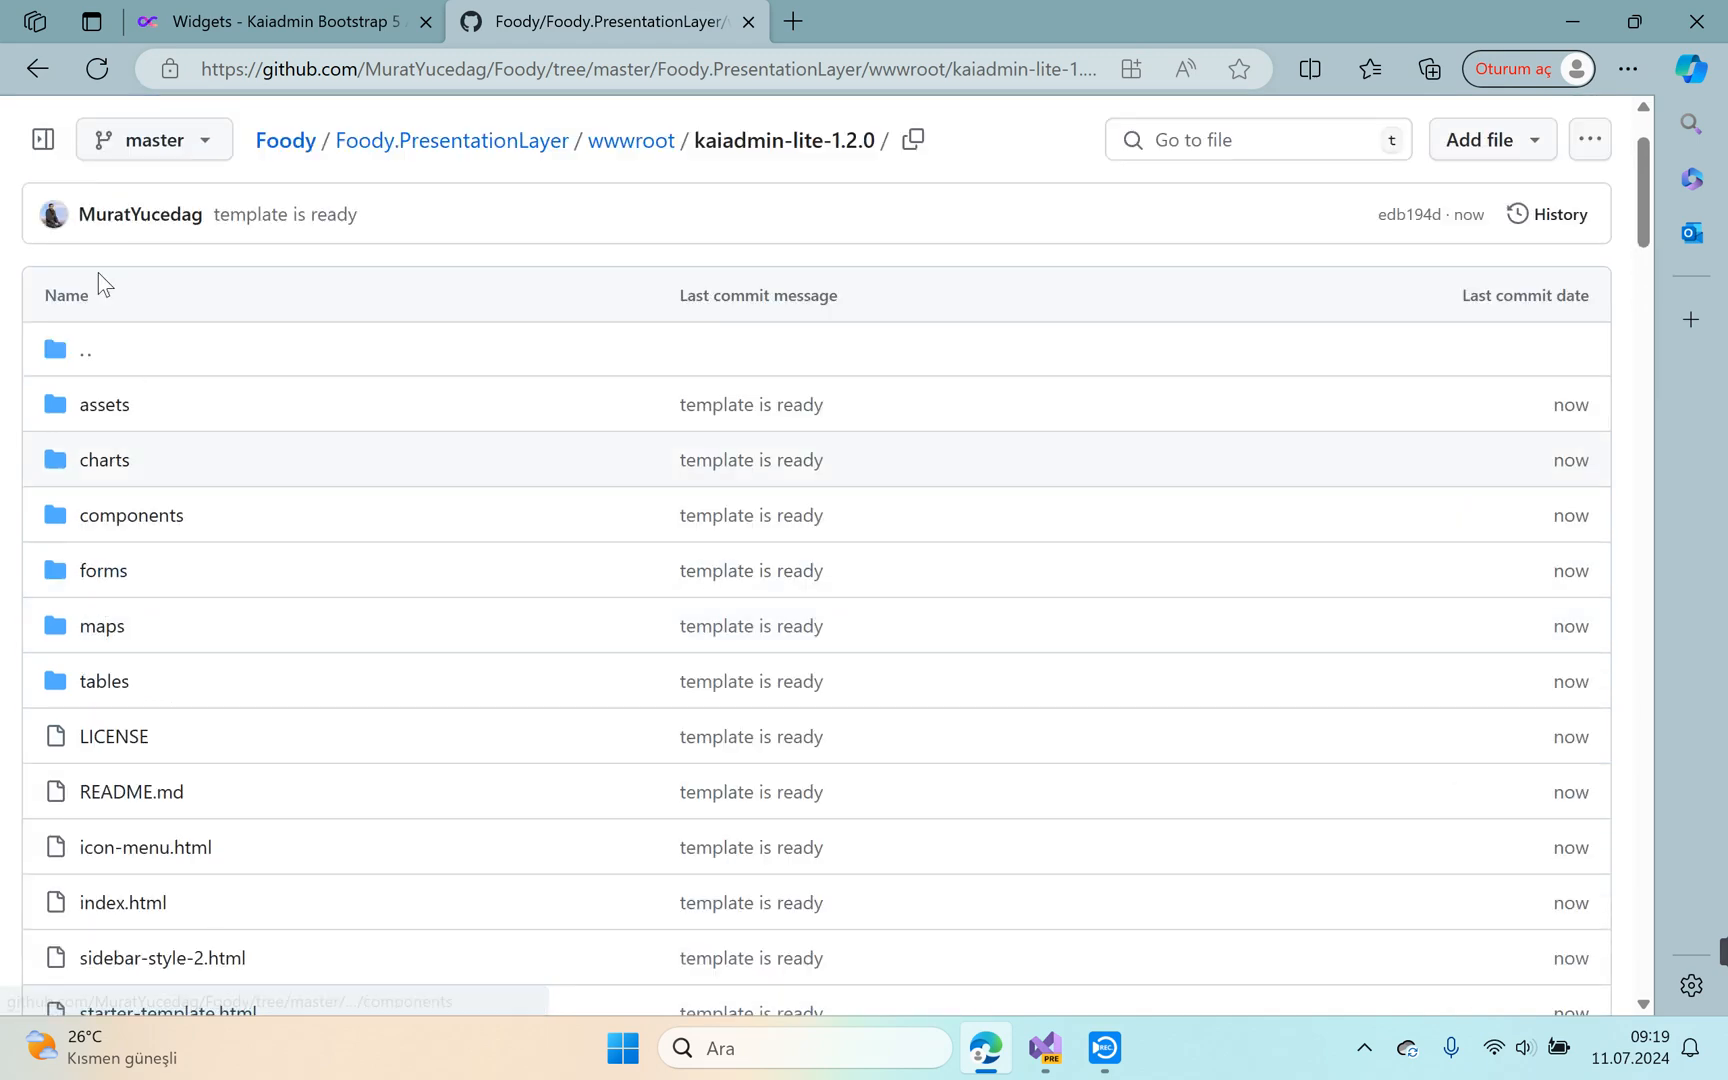
pyautogui.click(630, 140)
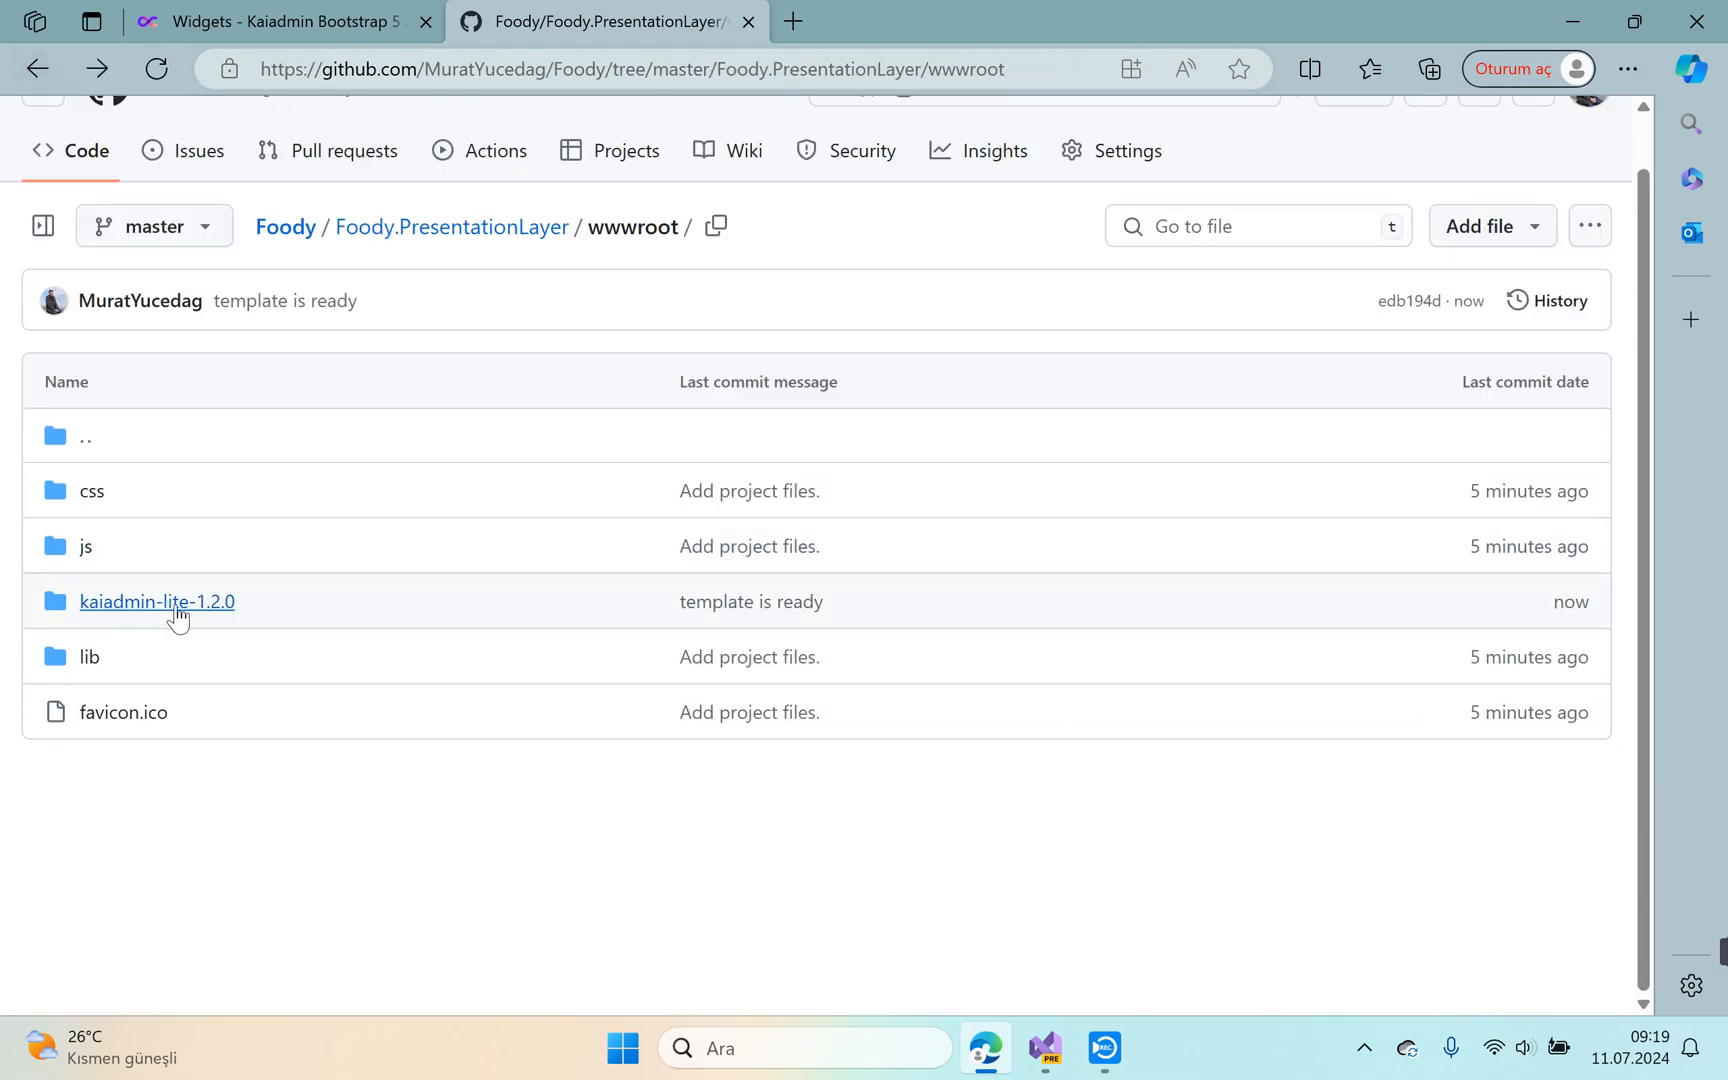
pyautogui.moveTo(352, 68)
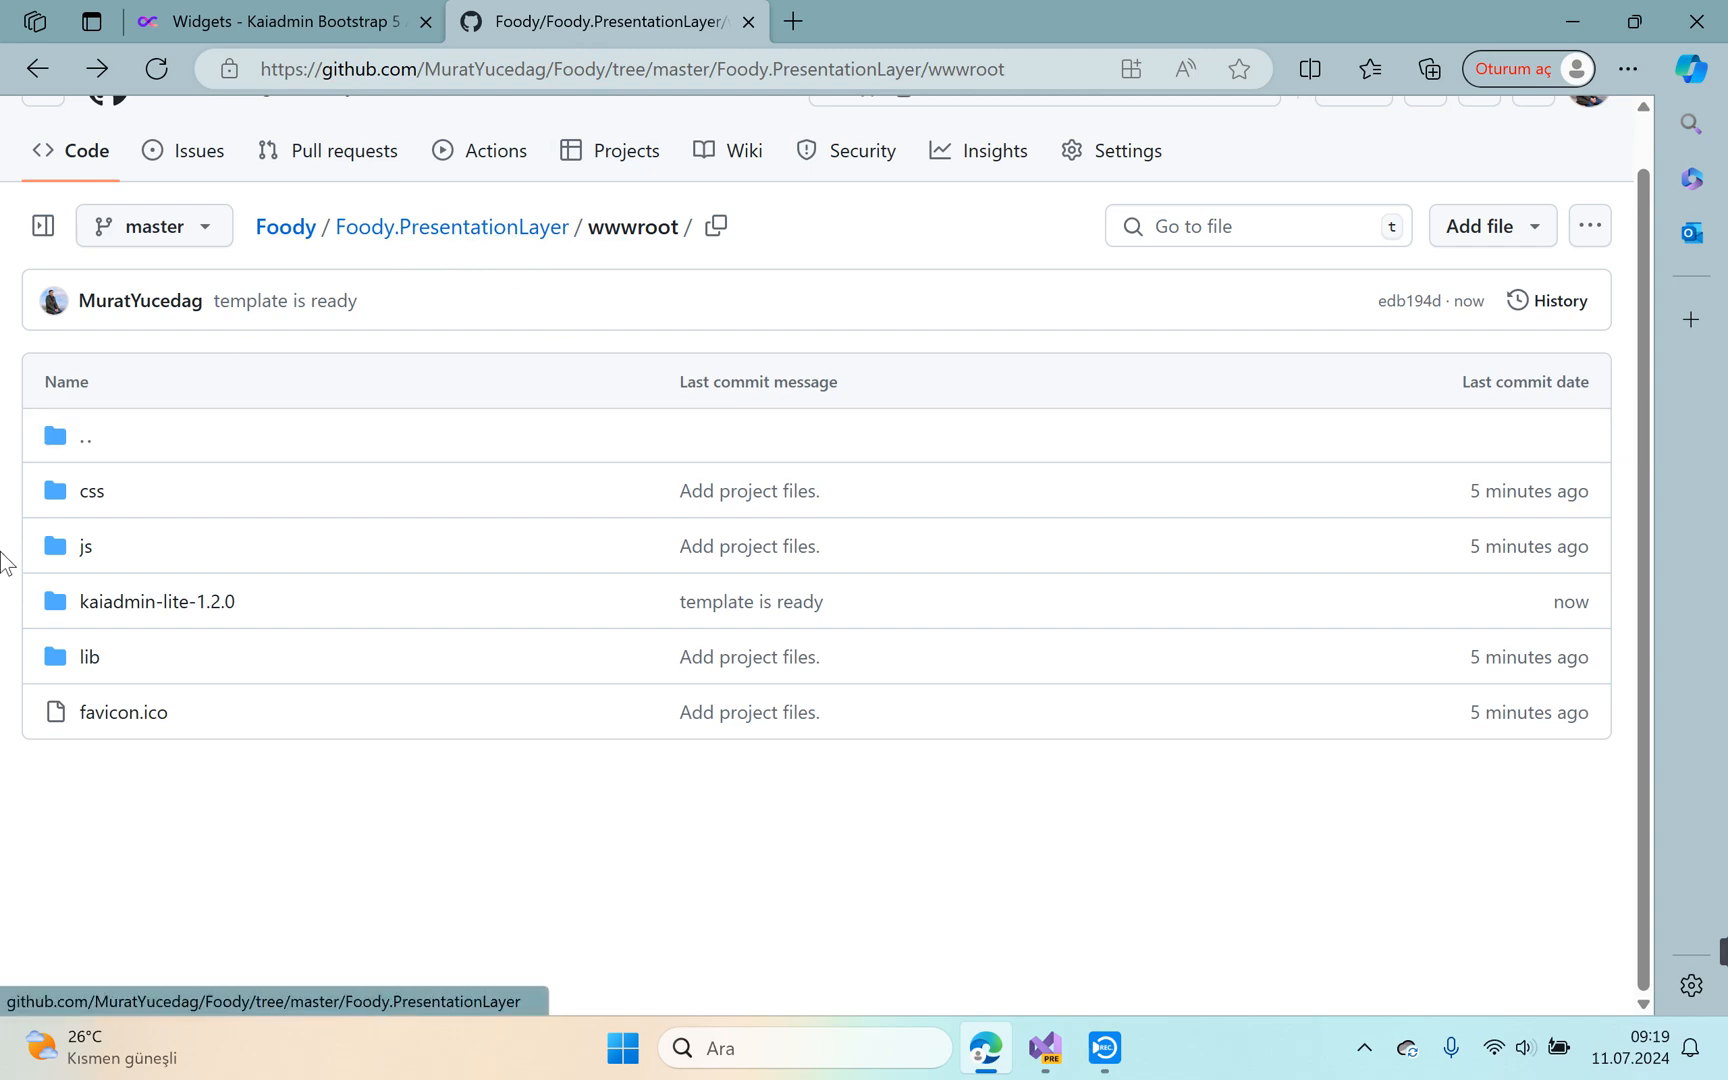
pyautogui.click(282, 22)
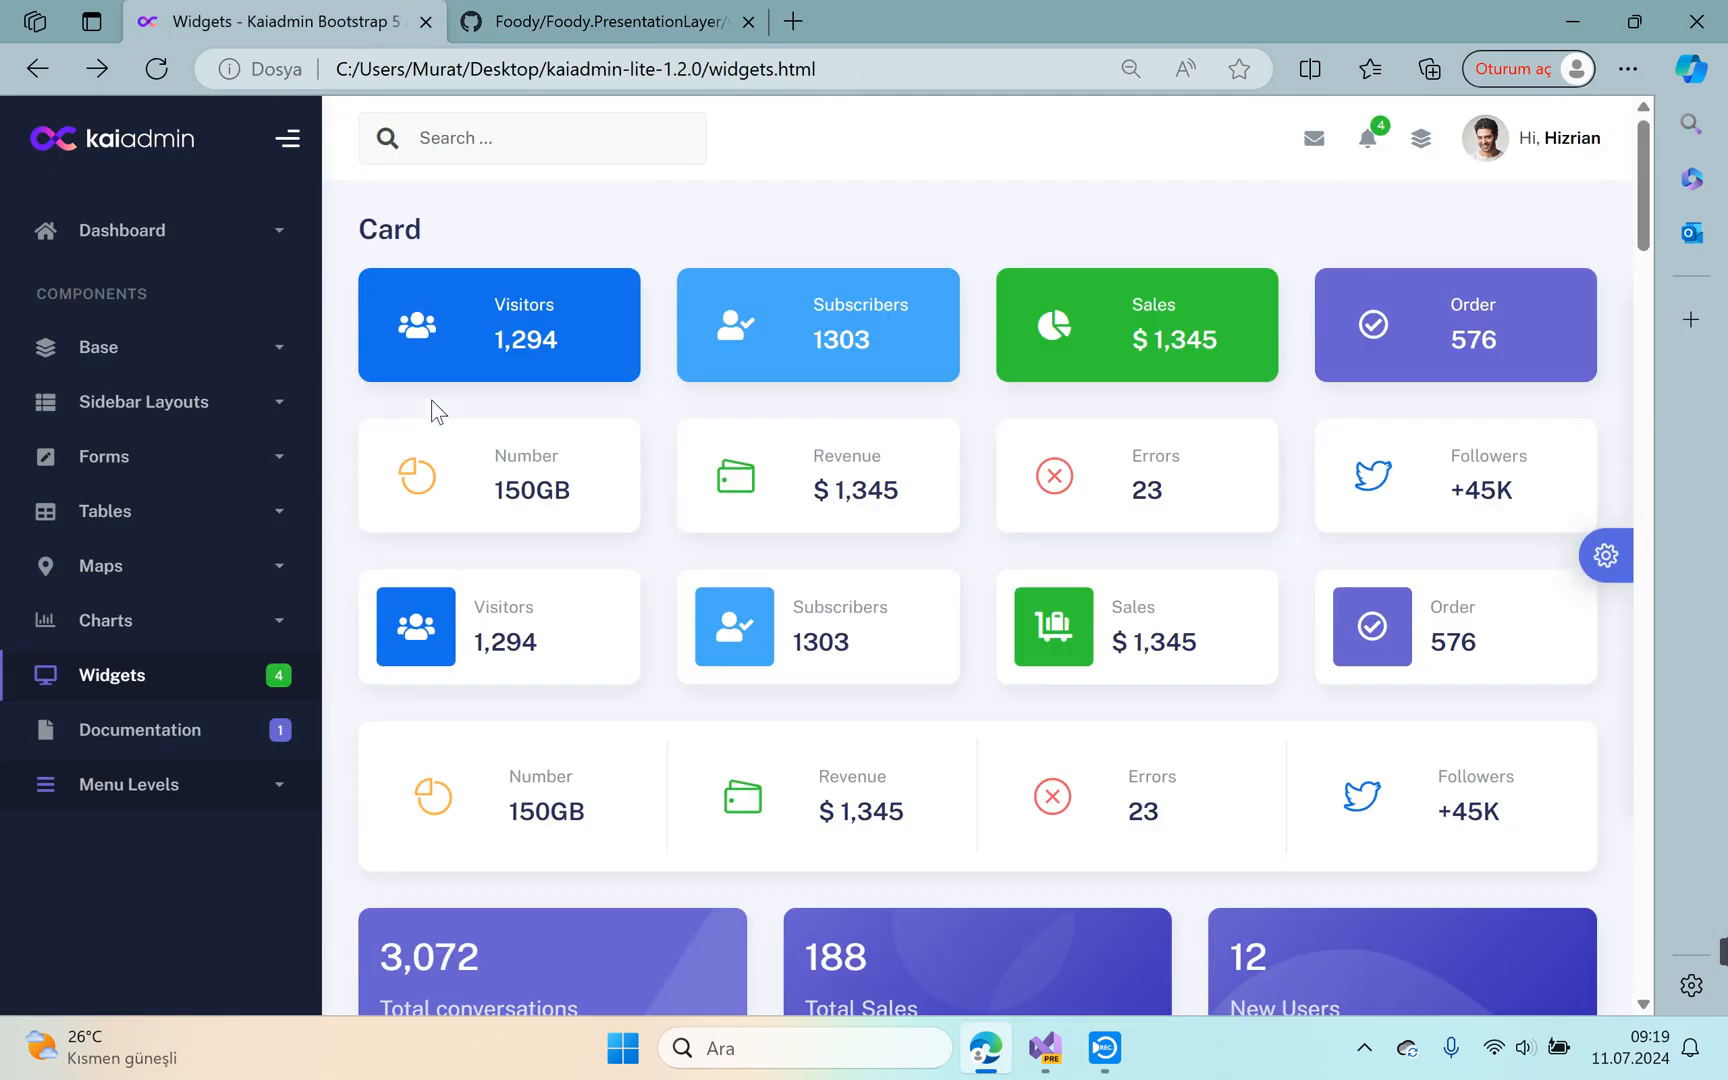
pyautogui.moveTo(446, 238)
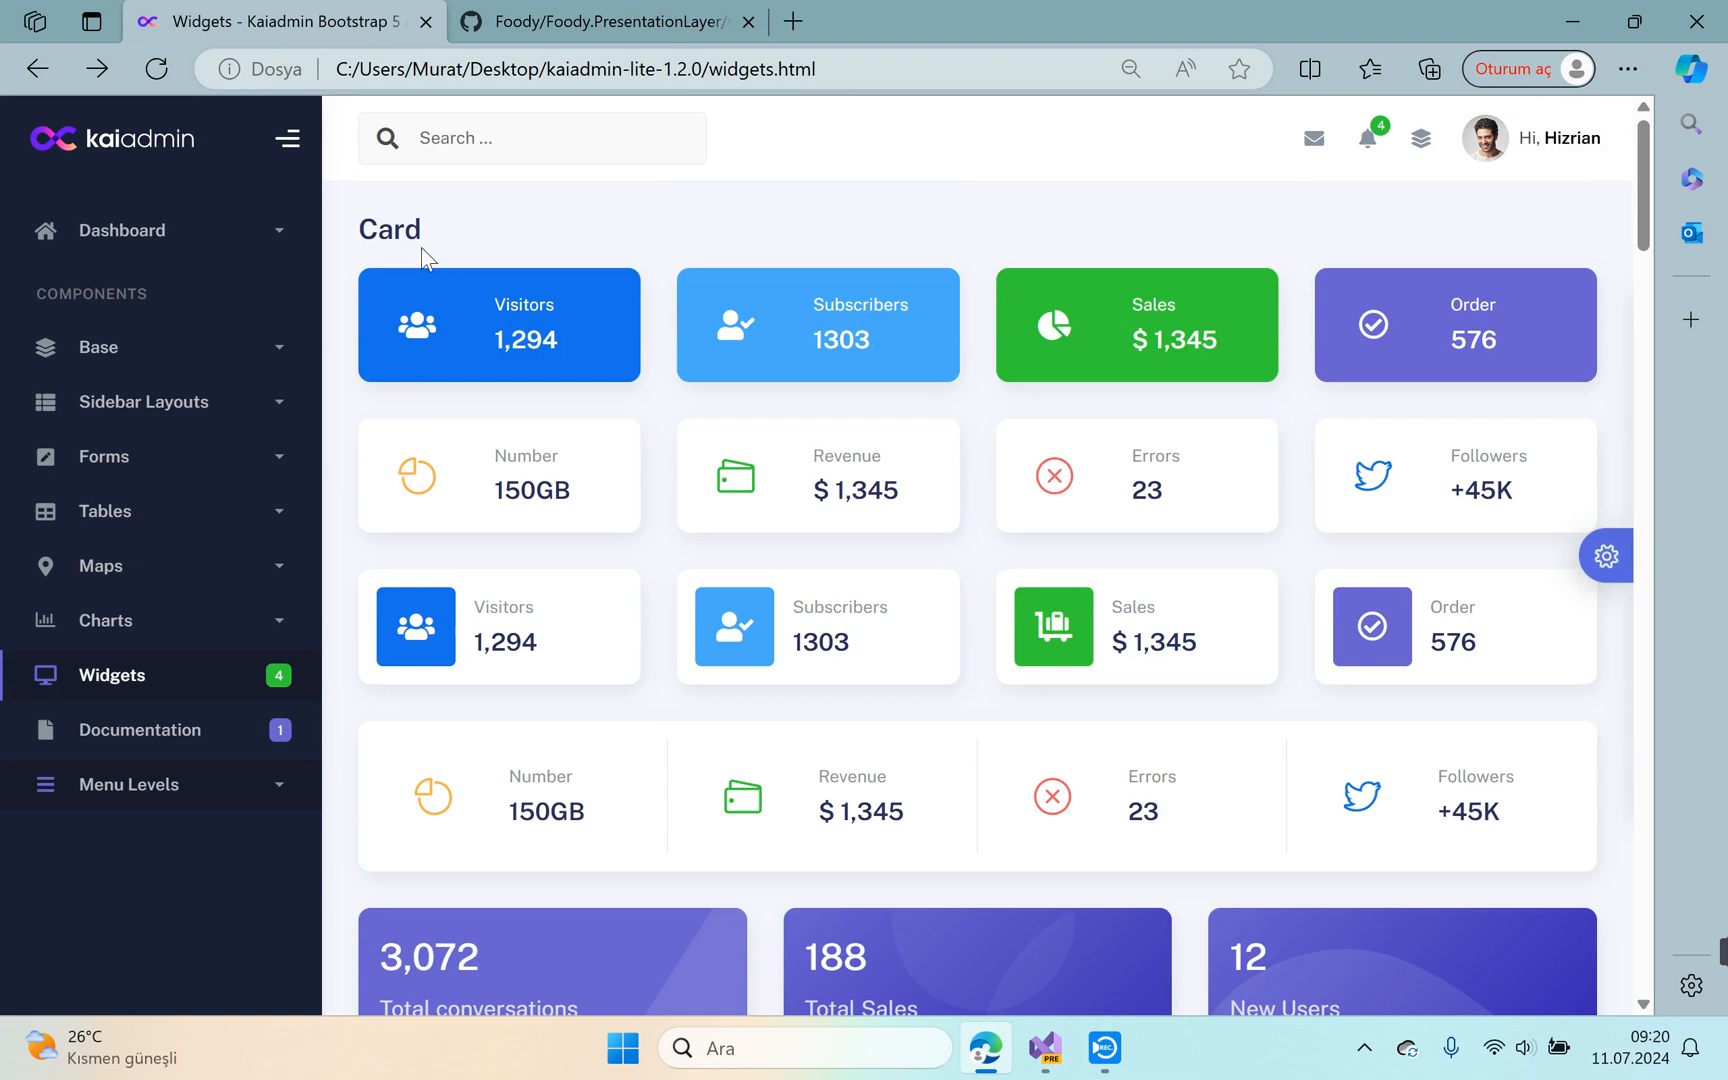
pyautogui.moveTo(888, 824)
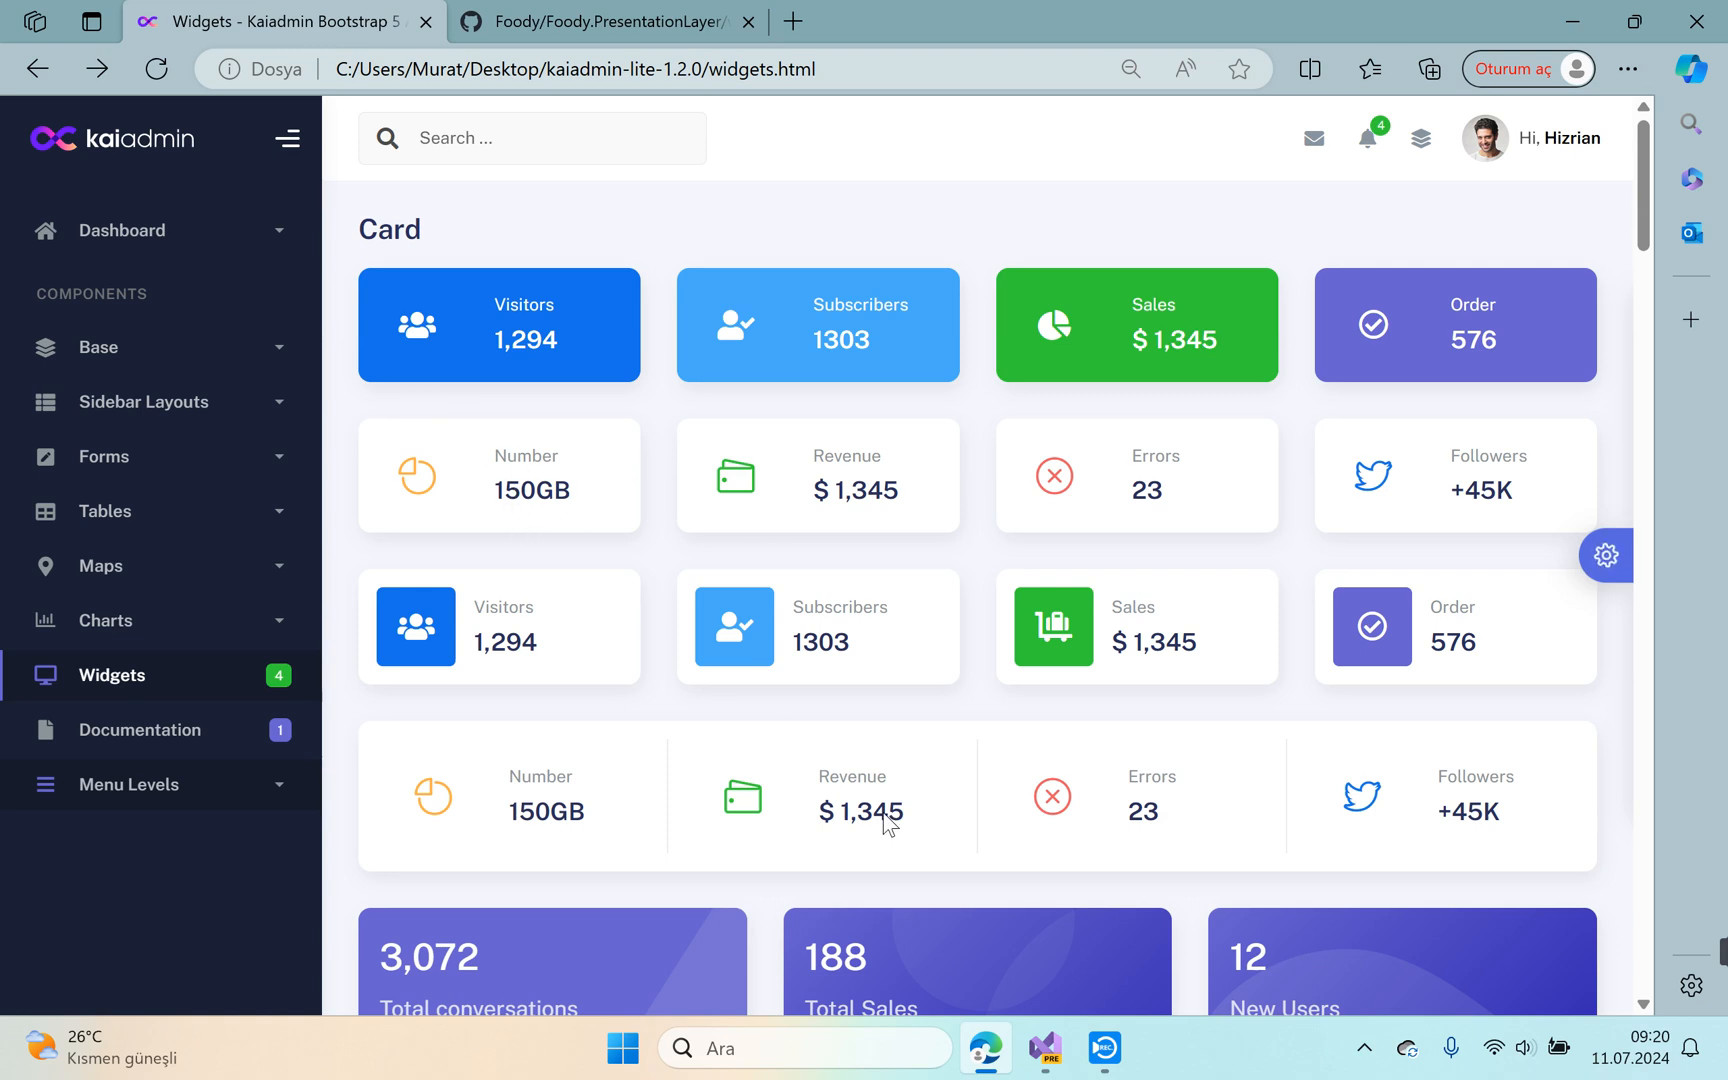